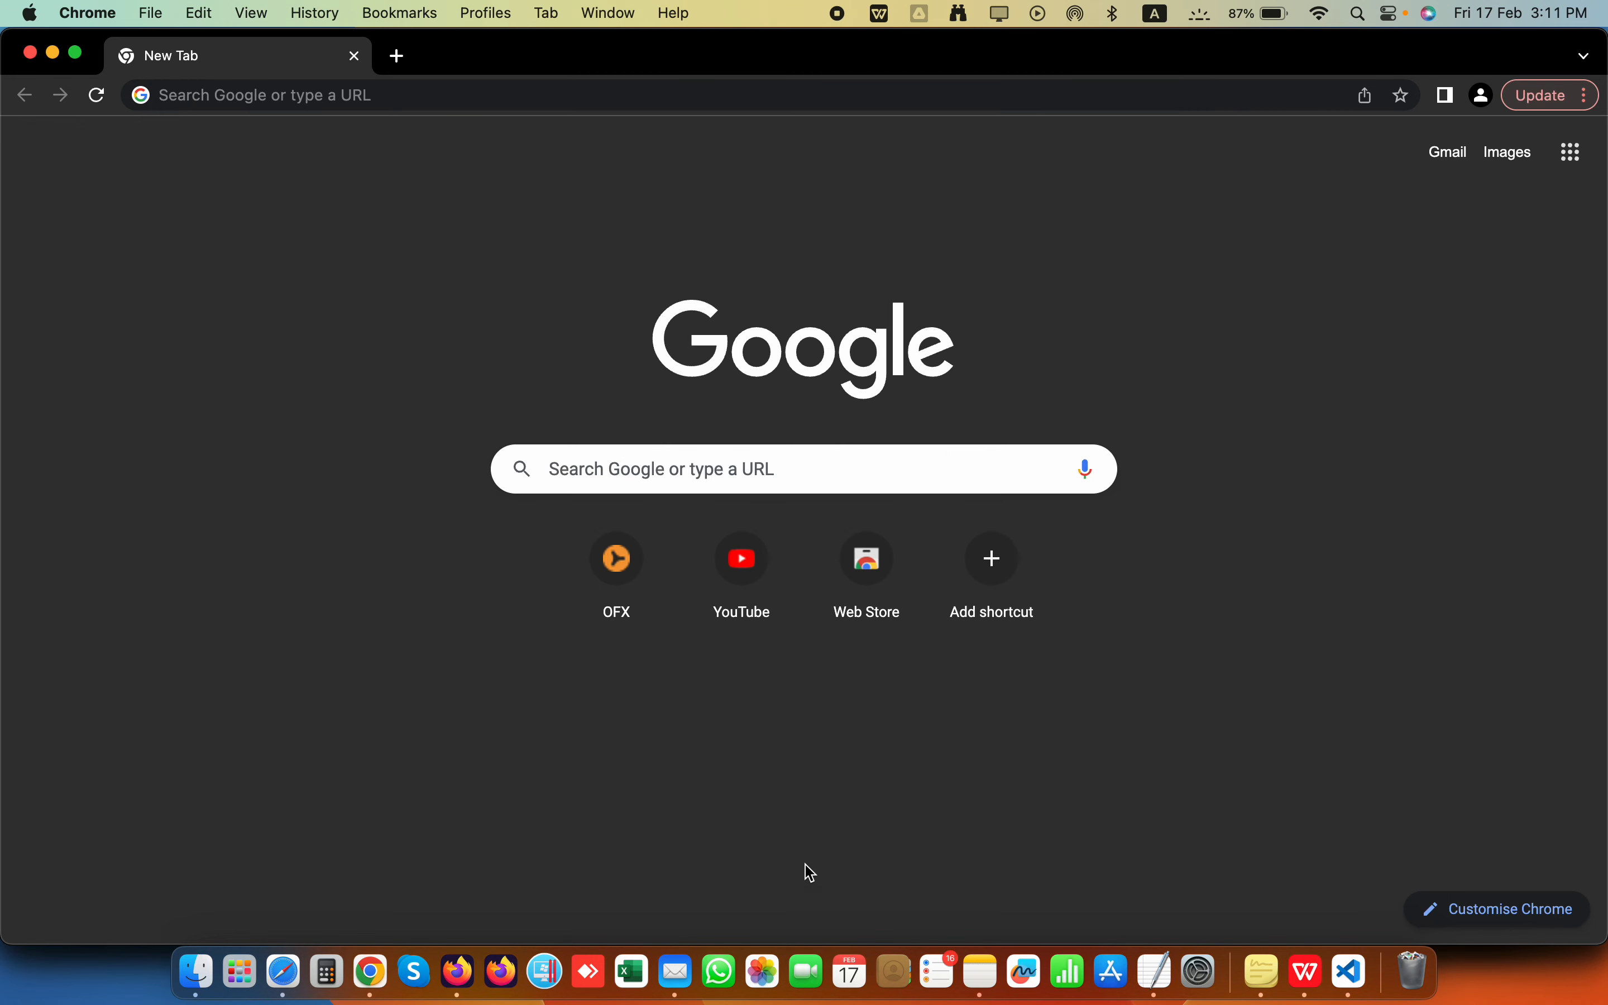
Search Google for 'amazon business prime' and follow the Amazon Business Prime result
type("a")
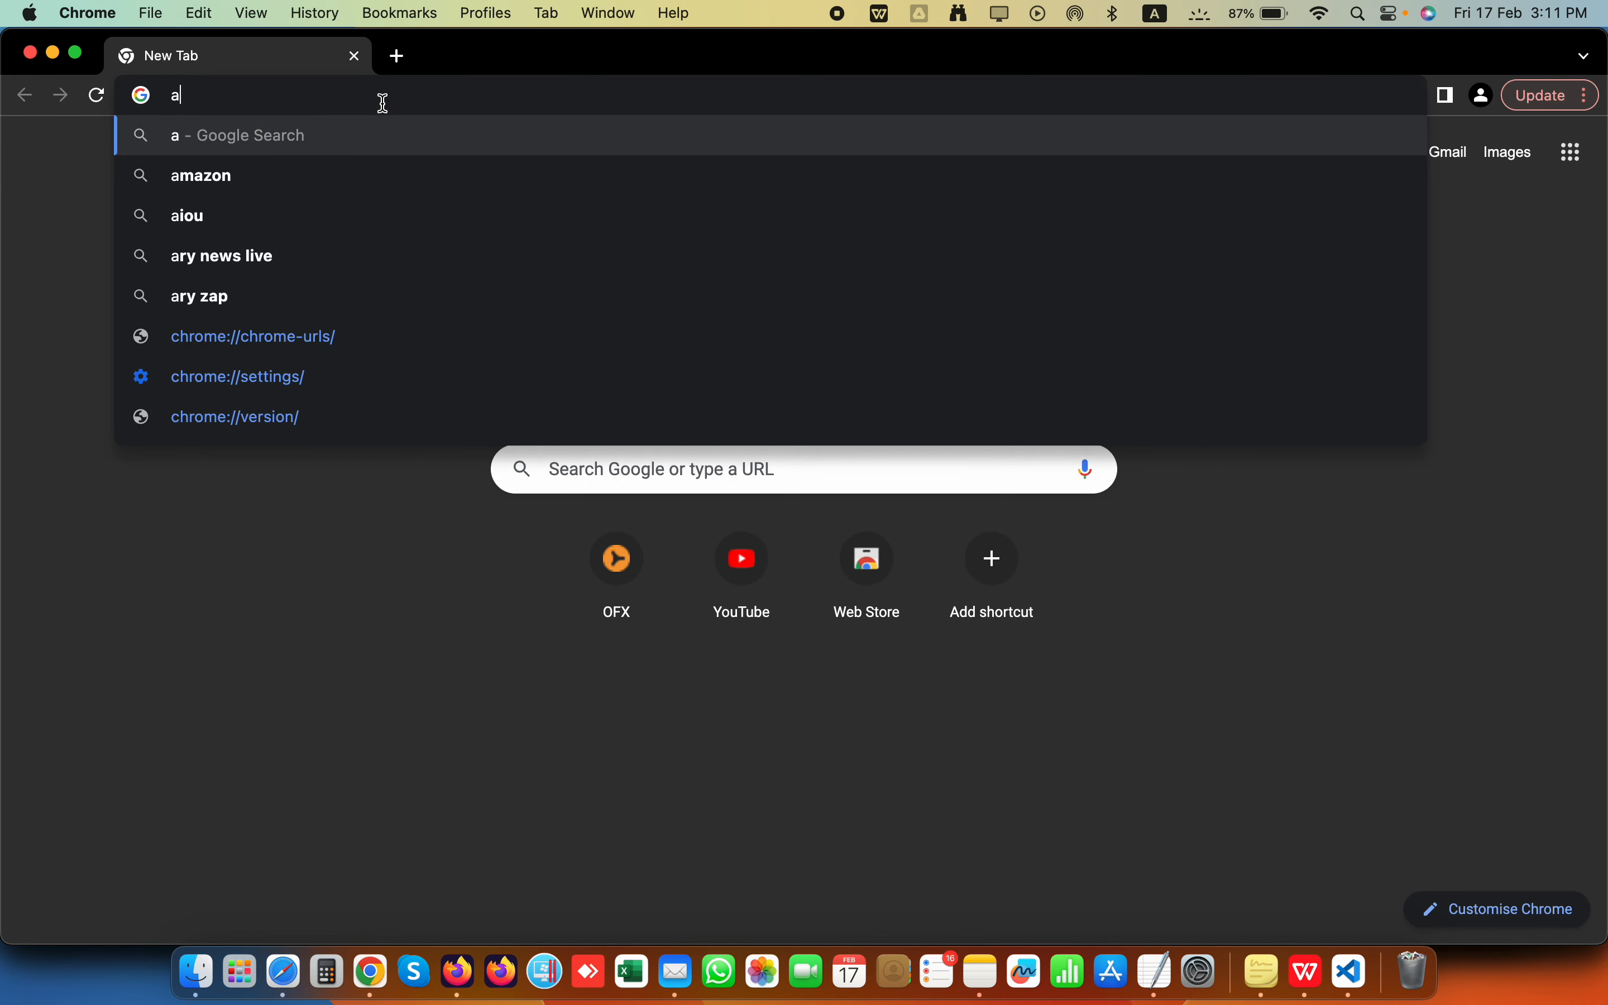
type("mazon")
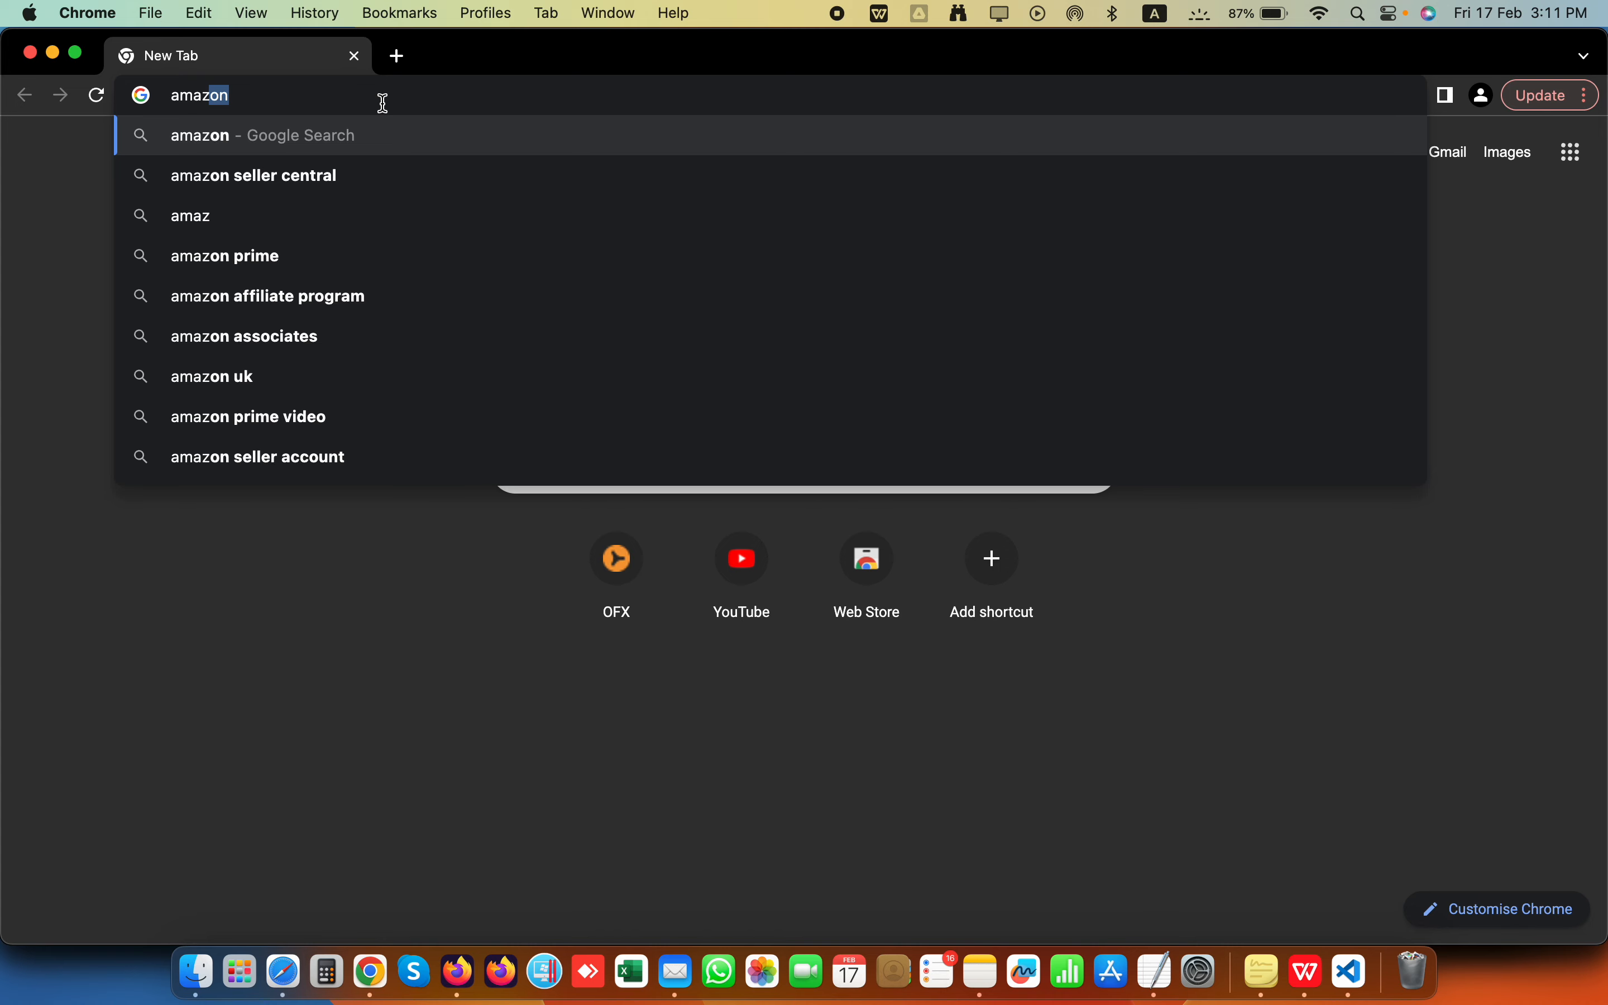
type("bu")
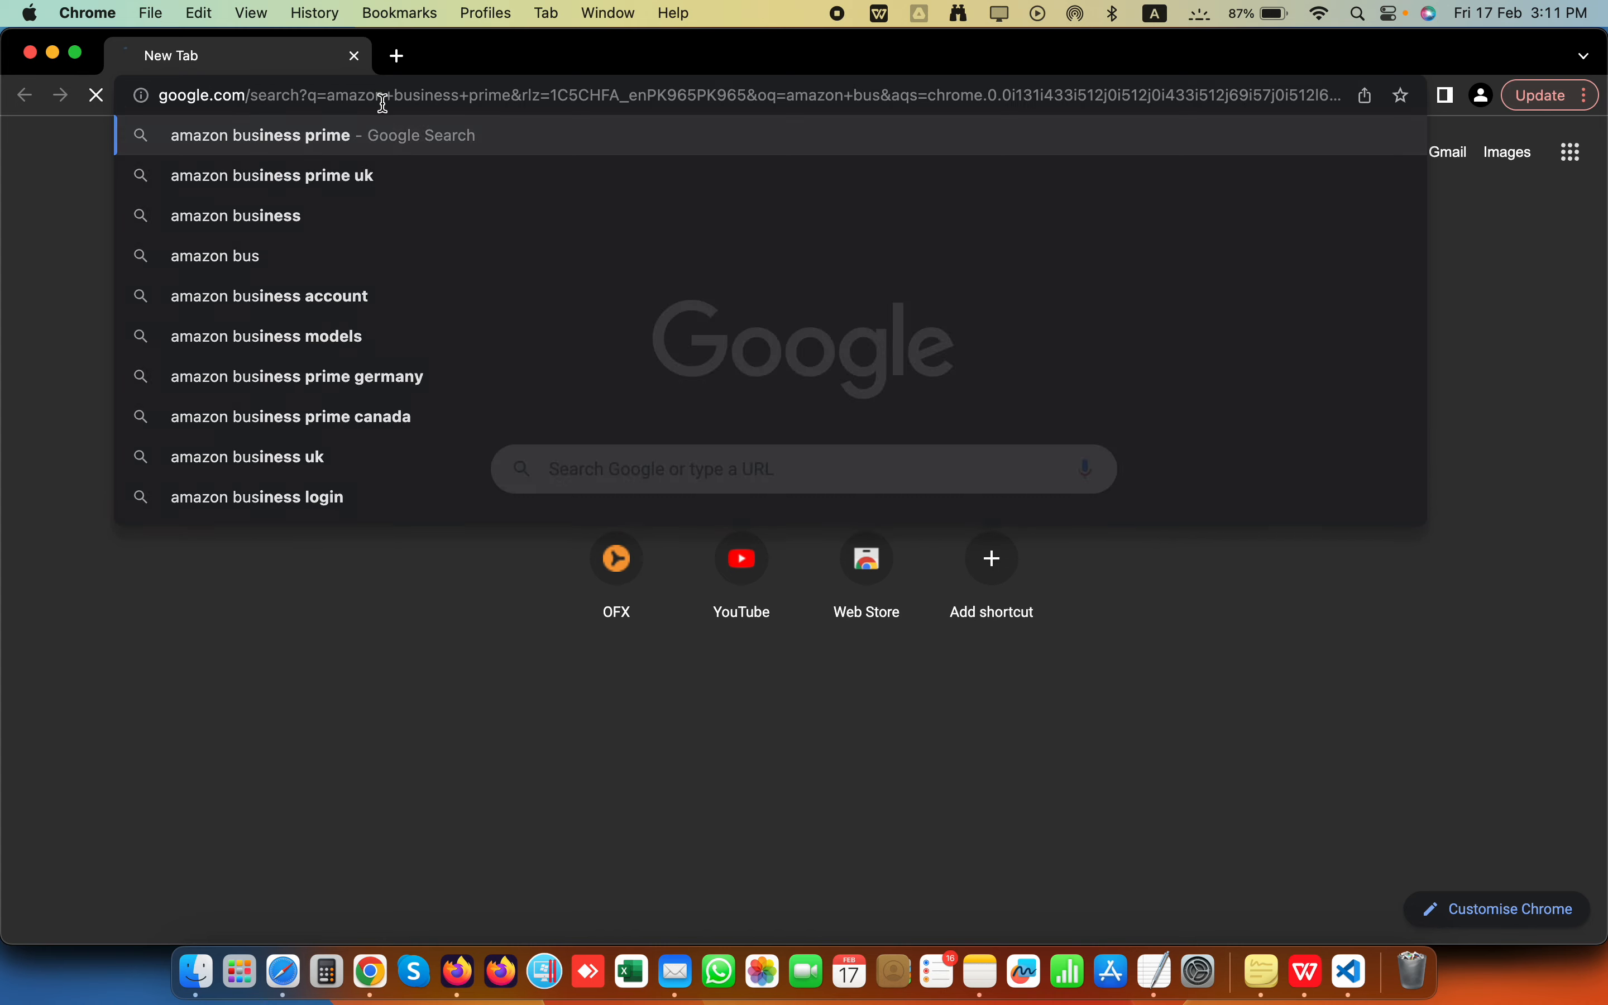
left_click(258, 134)
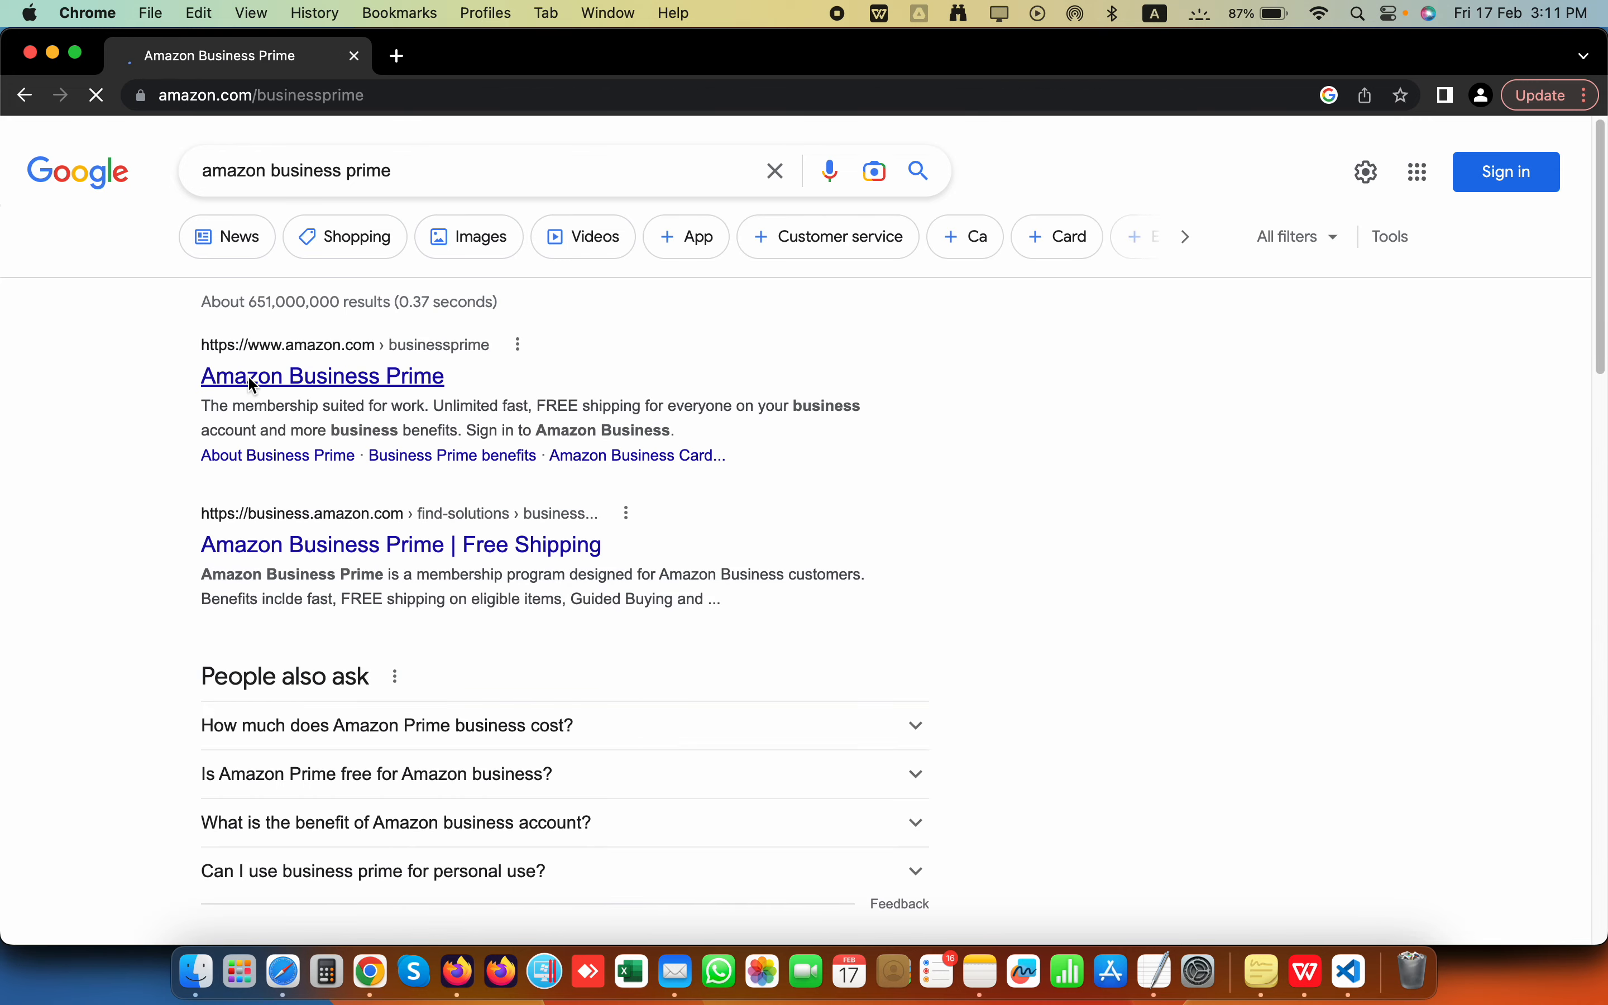
Set Amazon's delivery location to US zip 10001 (New York) via the Deliver to dialog
left_click(321, 375)
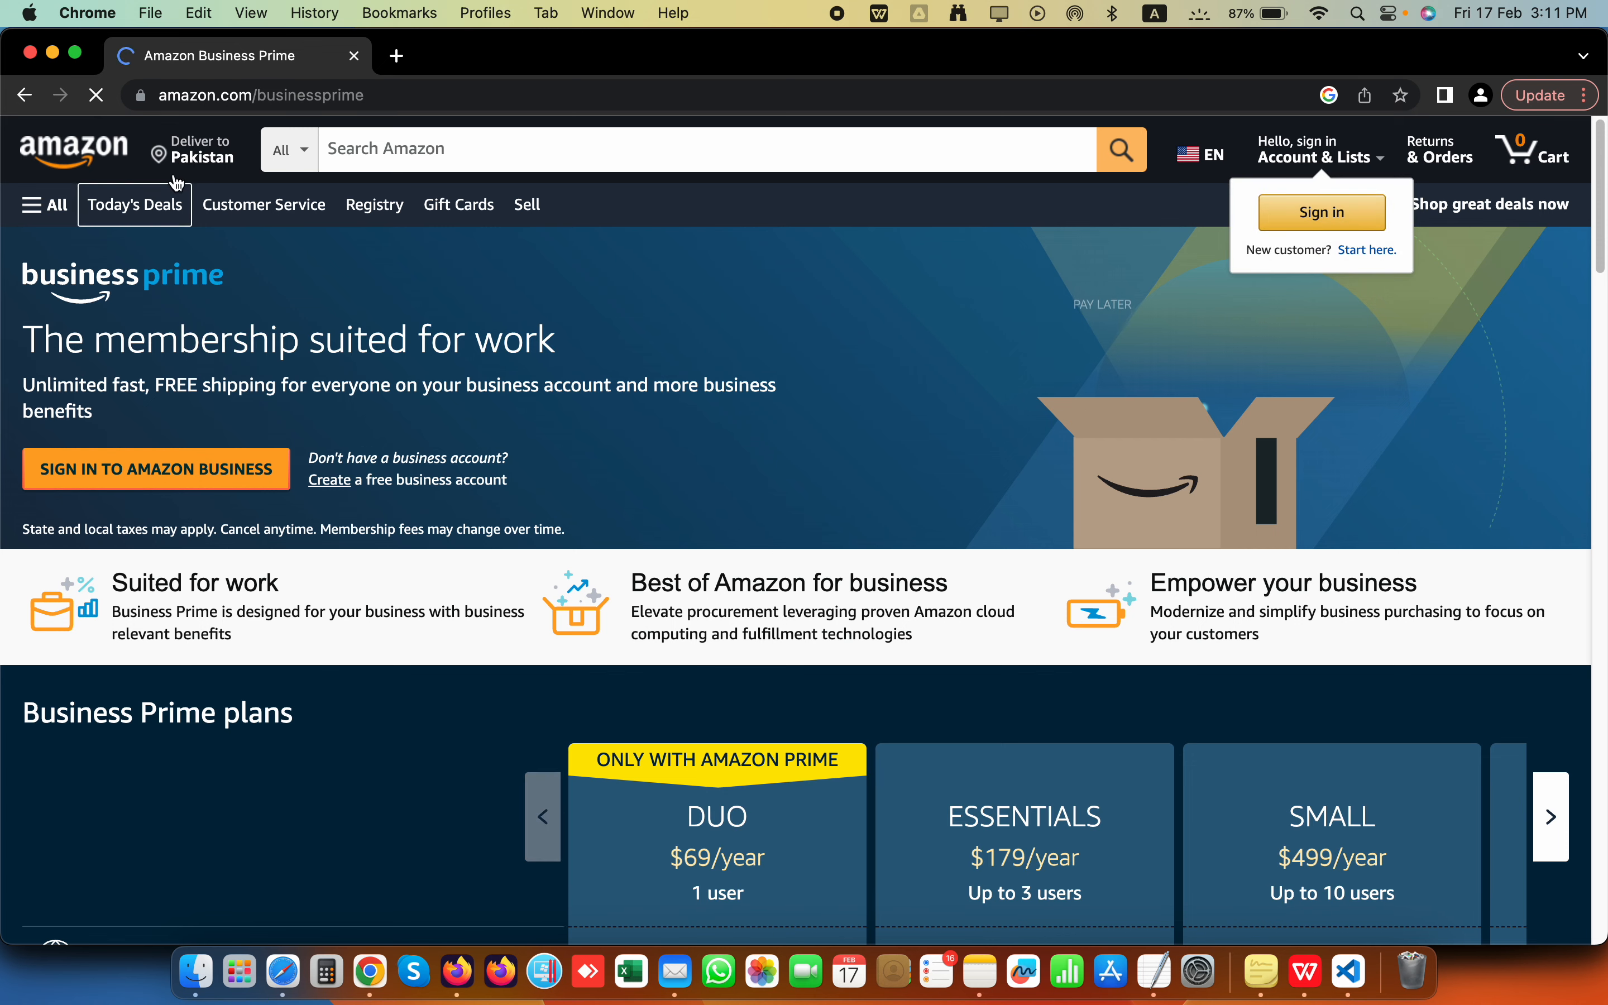
left_click(191, 149)
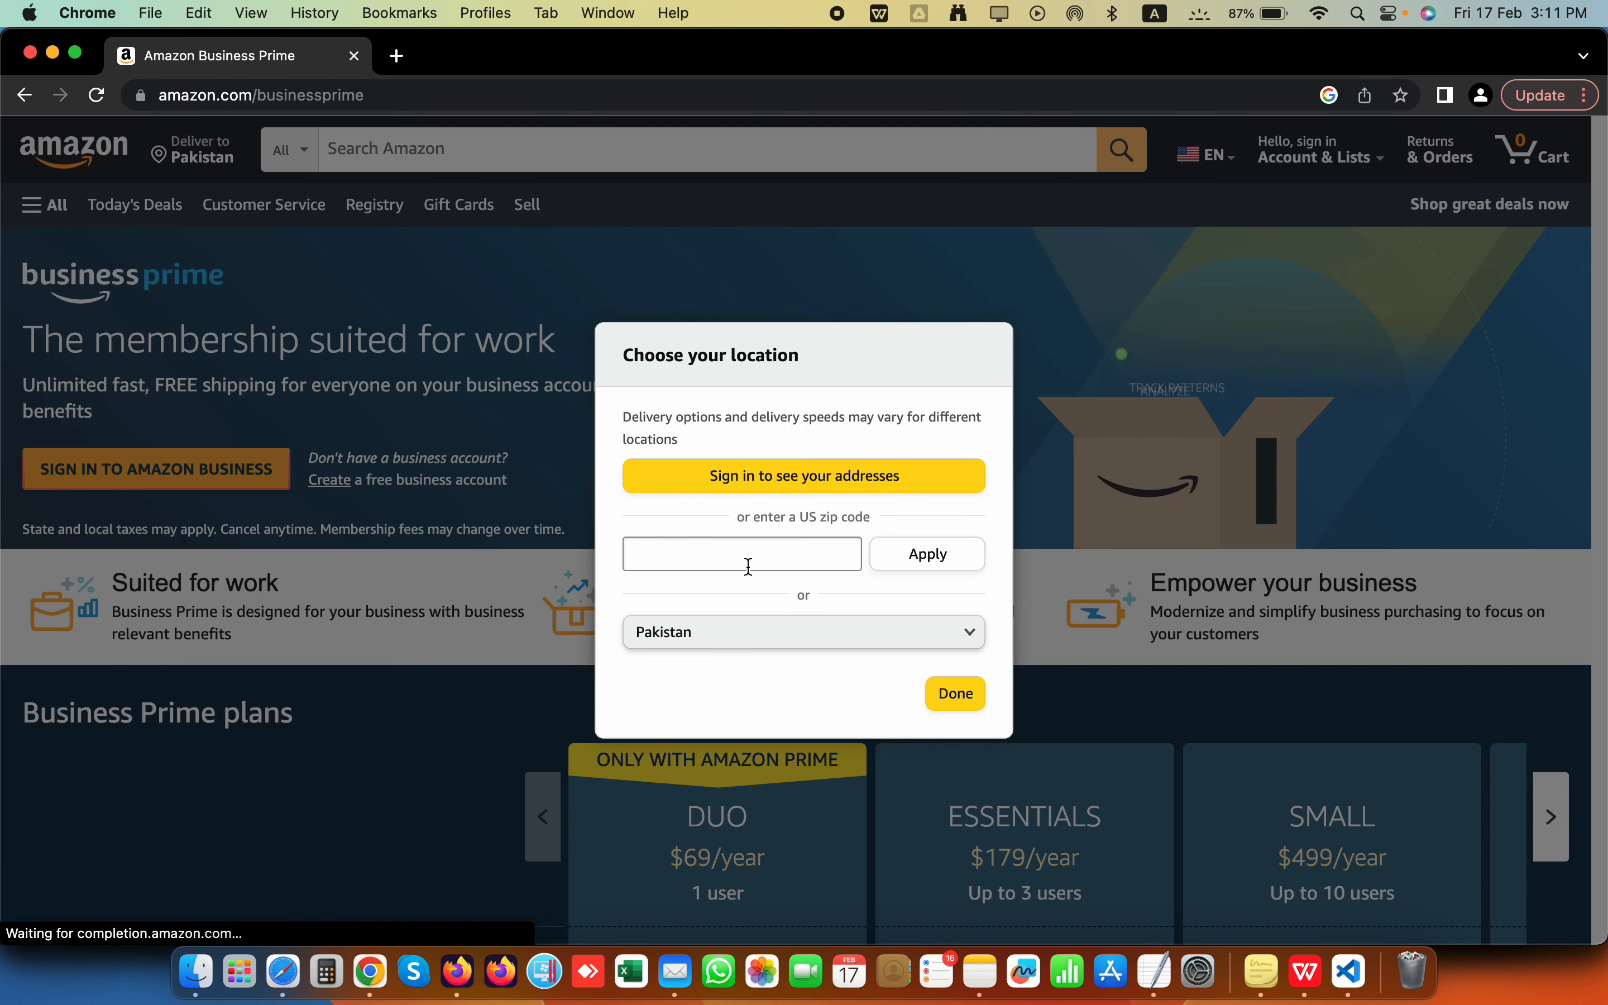
left_click(741, 554)
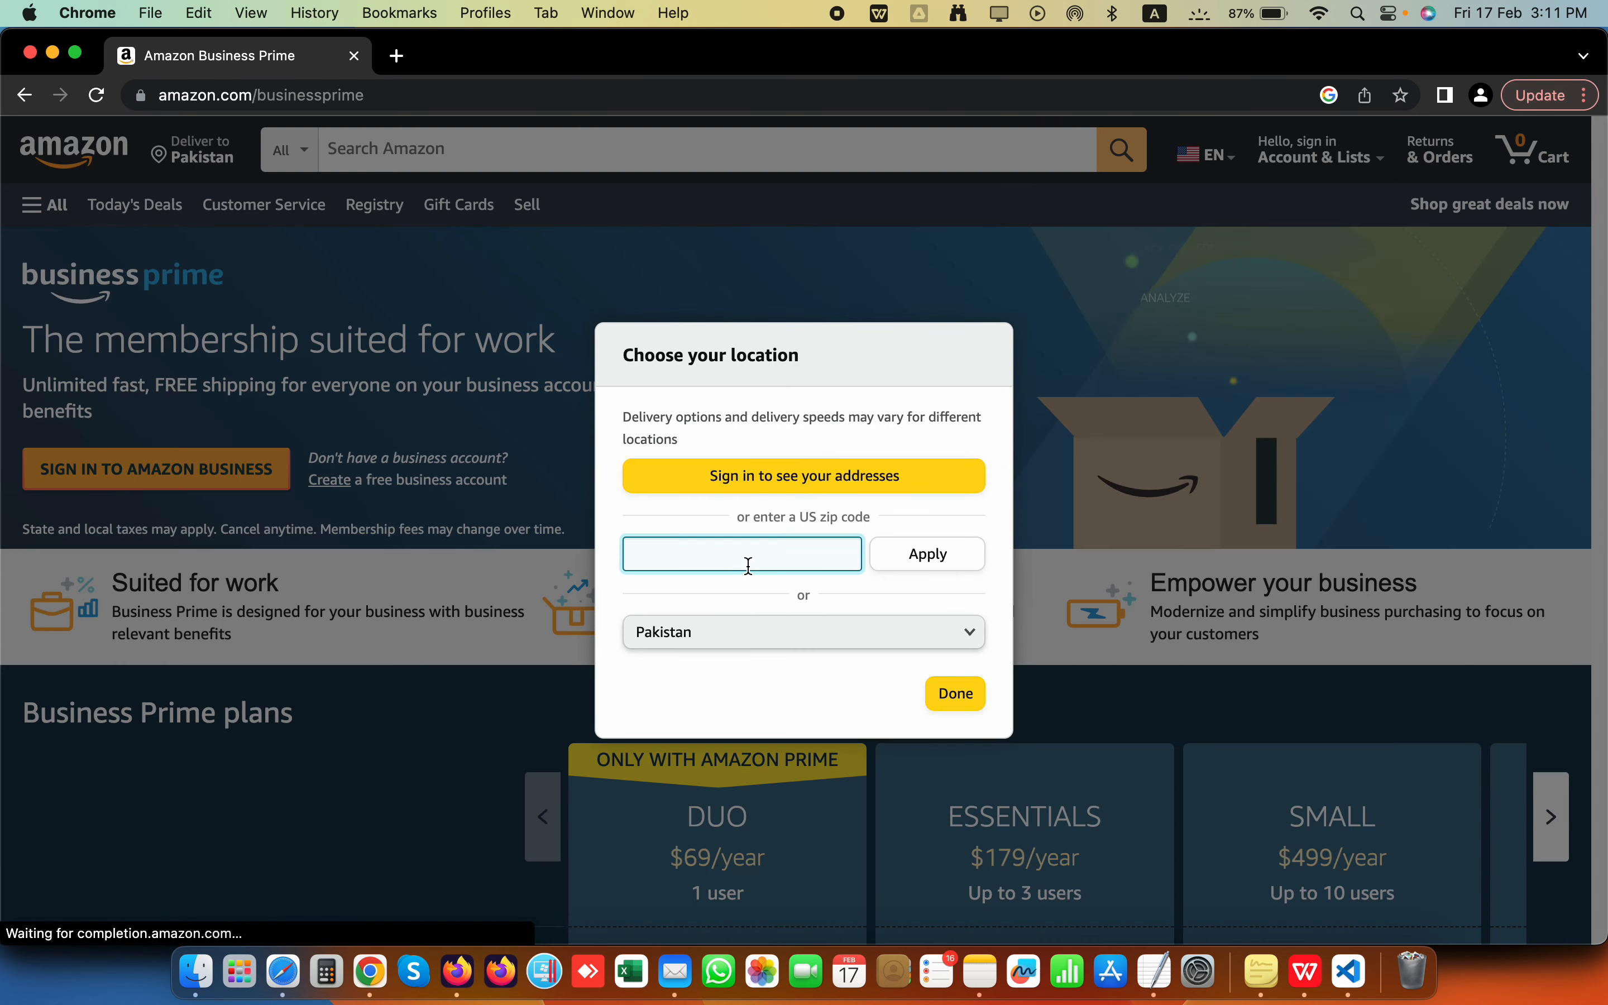
type("100")
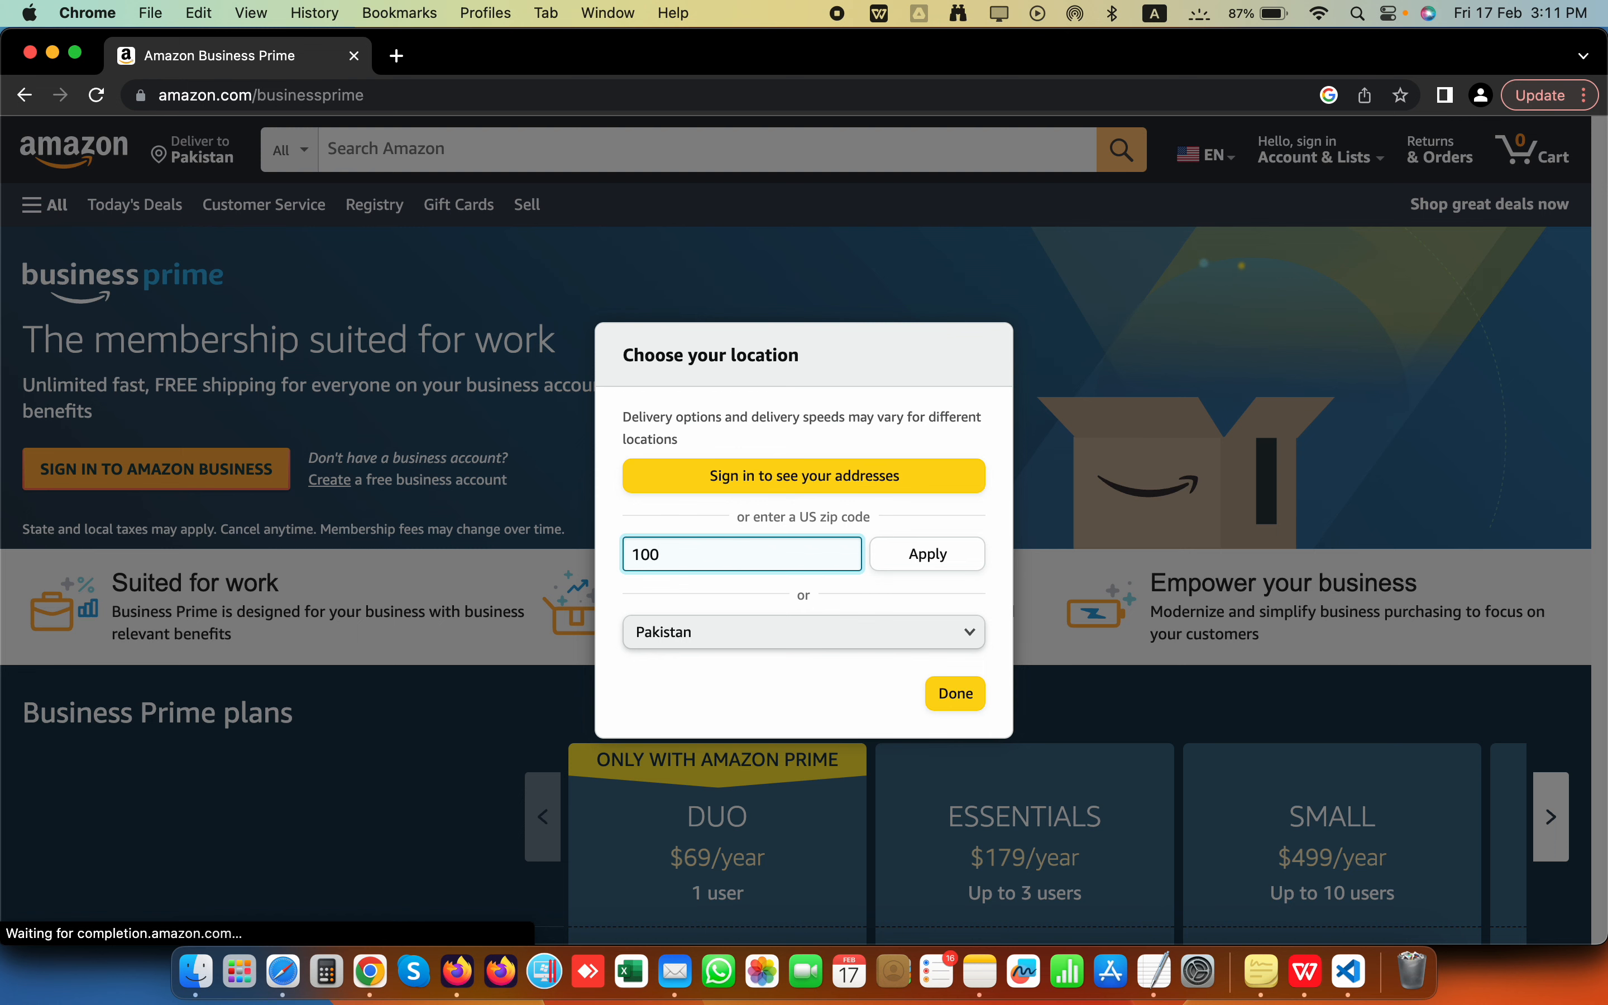
left_click(924, 554)
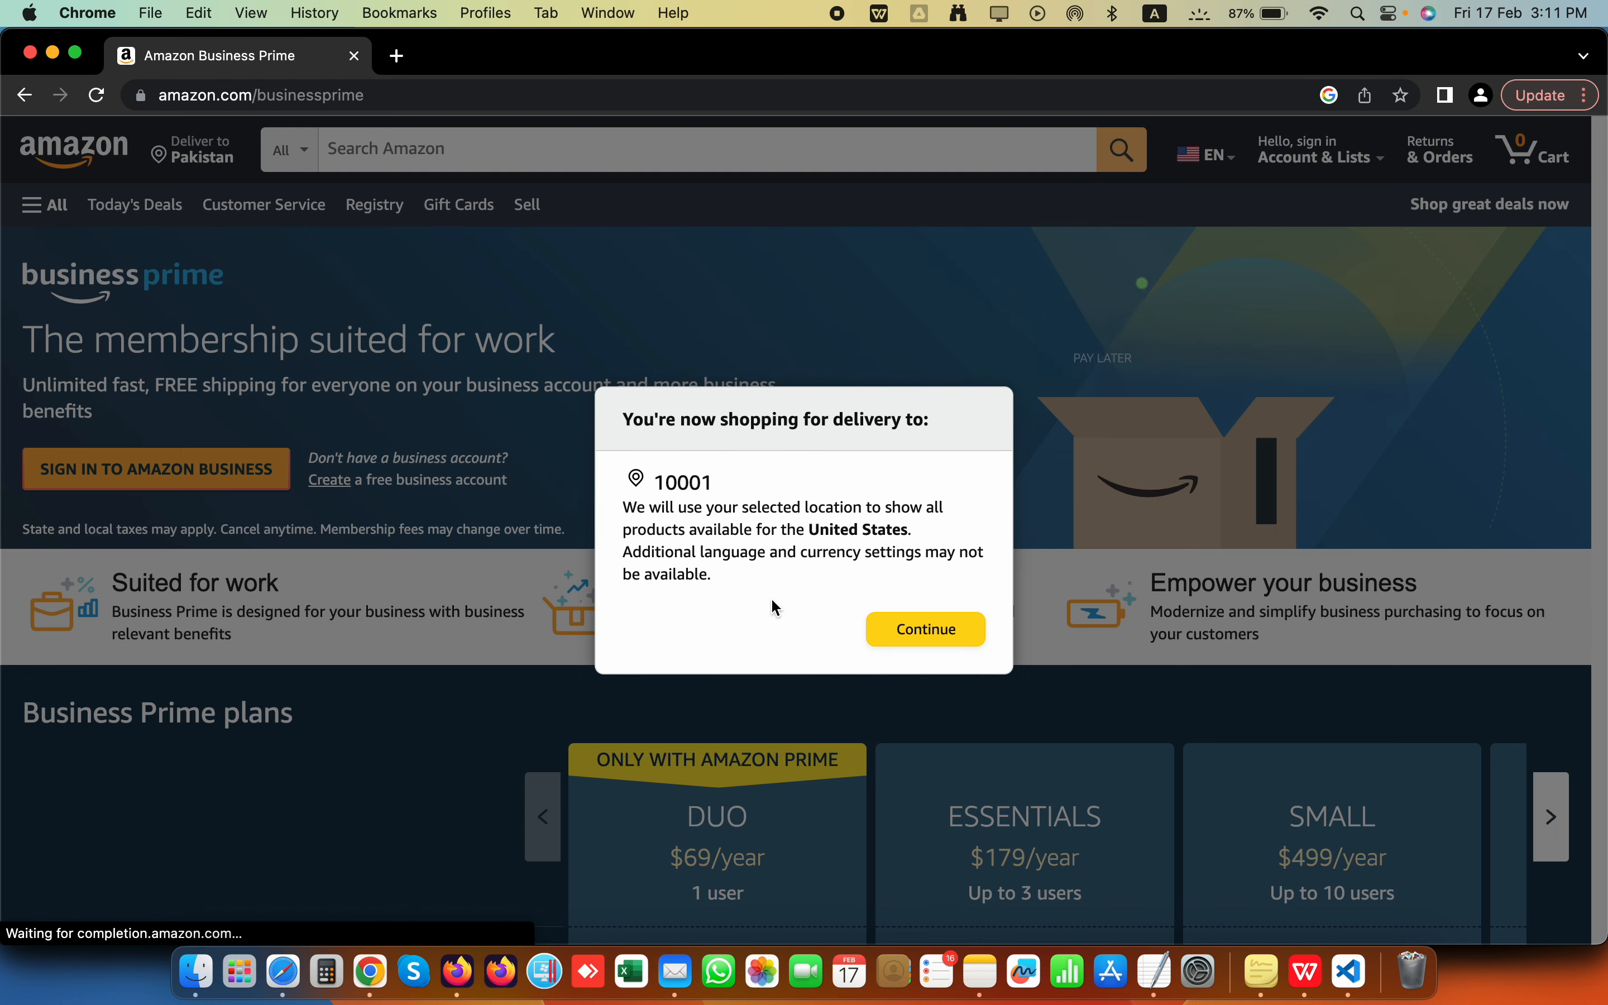
left_click(924, 629)
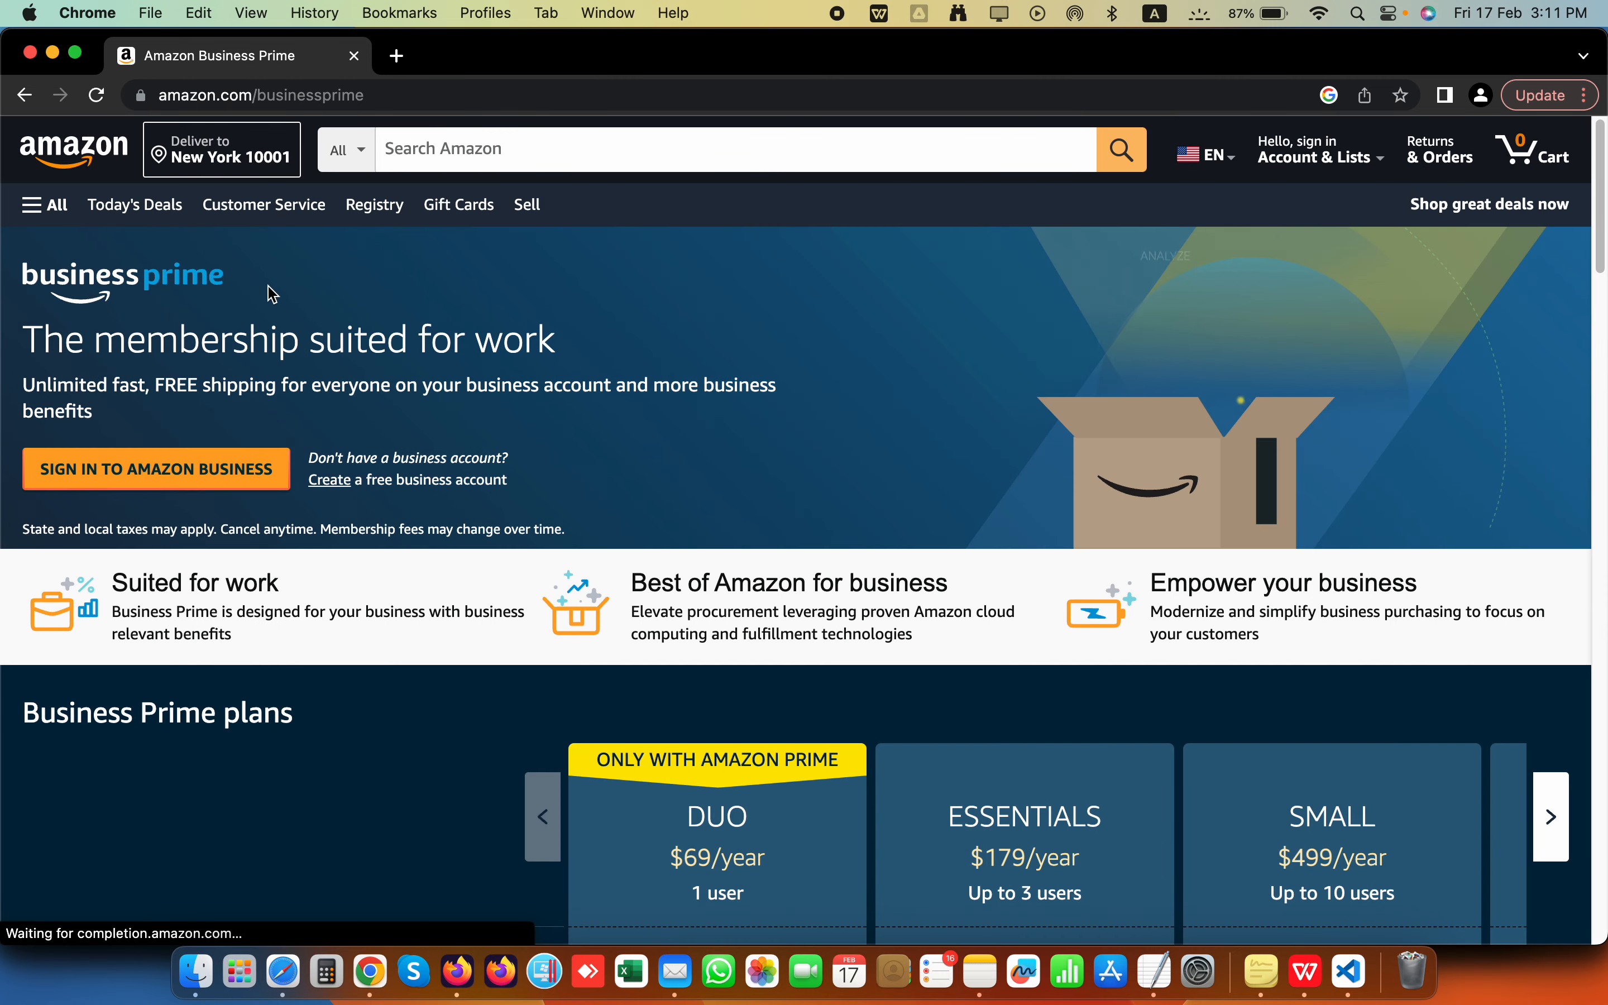
Start the free Amazon Business account sign-up, reaching the business-email page
left_click(328, 479)
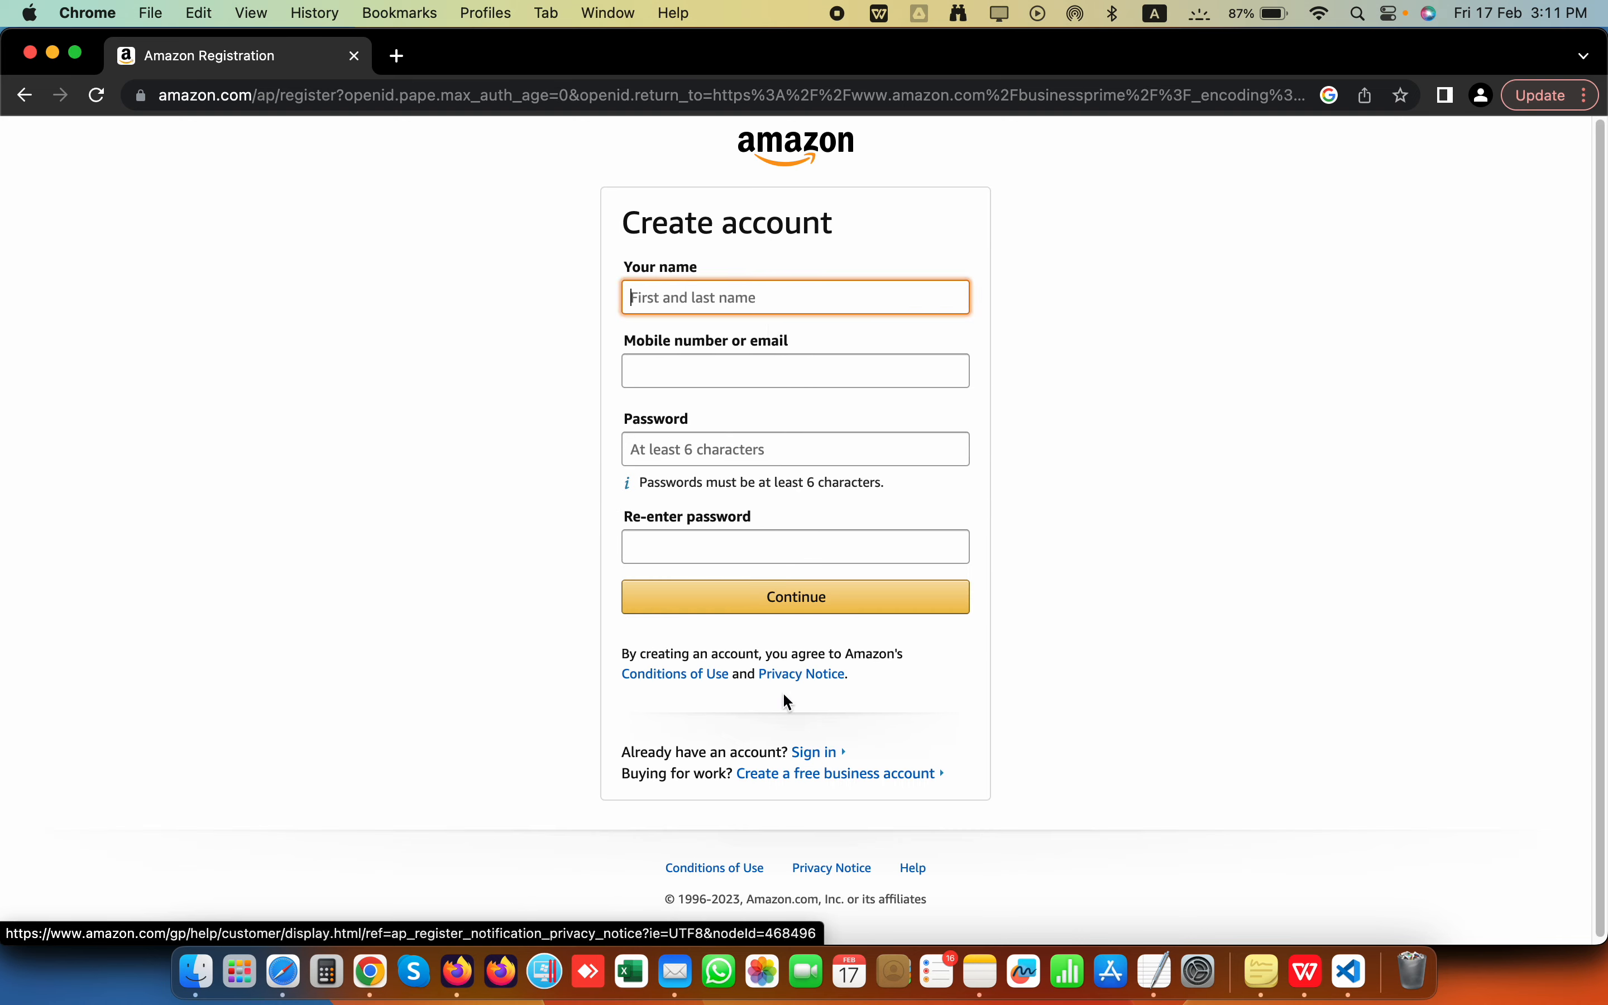
mouse_move(820, 773)
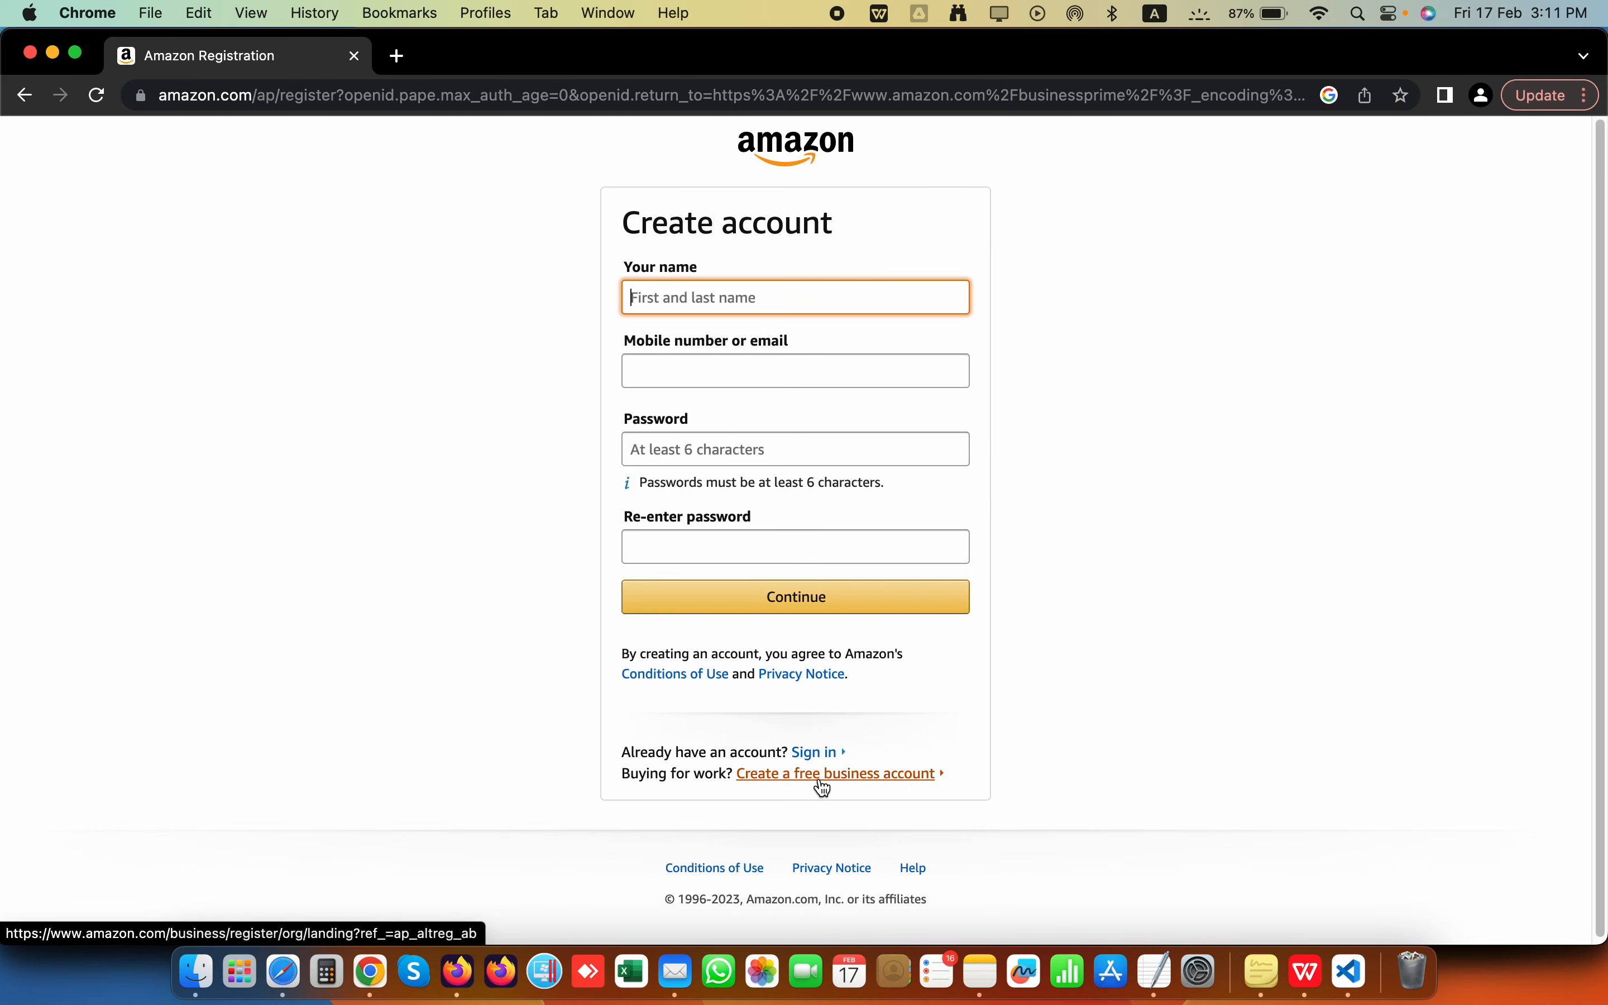
left_click(833, 773)
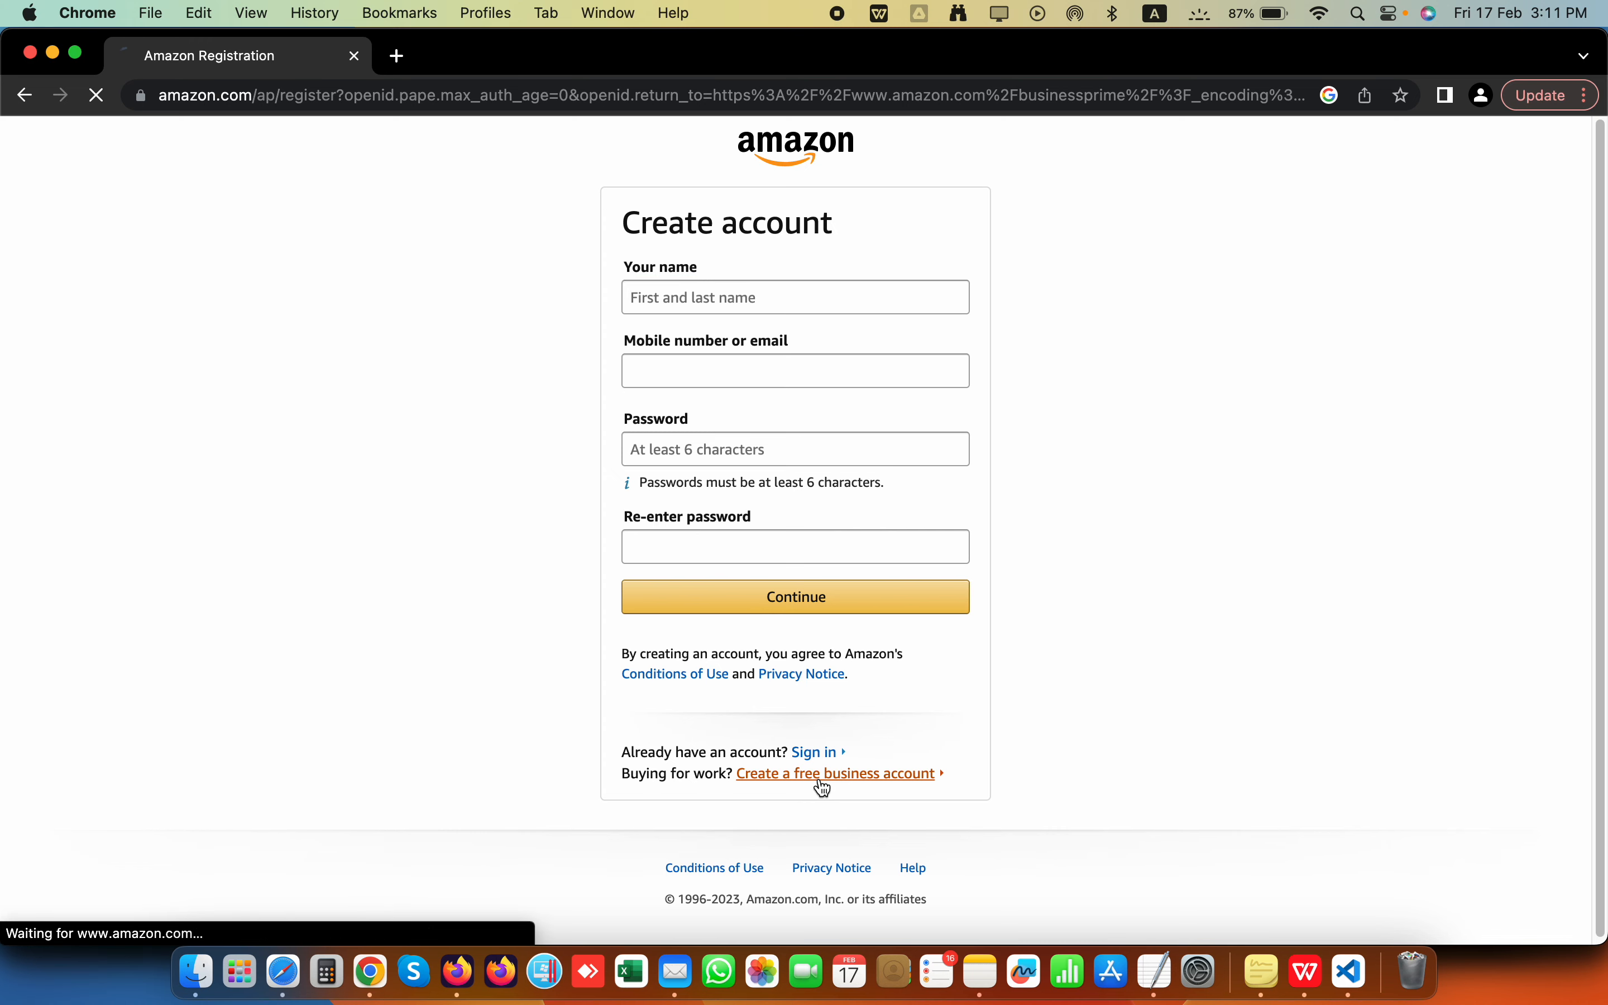
left_click(835, 773)
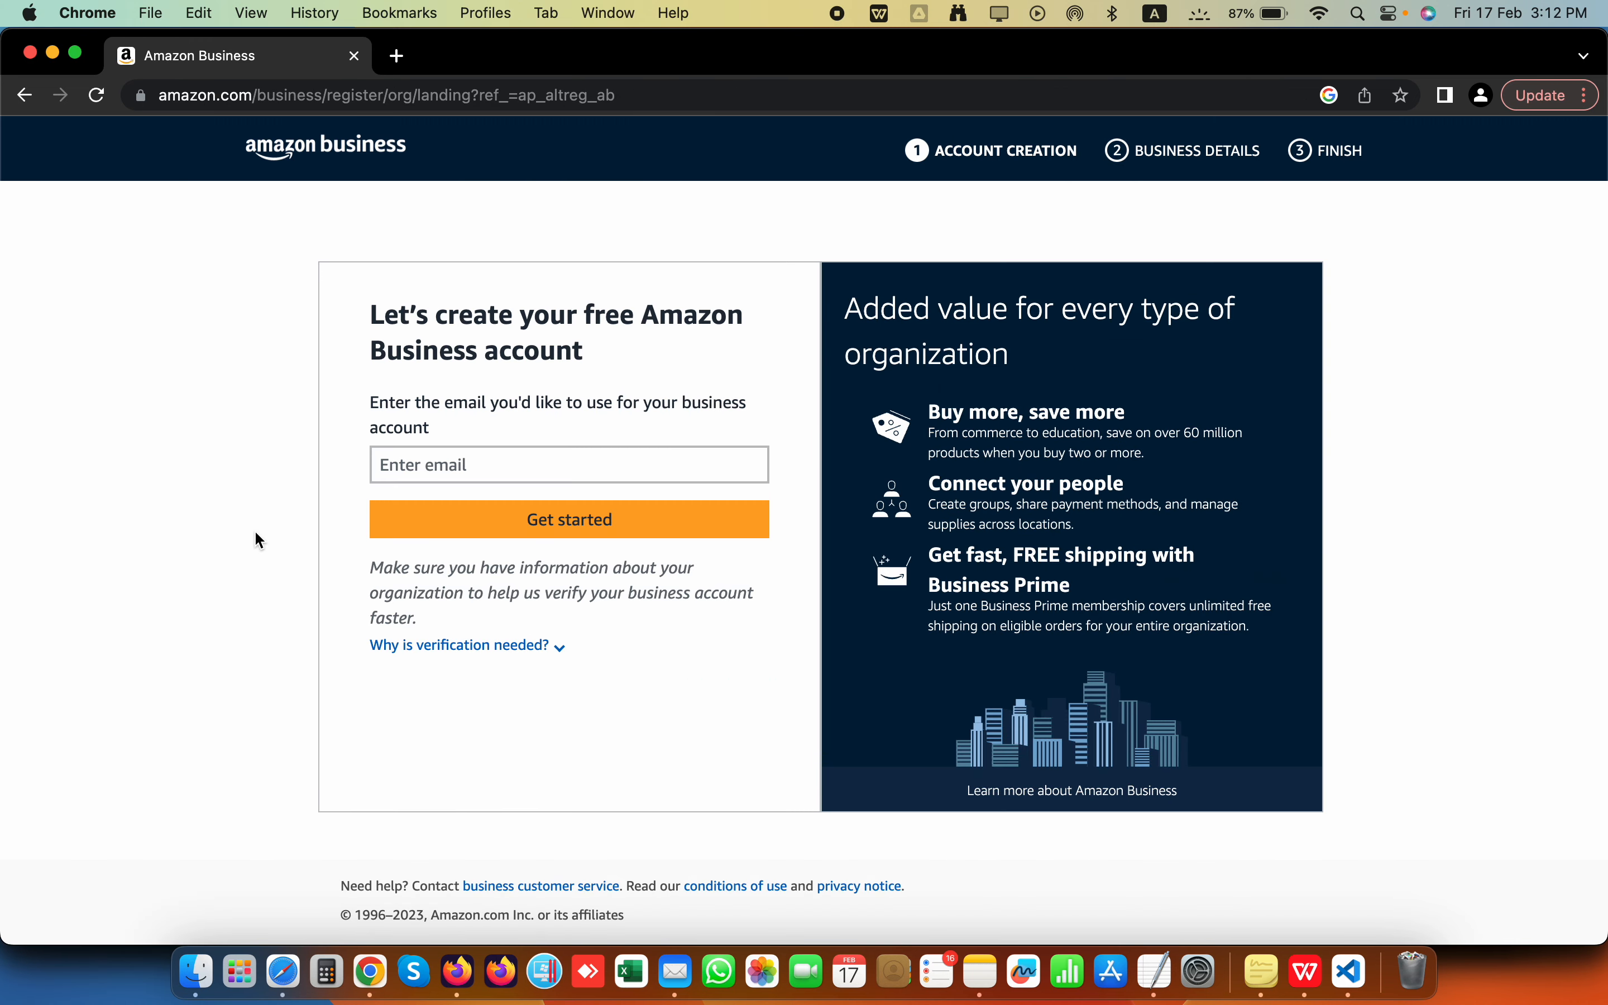
mouse_move(306, 287)
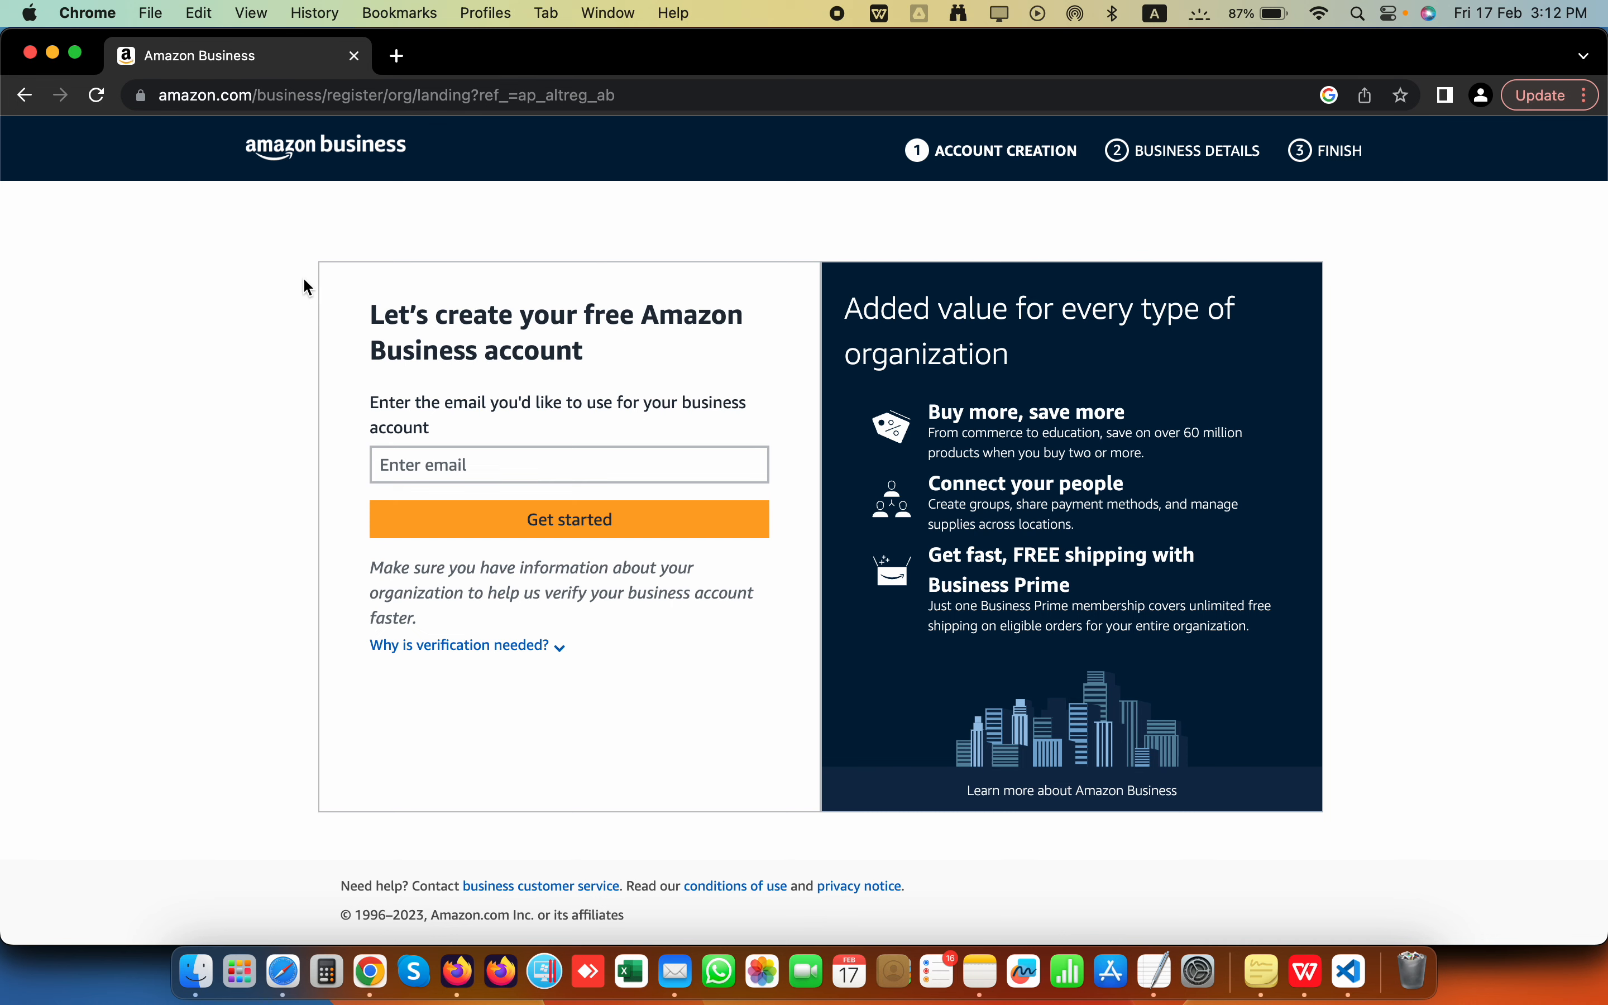
mouse_move(395, 56)
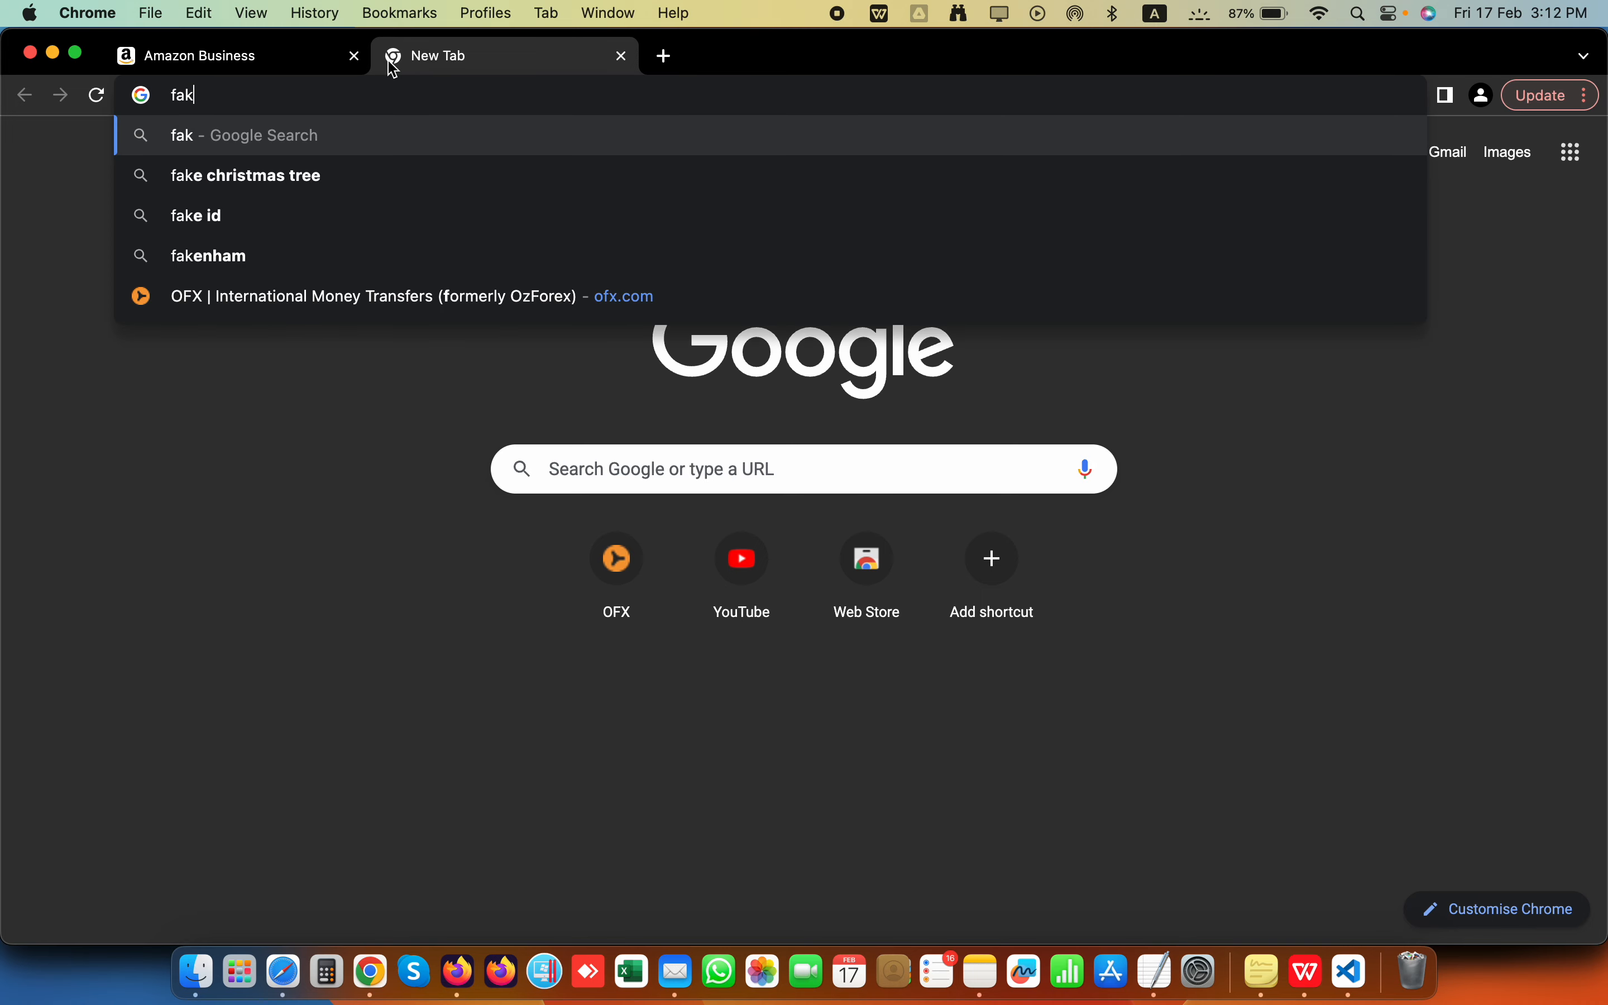
Search Google for 'fake email' in a new tab and head to the temp-mail.org result
type("e email")
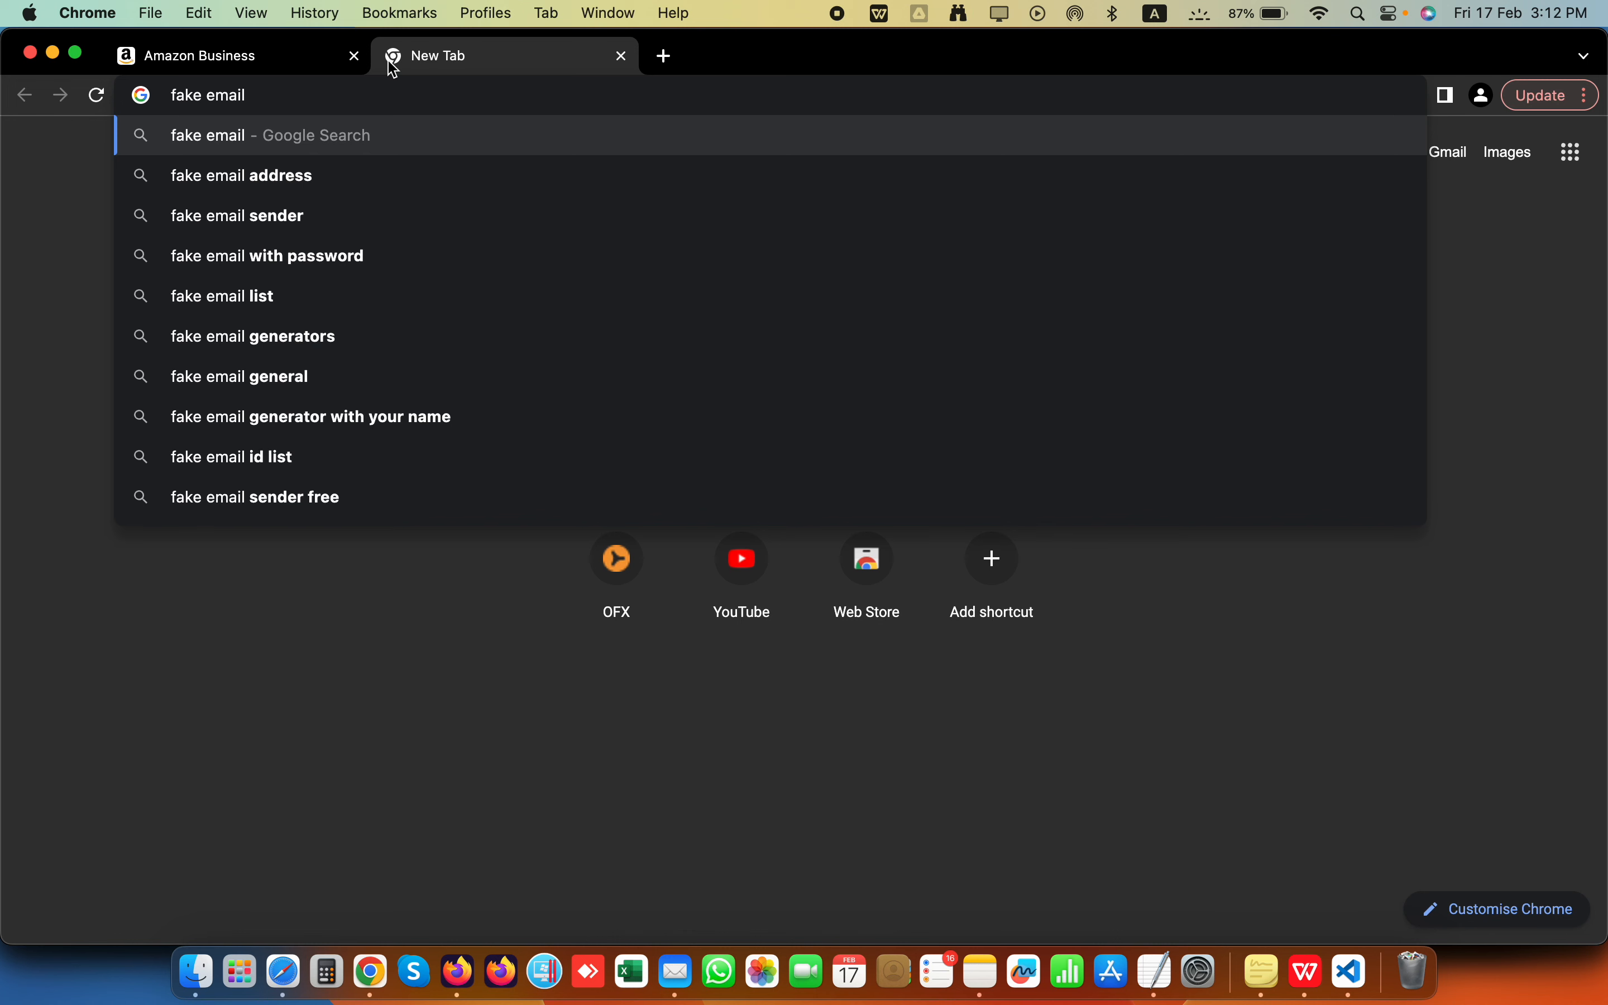
left_click(253, 334)
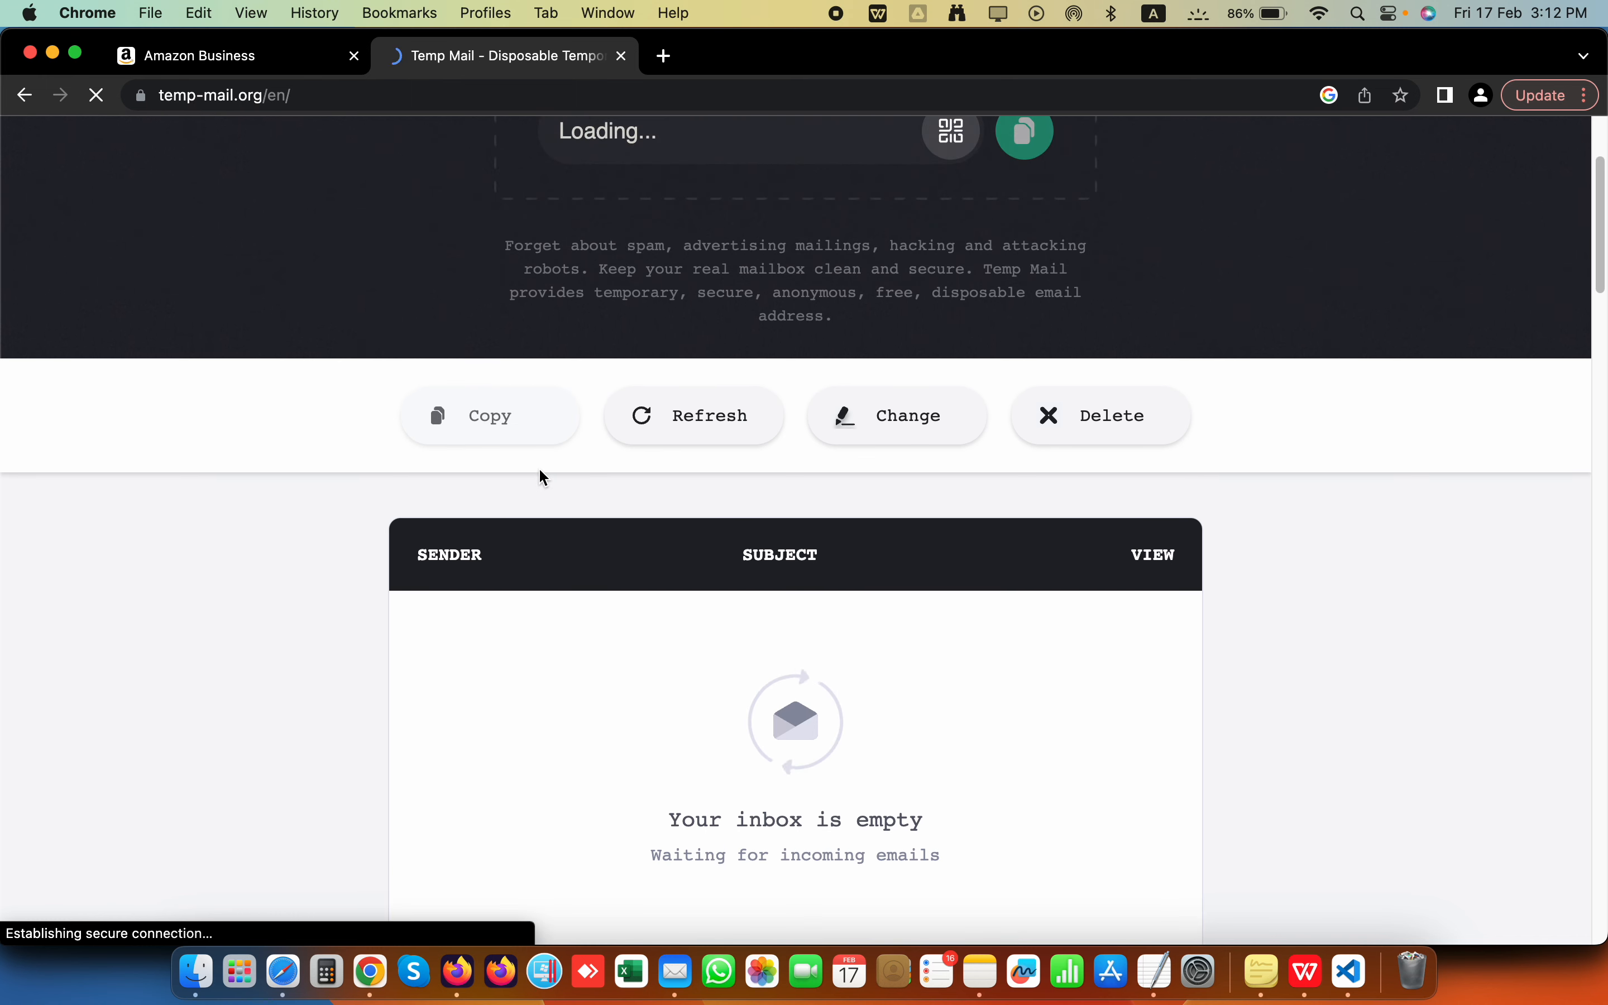
scroll("up", 3)
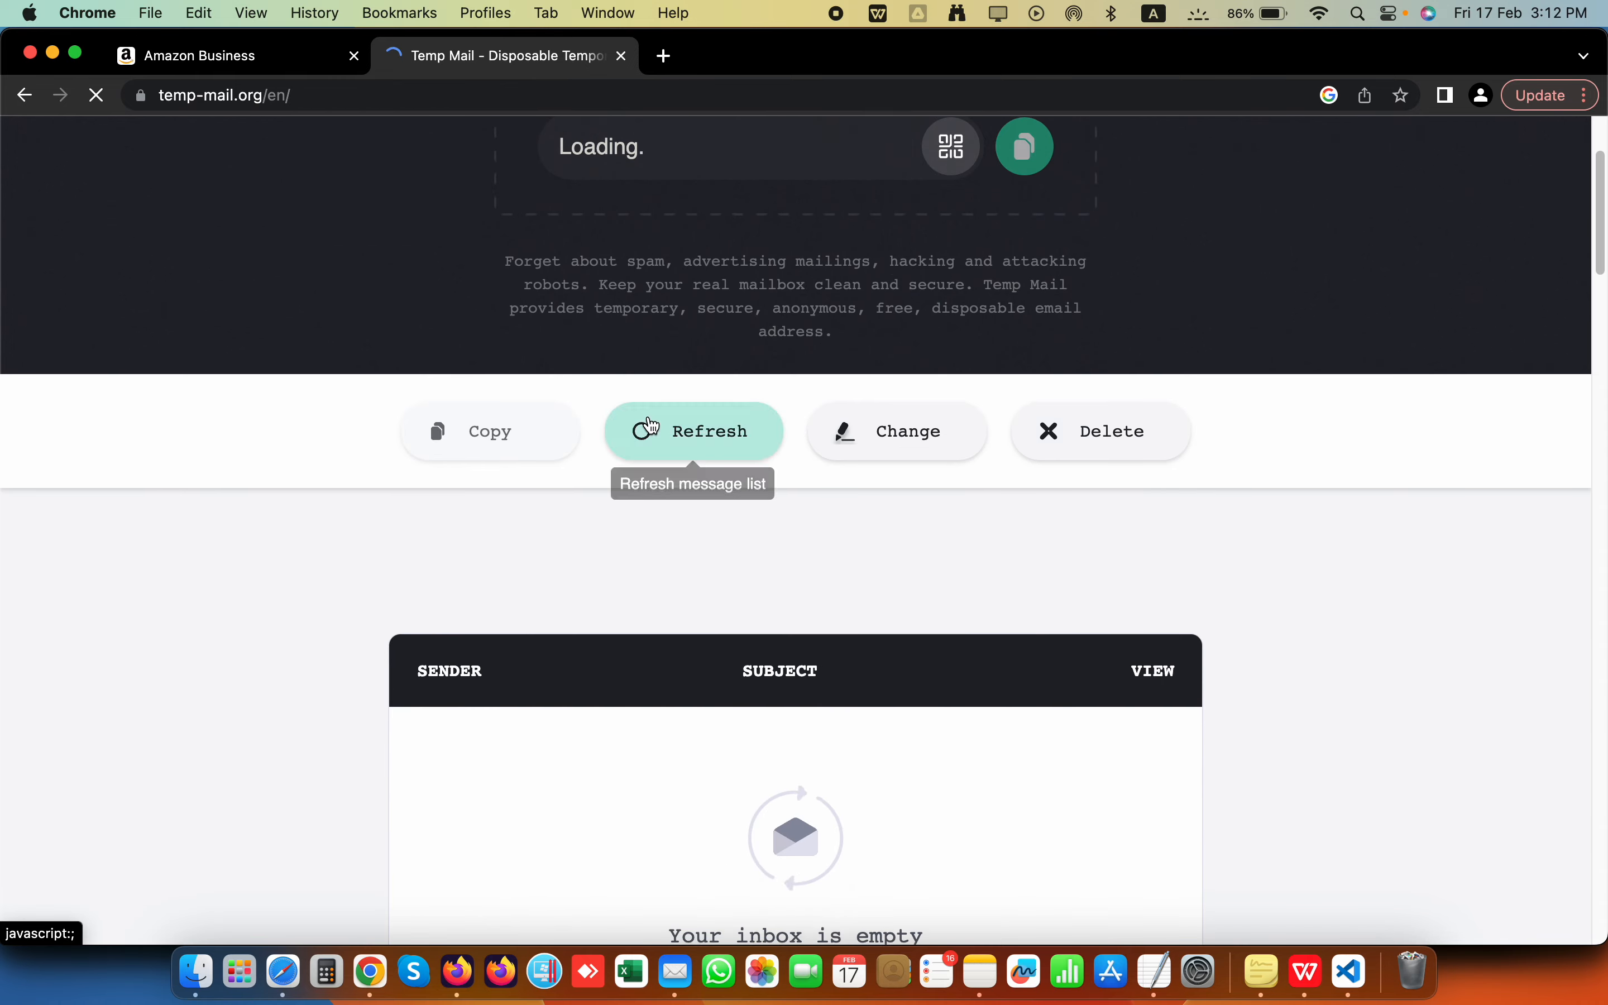
left_click(694, 430)
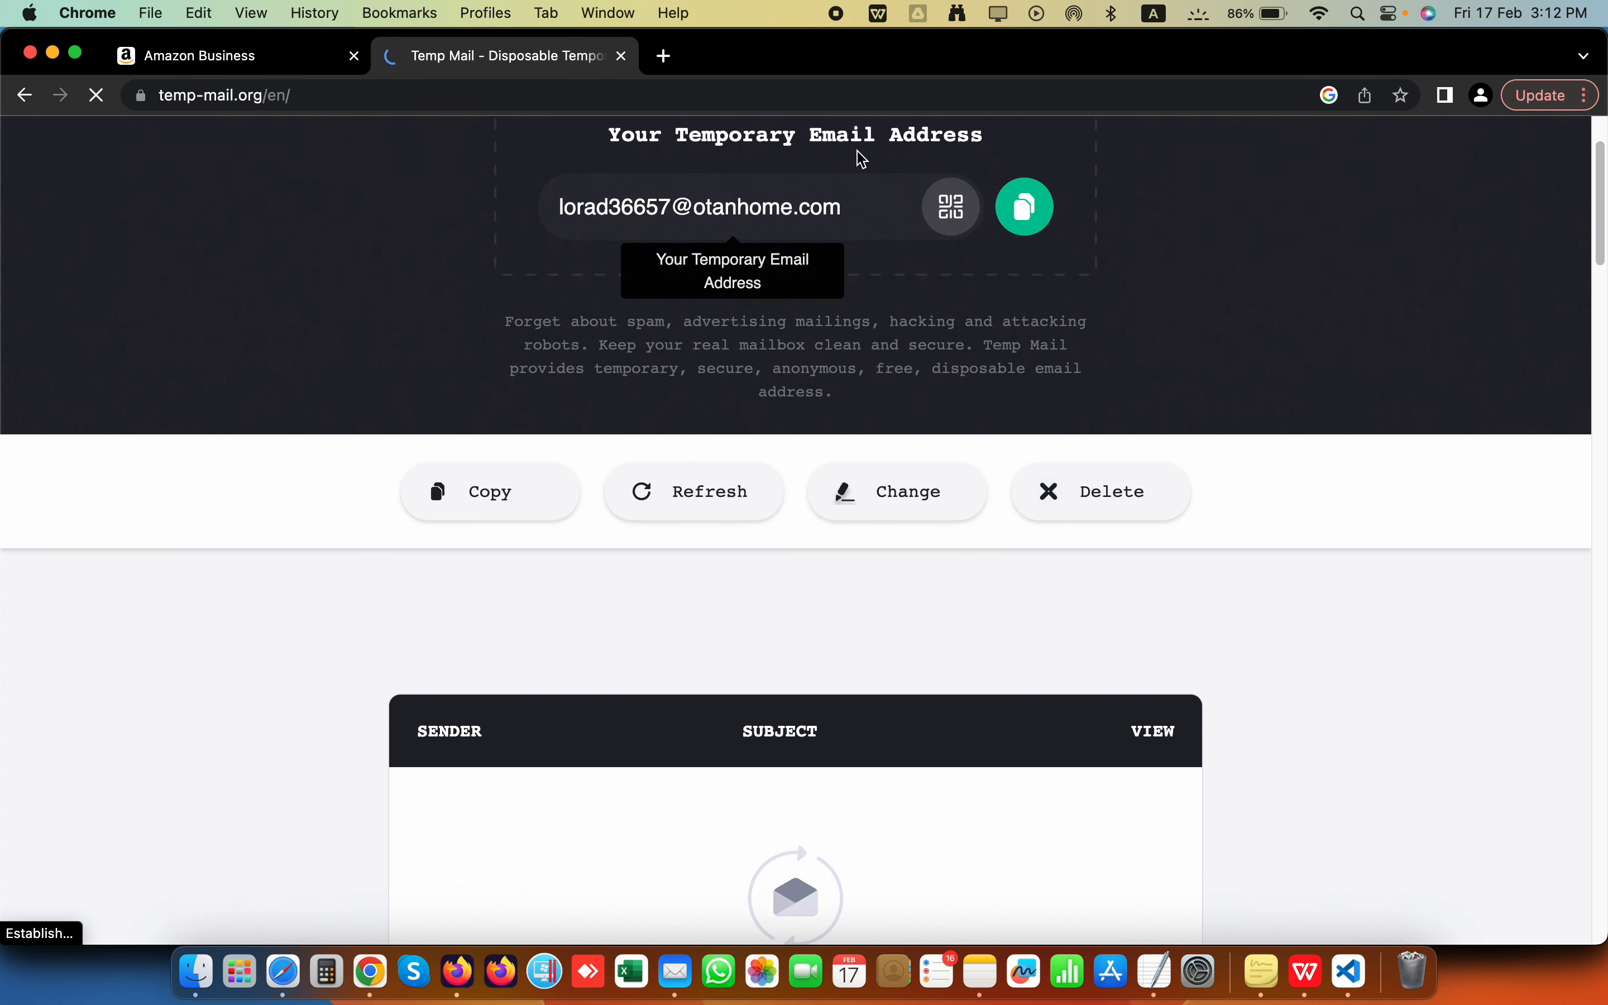
left_click(895, 491)
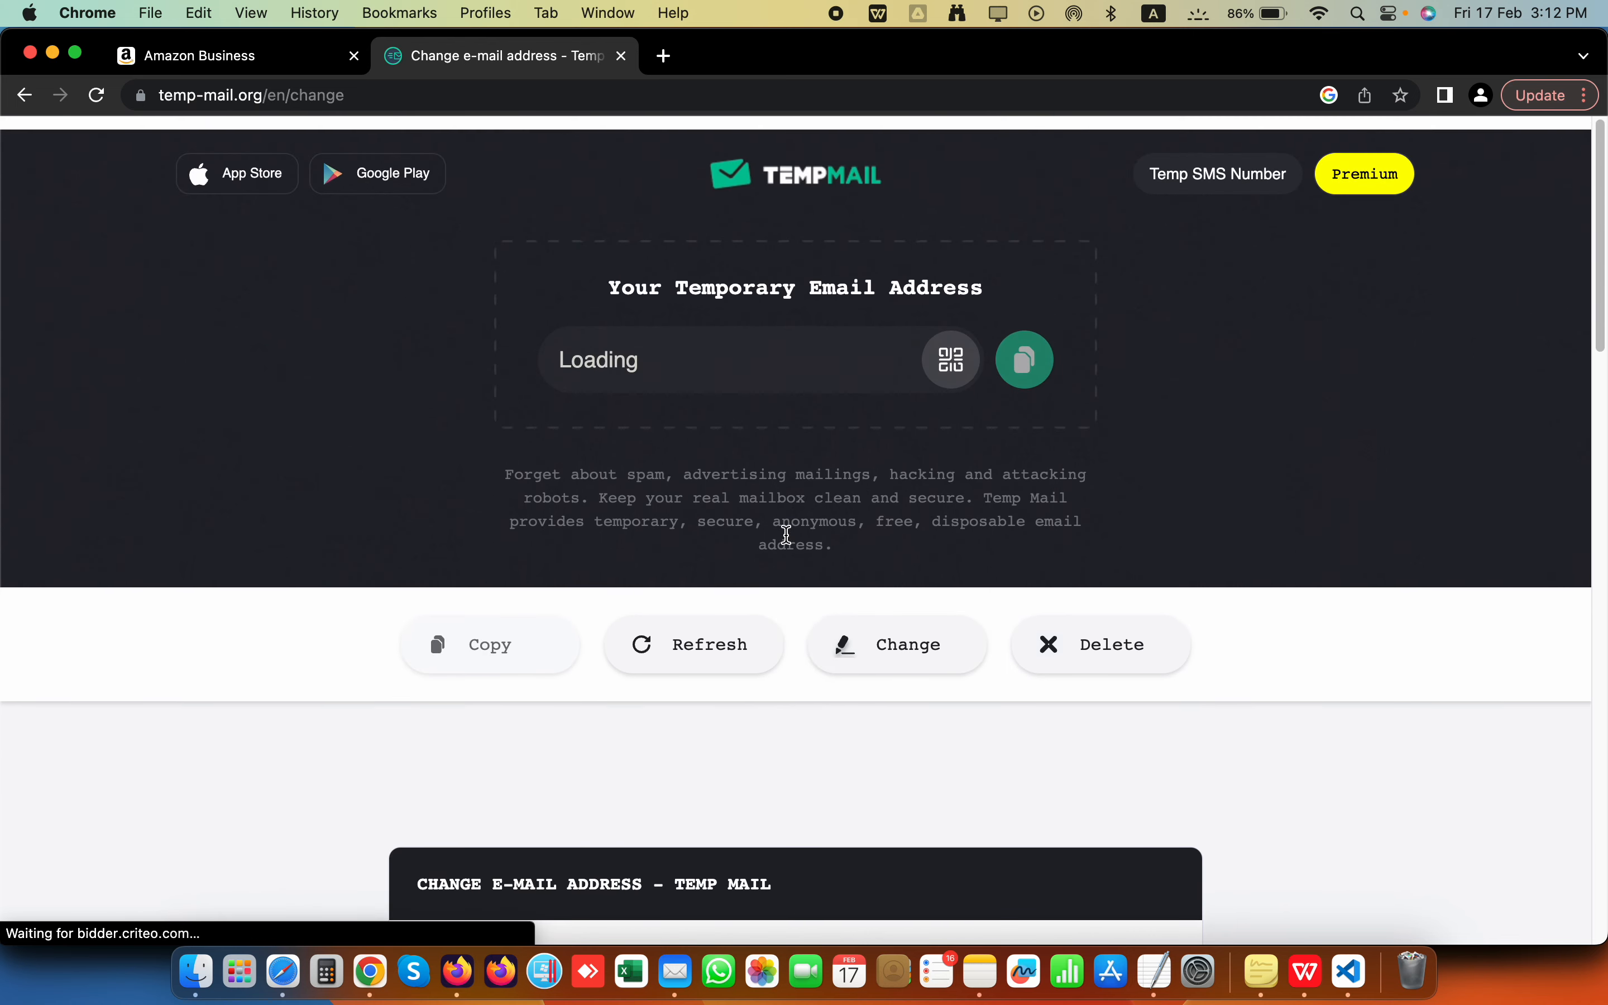
scroll("down", 3)
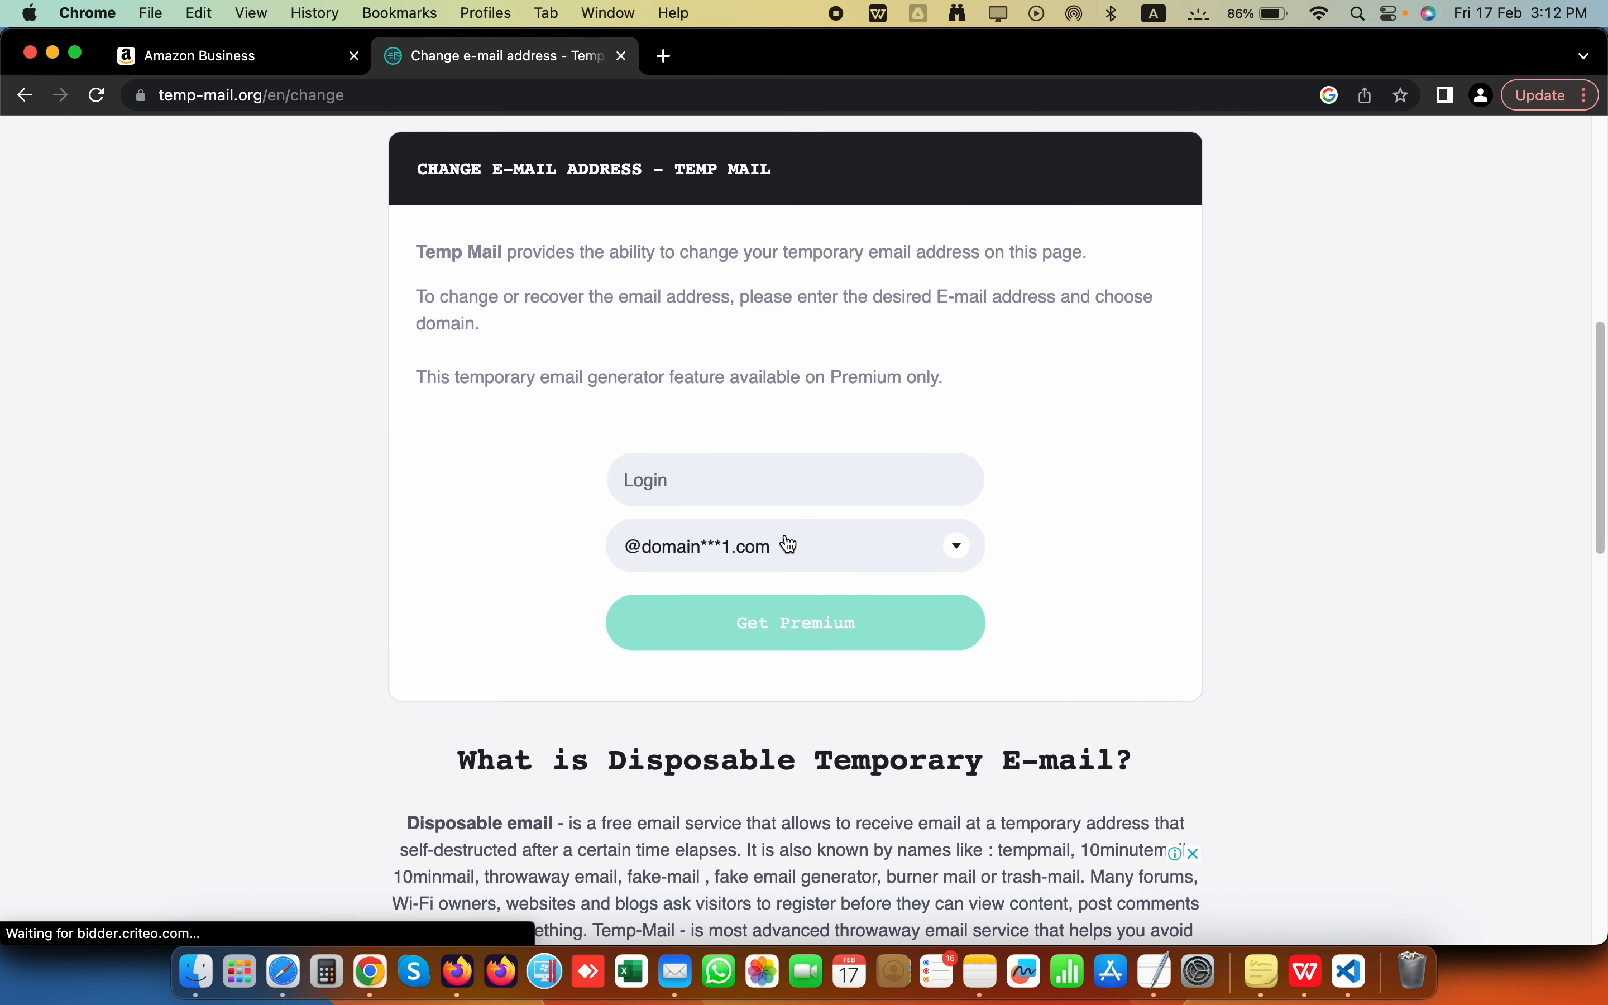
left_click(795, 545)
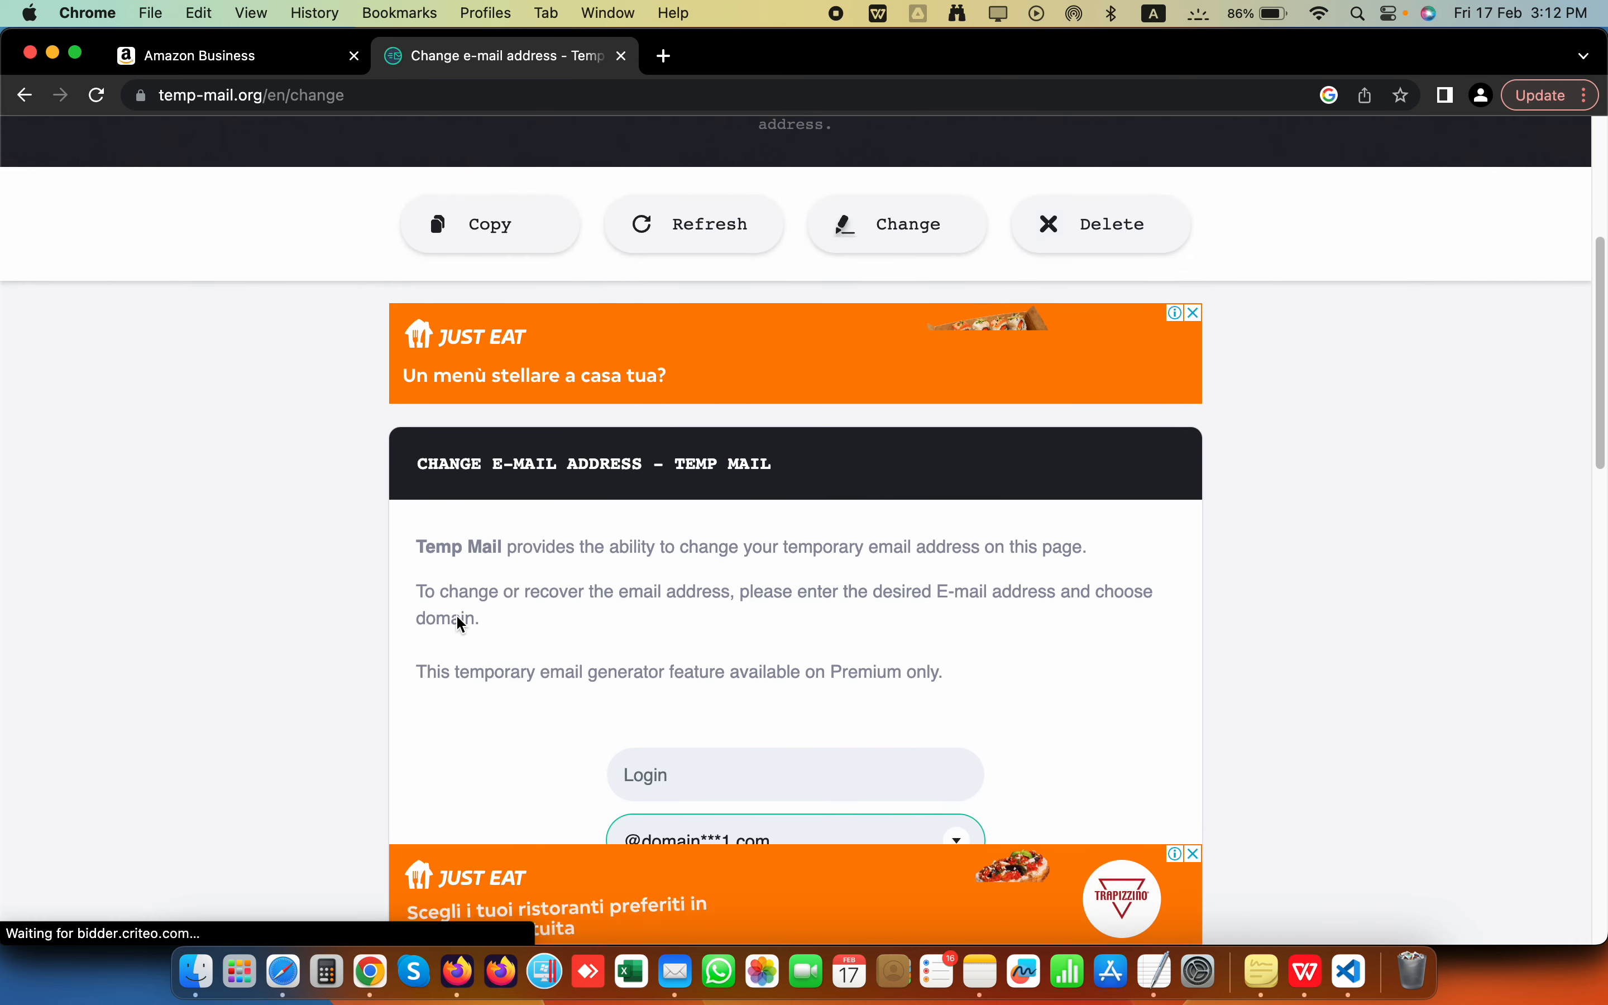
scroll("up", 3)
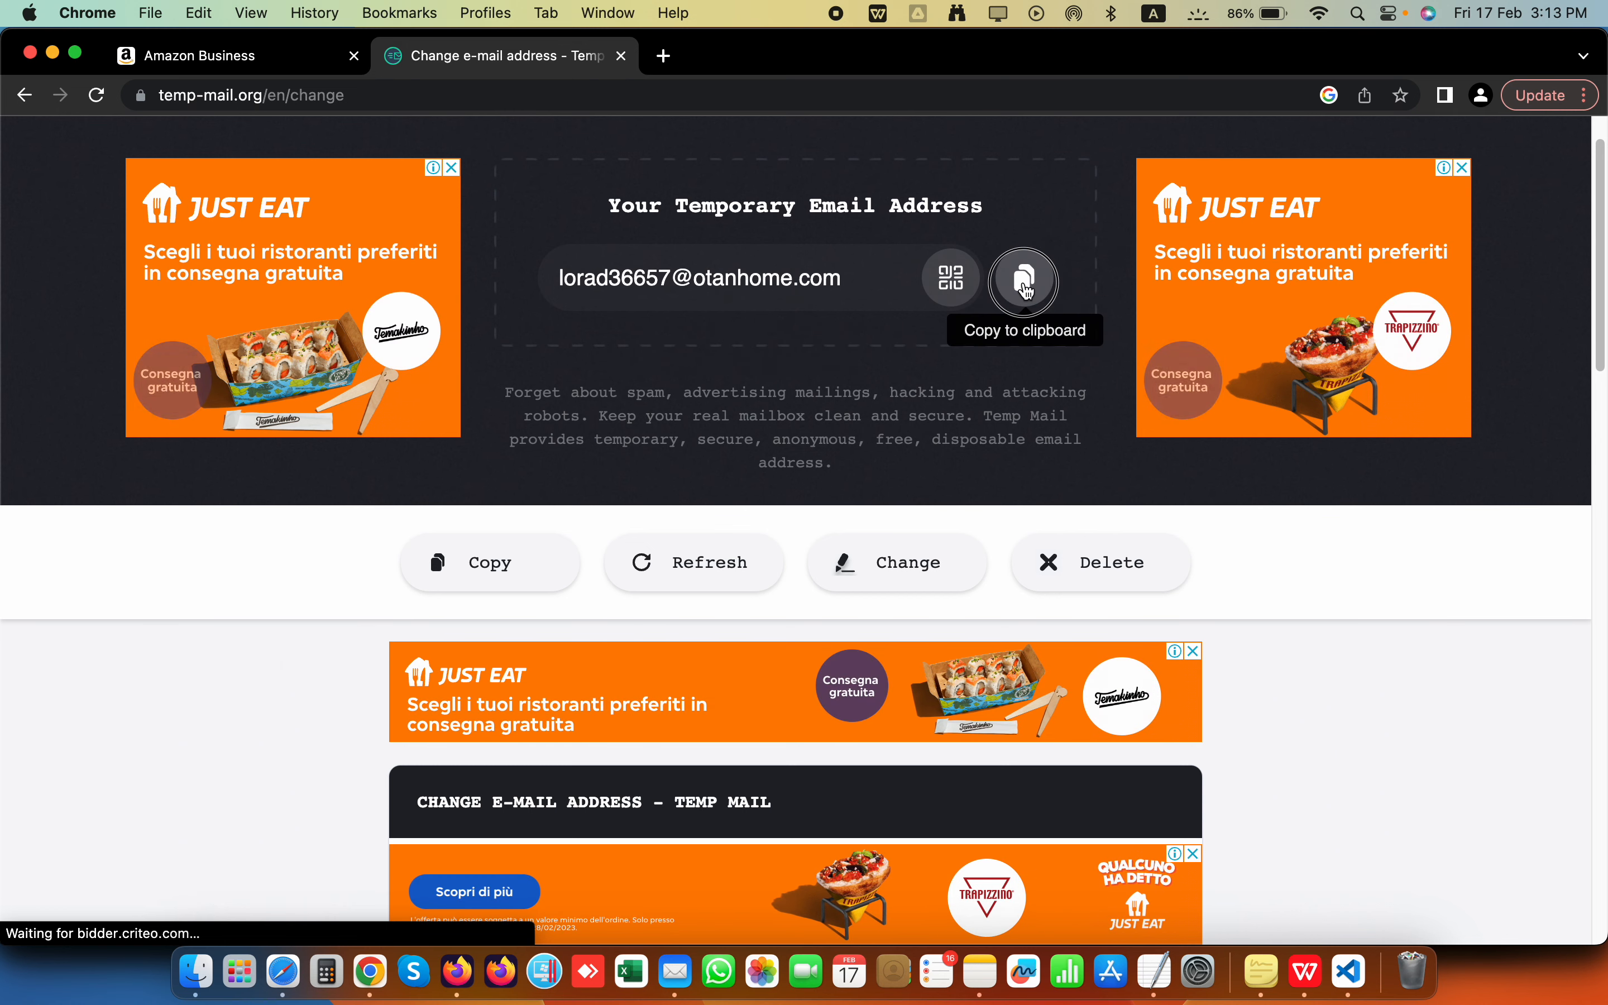
left_click(206, 56)
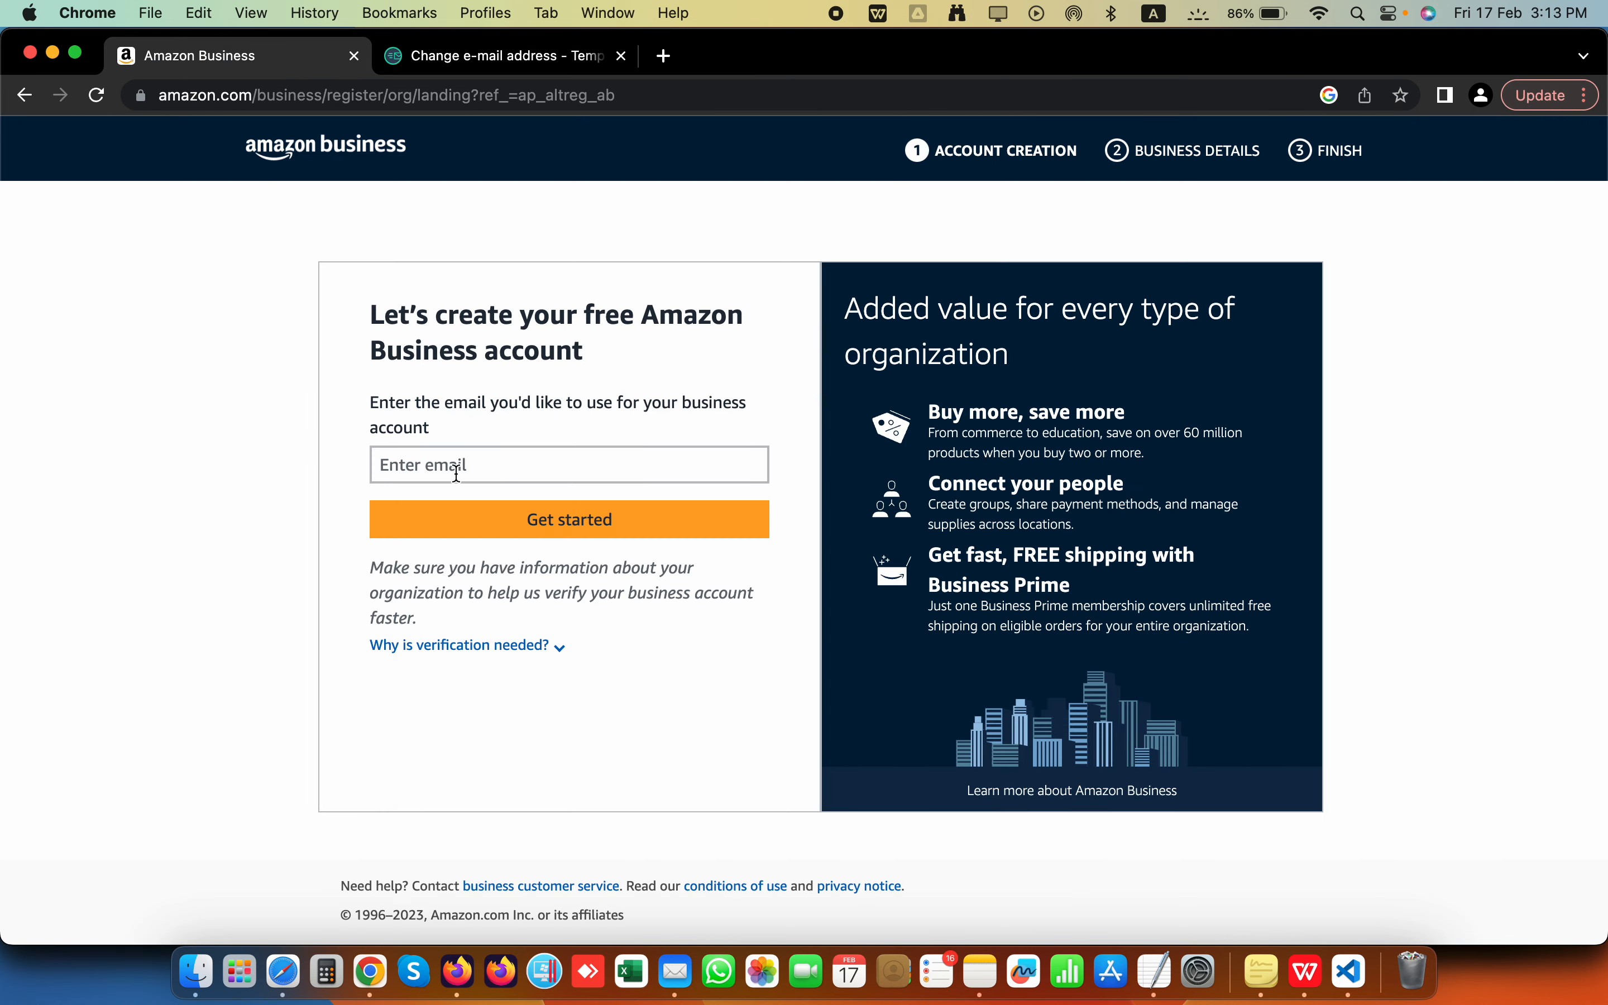
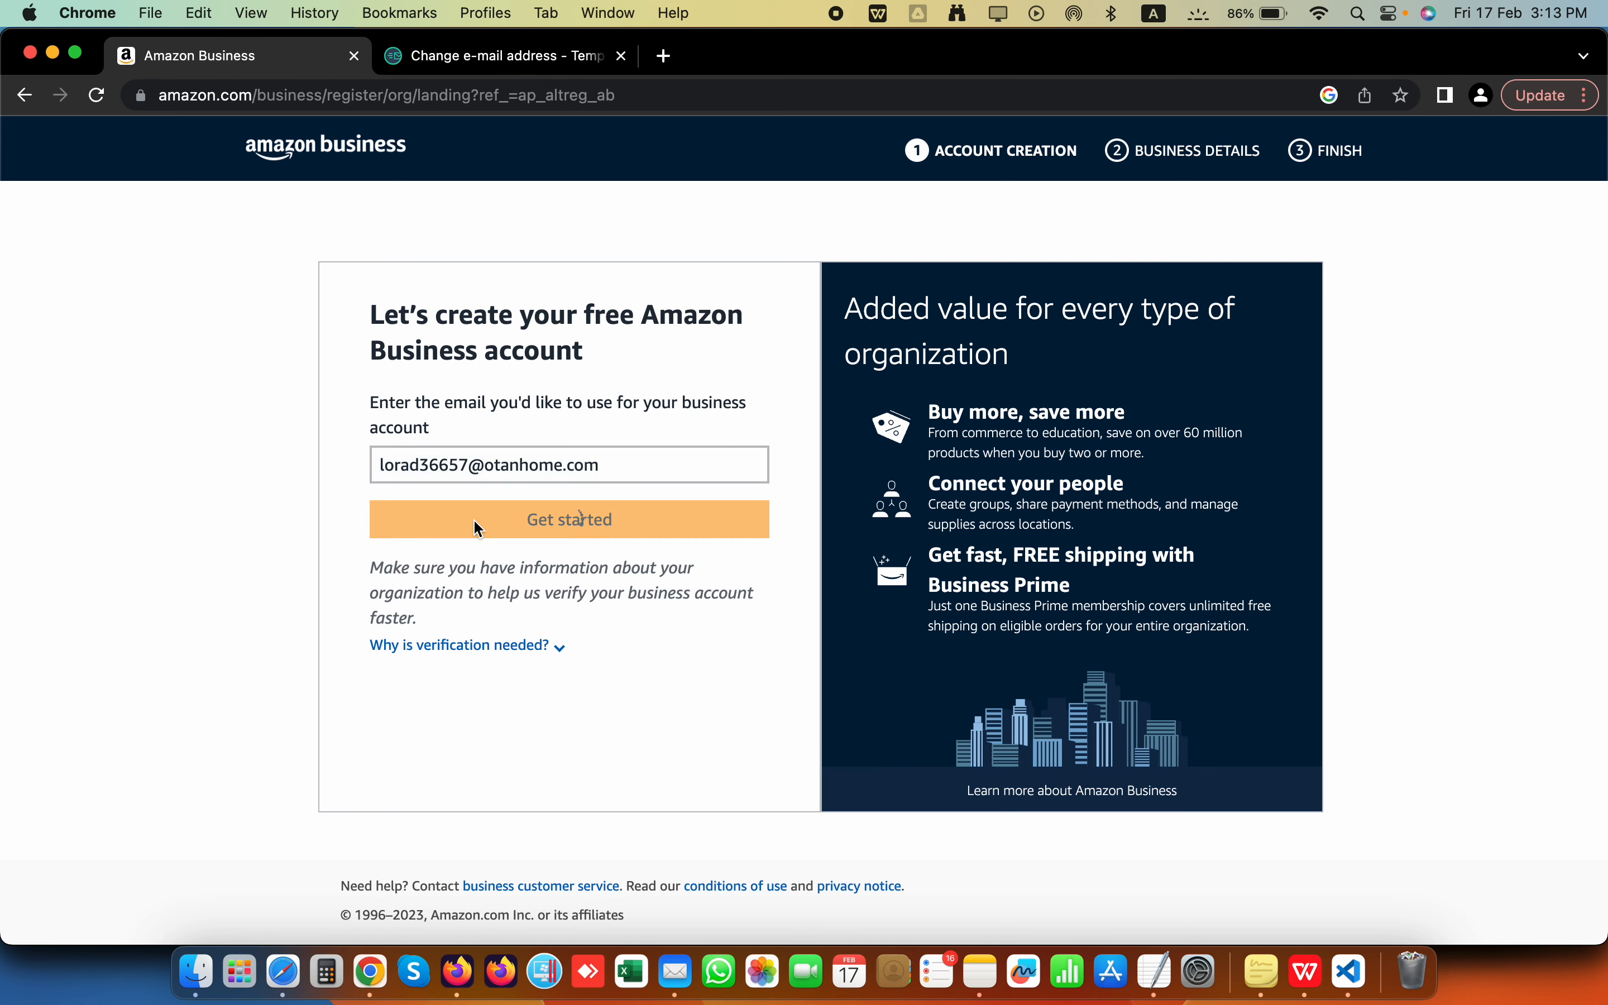
left_click(568, 519)
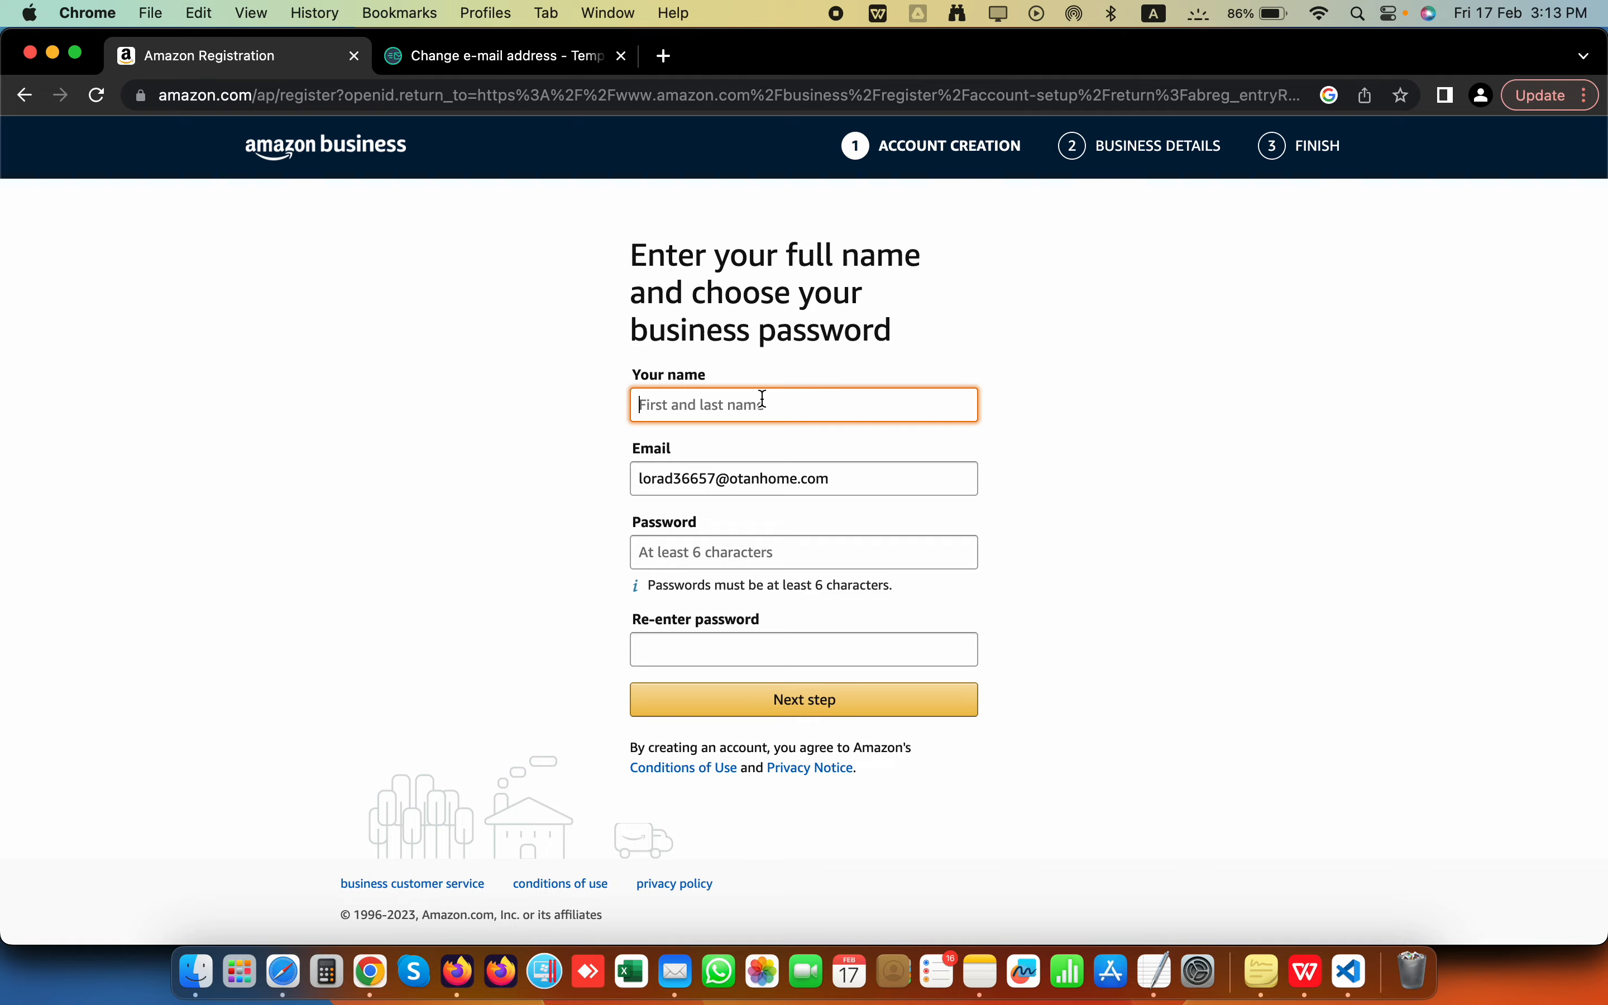
left_click(662, 56)
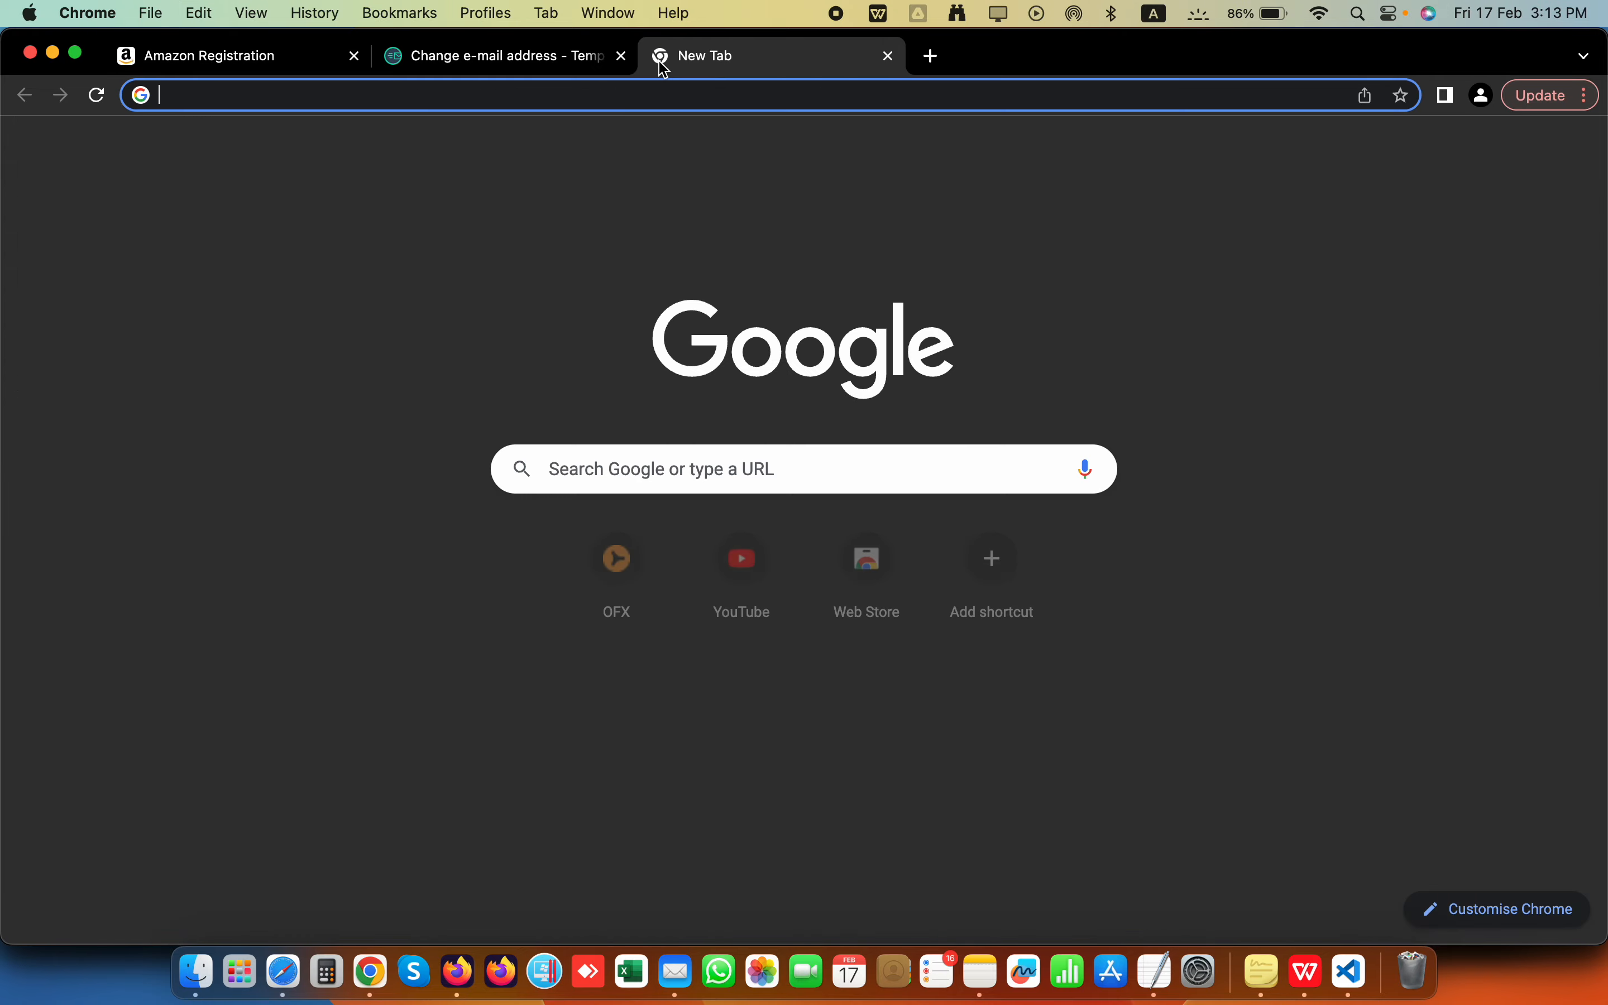
Search Google for 'fake address generator', block the location prompt, and go to fakexy.com
type("fake nam")
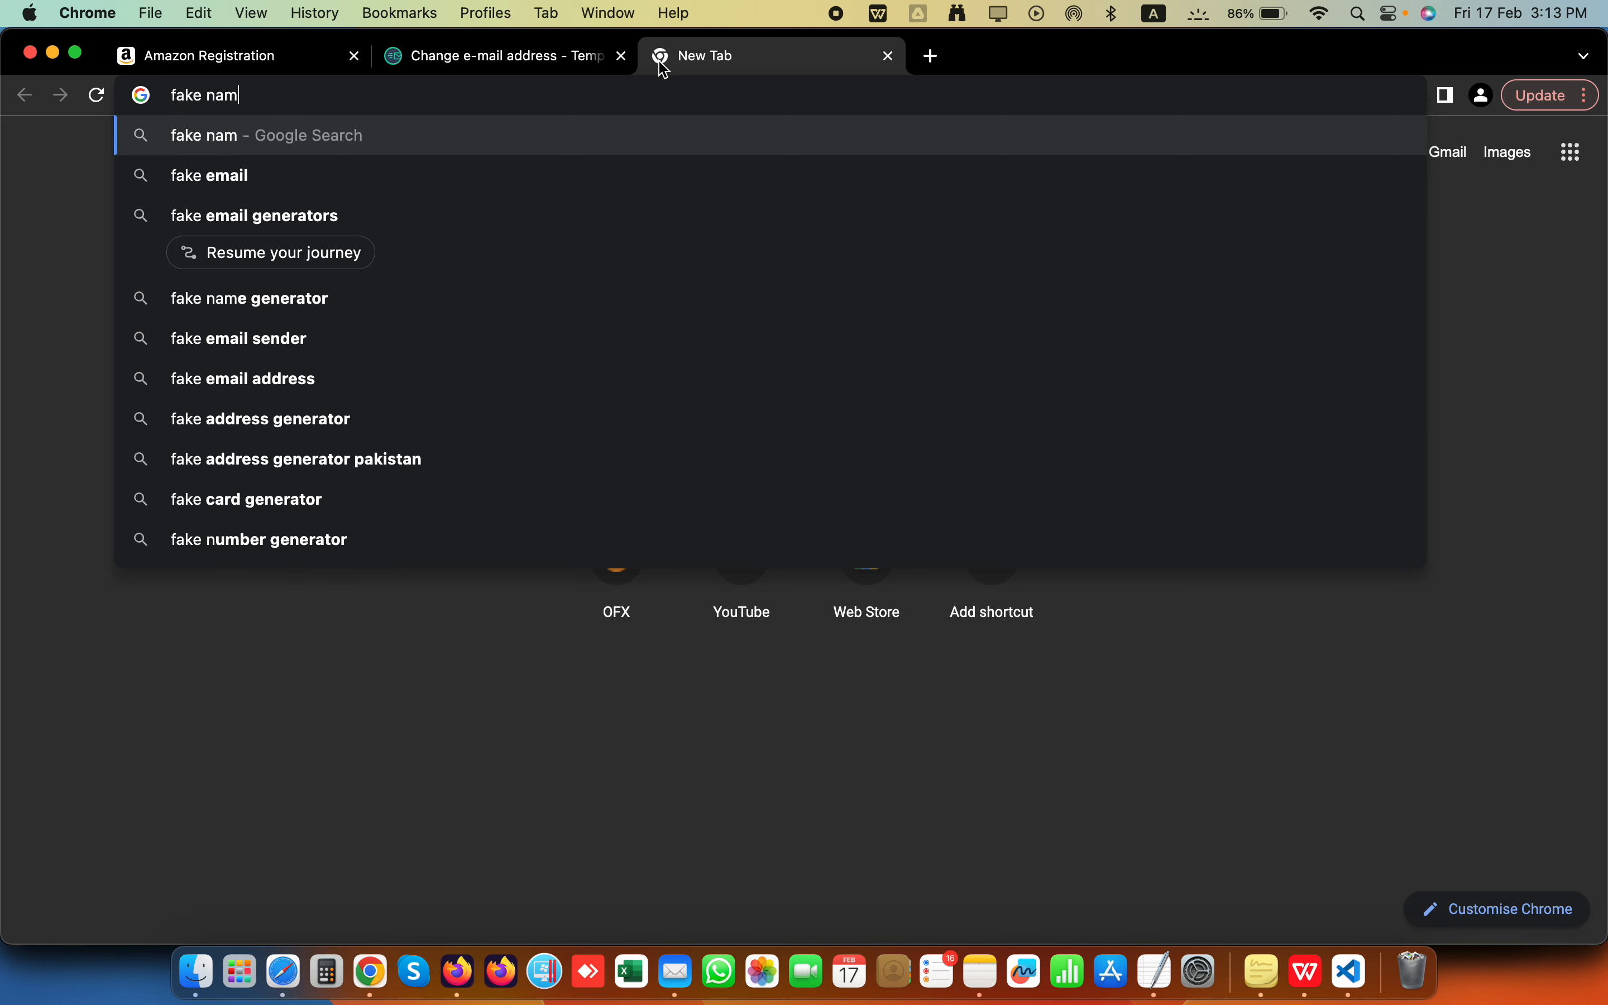
key("Backspace")
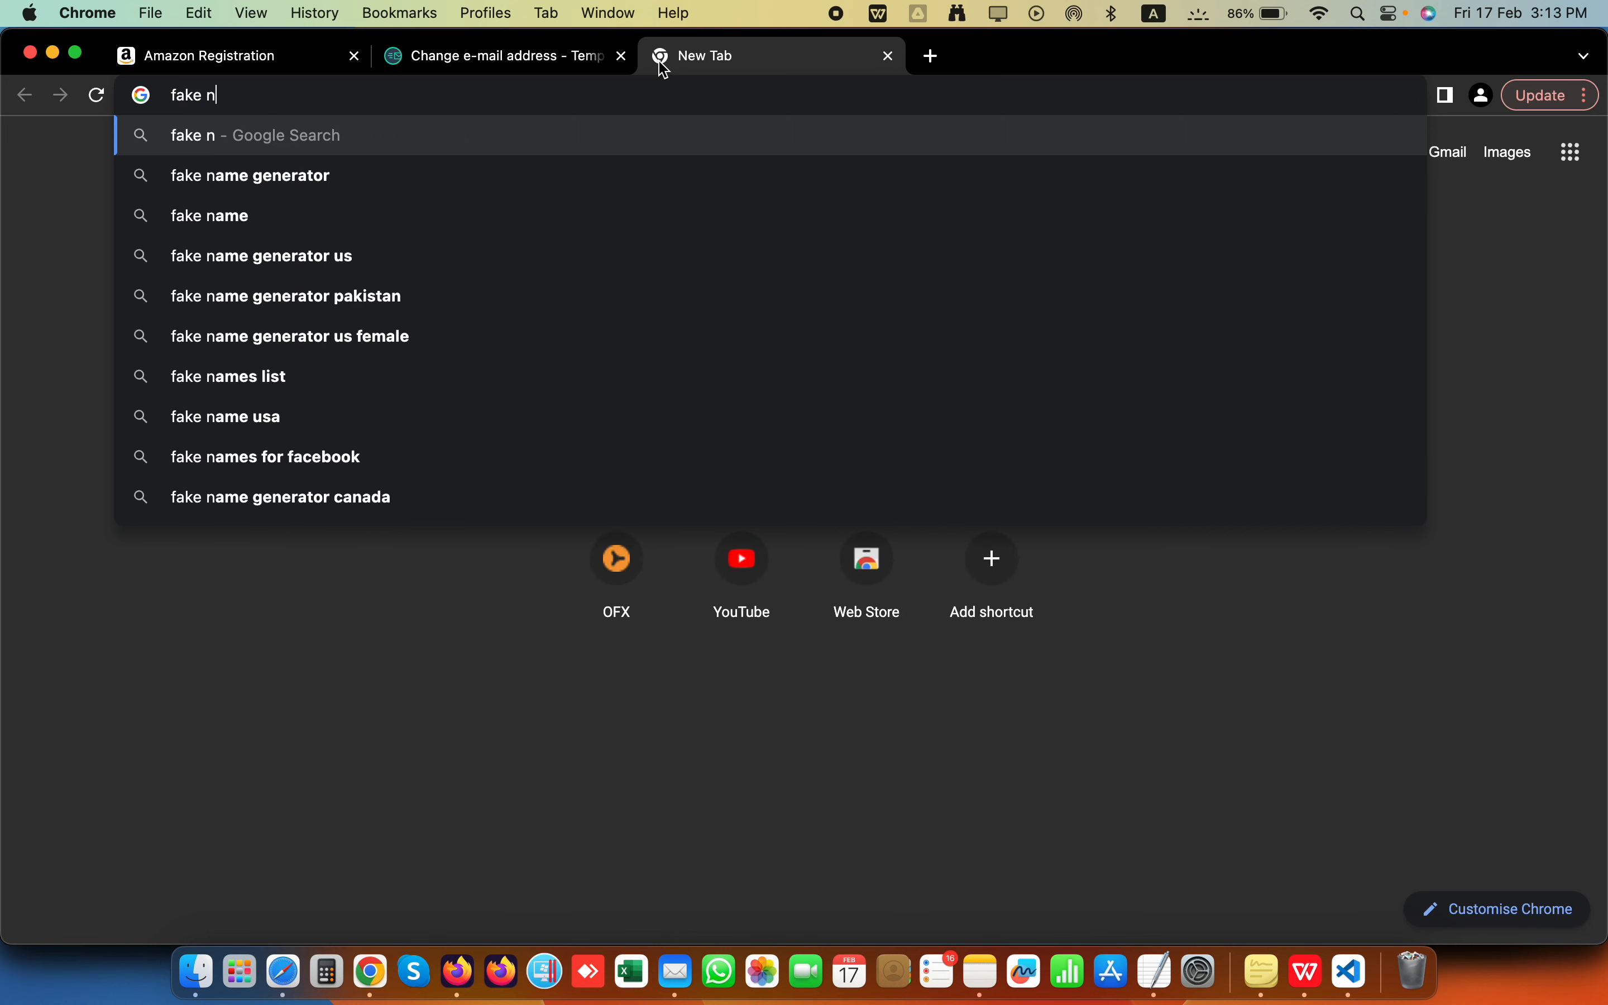
type("addre")
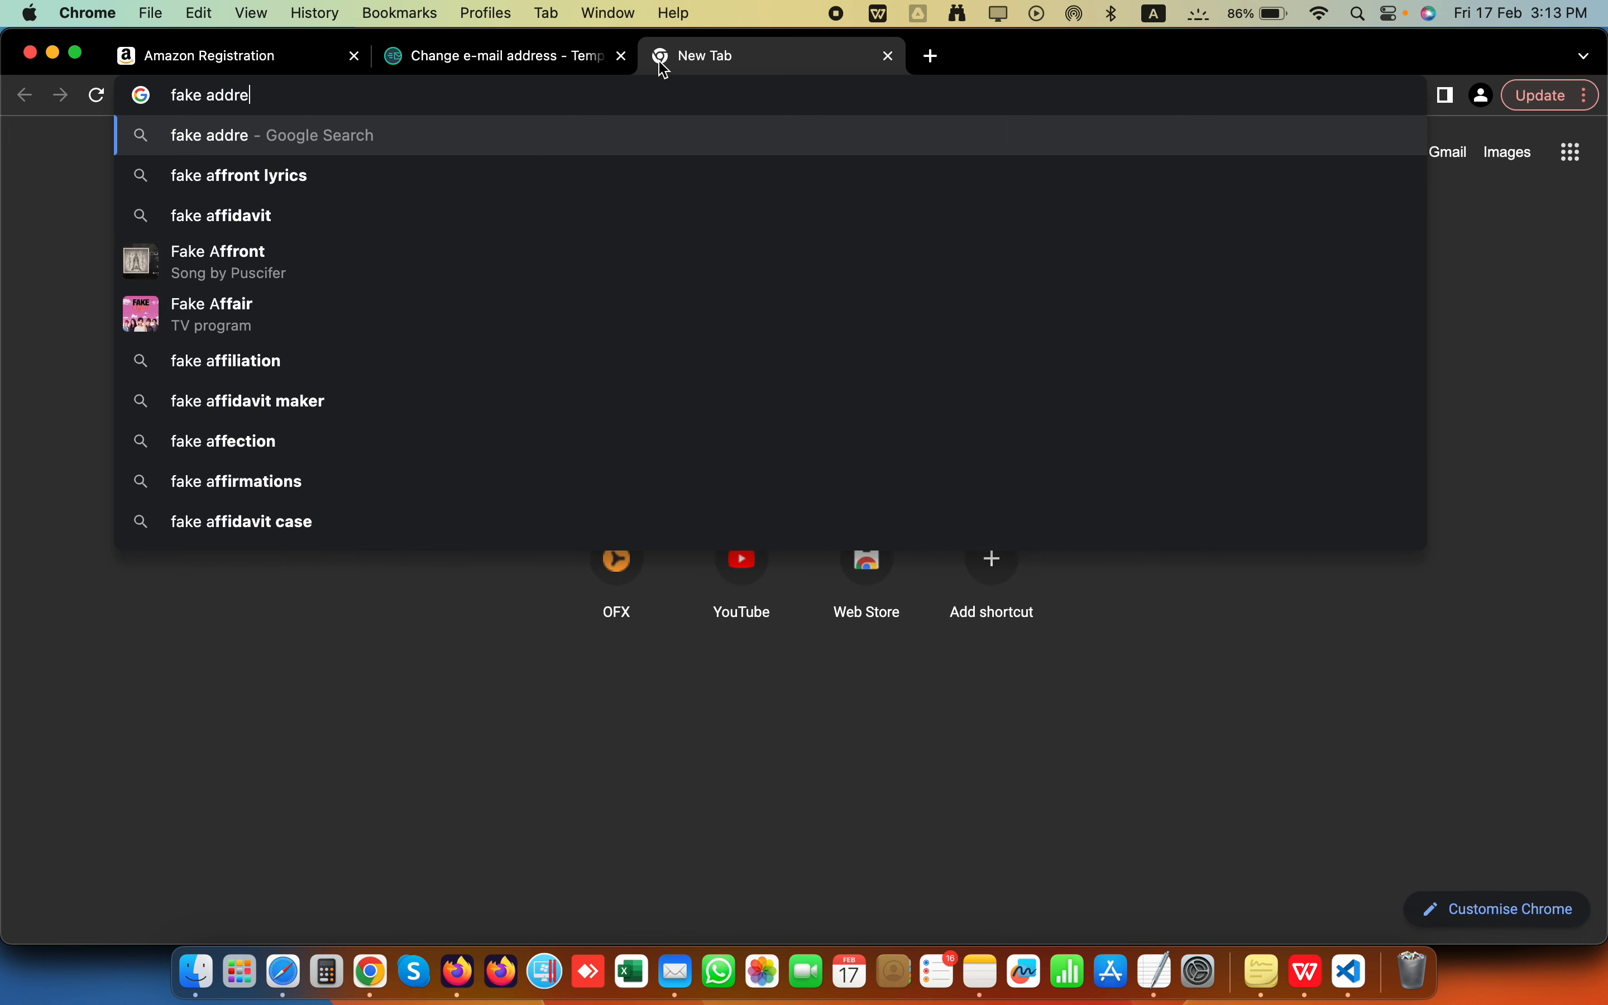
type("ss generator")
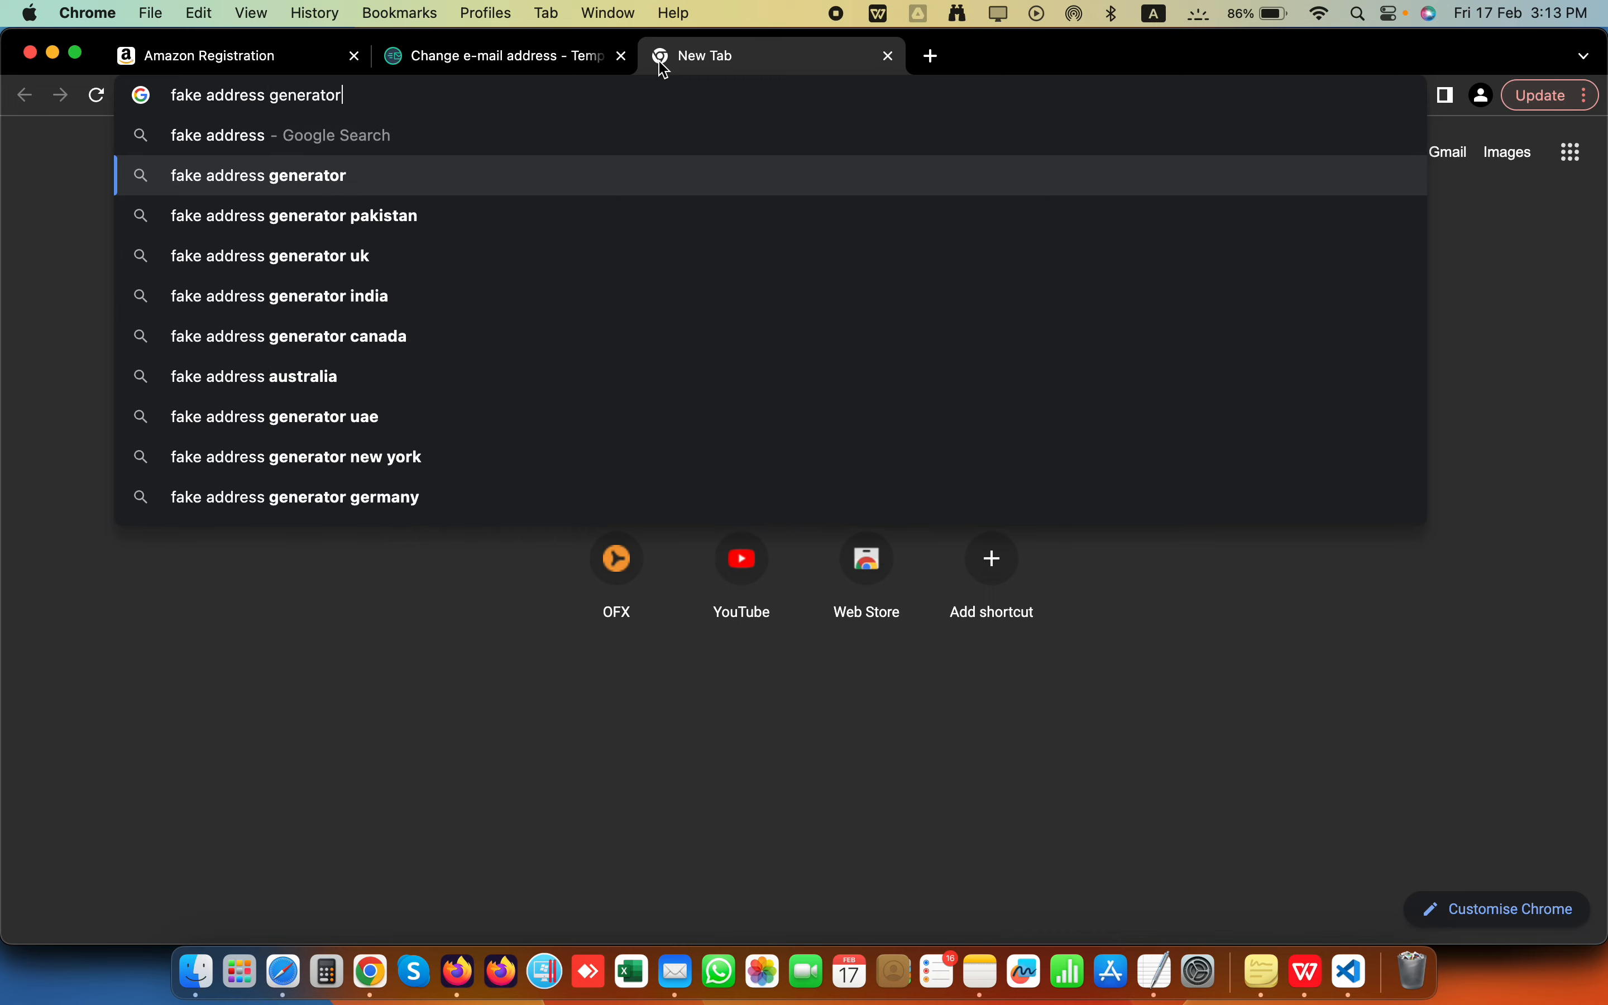
key("Return")
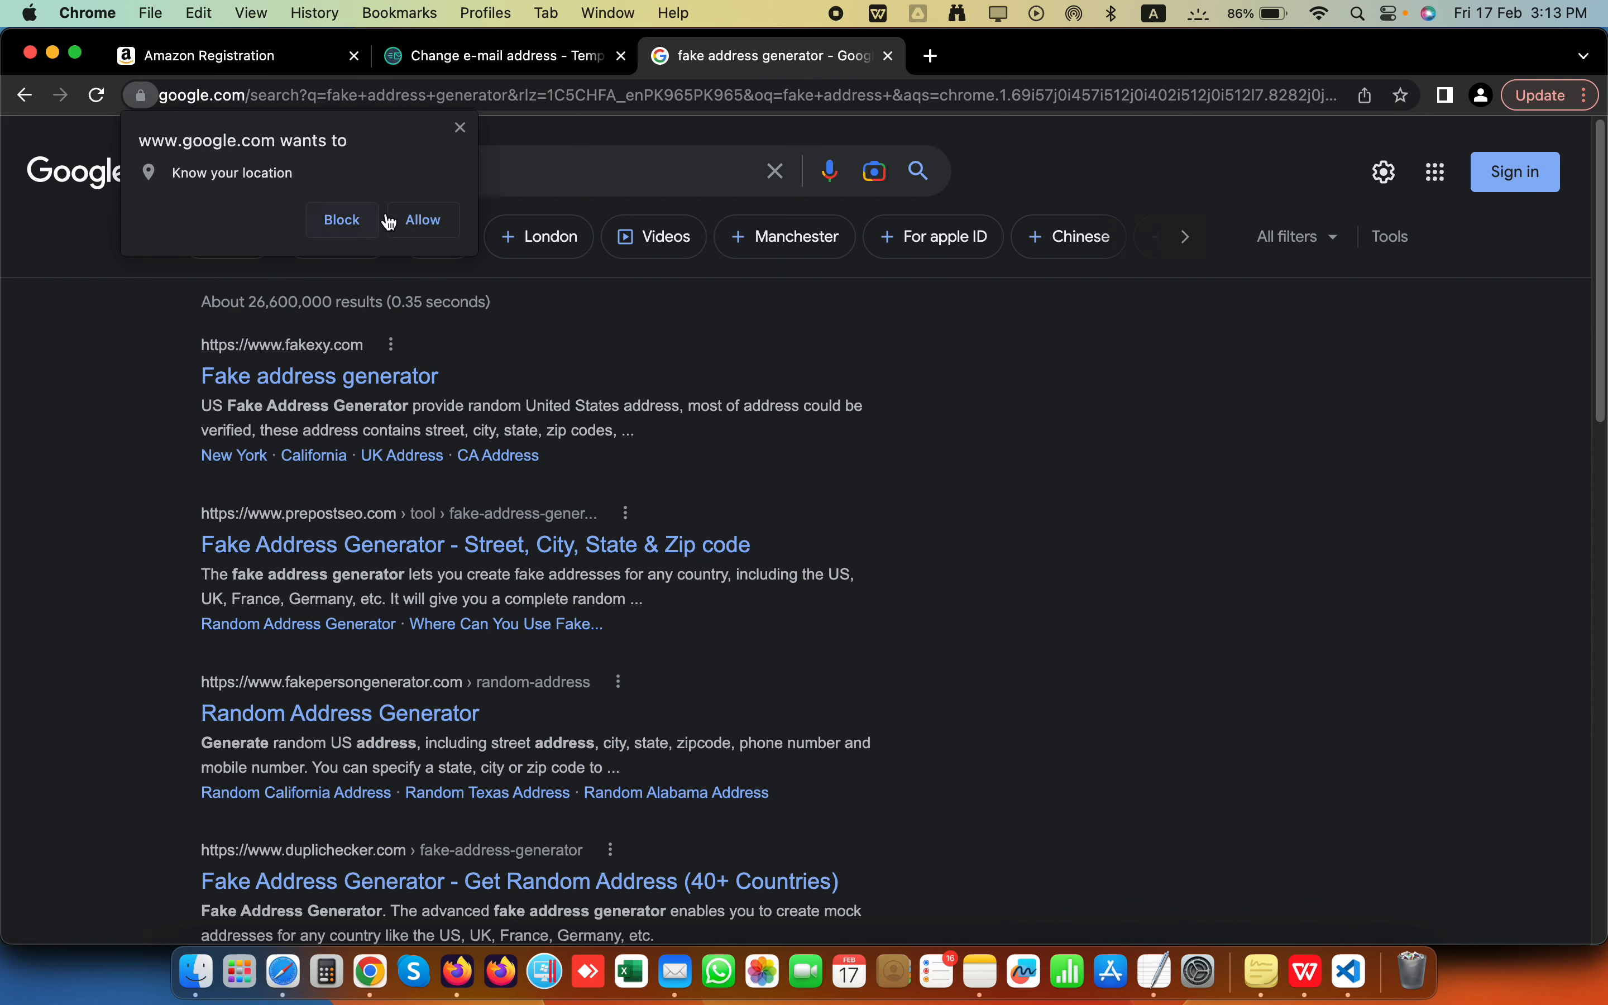
left_click(341, 220)
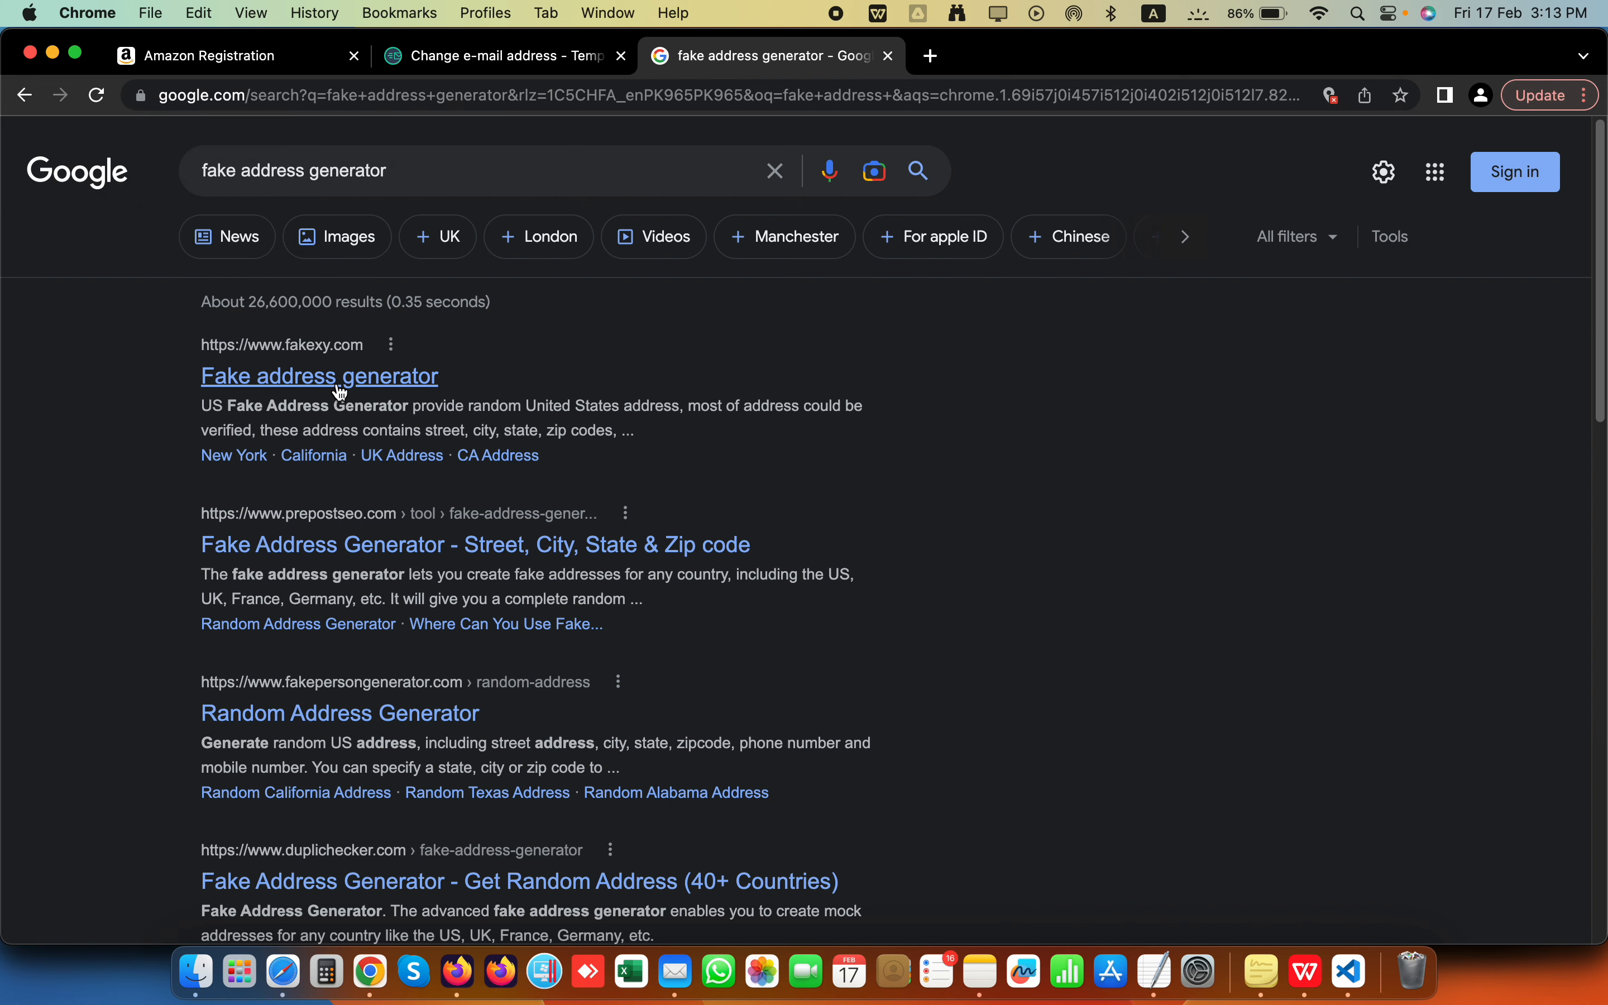
left_click(319, 376)
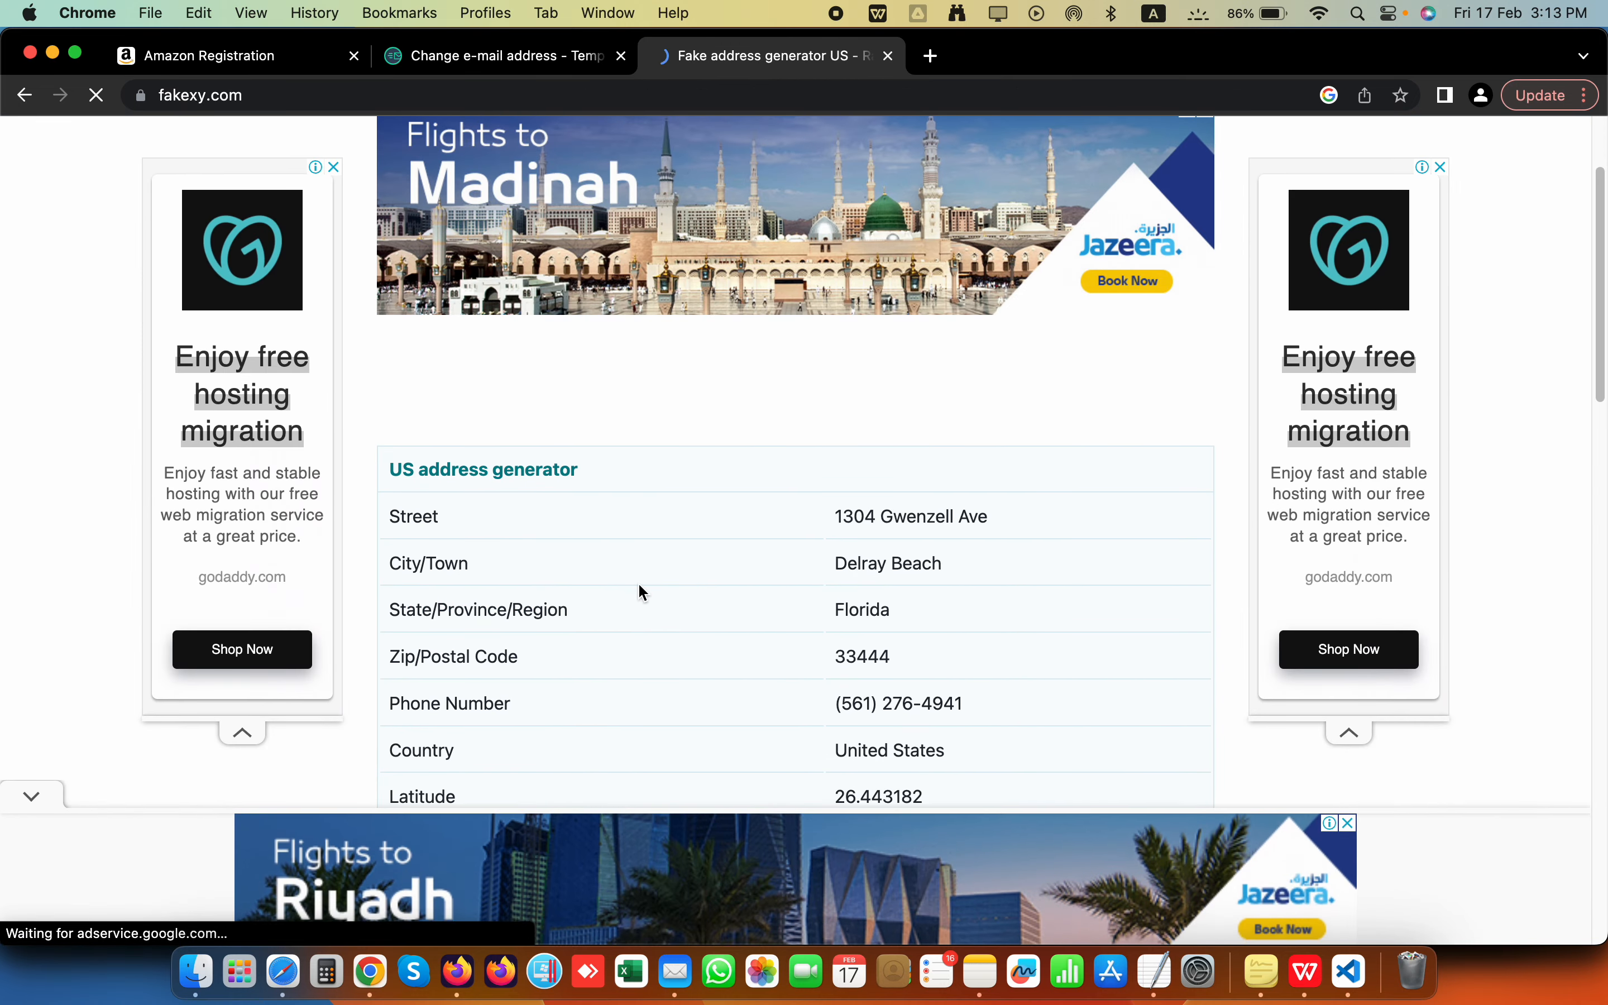
scroll("down", 3)
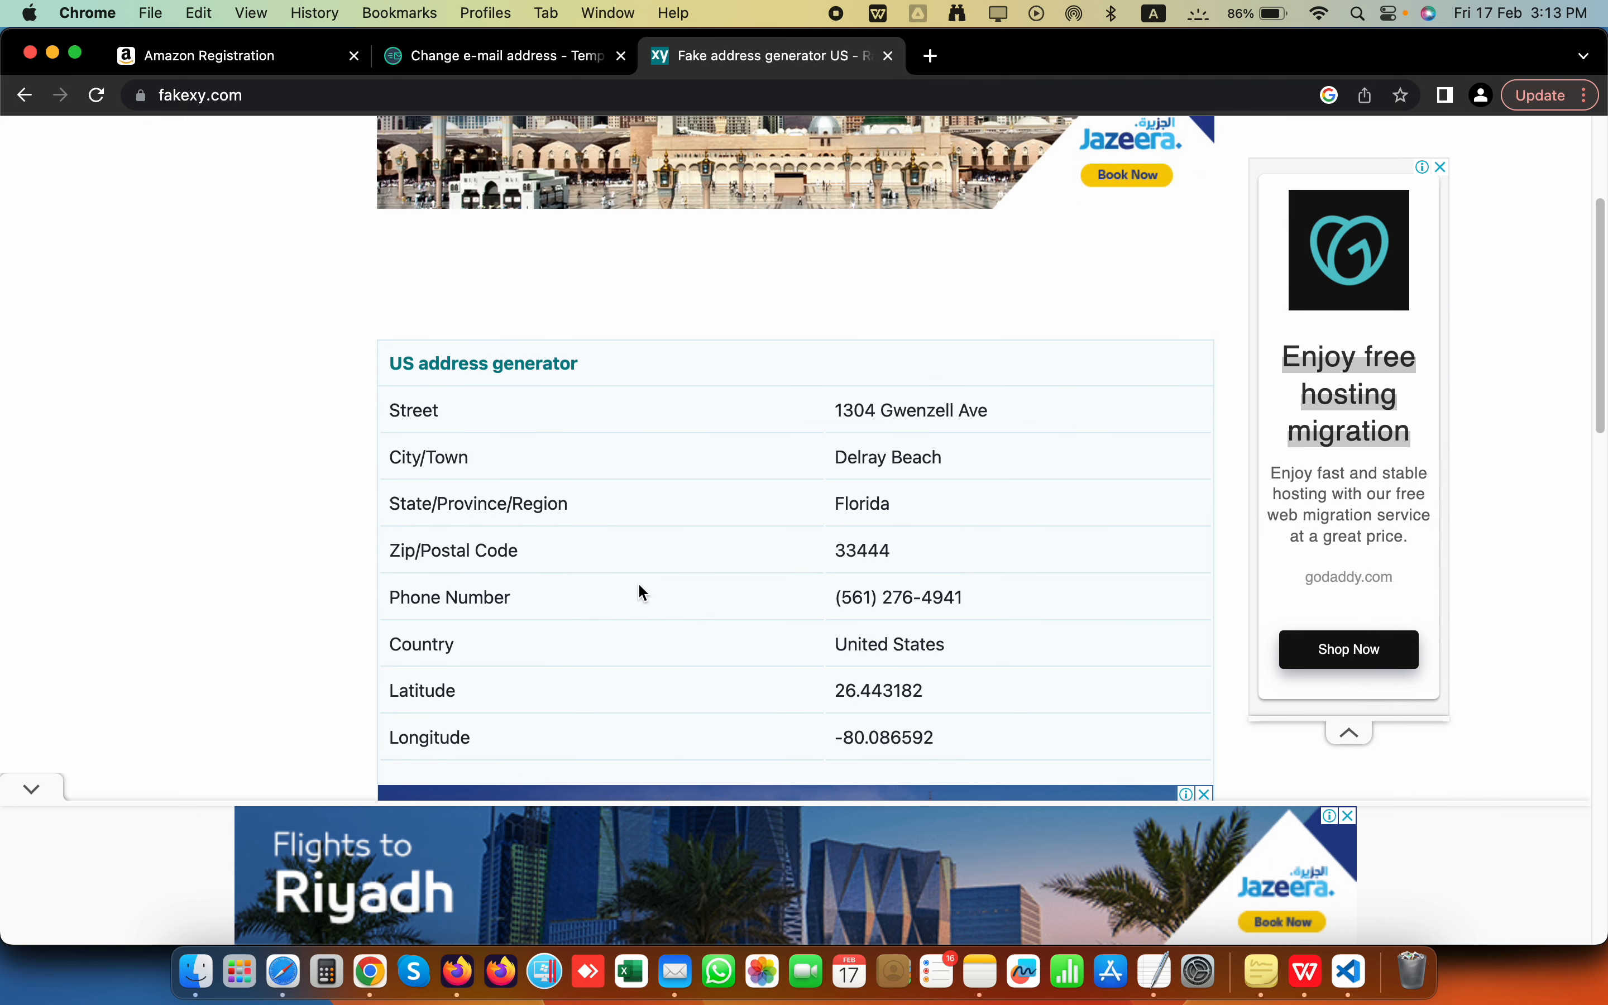
double_click(888, 457)
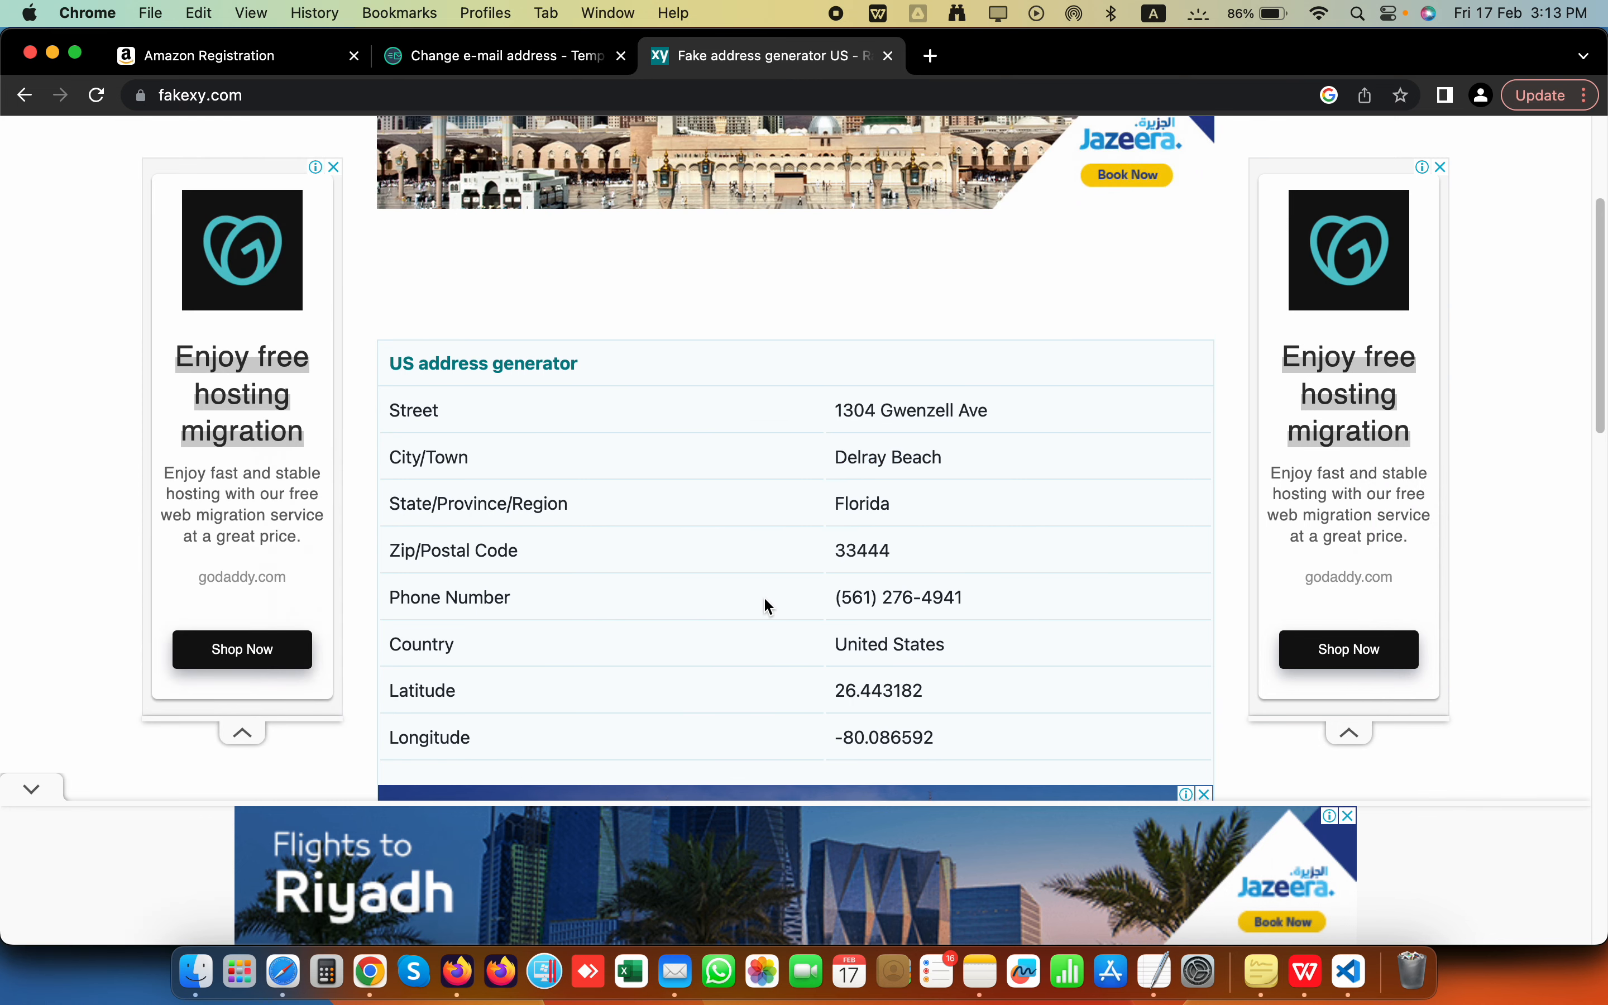
scroll("down", 3)
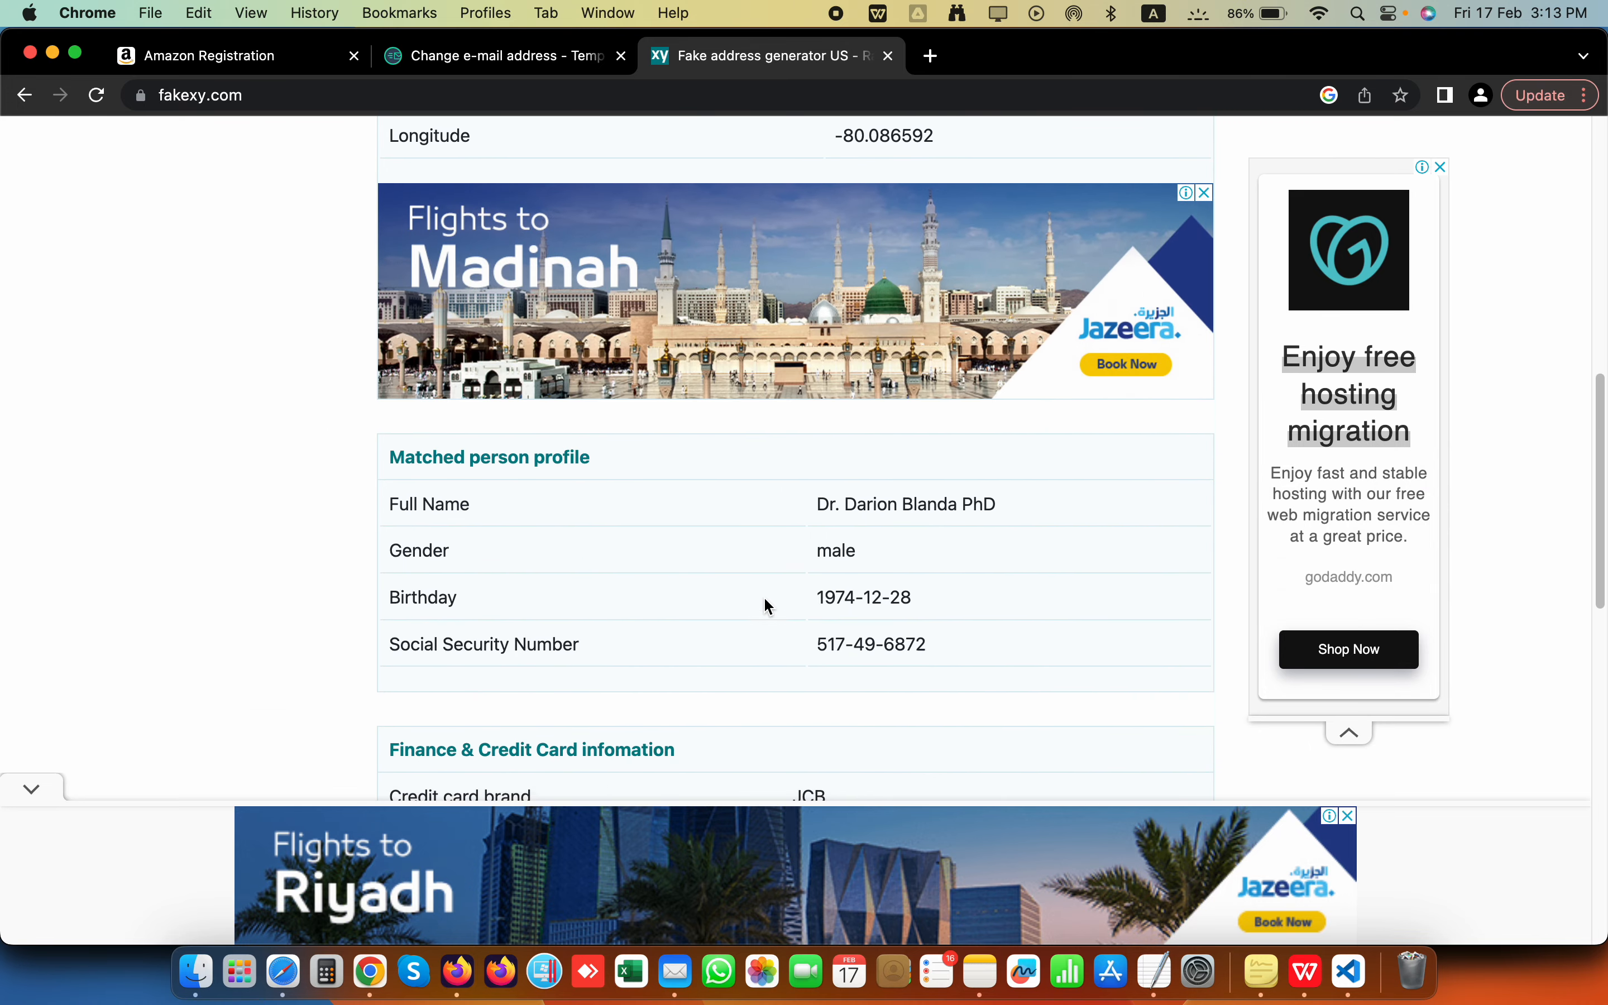
scroll("up", 3)
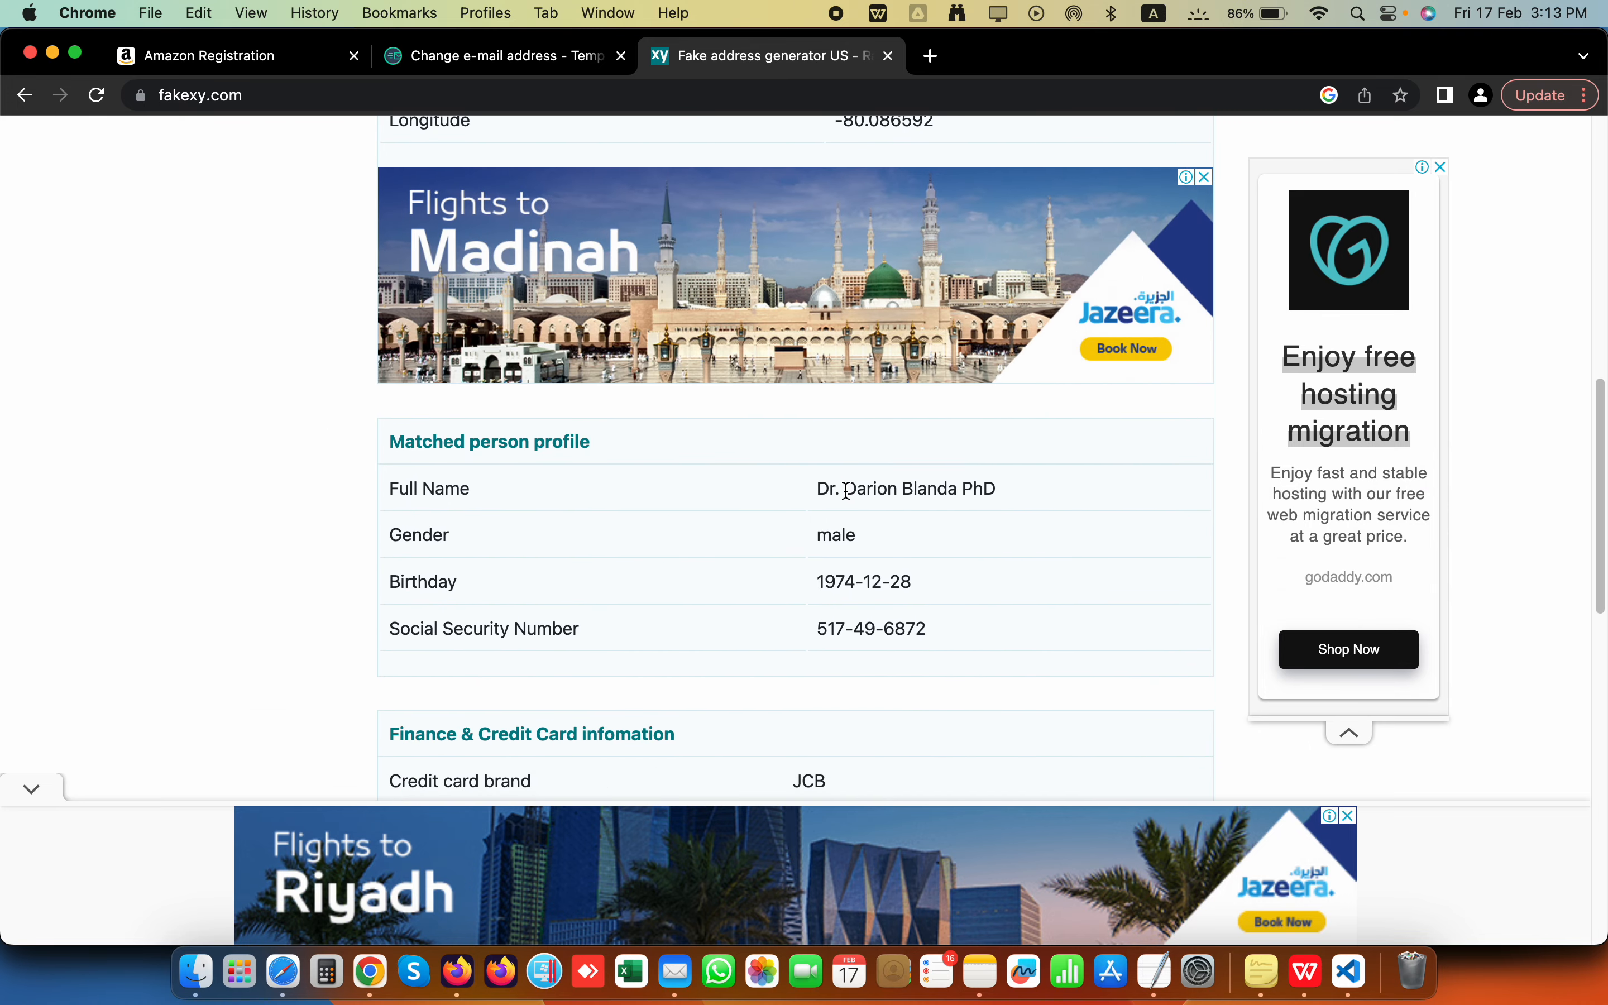
double_click(907, 488)
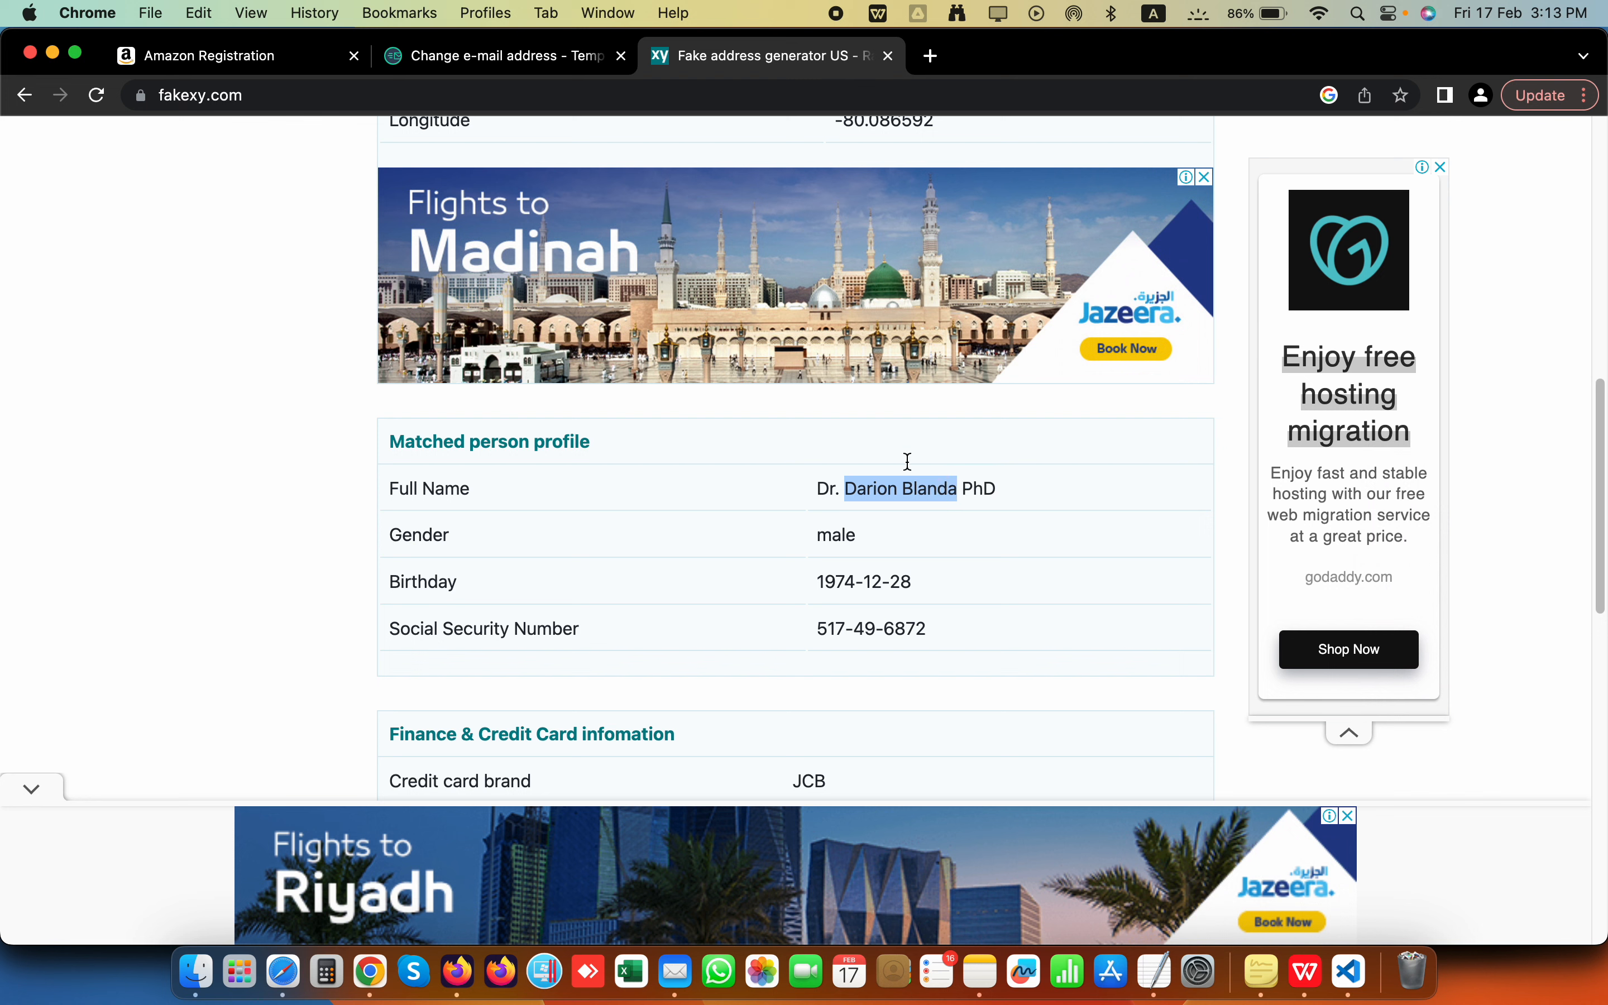
left_click(235, 56)
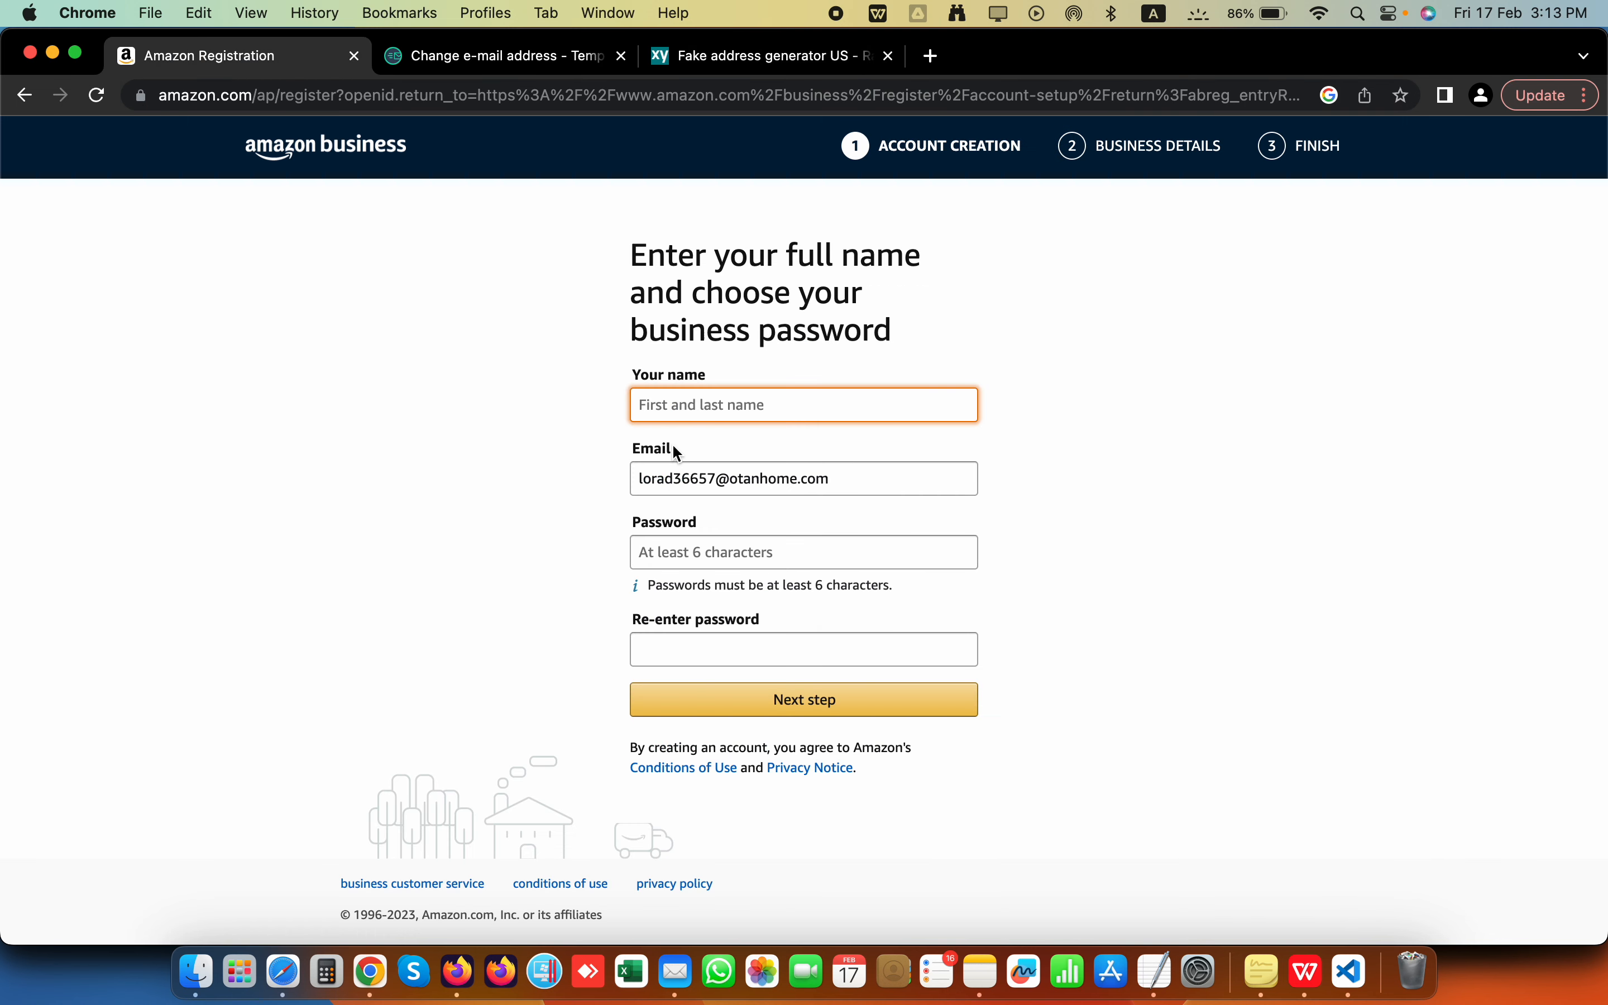
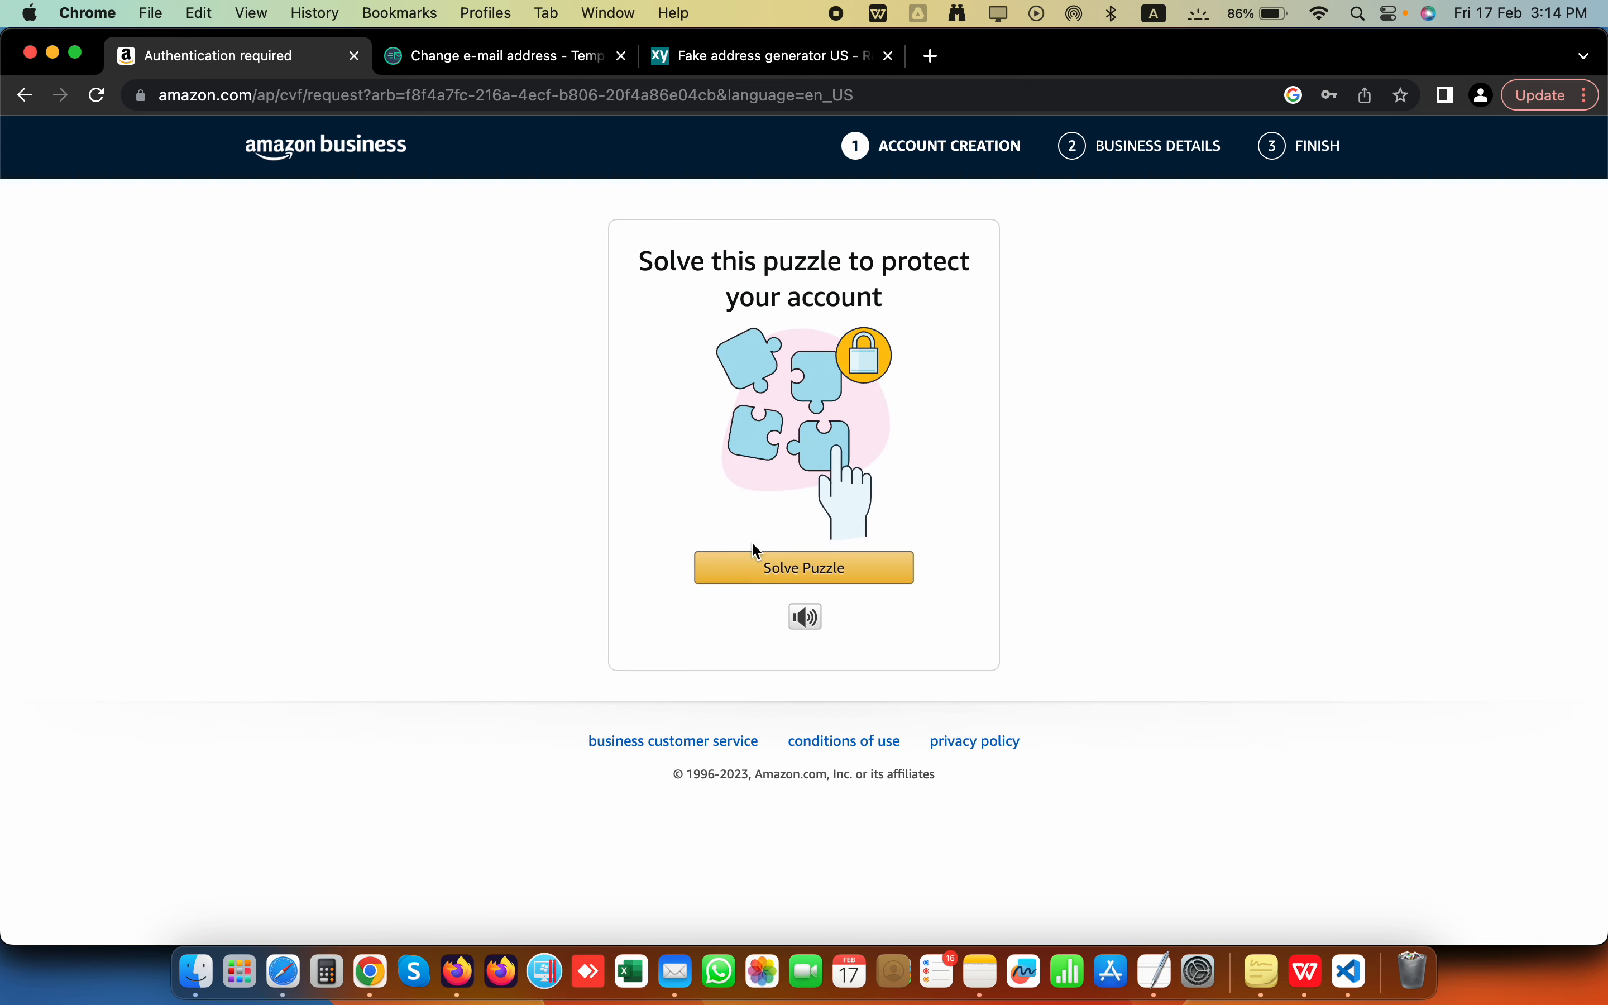
Start the account-protection puzzle, make wrong dice picks, and retry after failing
left_click(803, 567)
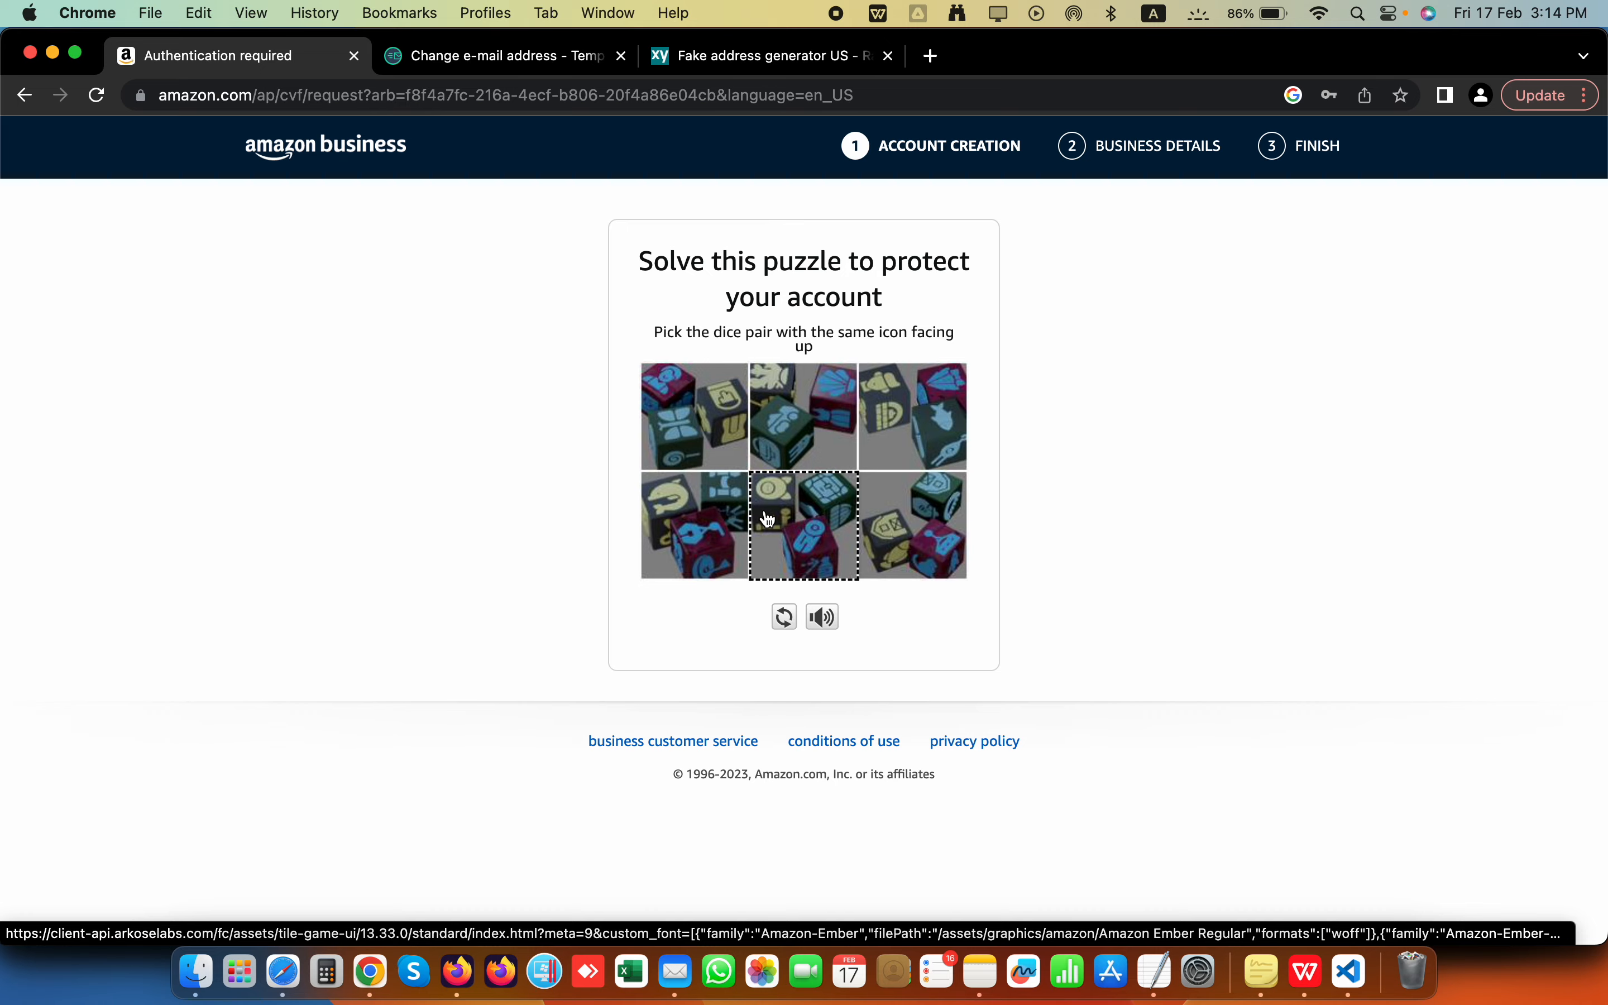
mouse_move(817, 483)
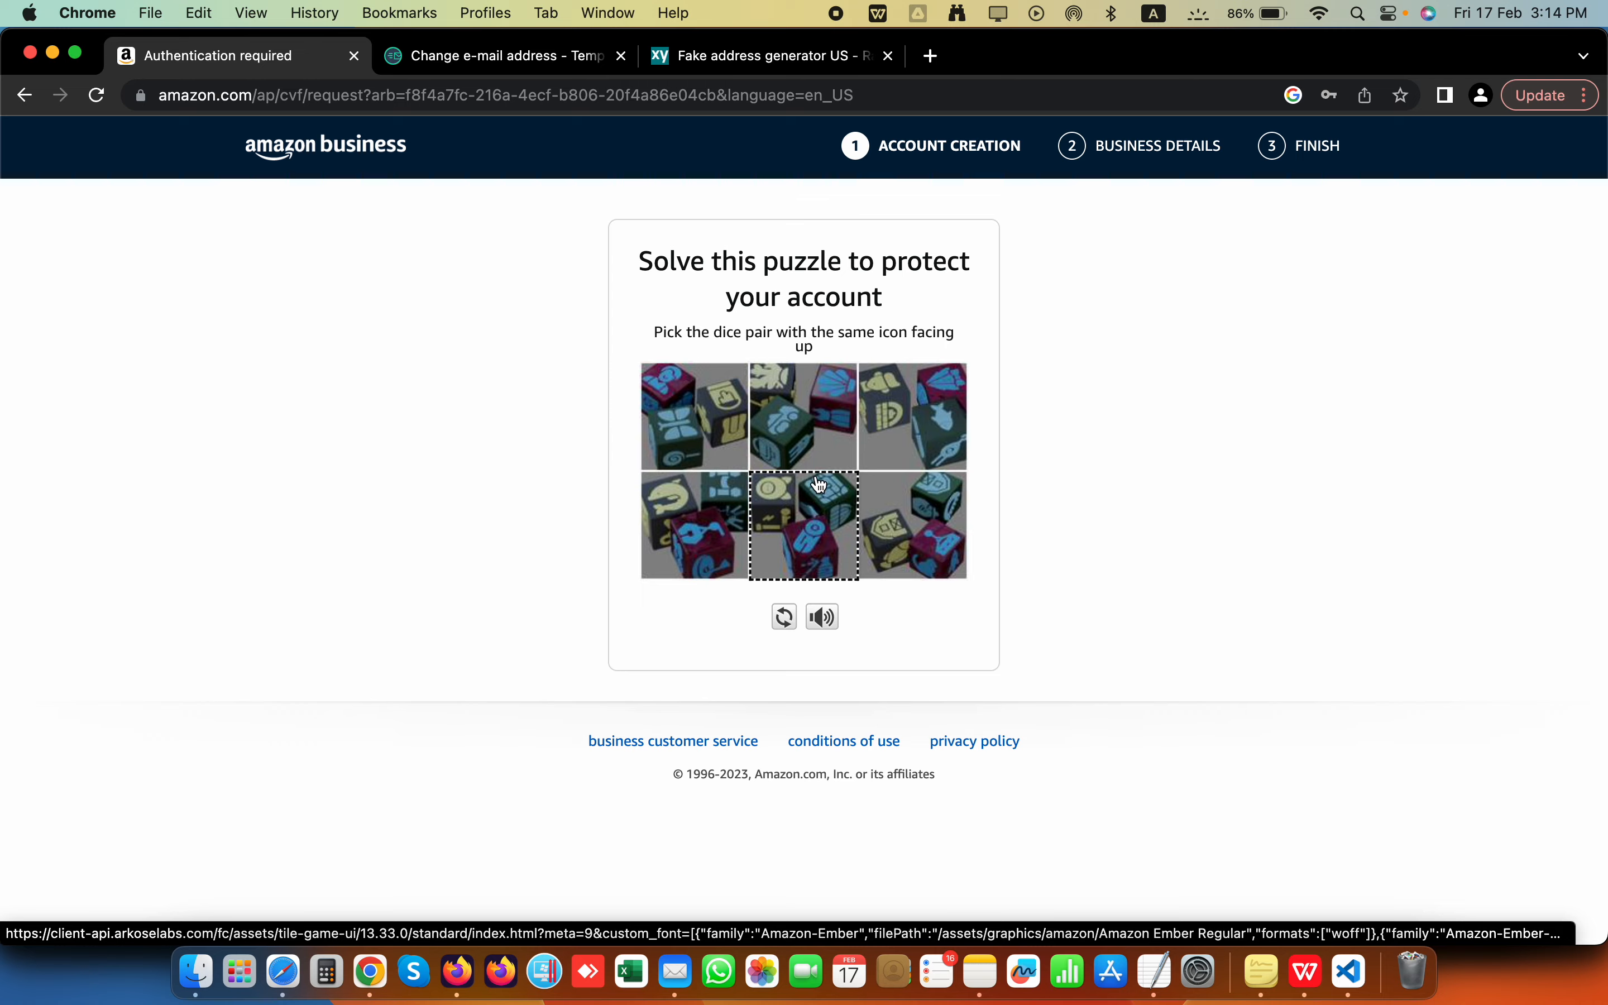
mouse_move(929, 632)
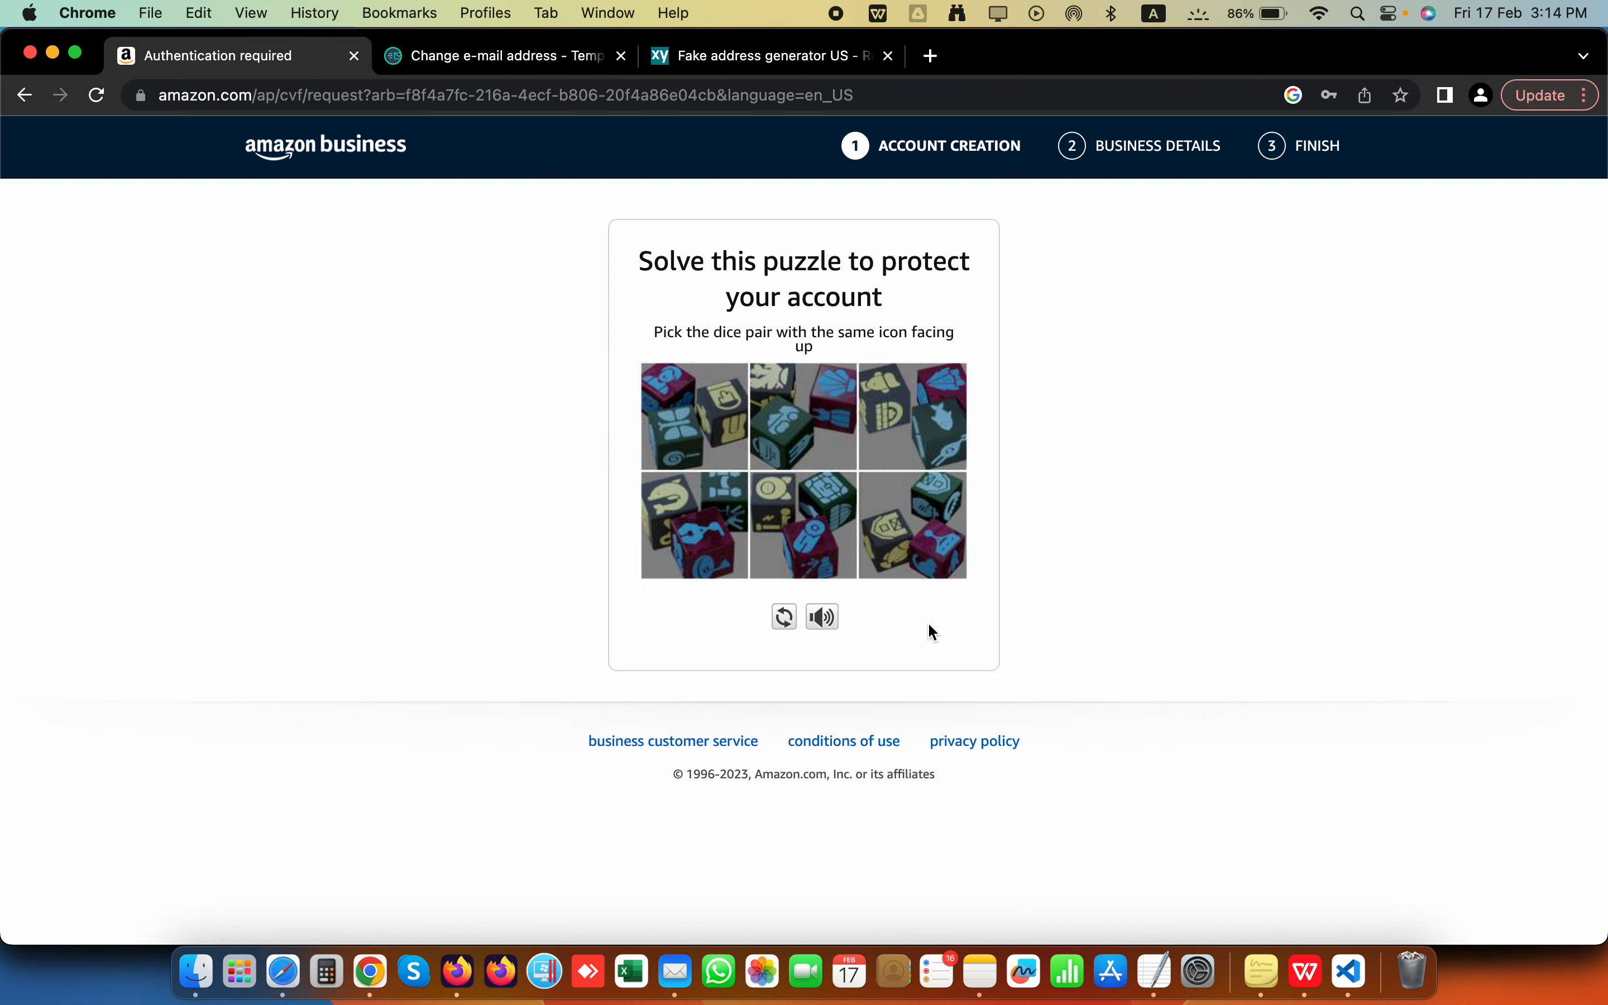
mouse_move(892, 632)
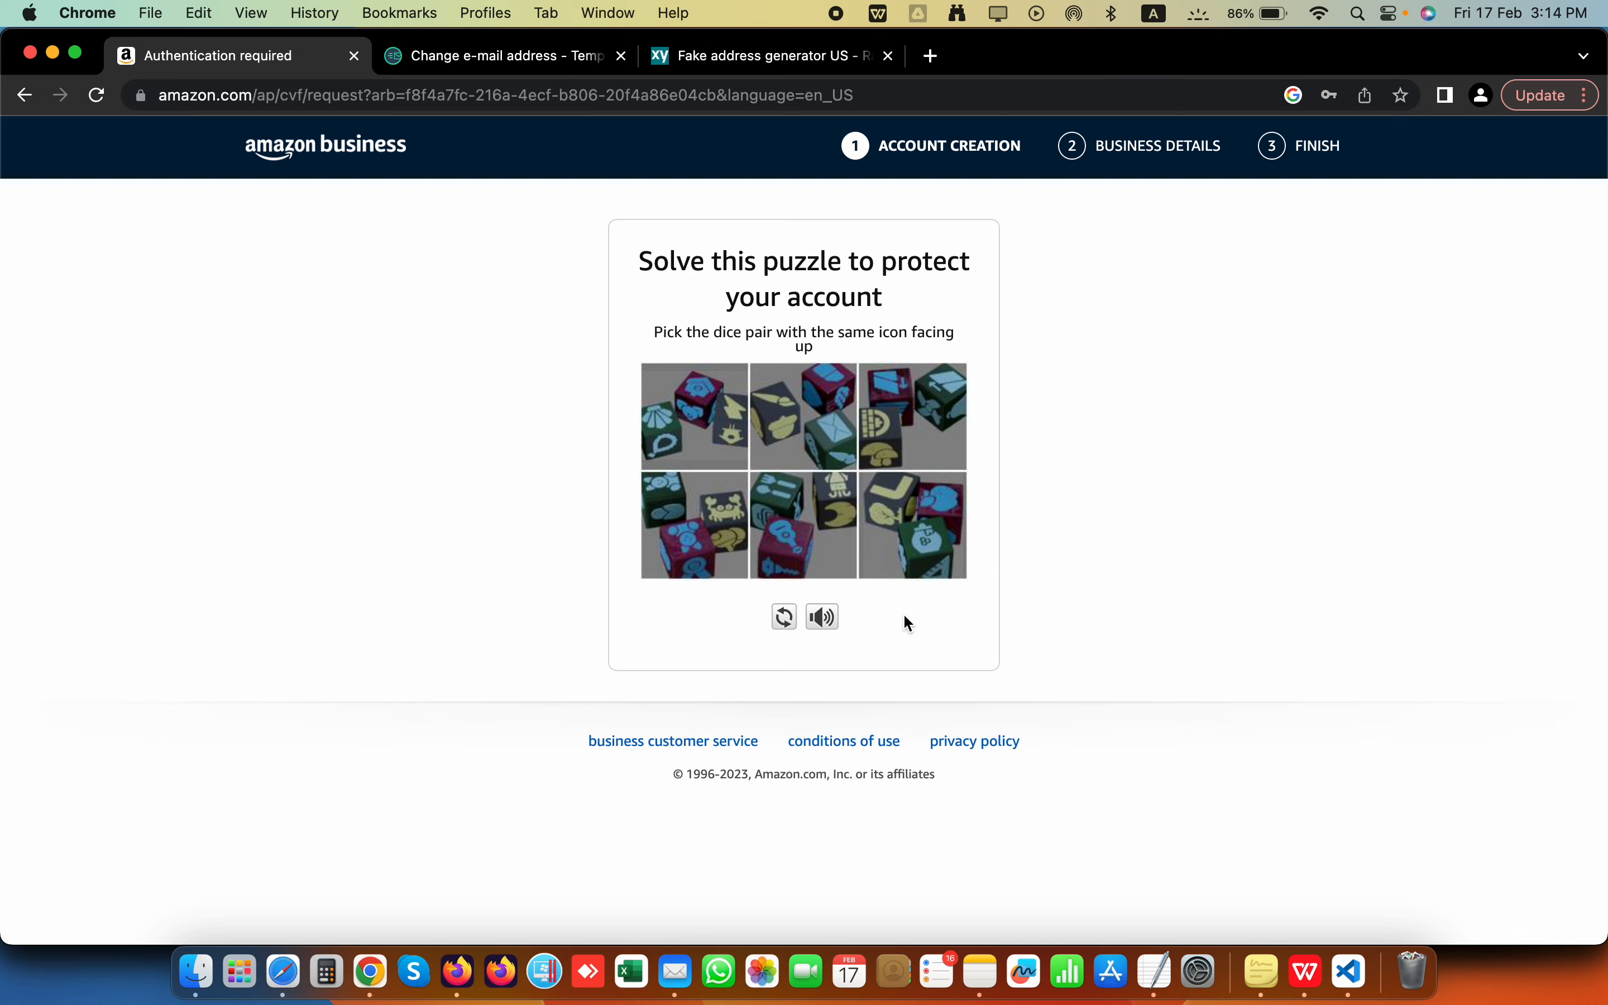
mouse_move(702, 594)
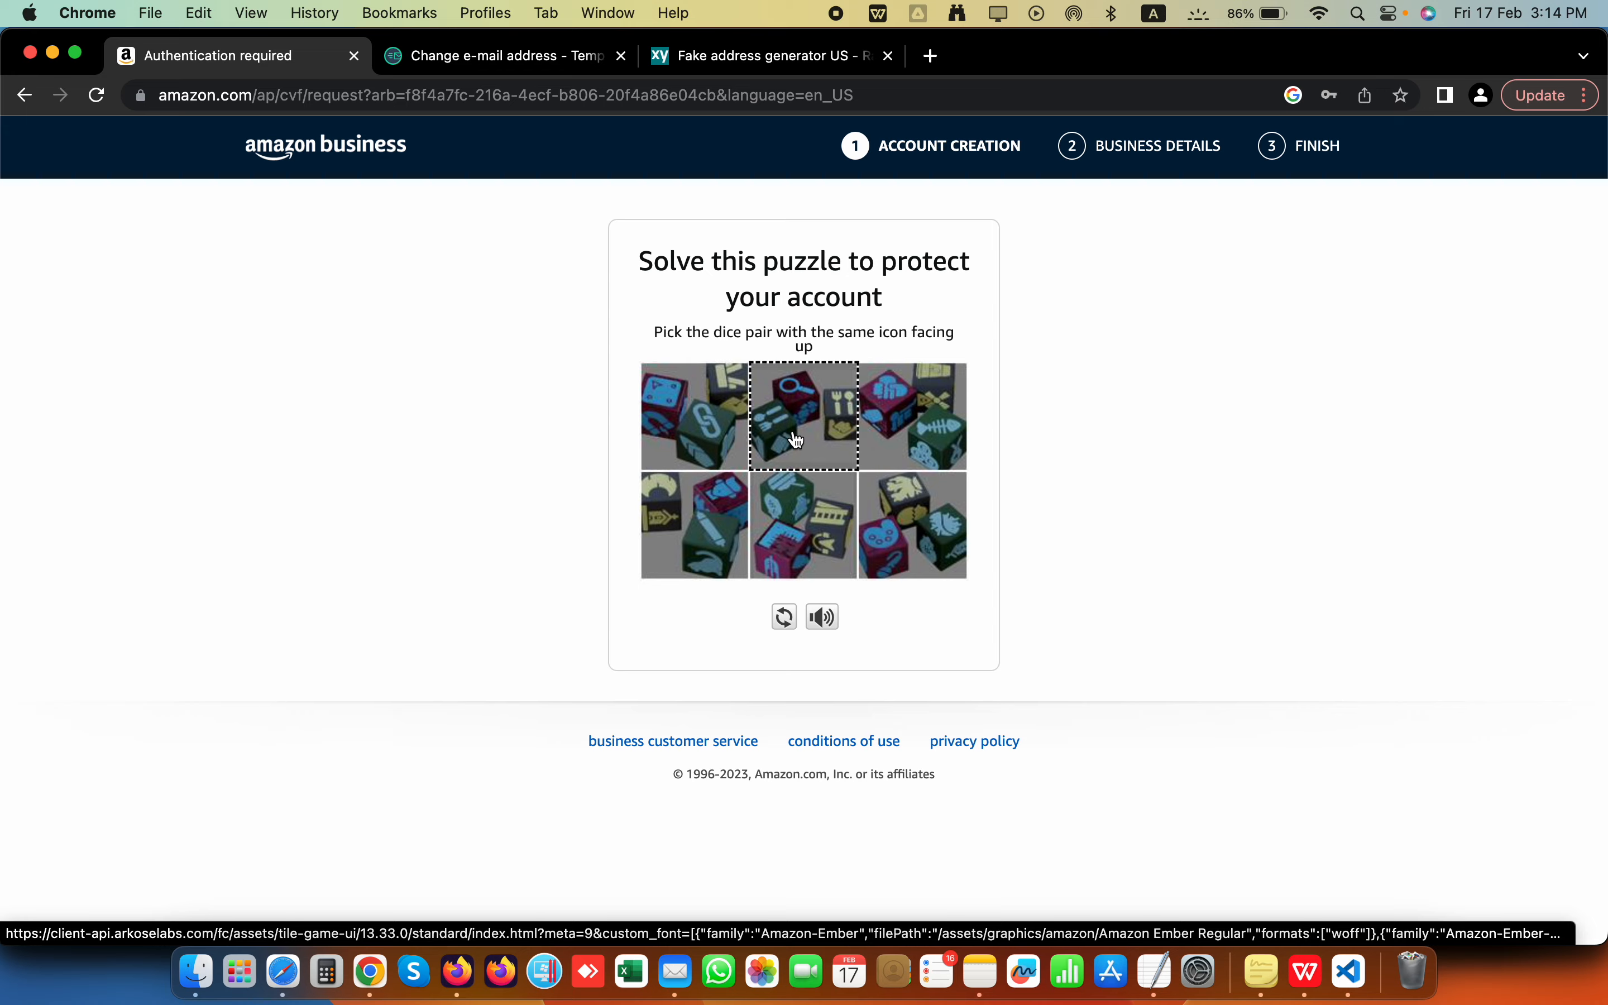
left_click(803, 417)
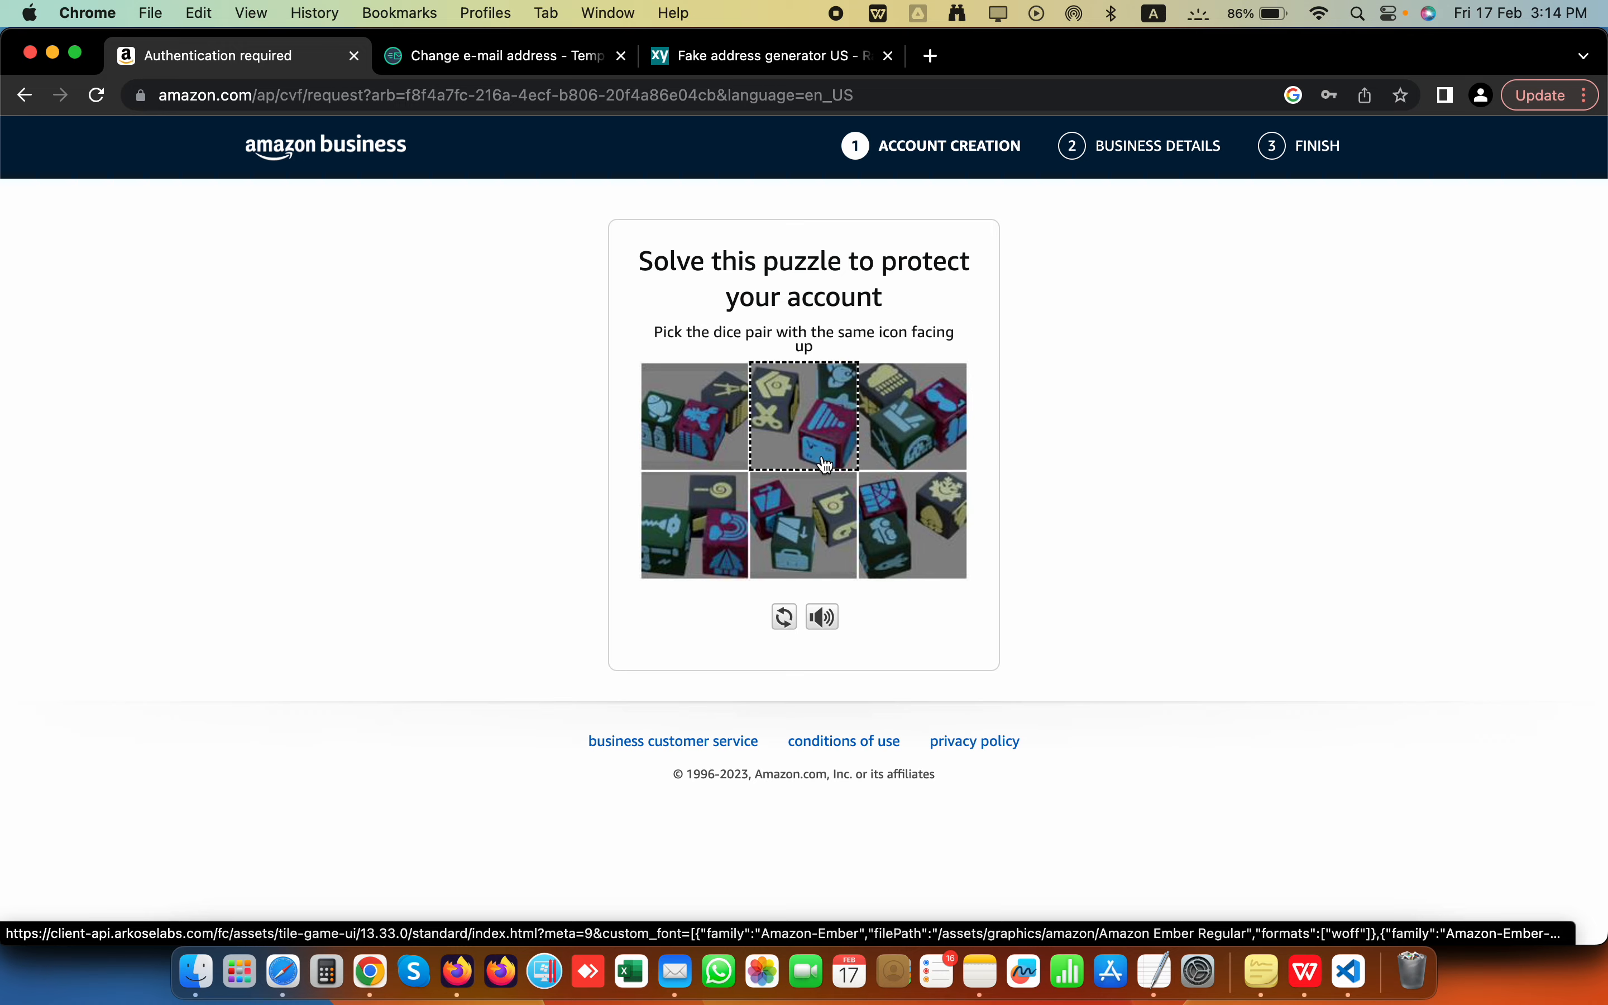
left_click(803, 415)
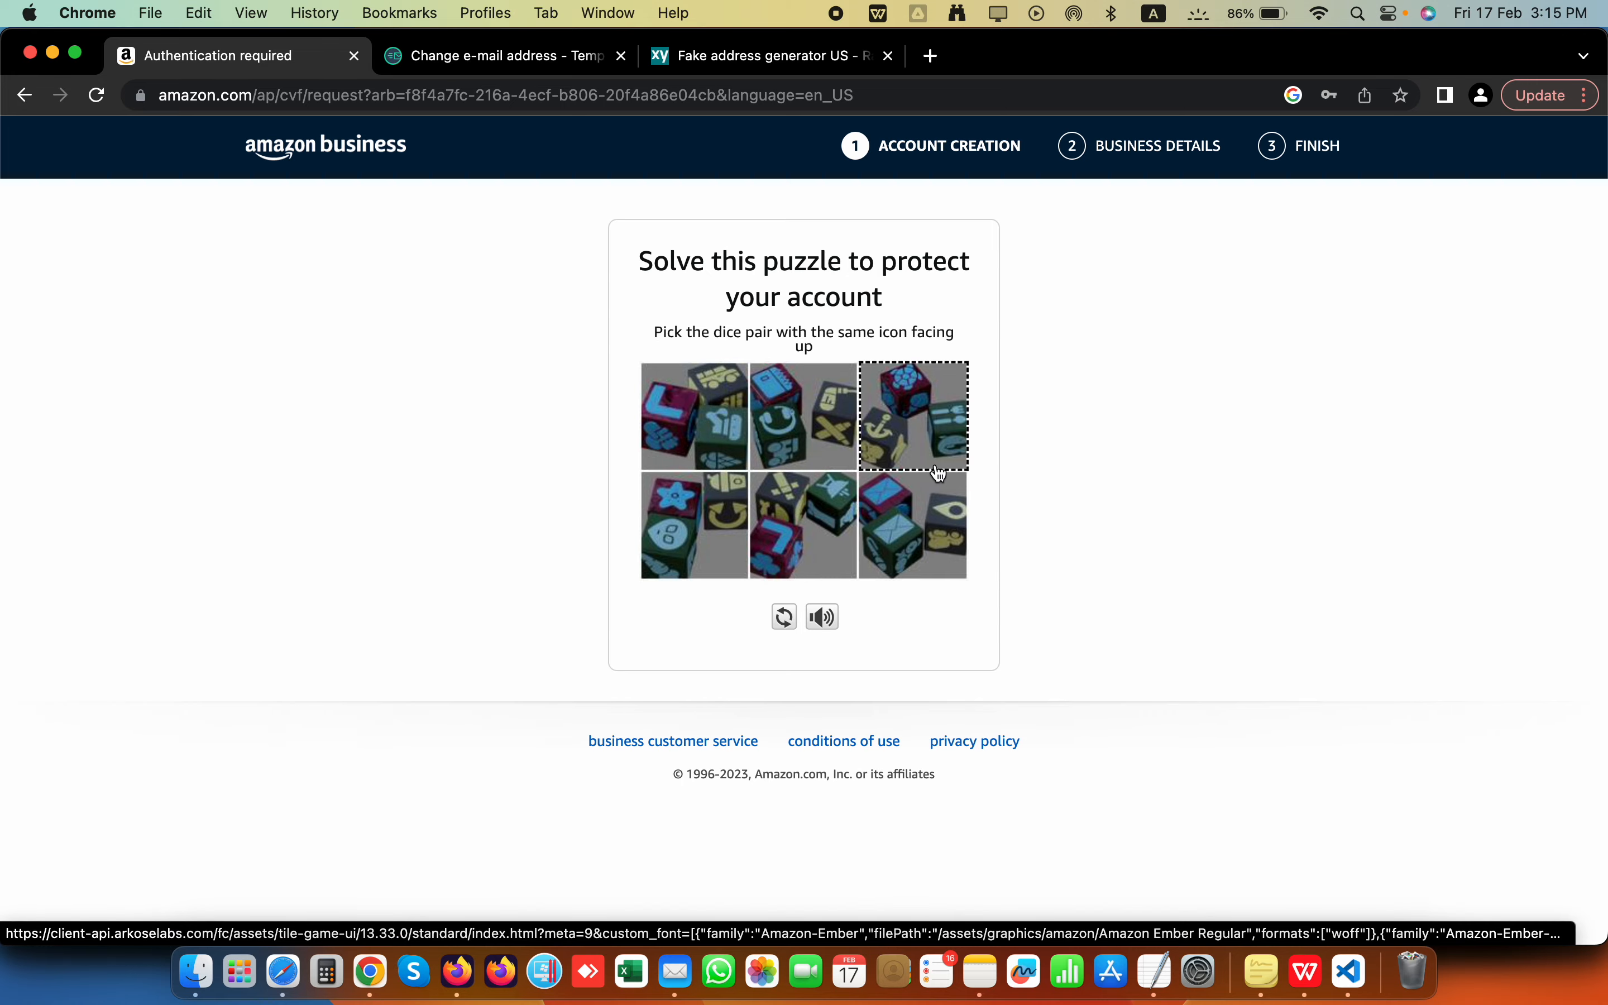
left_click(912, 416)
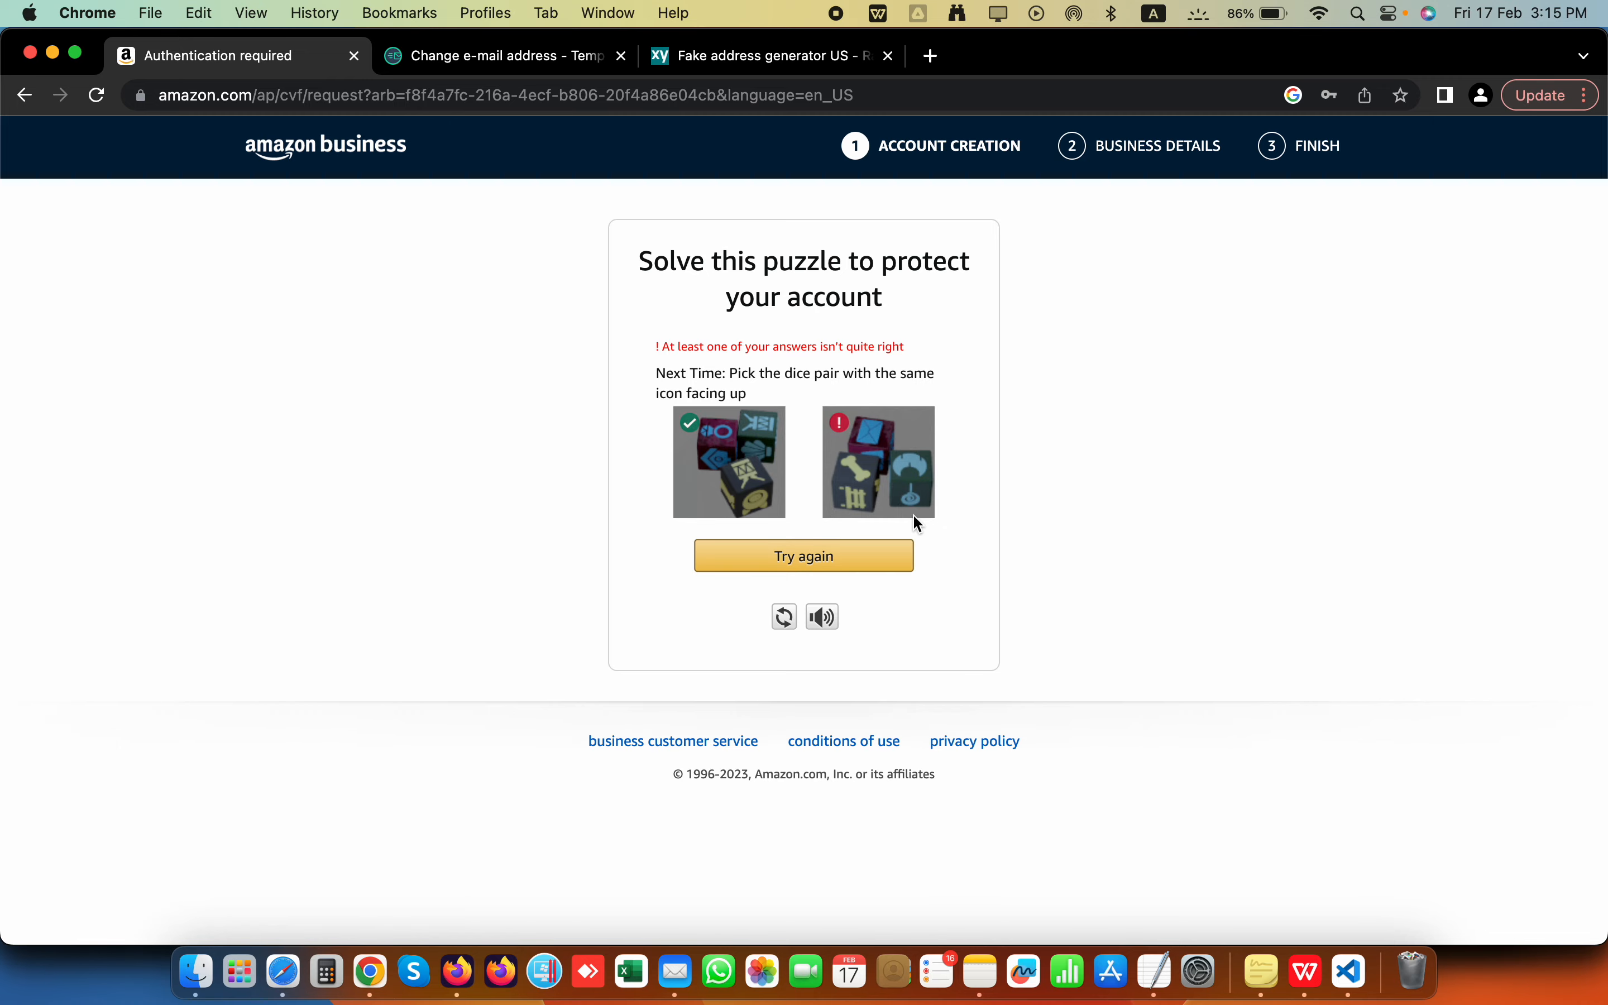
left_click(803, 555)
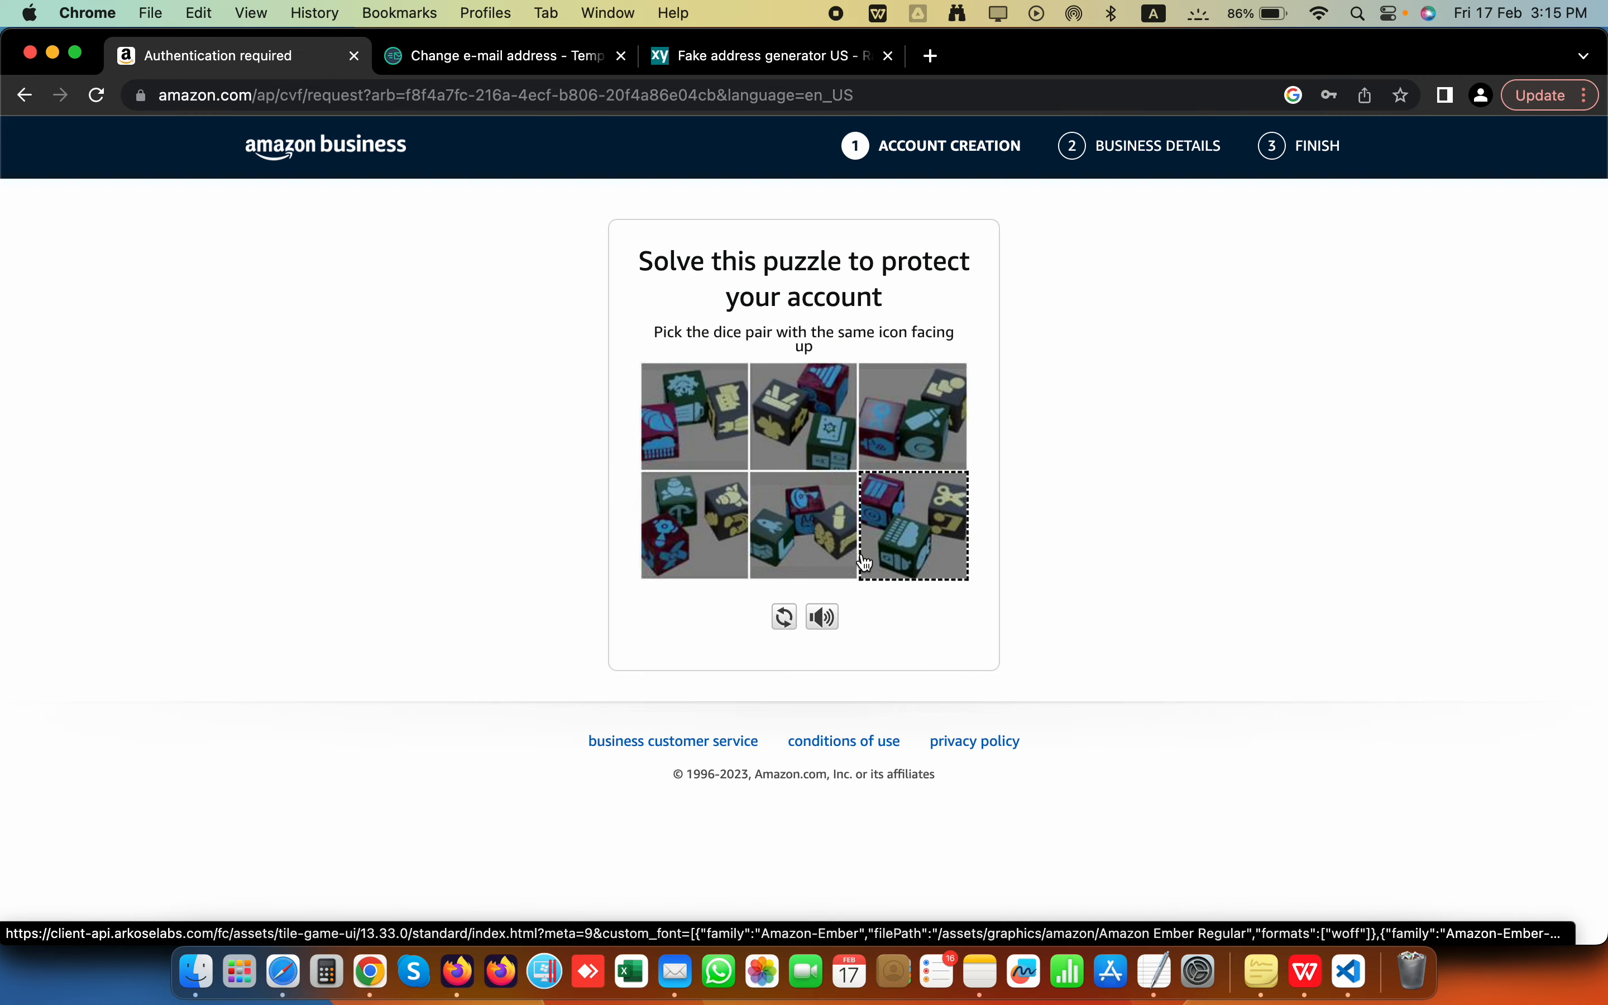
Work through the bottom-row dice tiles until the matching-icon pair passes the puzzle
left_click(803, 525)
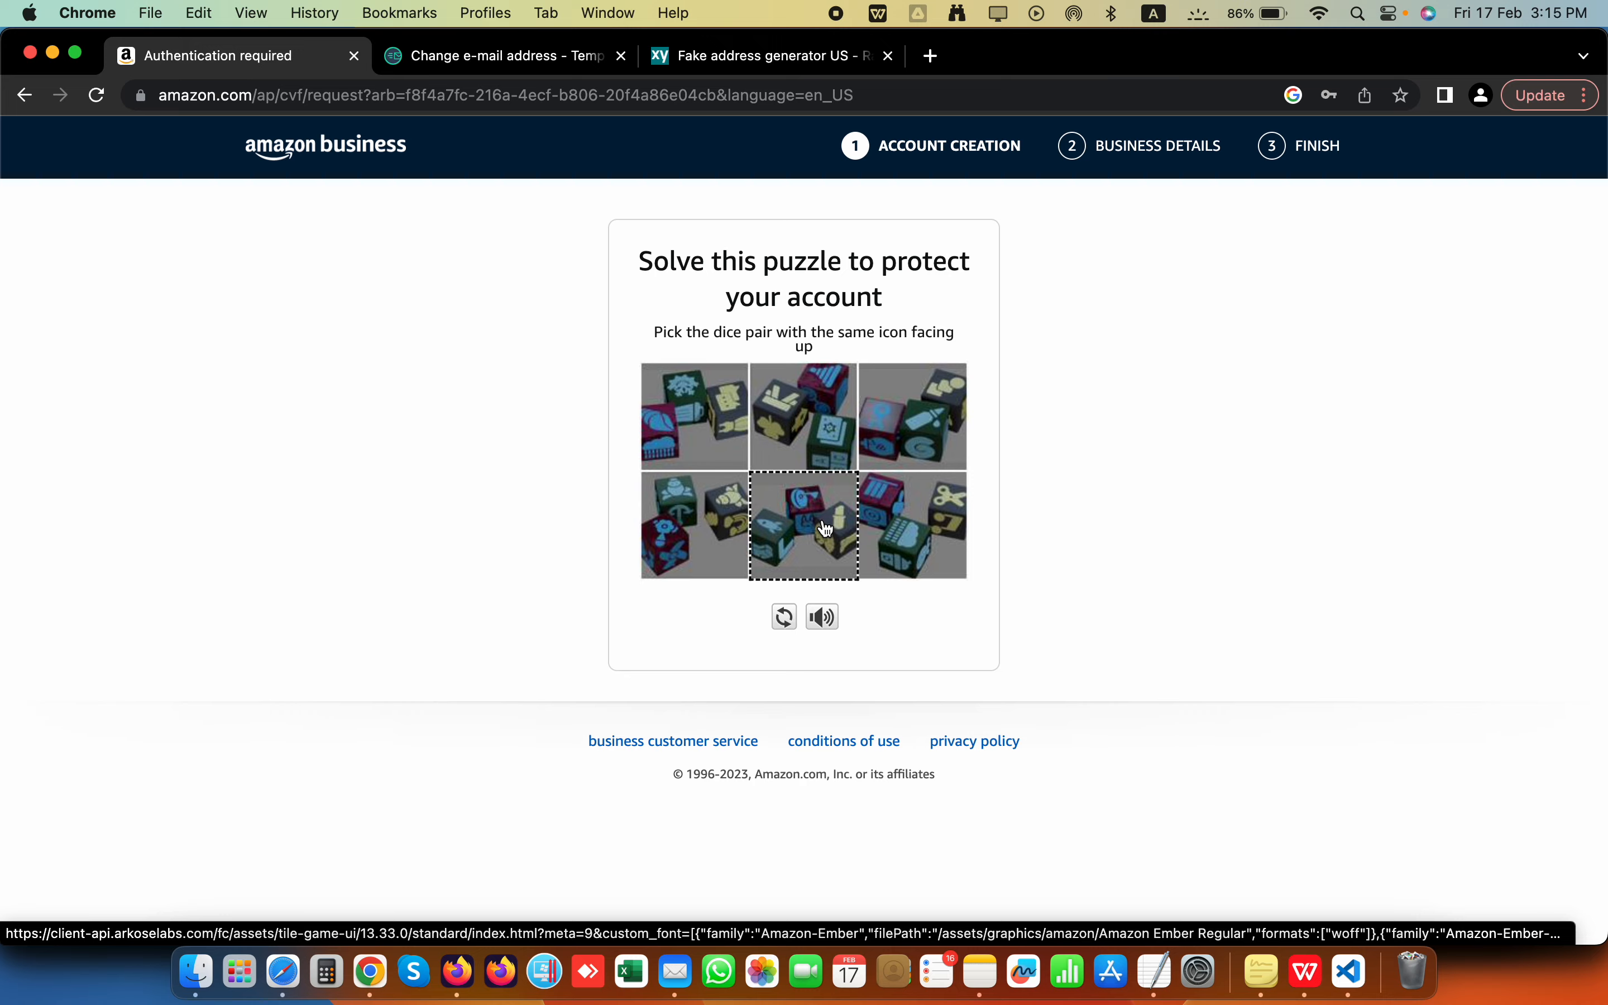
mouse_move(798, 535)
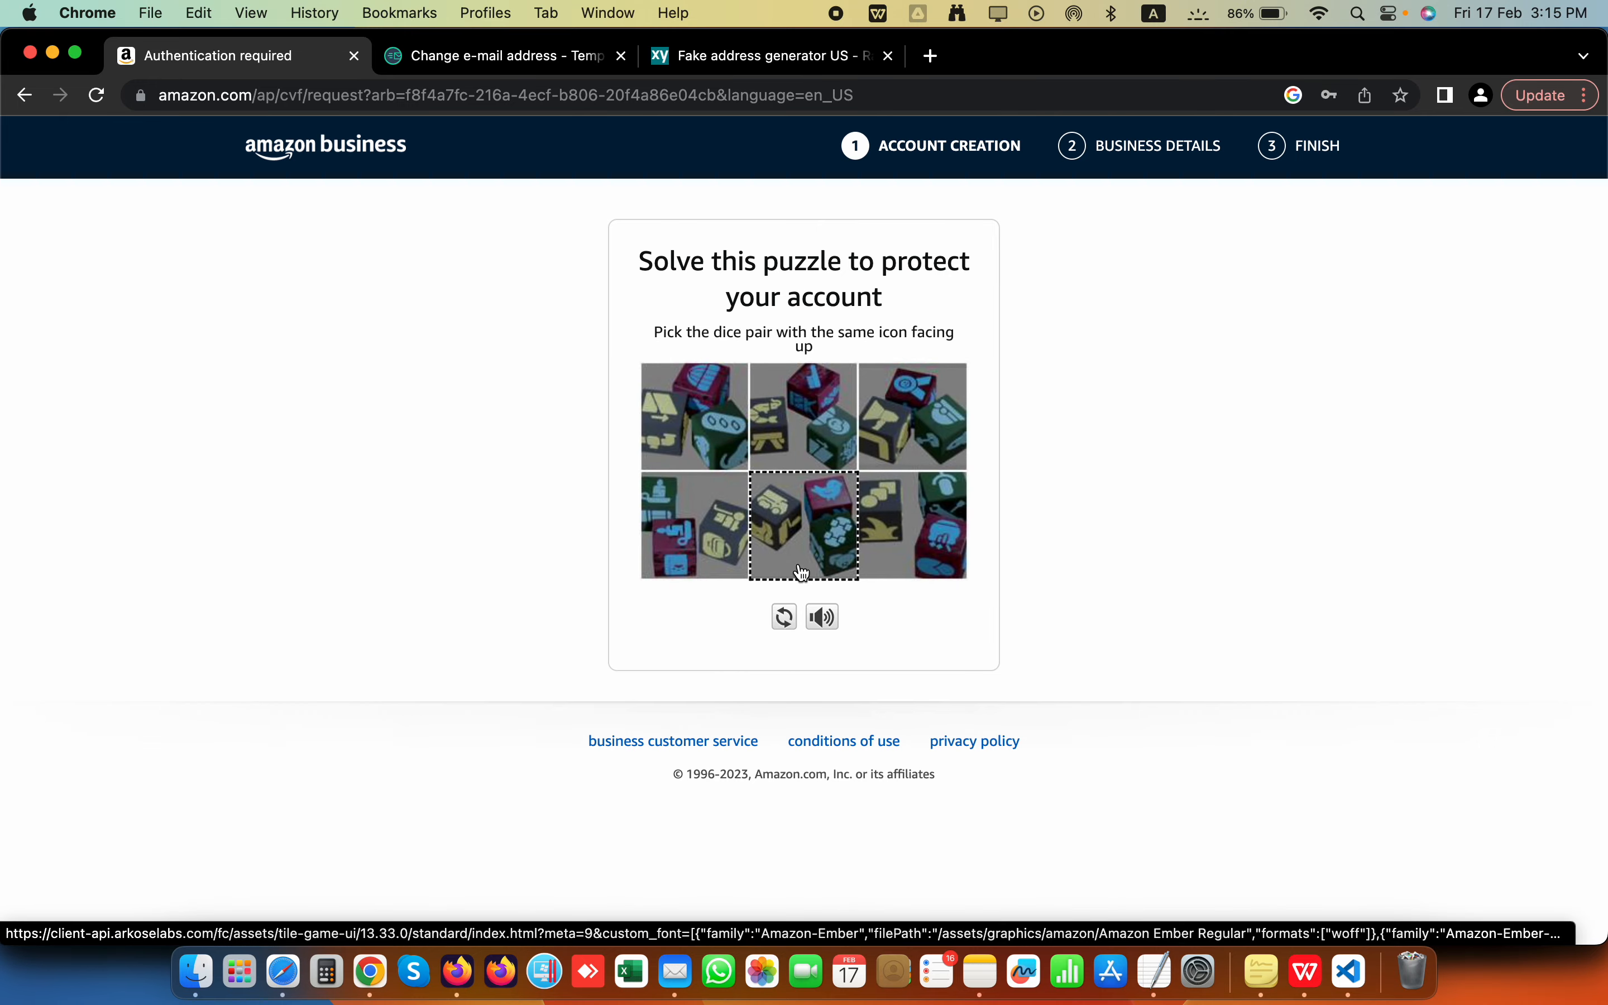
left_click(802, 524)
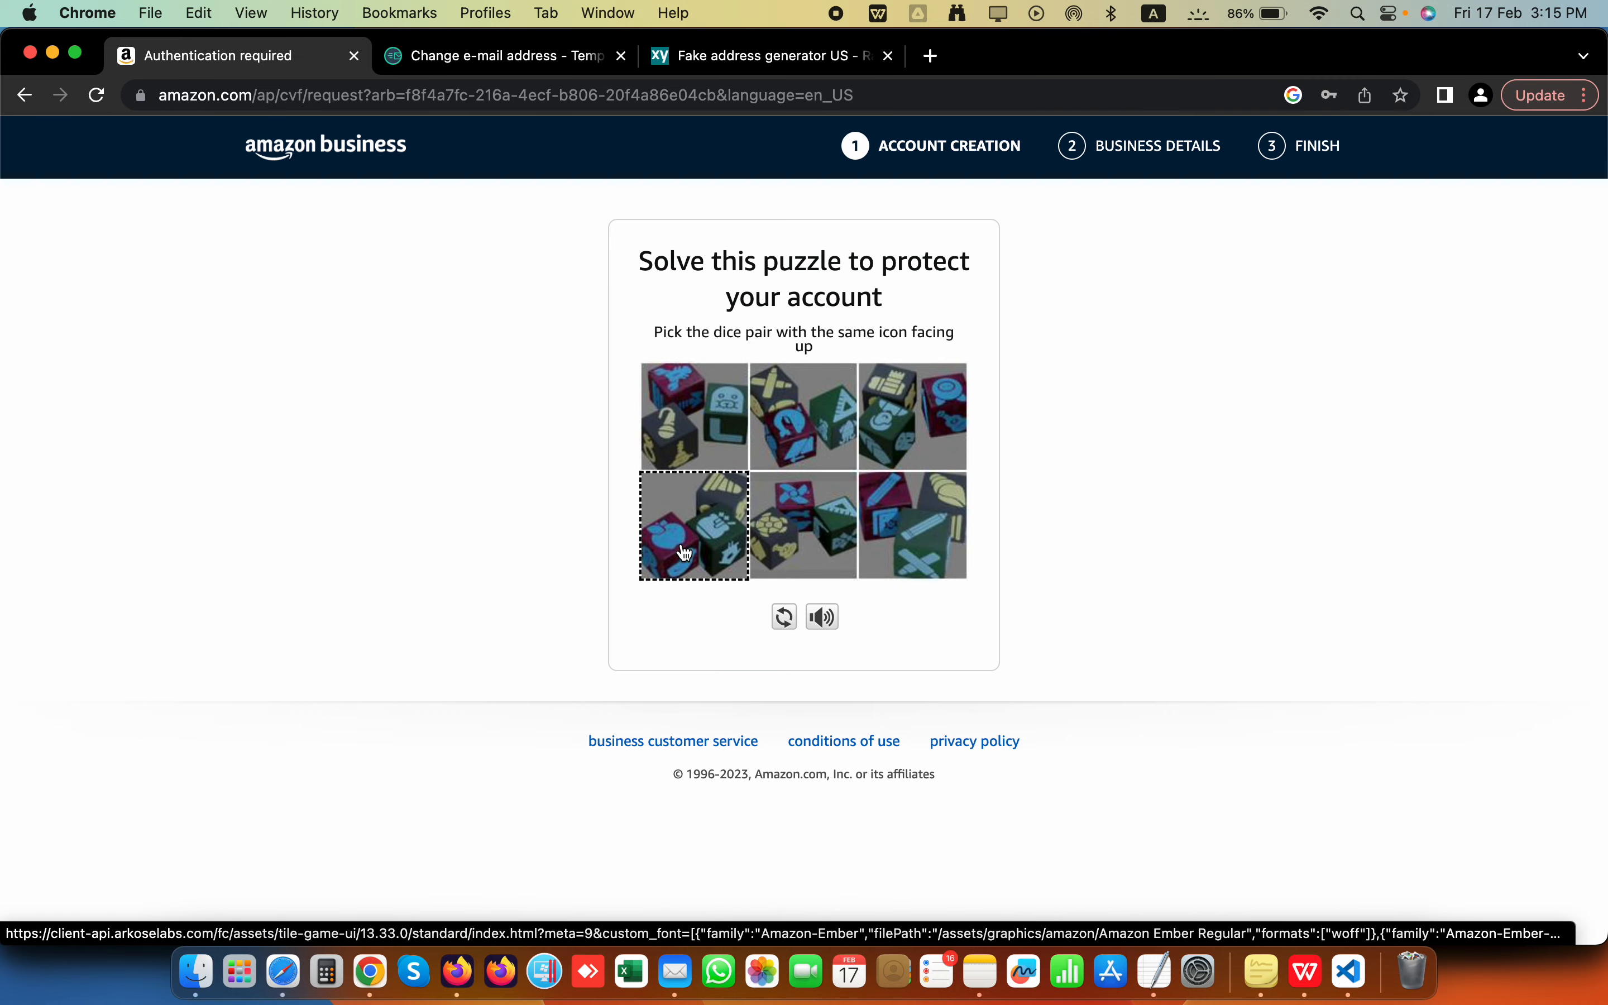
left_click(911, 525)
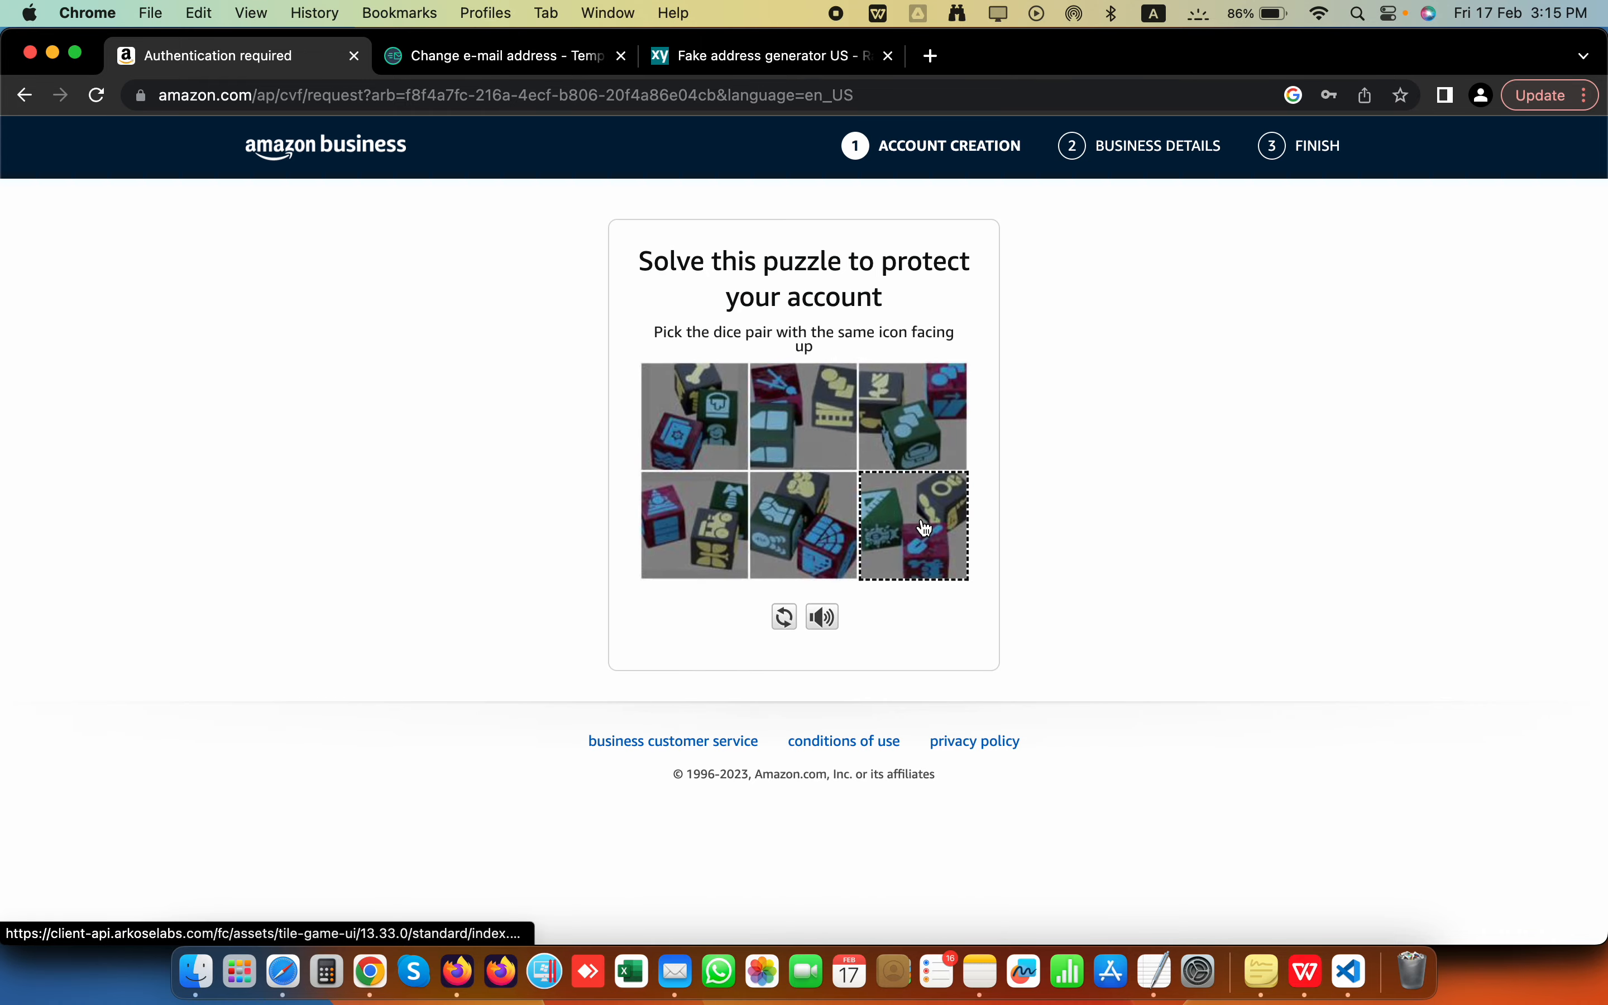
left_click(693, 525)
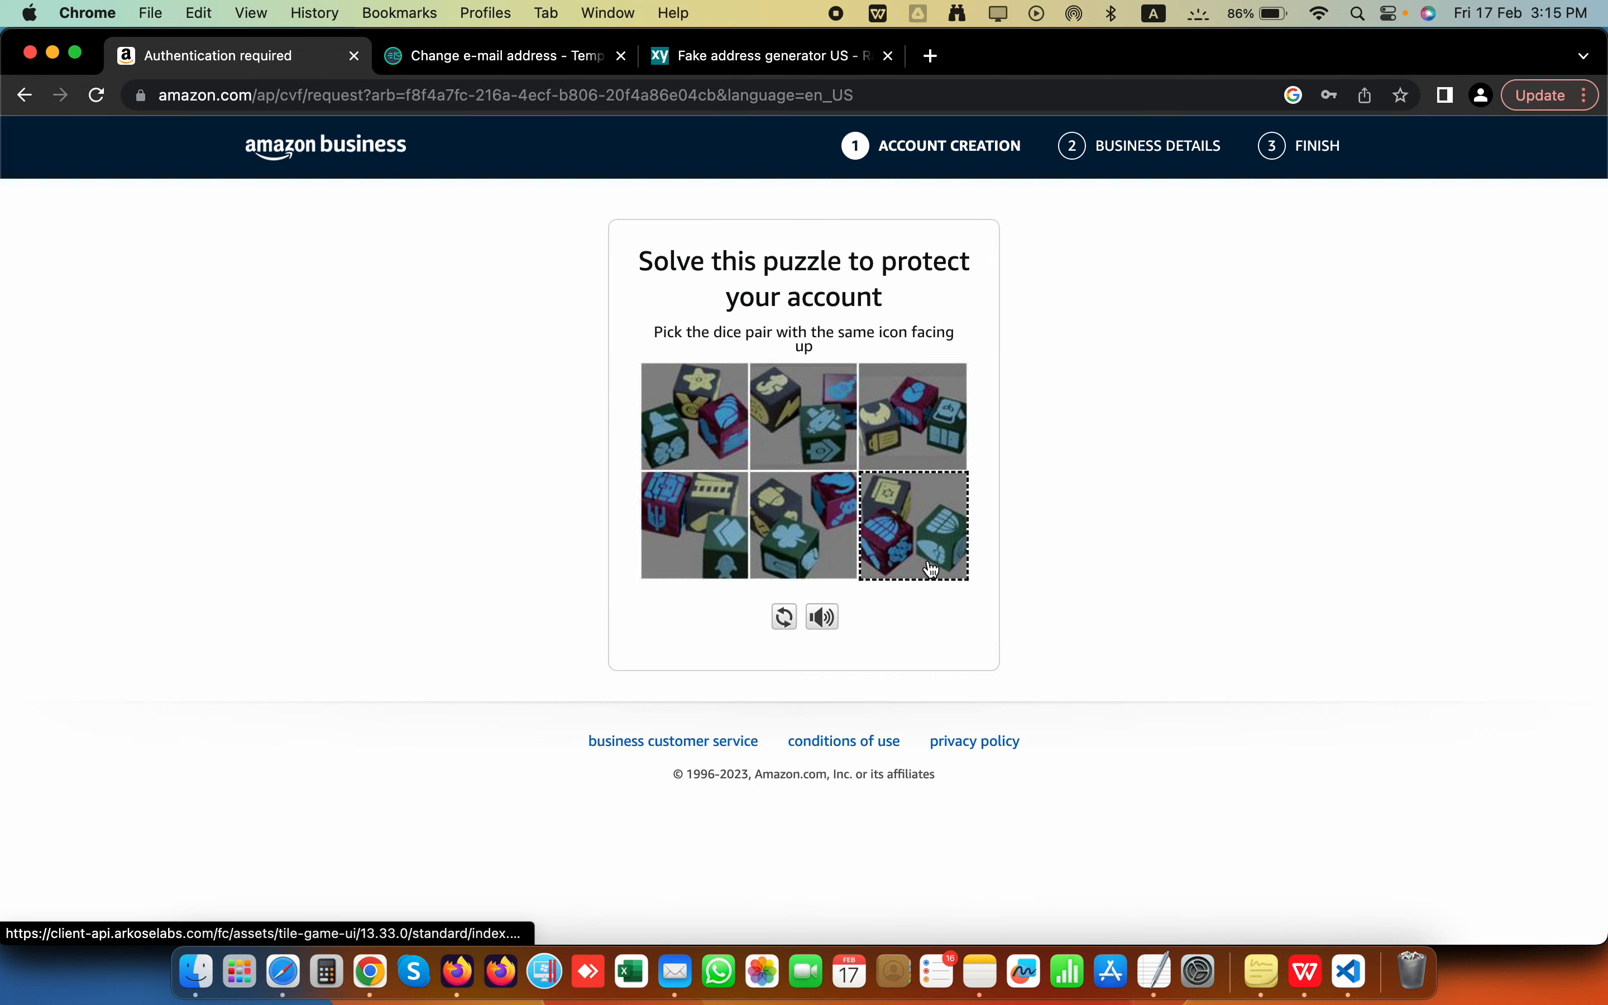
left_click(912, 525)
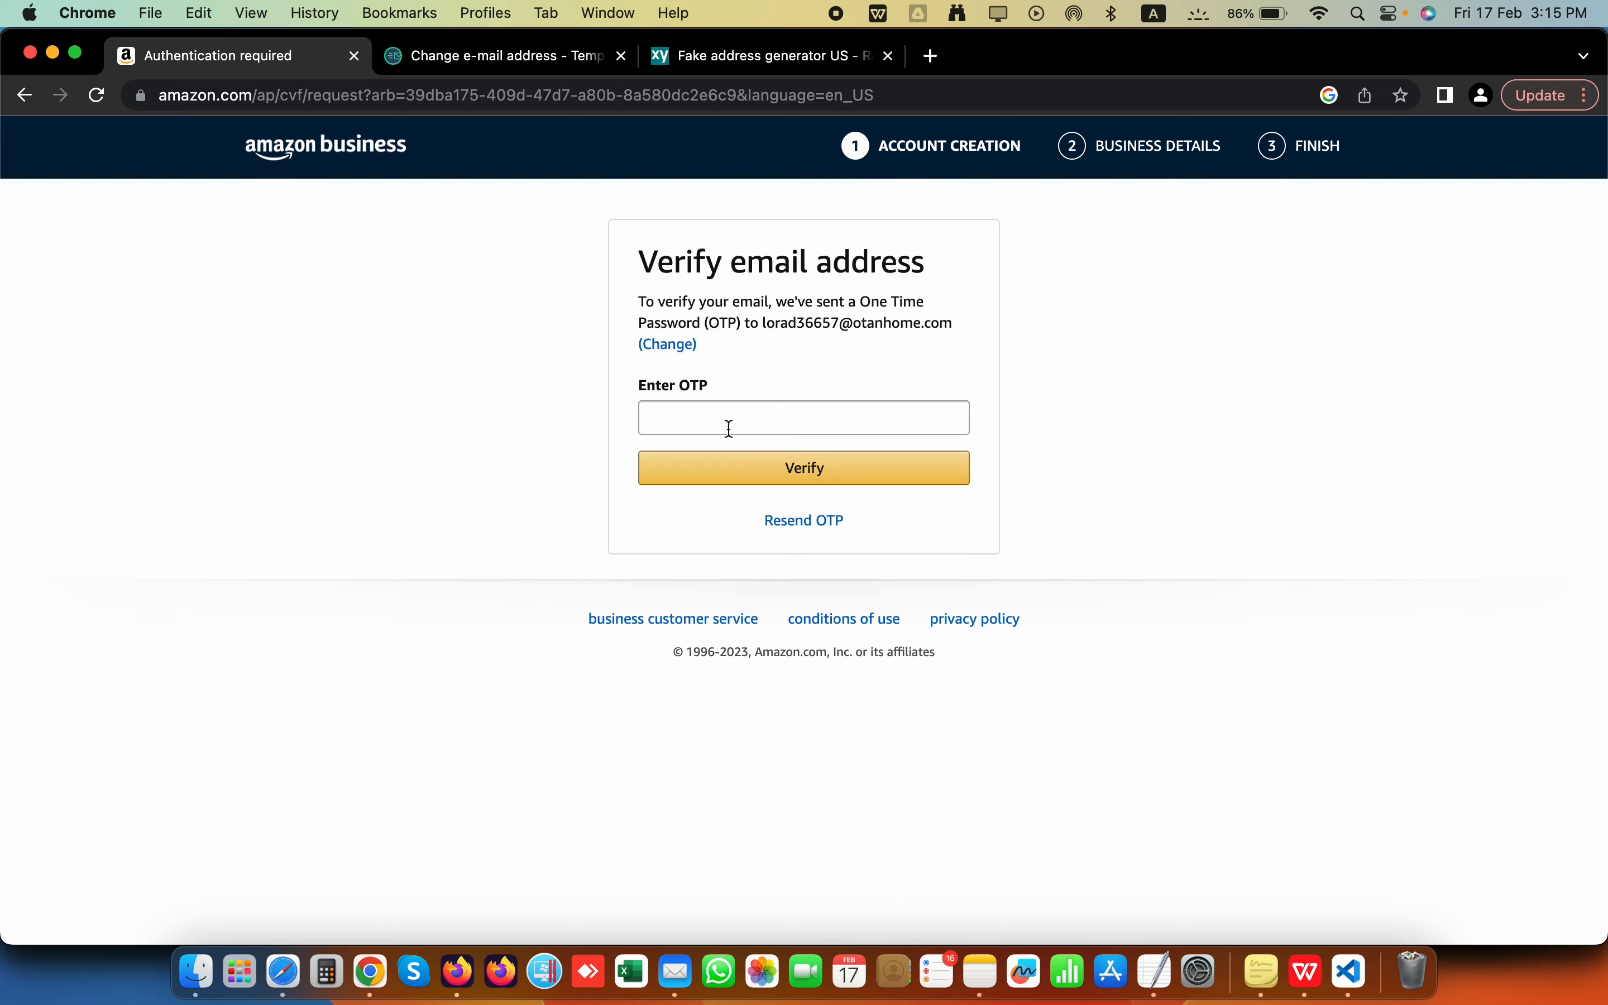
In Temp Mail, find and view Amazon's 'Verify your new Amazon account' email
left_click(502, 56)
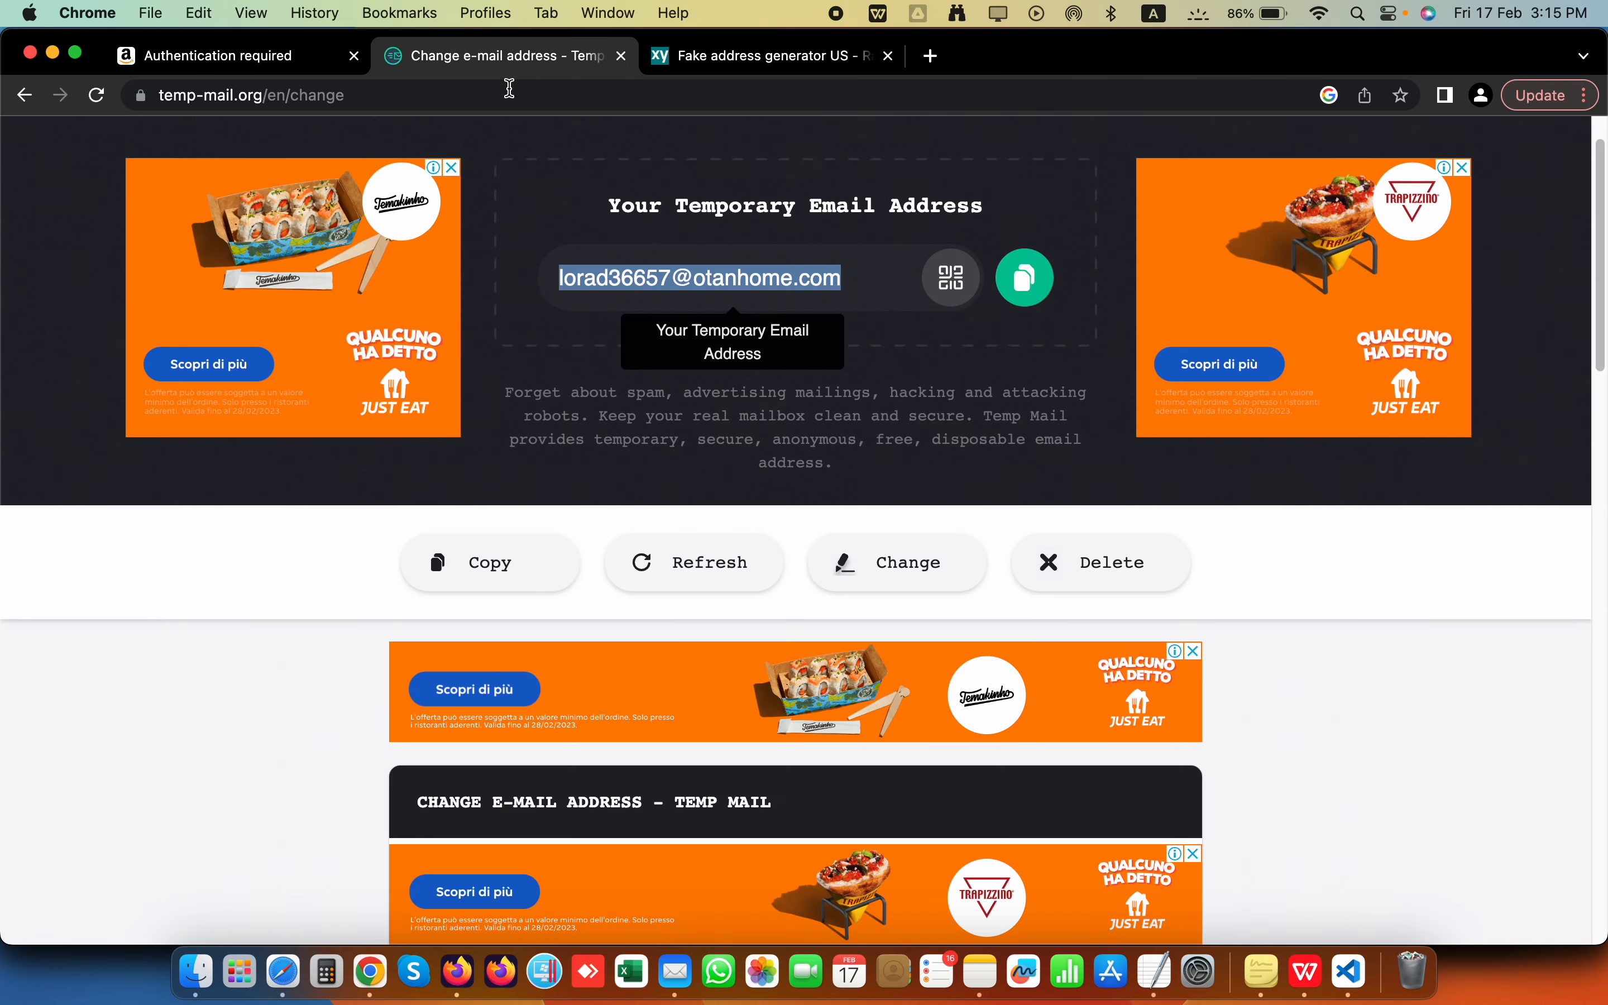
scroll("down", 3)
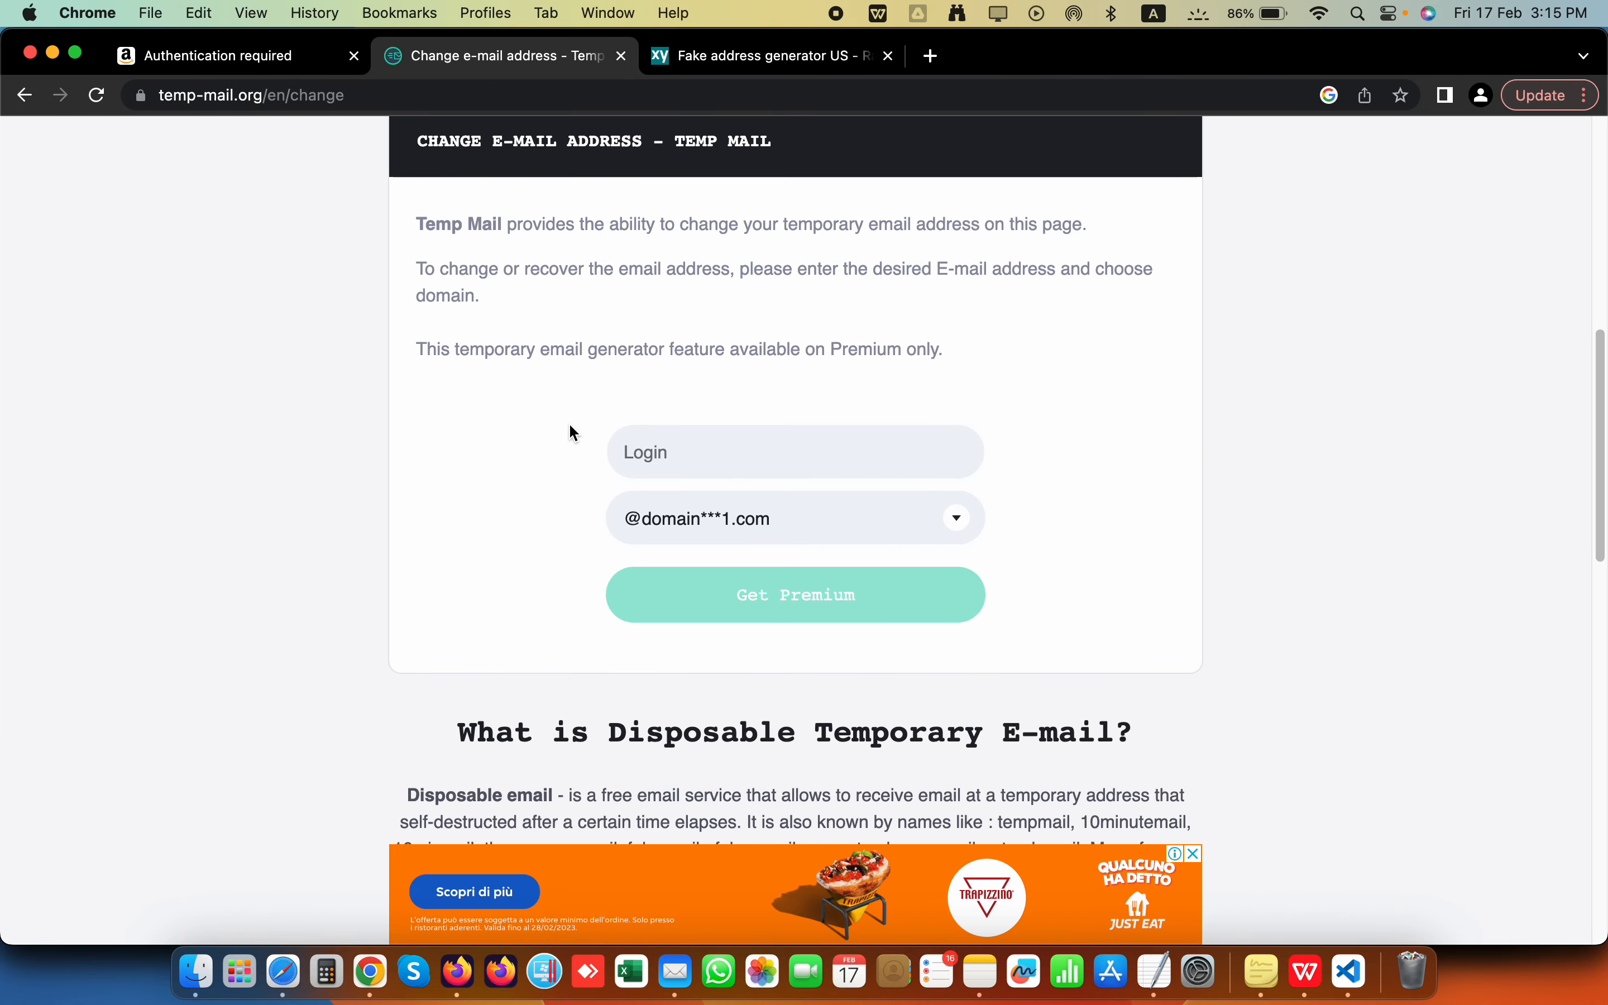
scroll("down", 3)
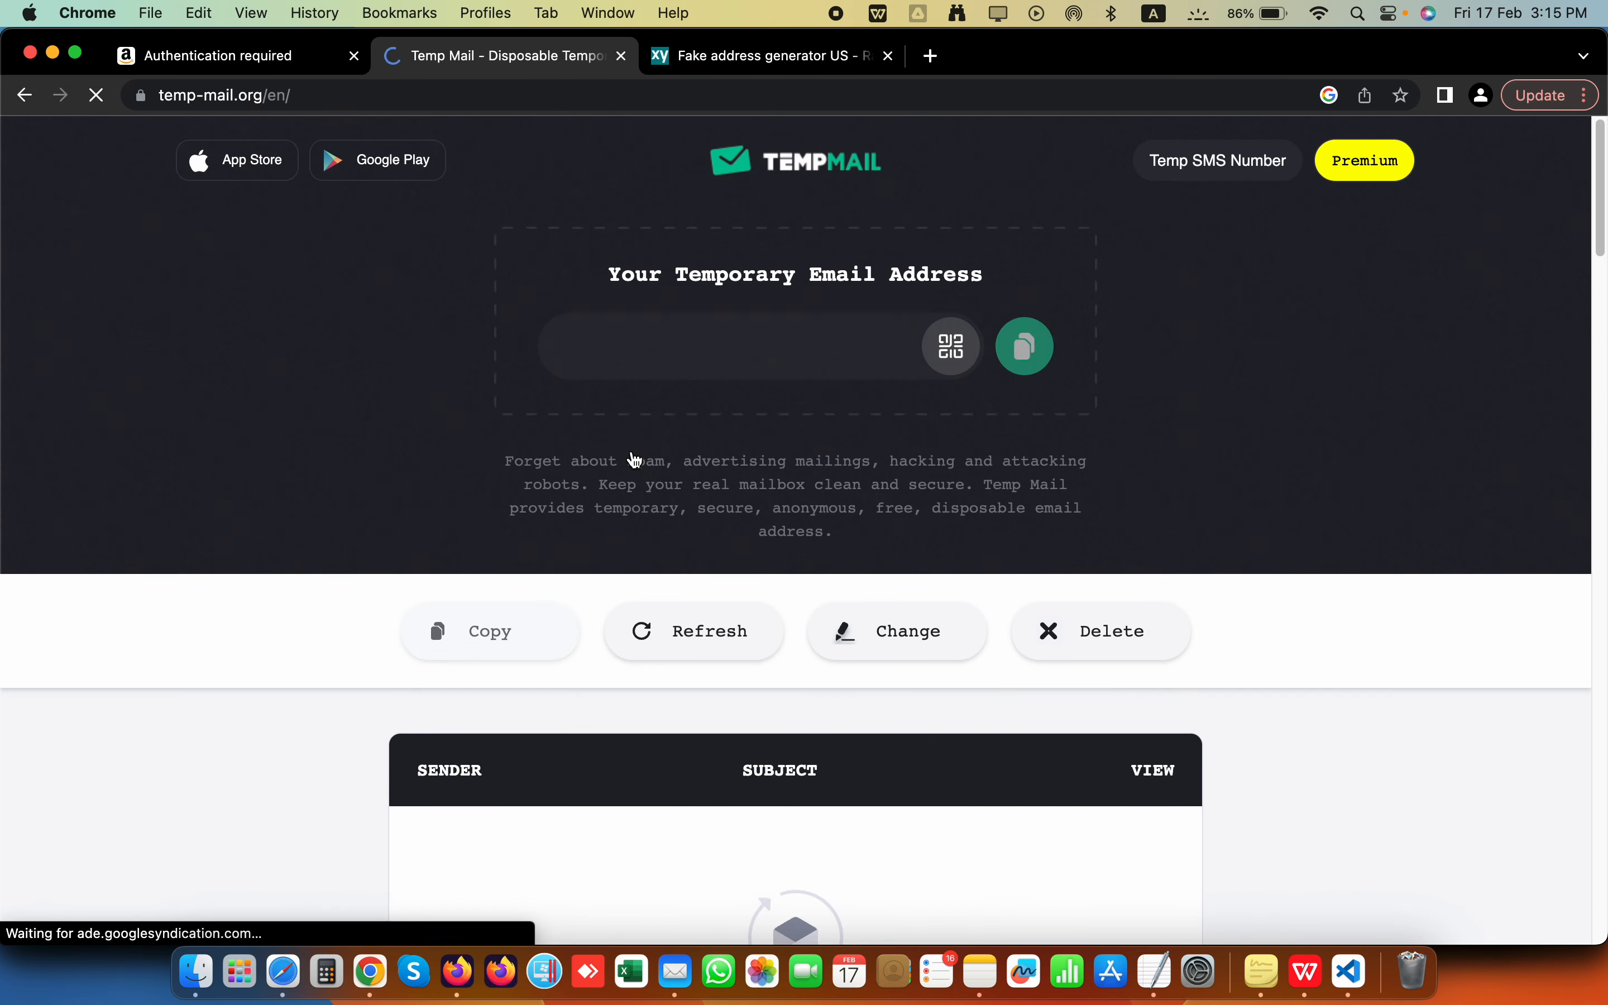
scroll("down", 3)
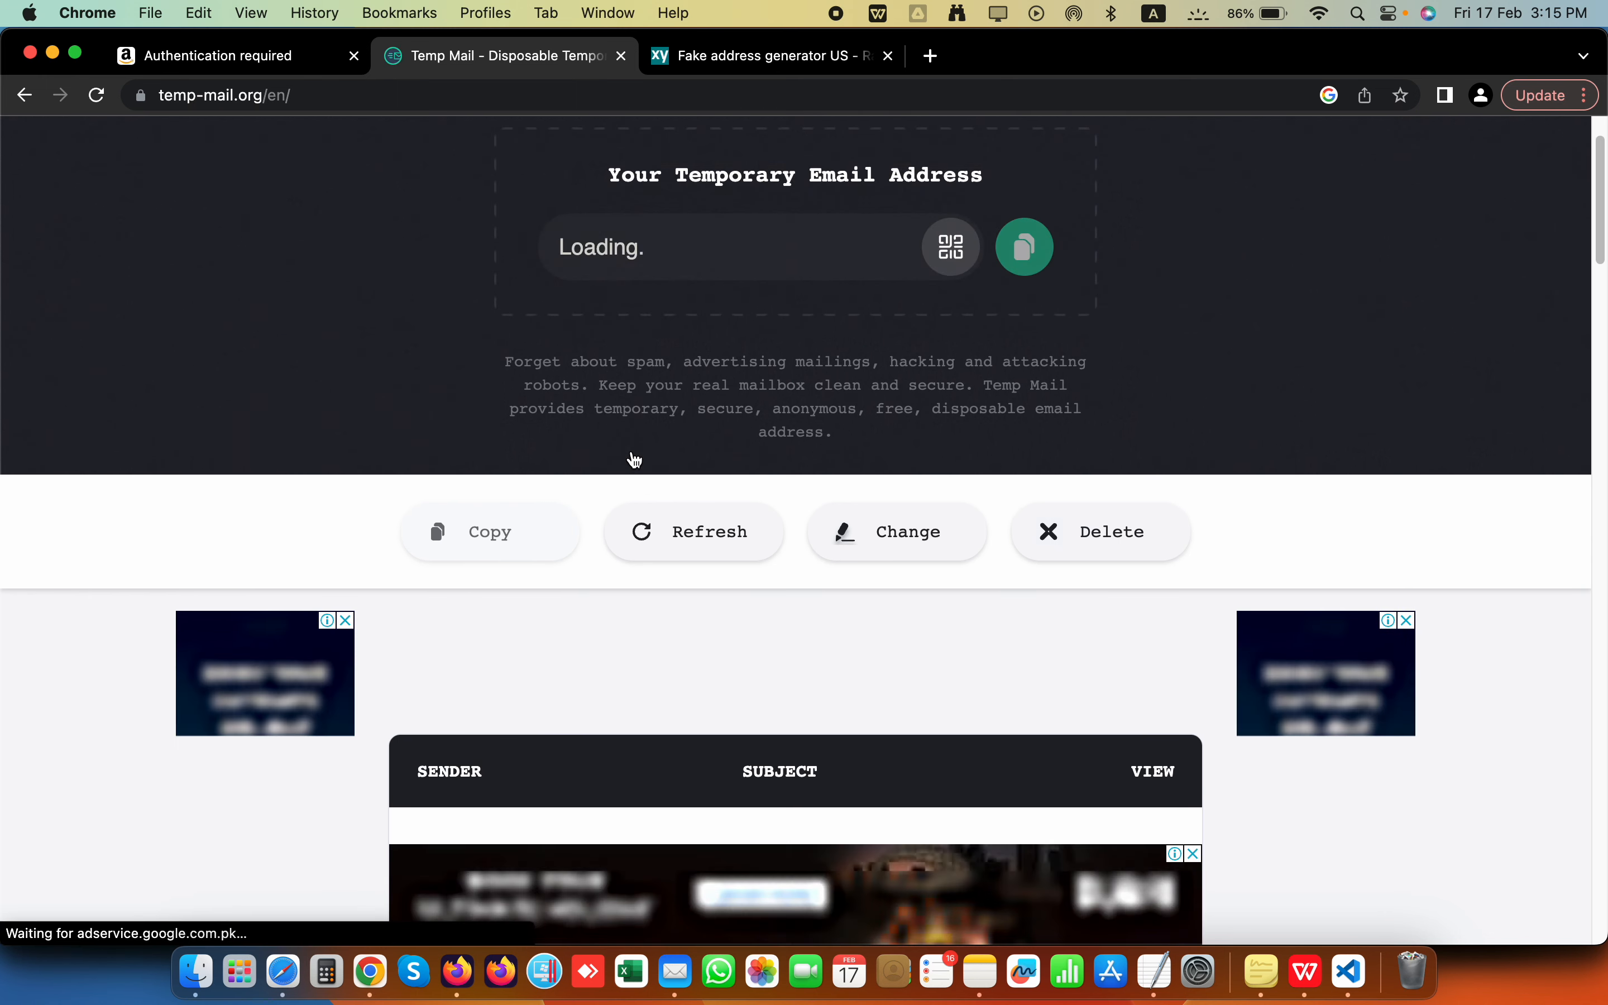
scroll("down", 3)
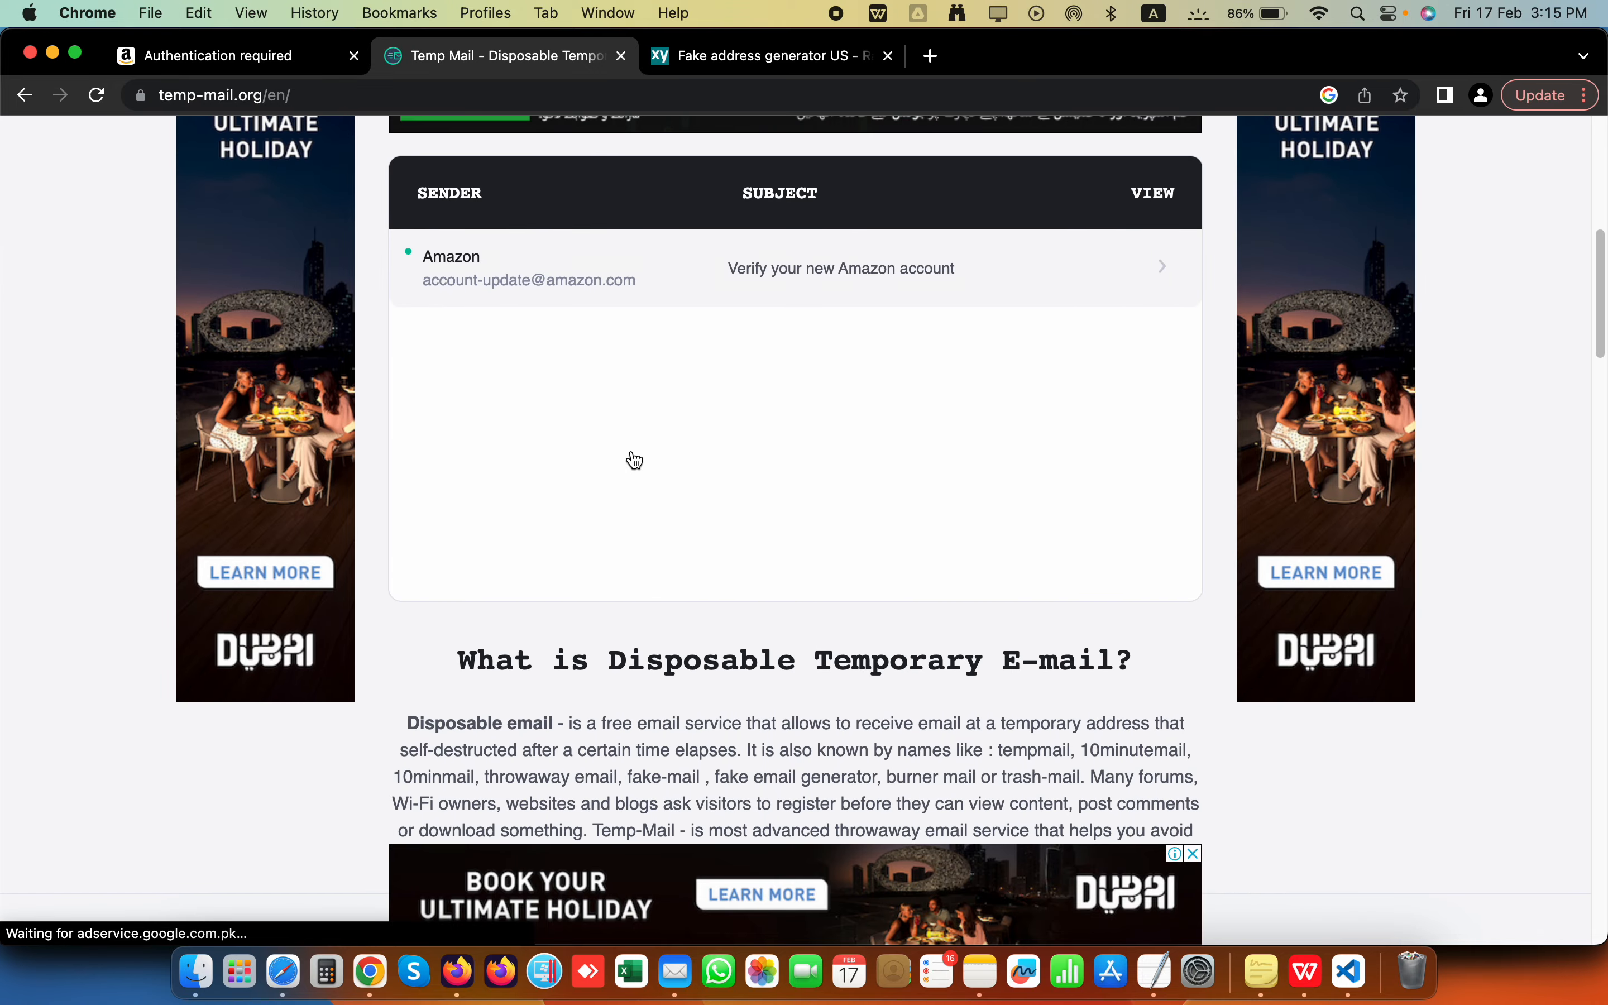
left_click(839, 268)
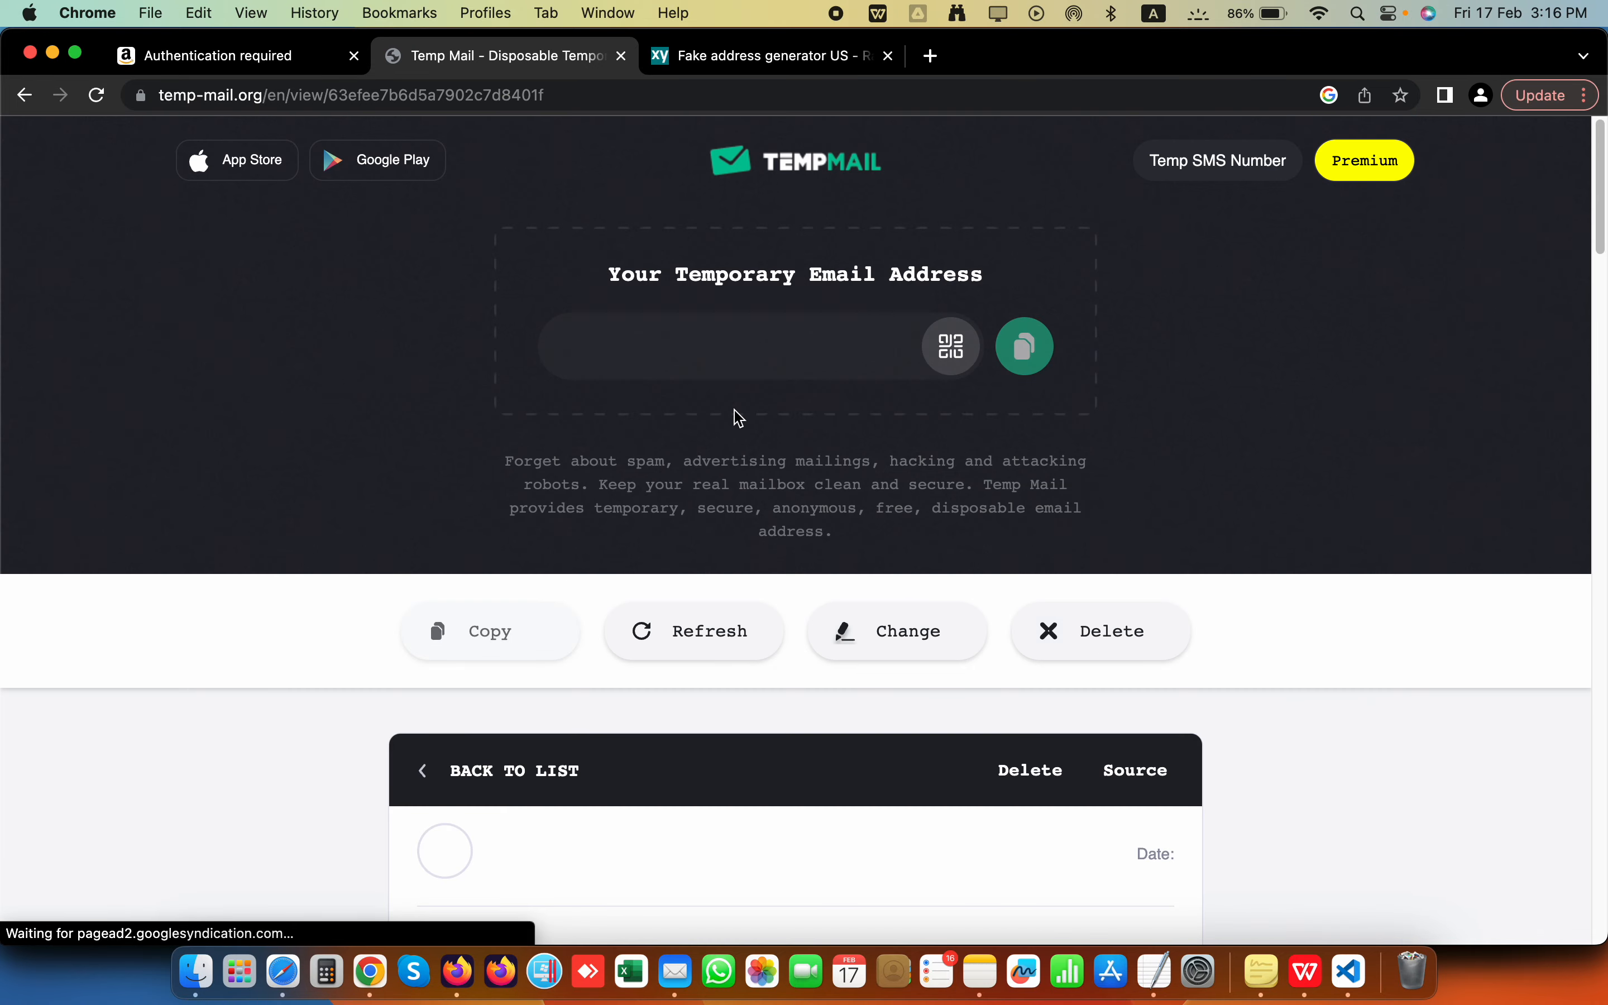
scroll("down", 3)
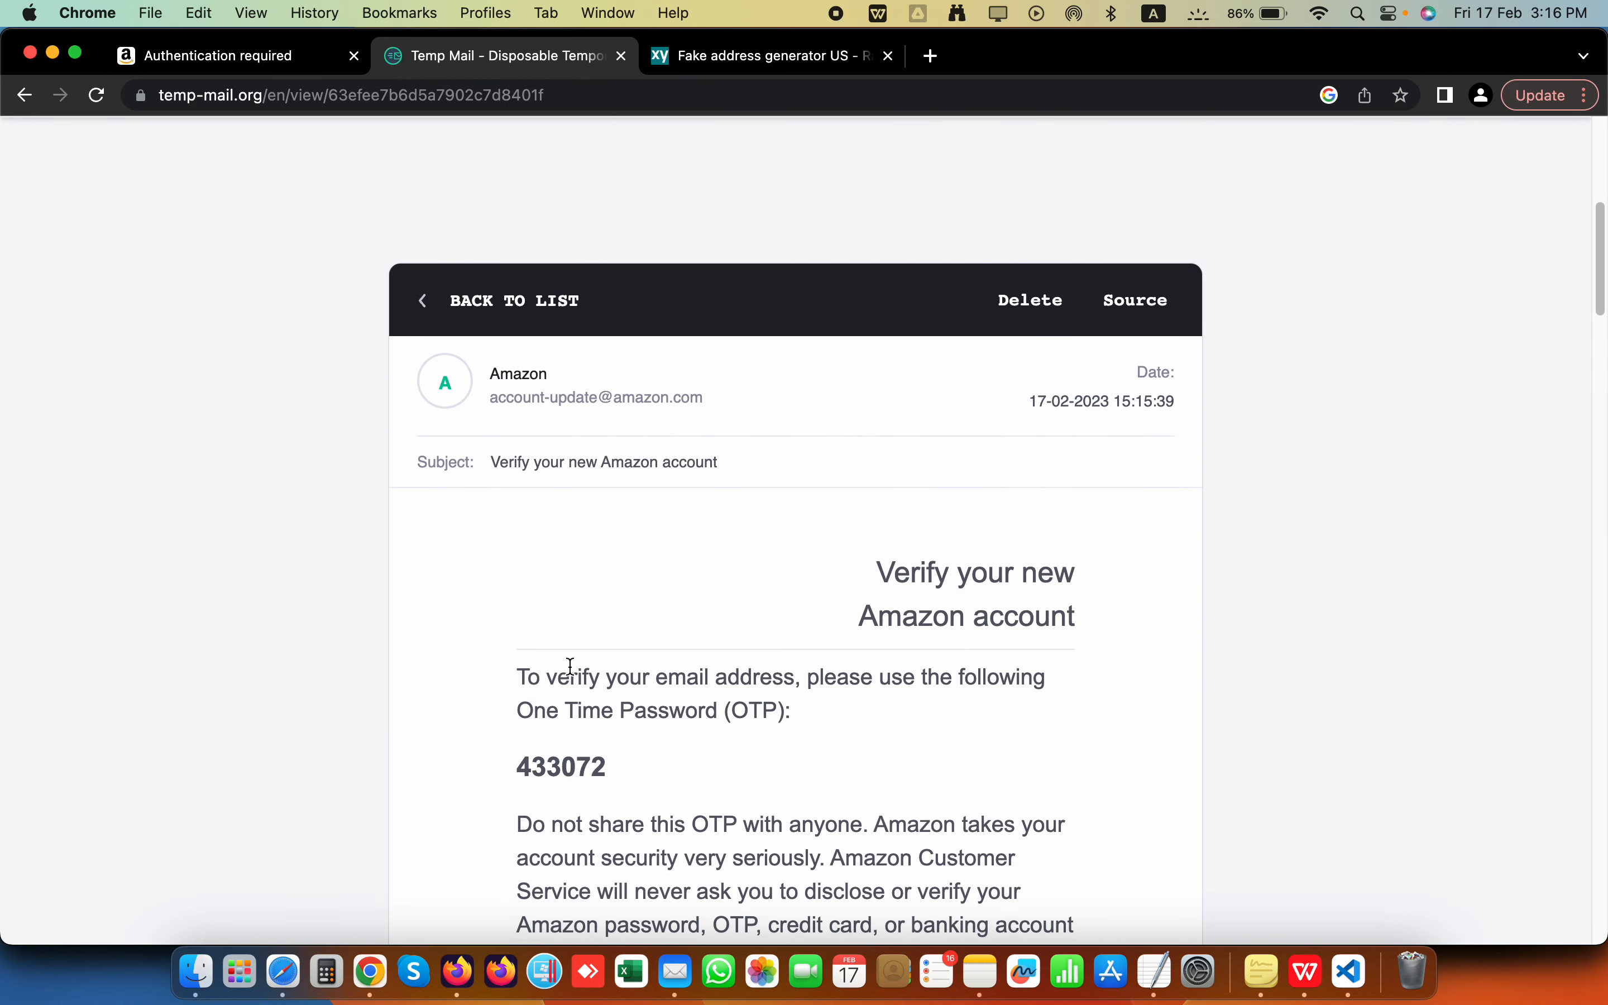
double_click(560, 767)
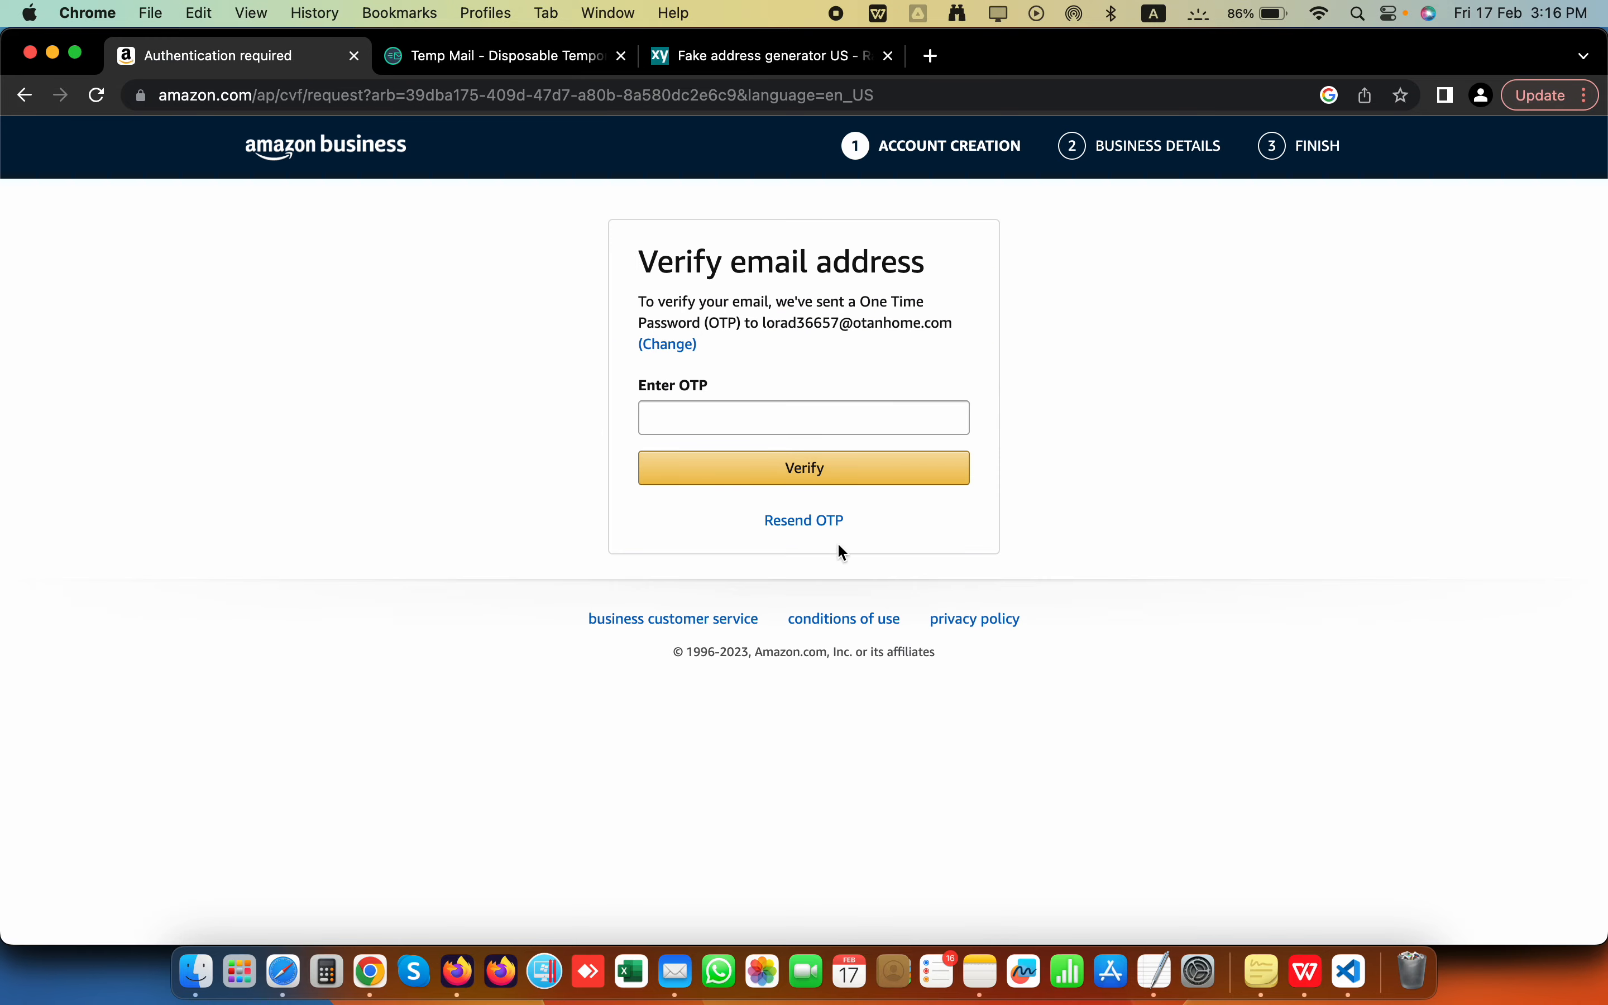
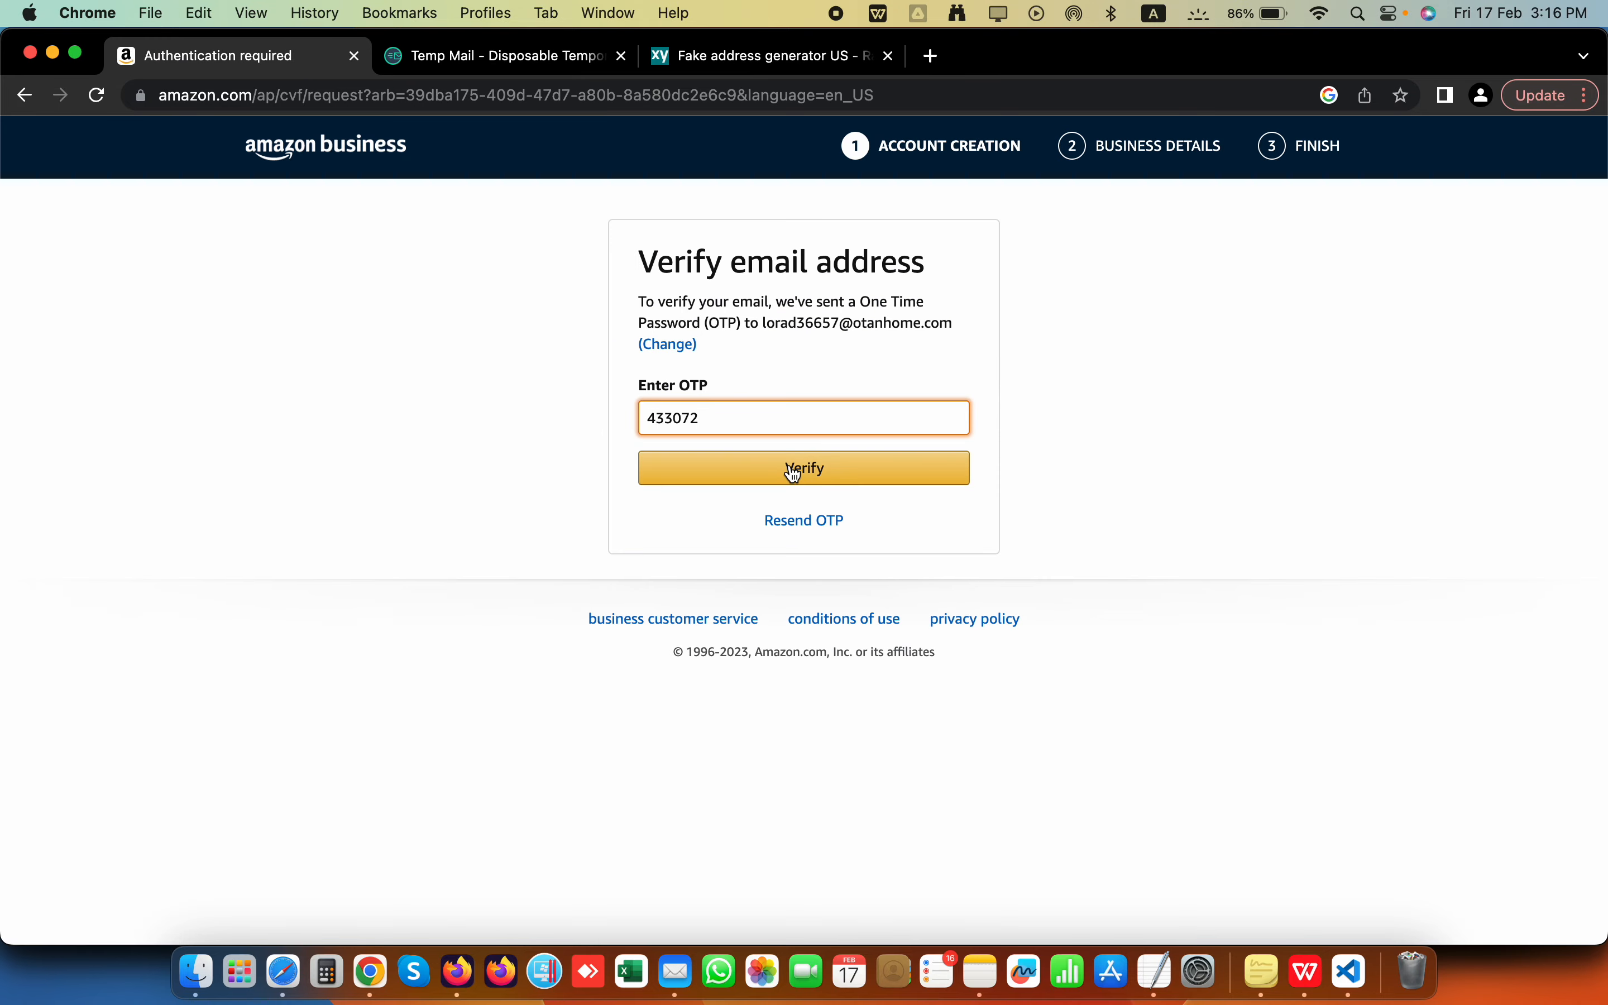
left_click(803, 468)
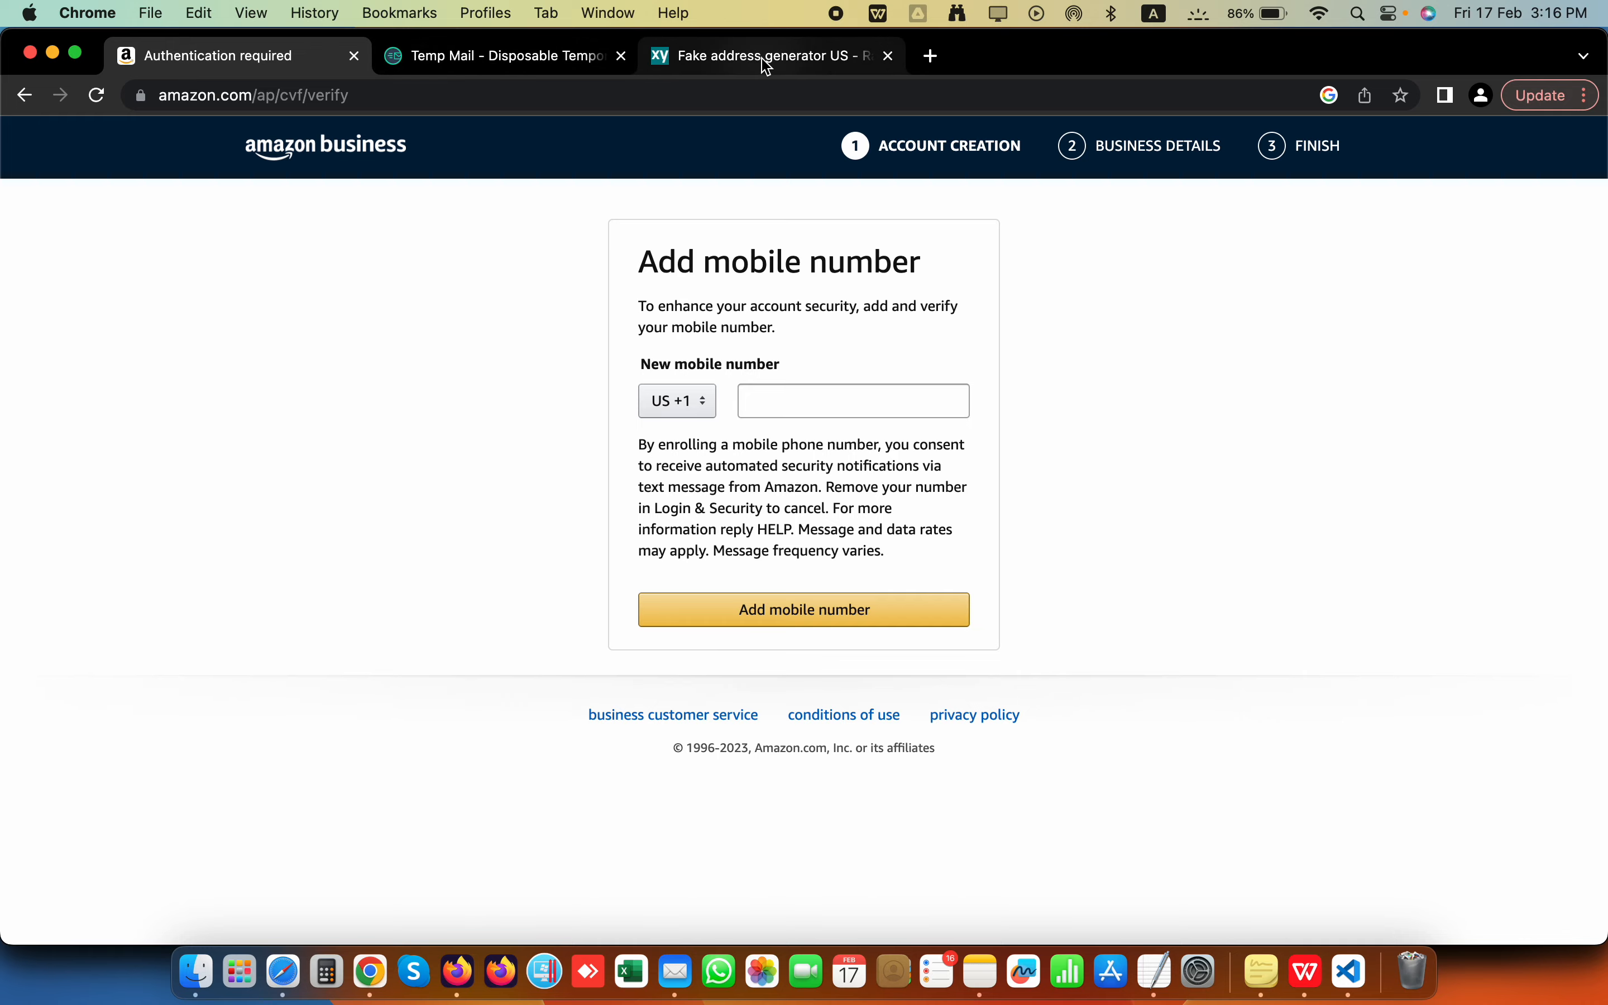
left_click(770, 56)
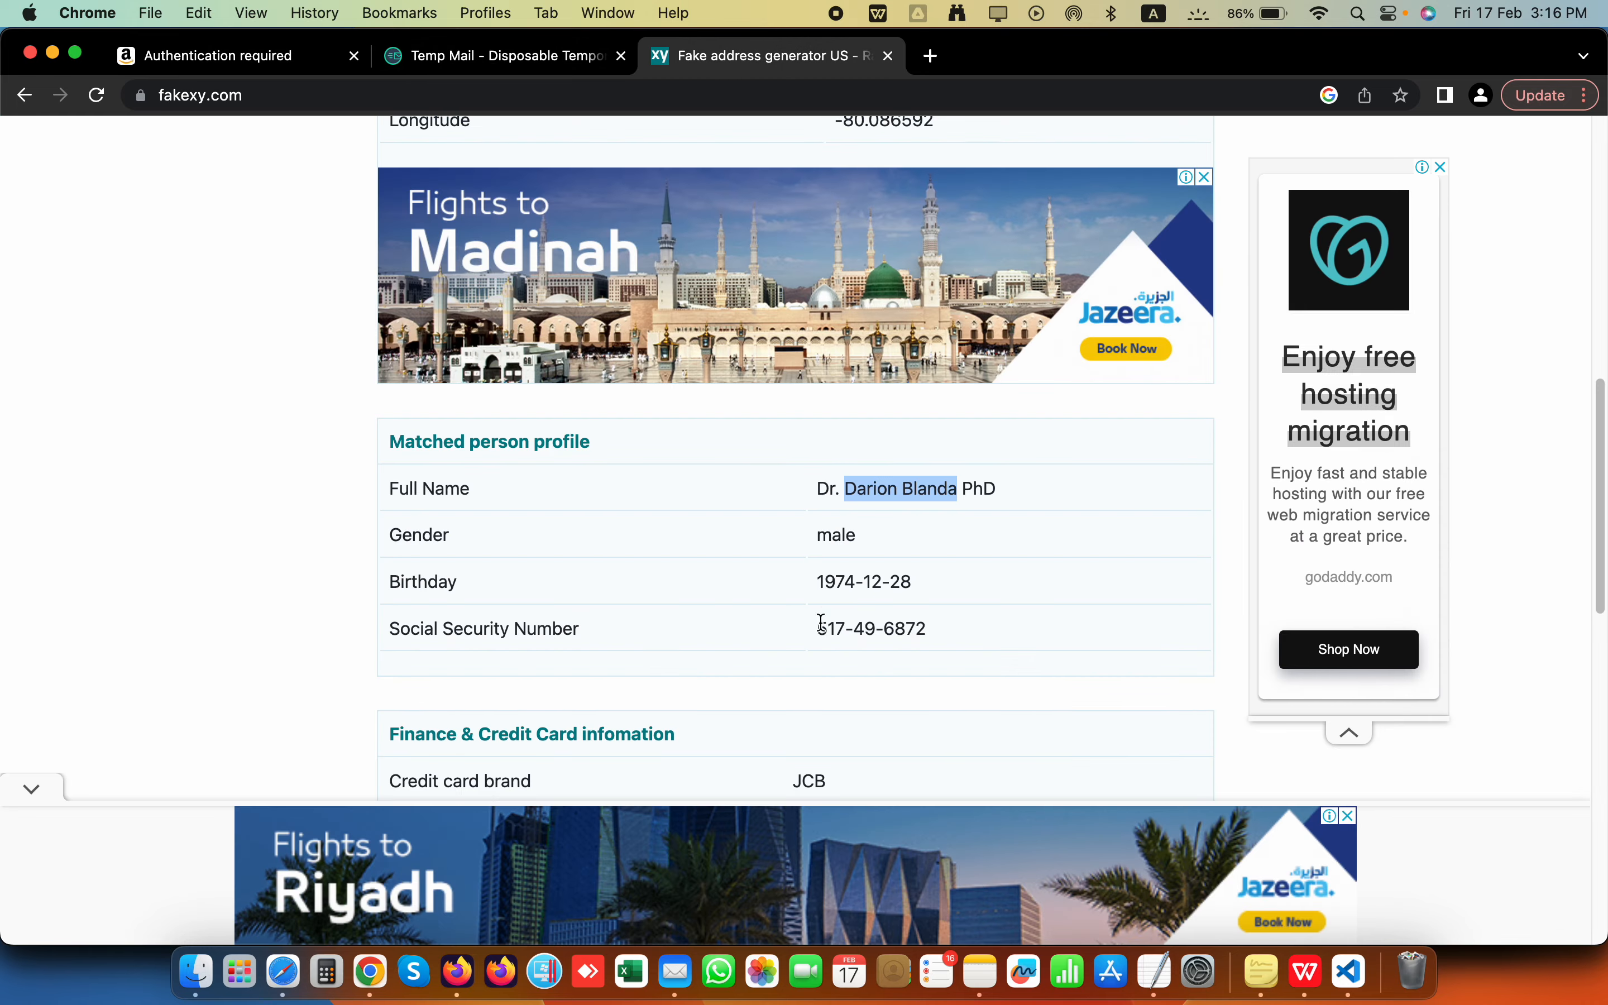
scroll("up", 3)
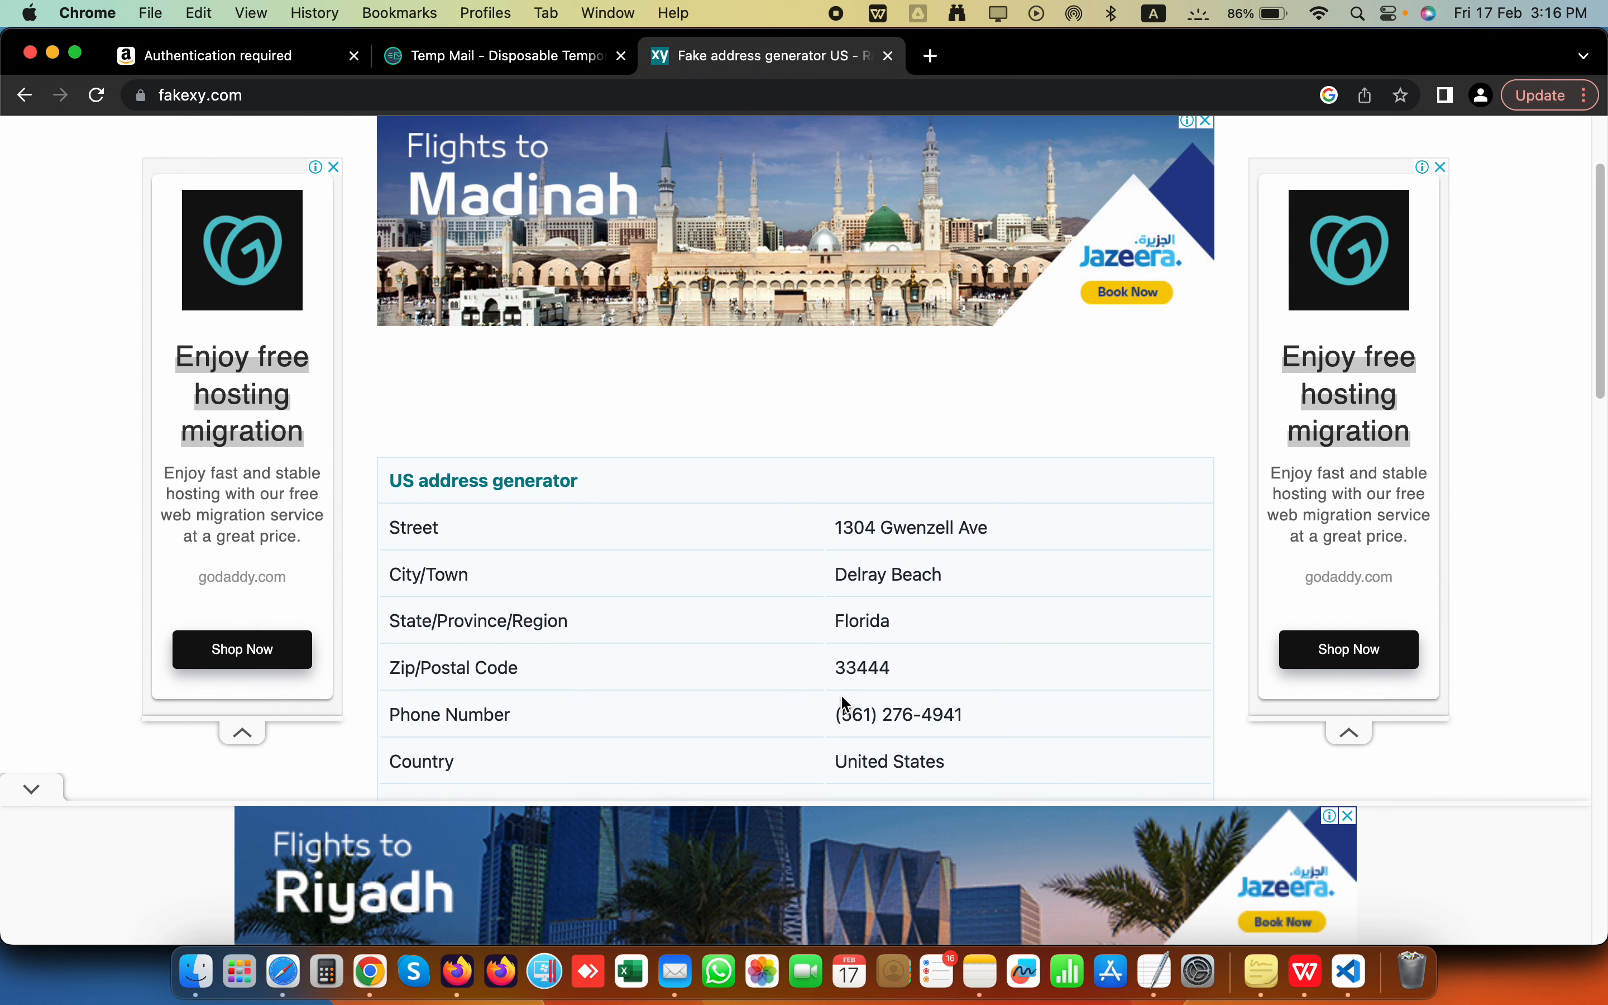
double_click(898, 715)
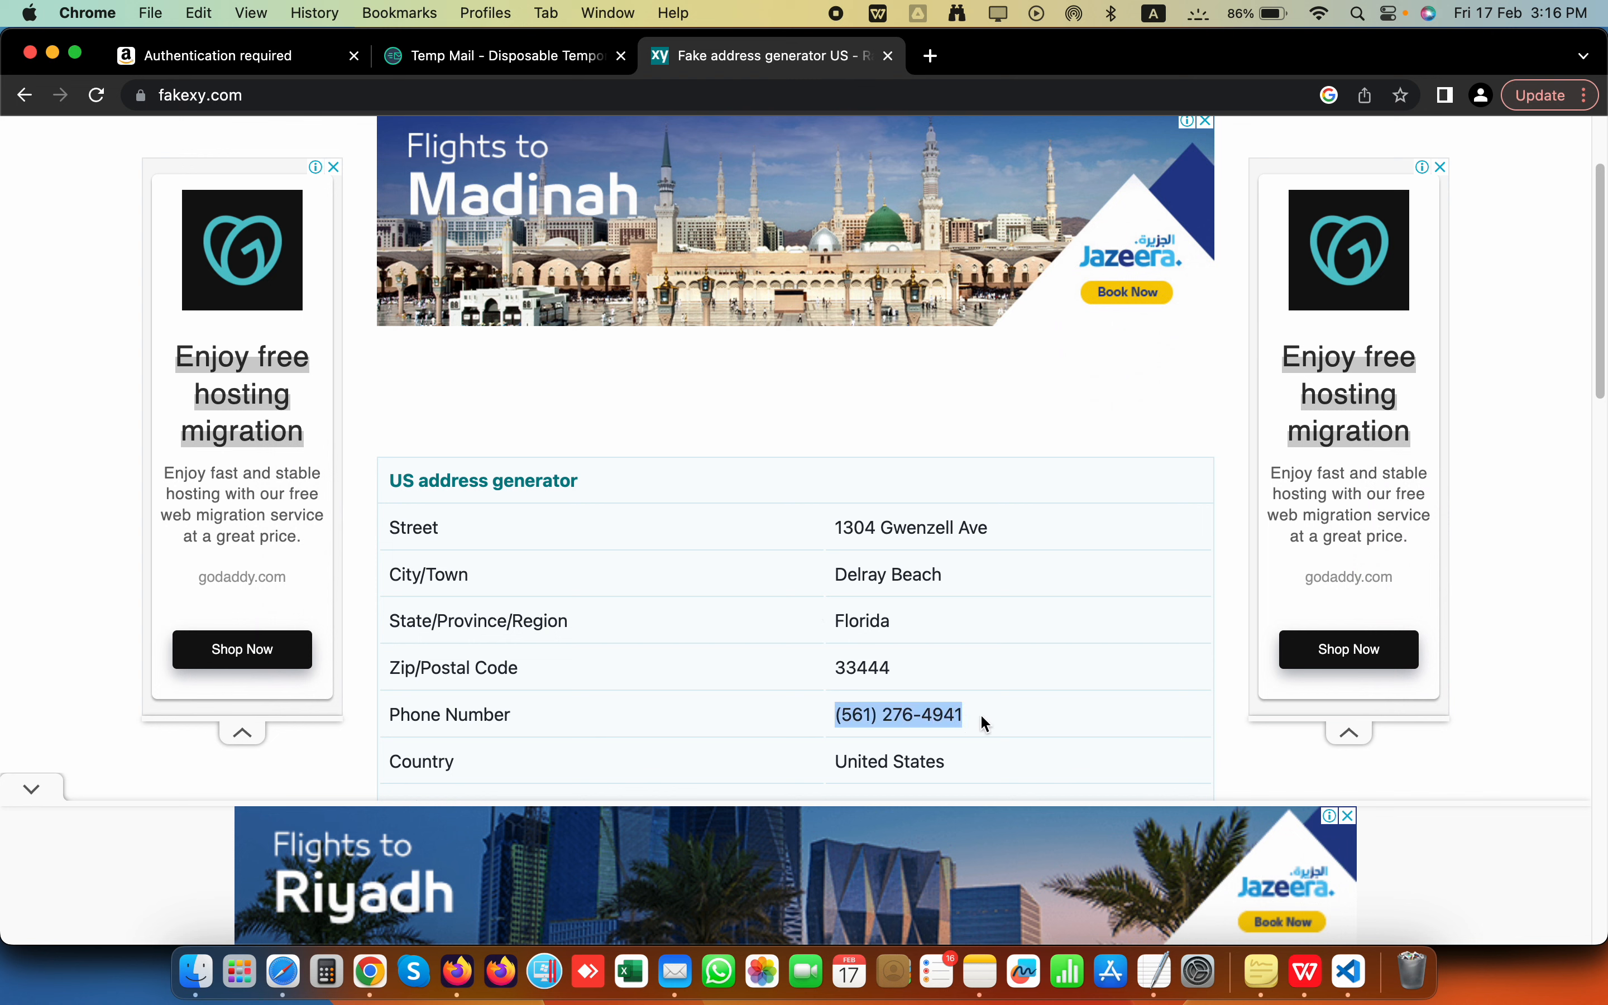
mouse_move(515, 421)
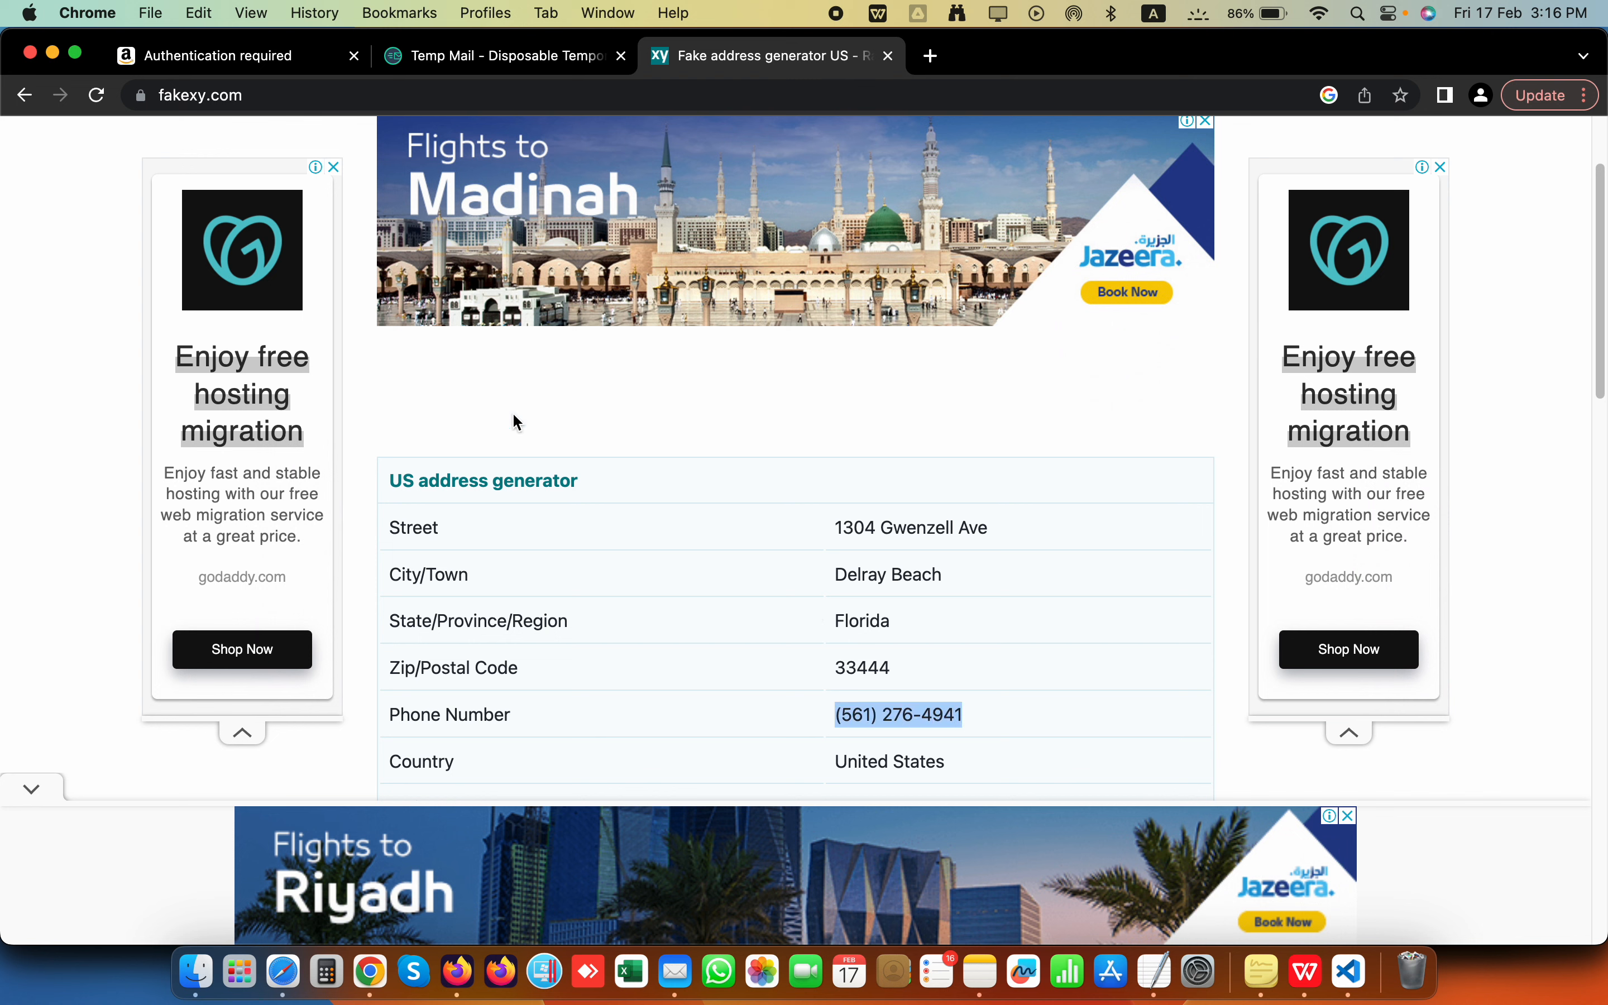
left_click(205, 56)
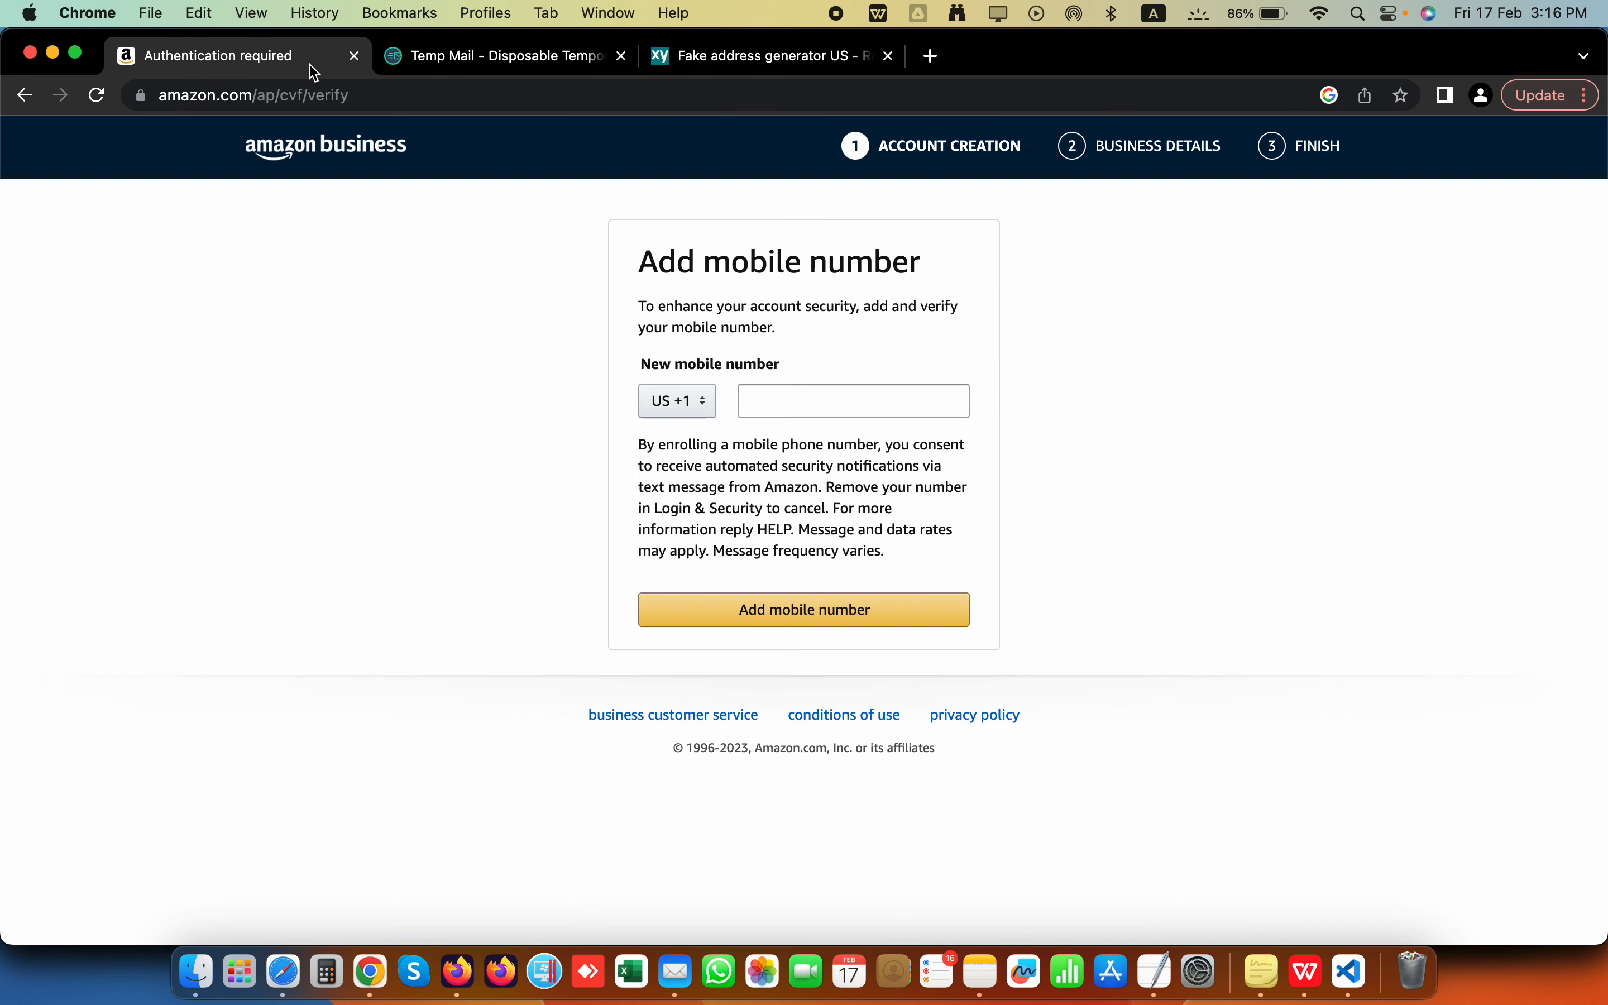
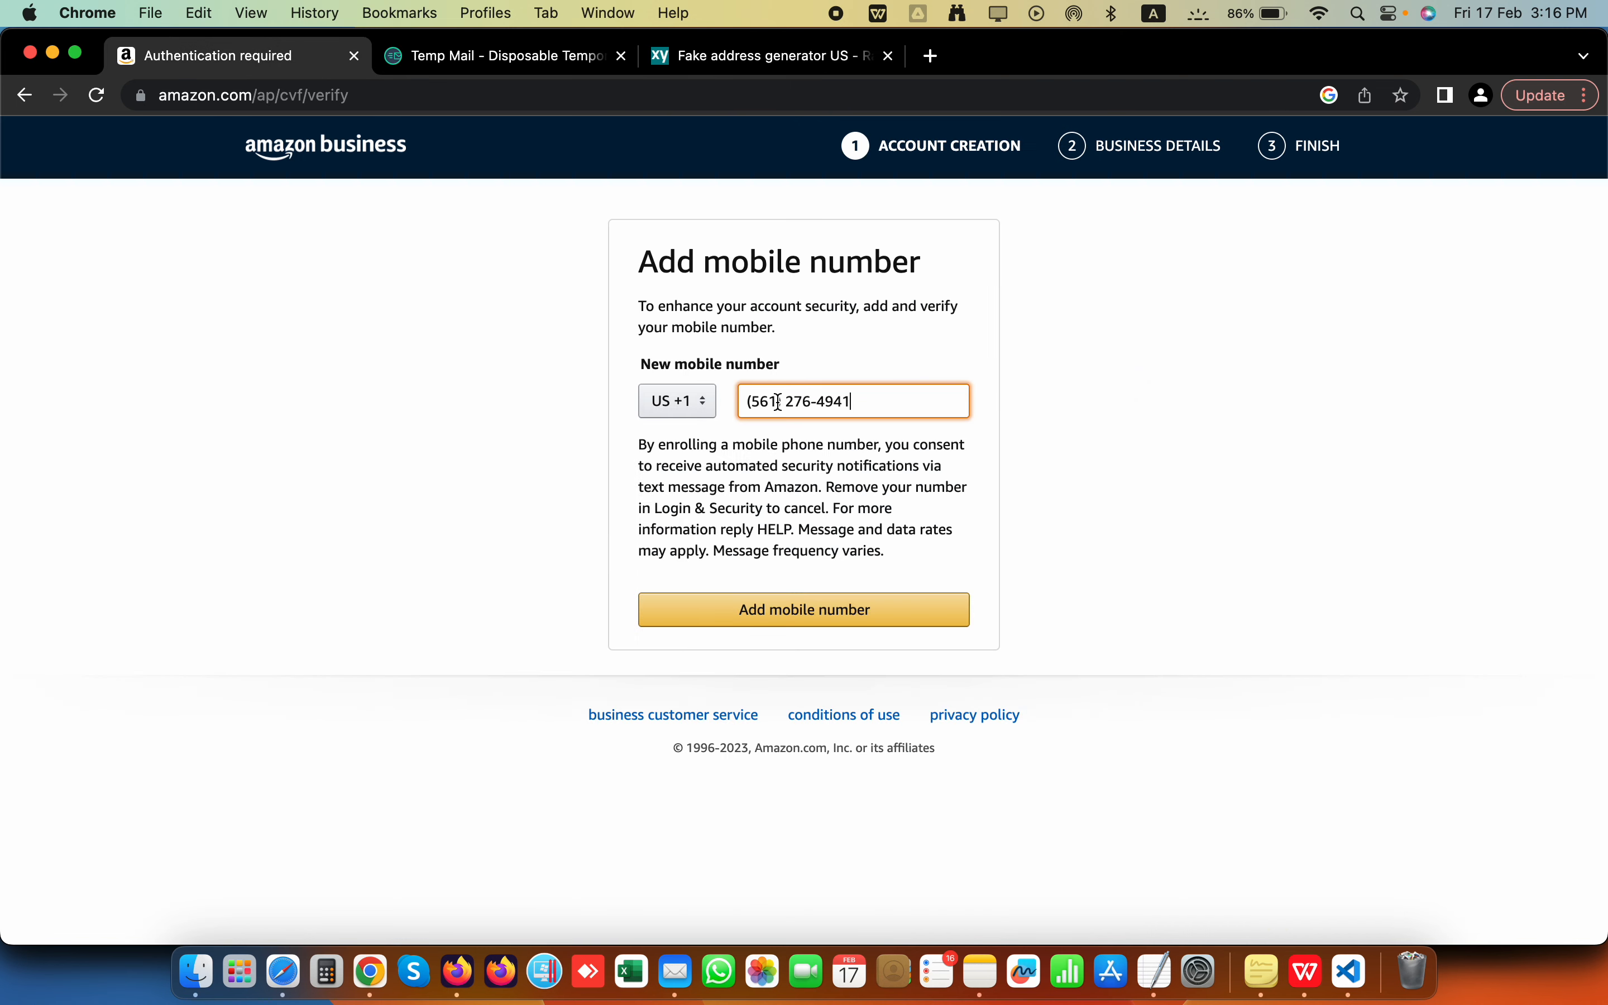
left_click(804, 610)
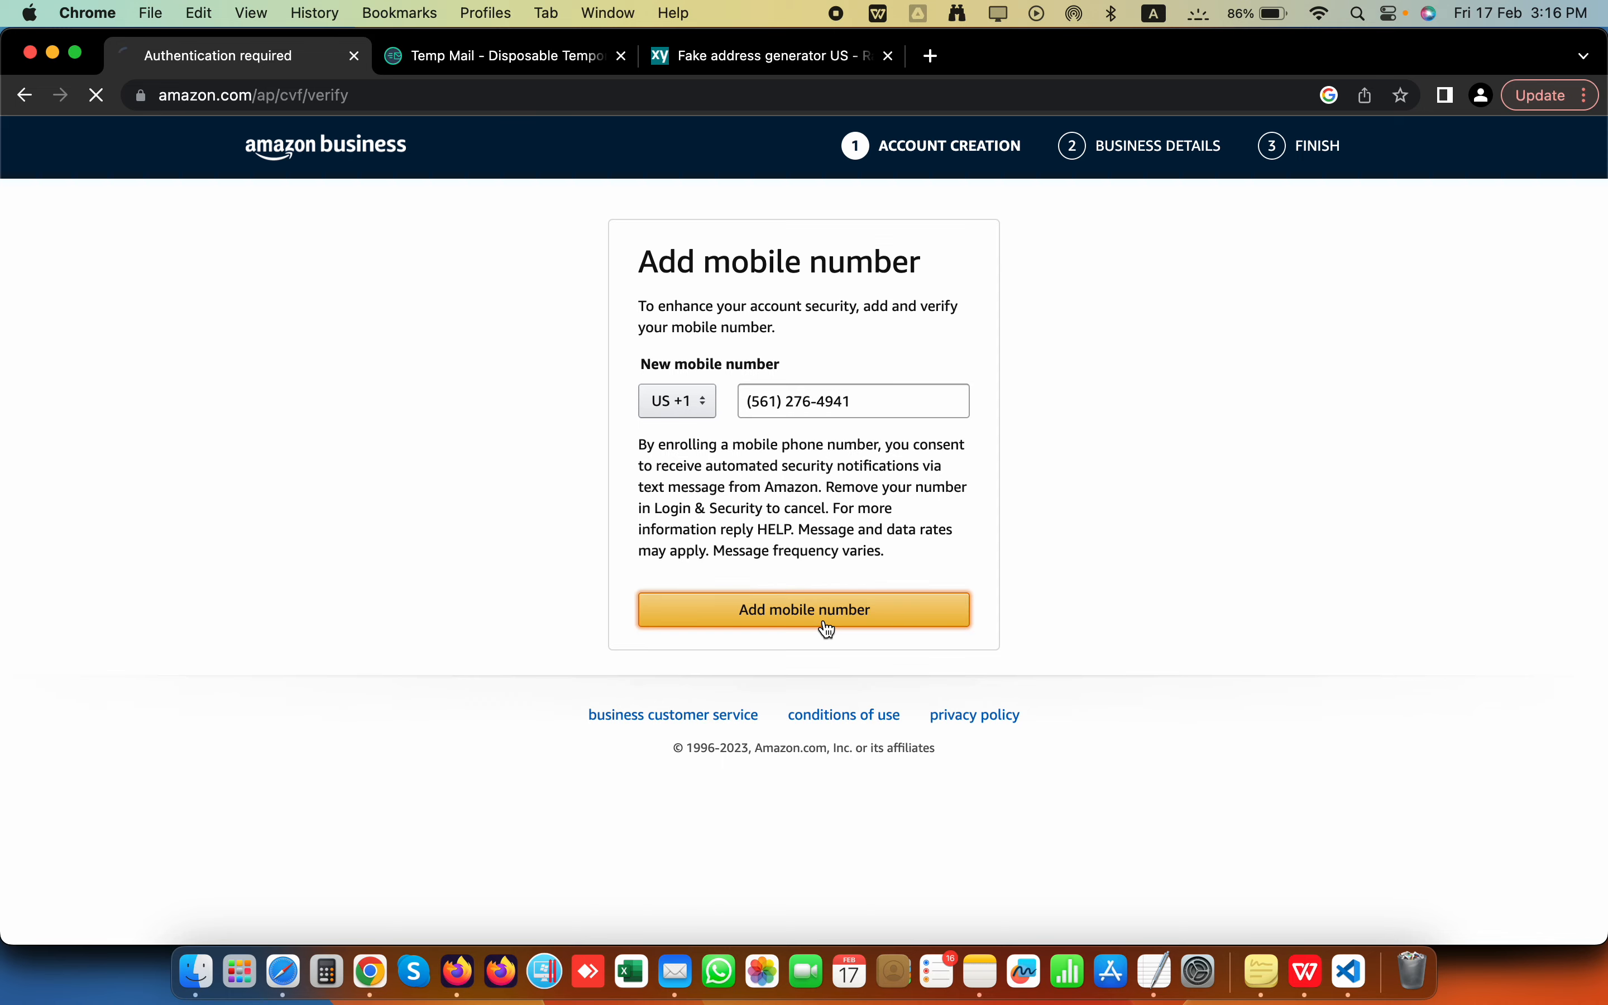
left_click(802, 610)
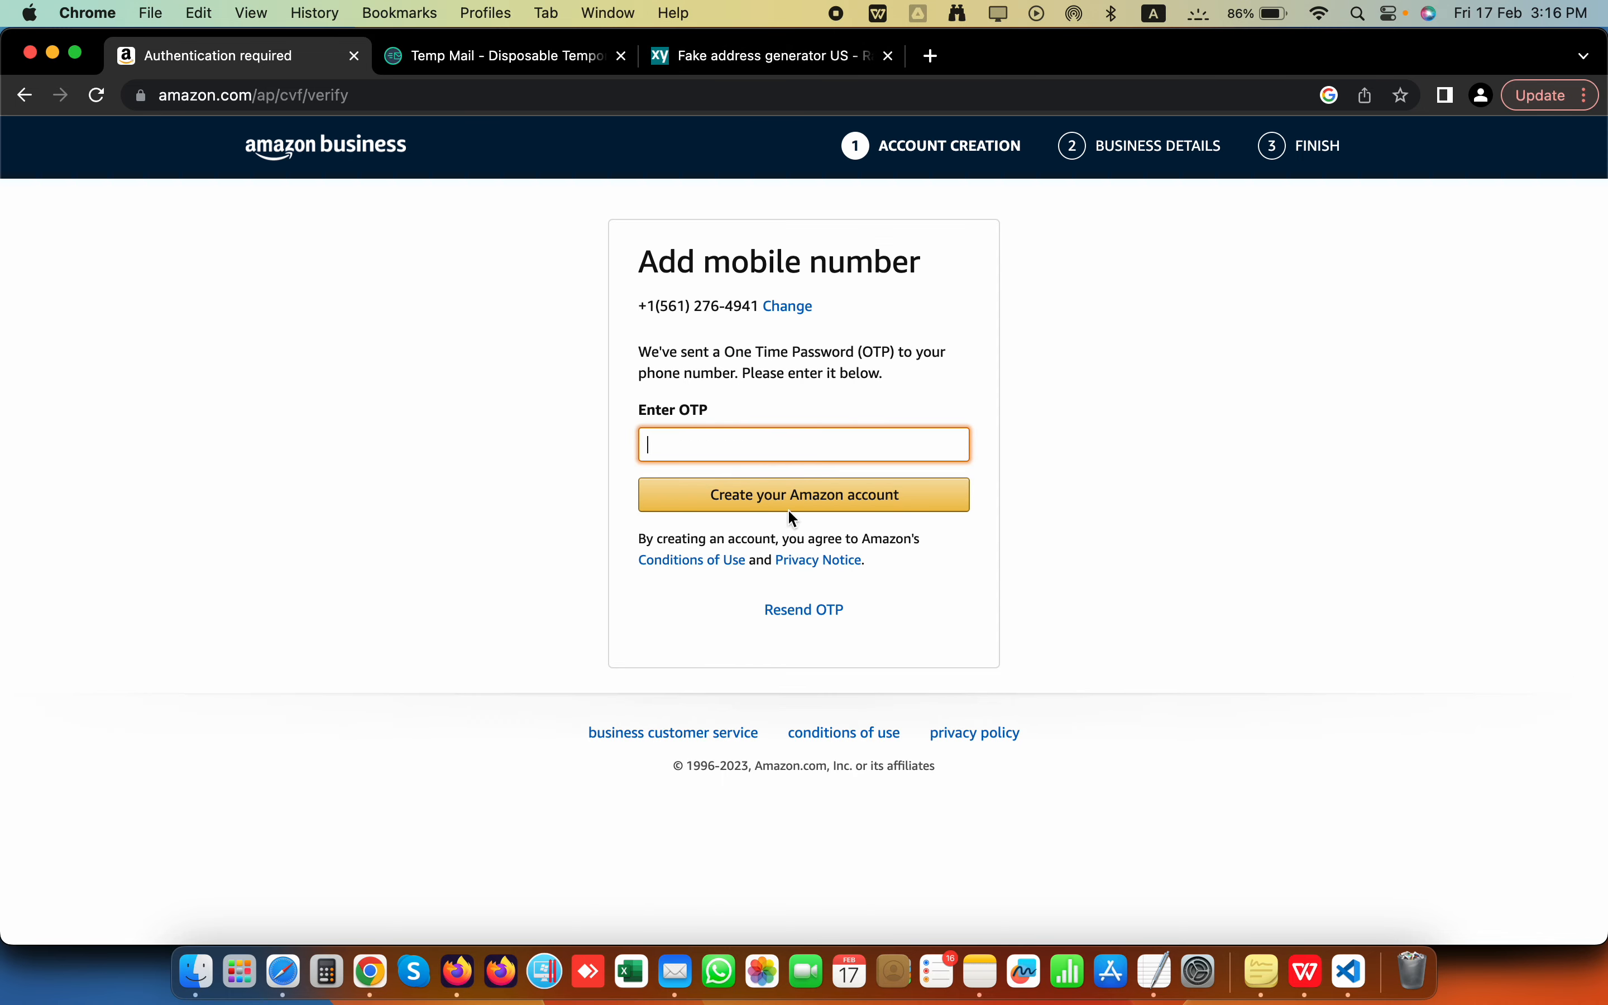
left_click(803, 495)
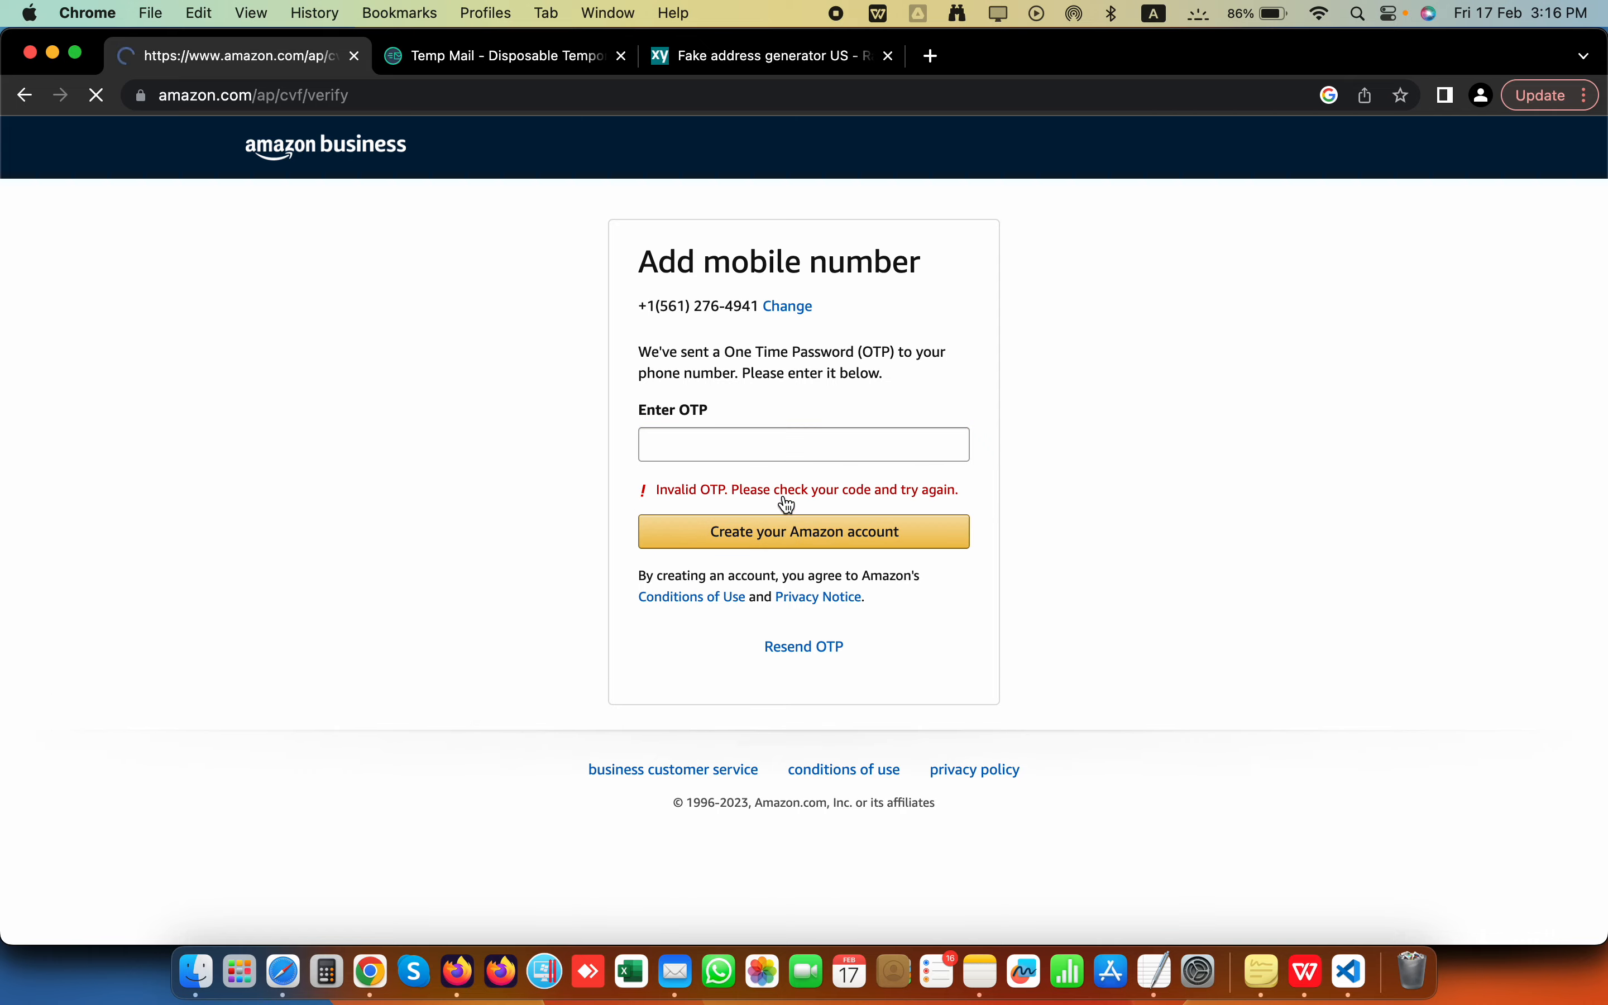
Check the fakexy profile again and return to the Amazon sign-up page
left_click(770, 56)
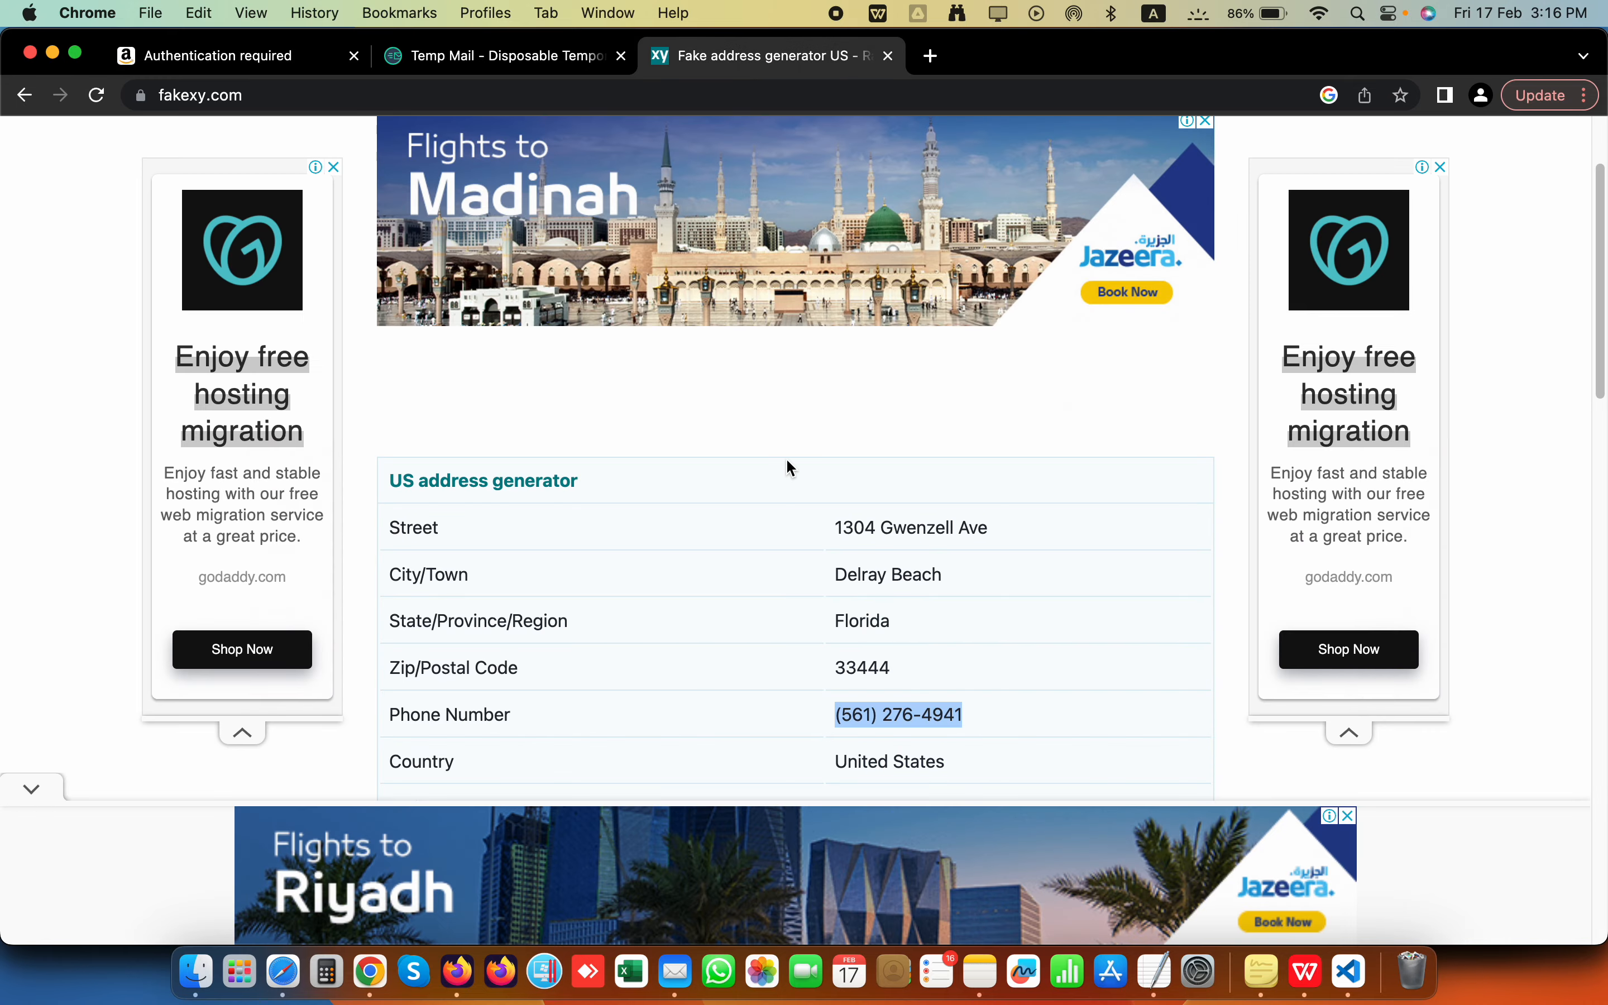
scroll("up", 3)
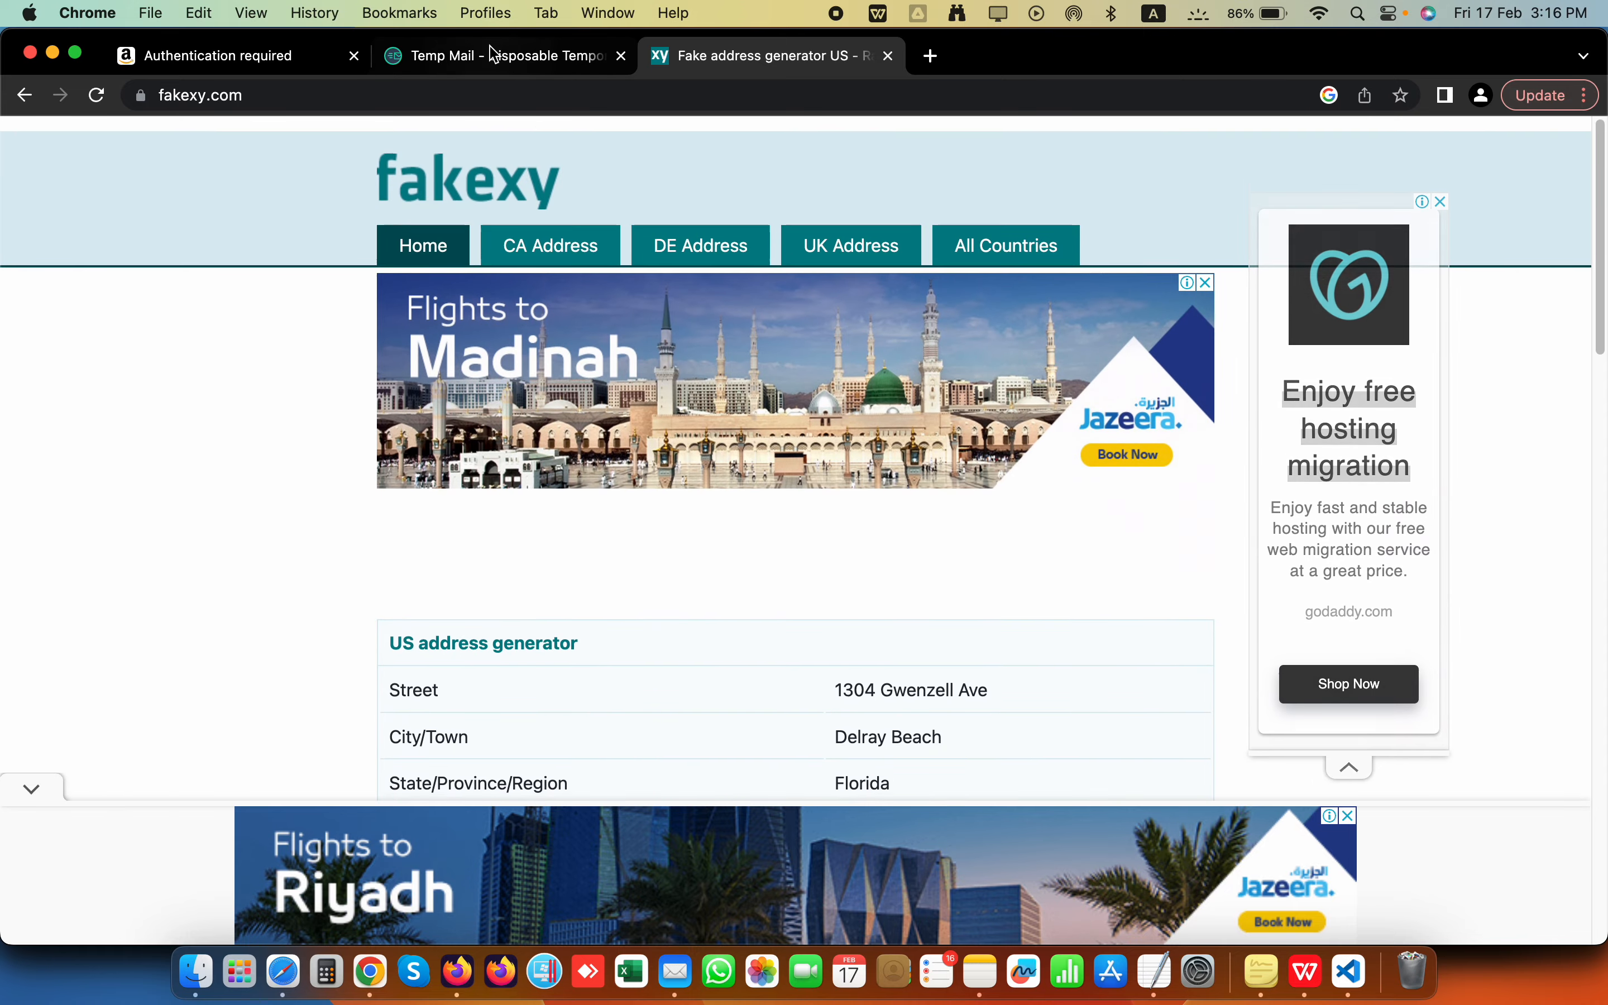
left_click(204, 56)
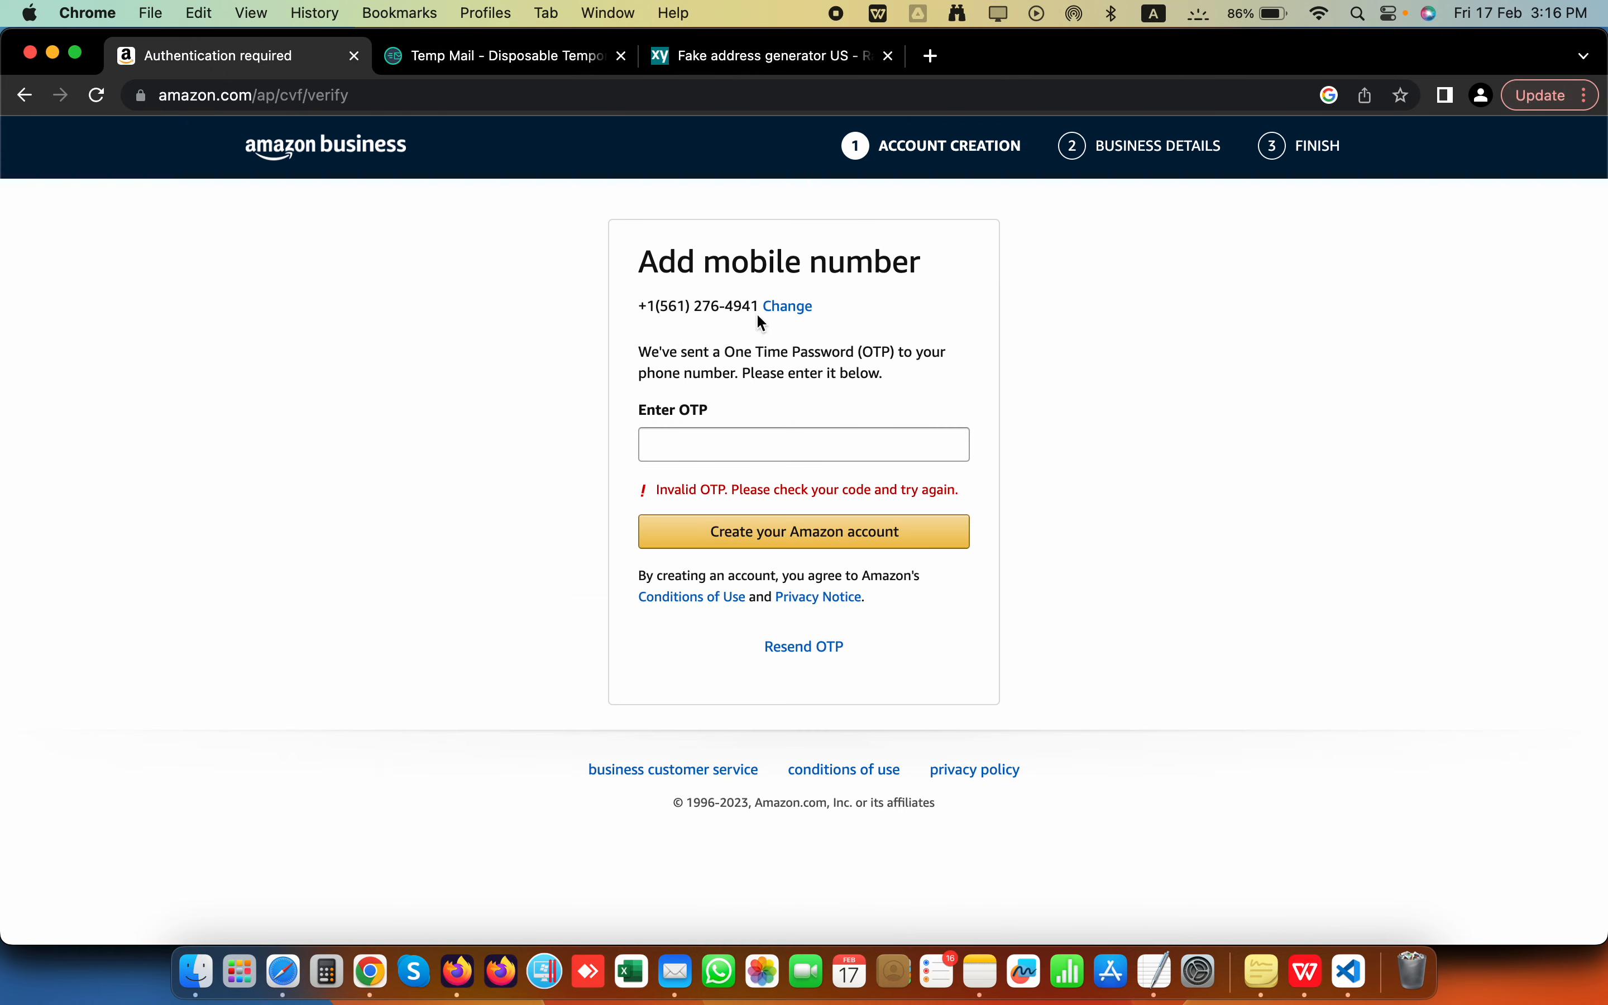
left_click(786, 306)
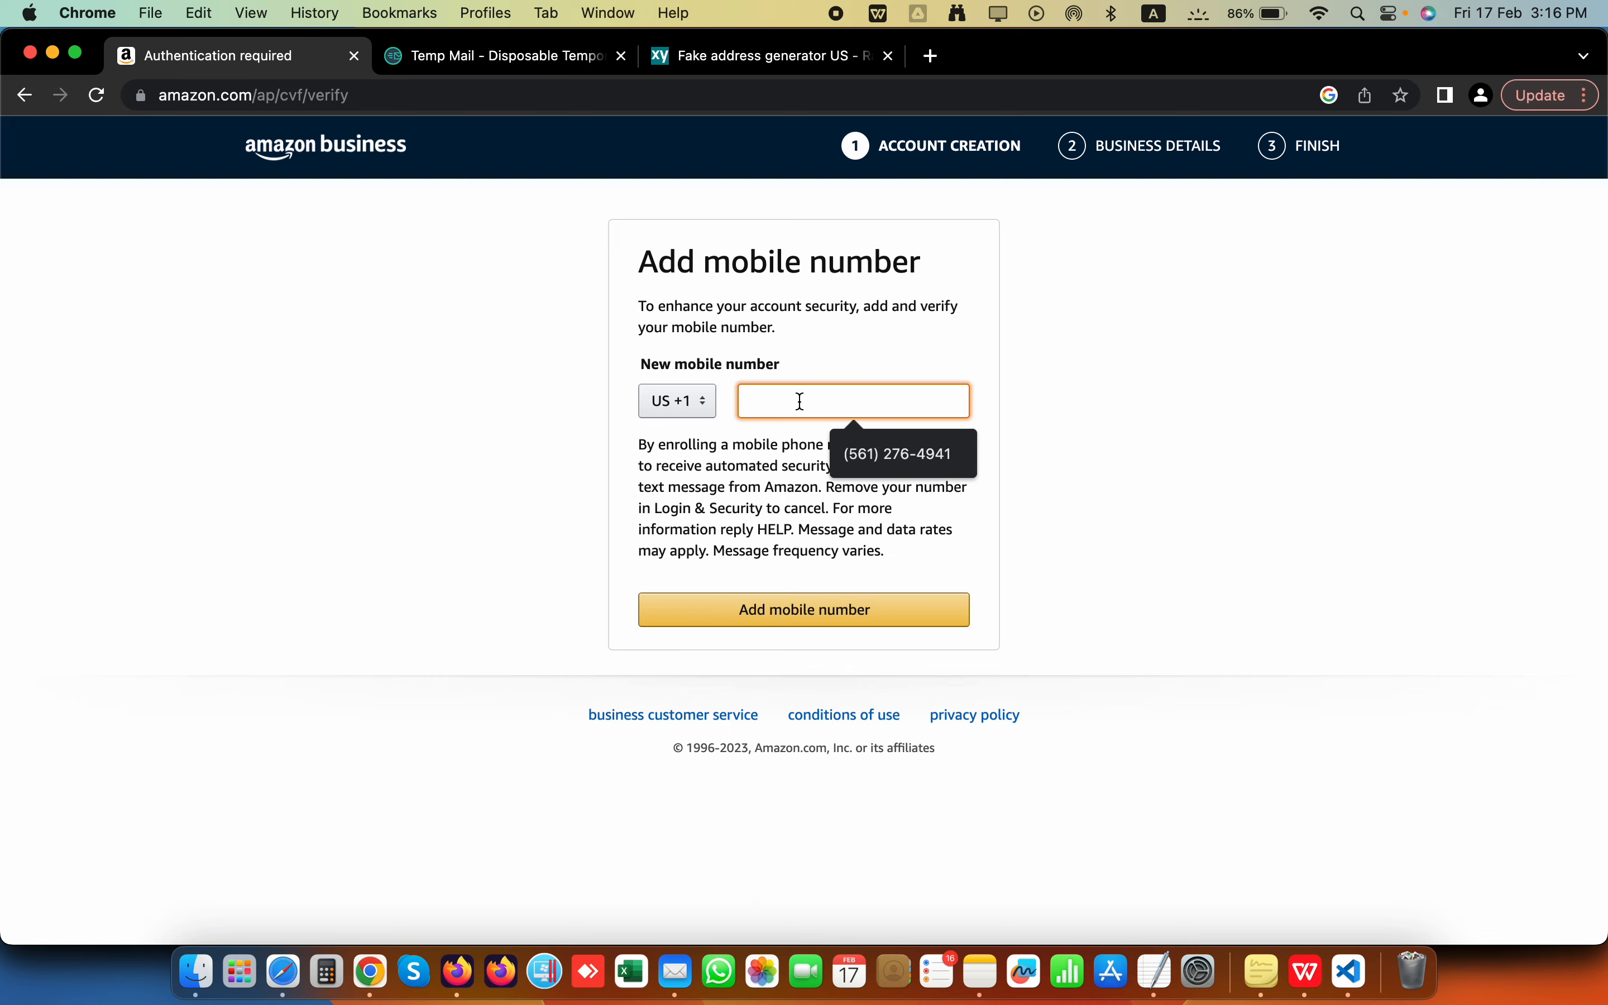
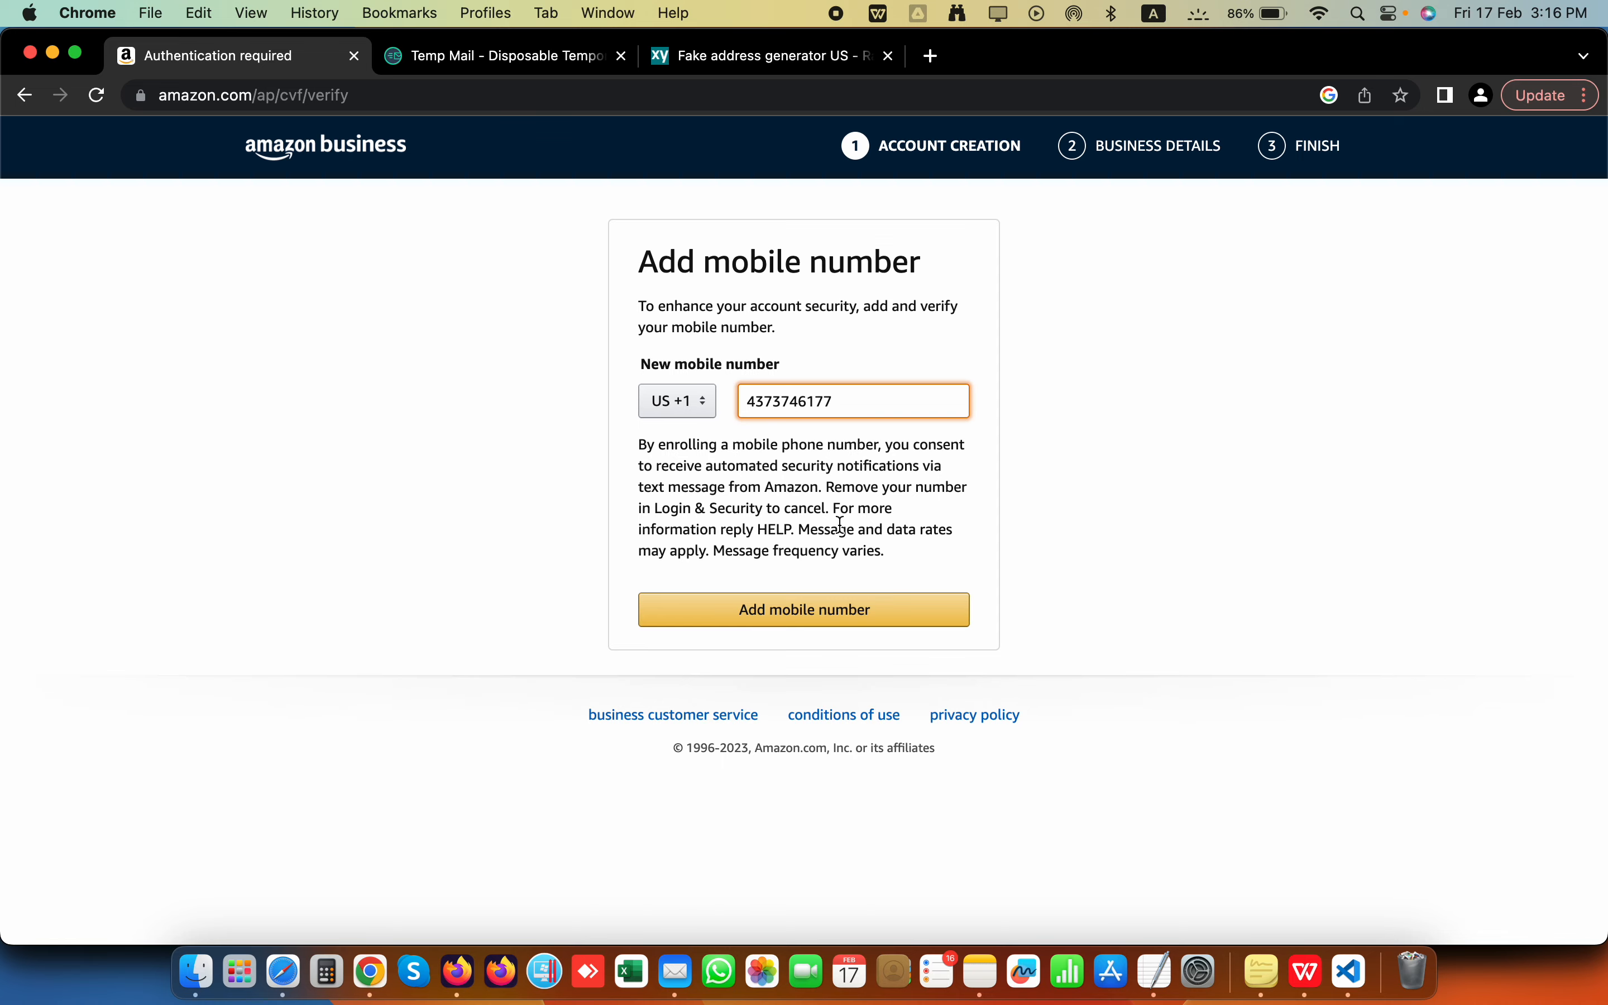
left_click(803, 610)
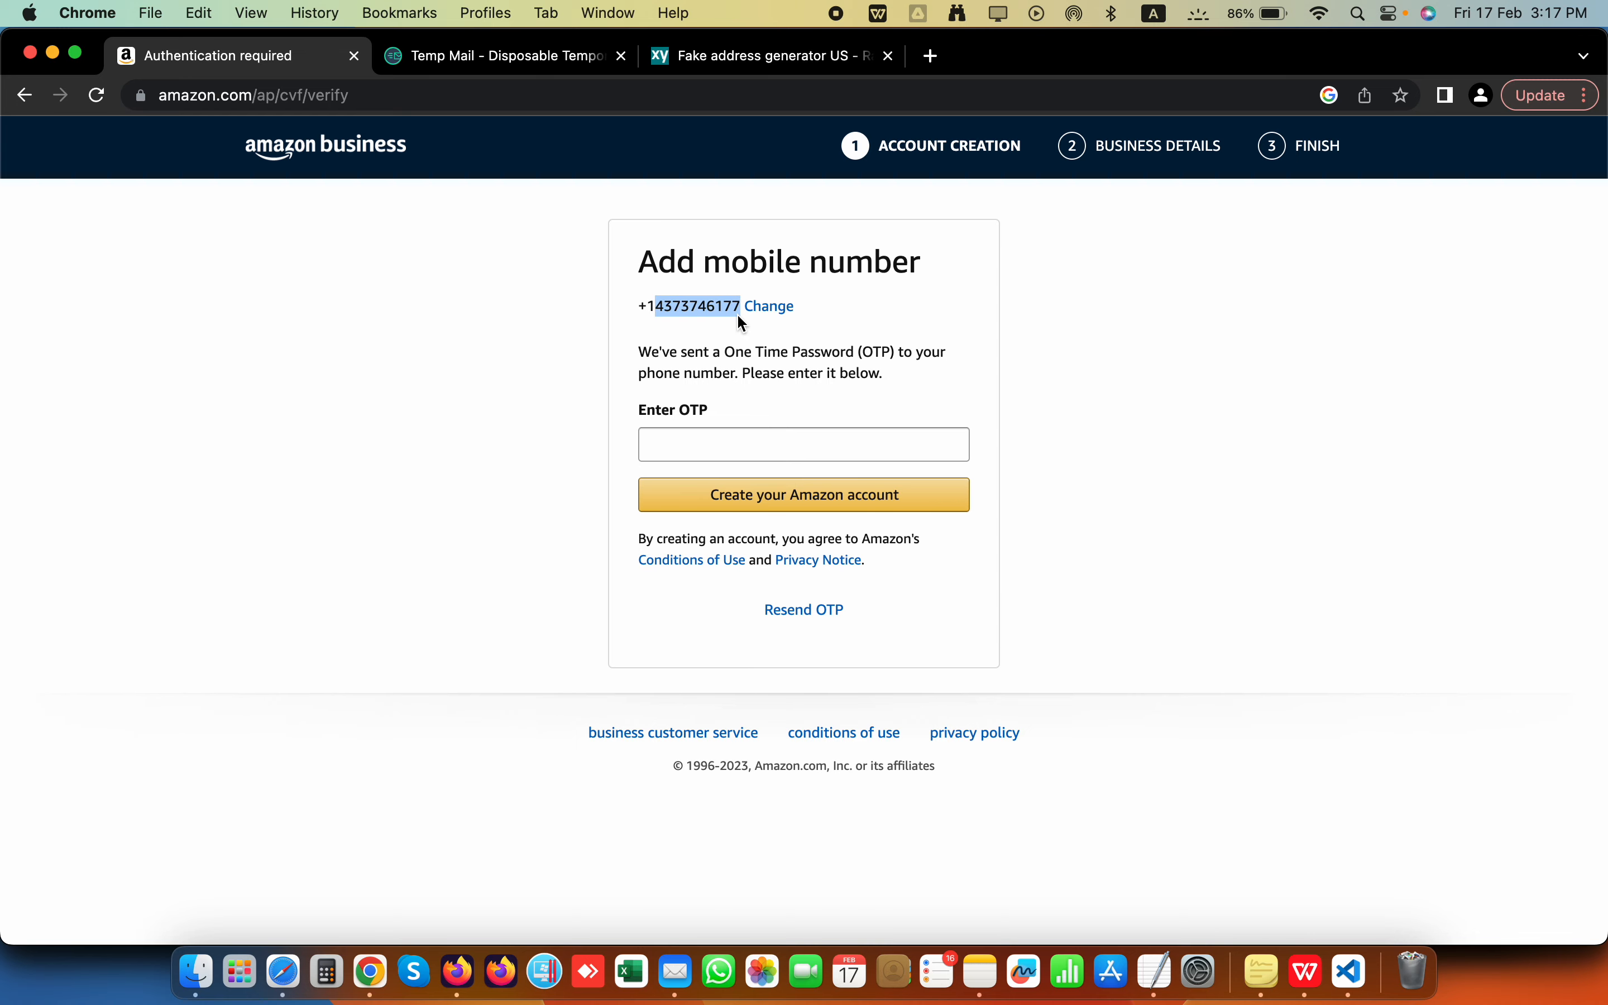
left_click(768, 306)
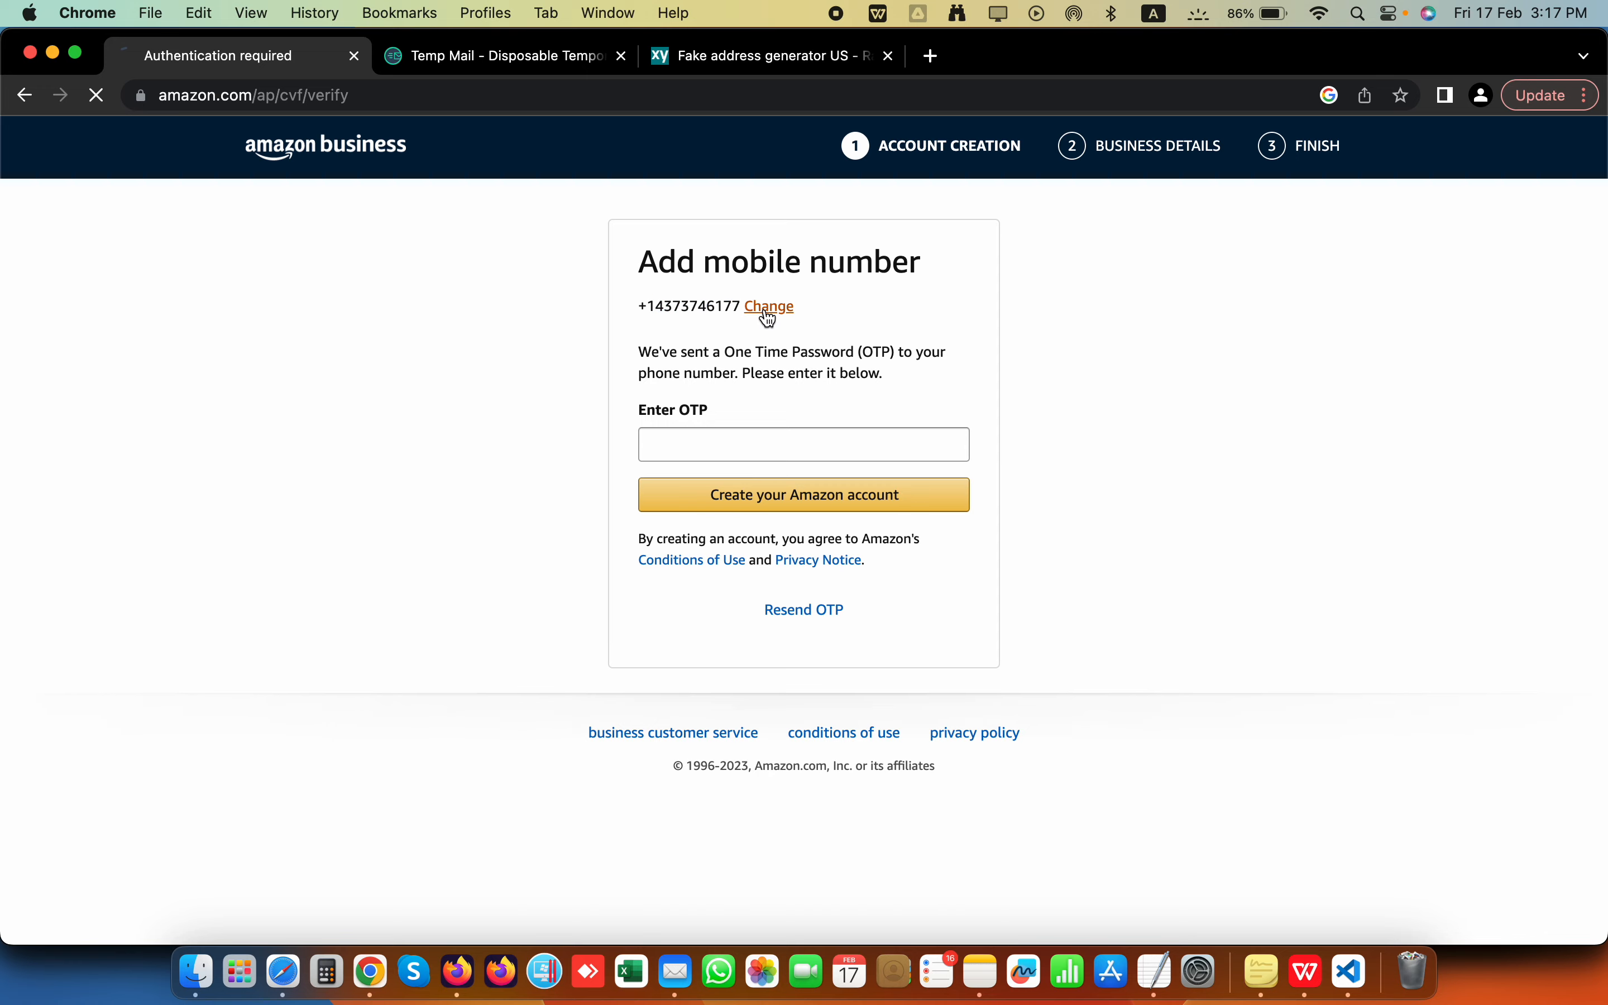
left_click(768, 306)
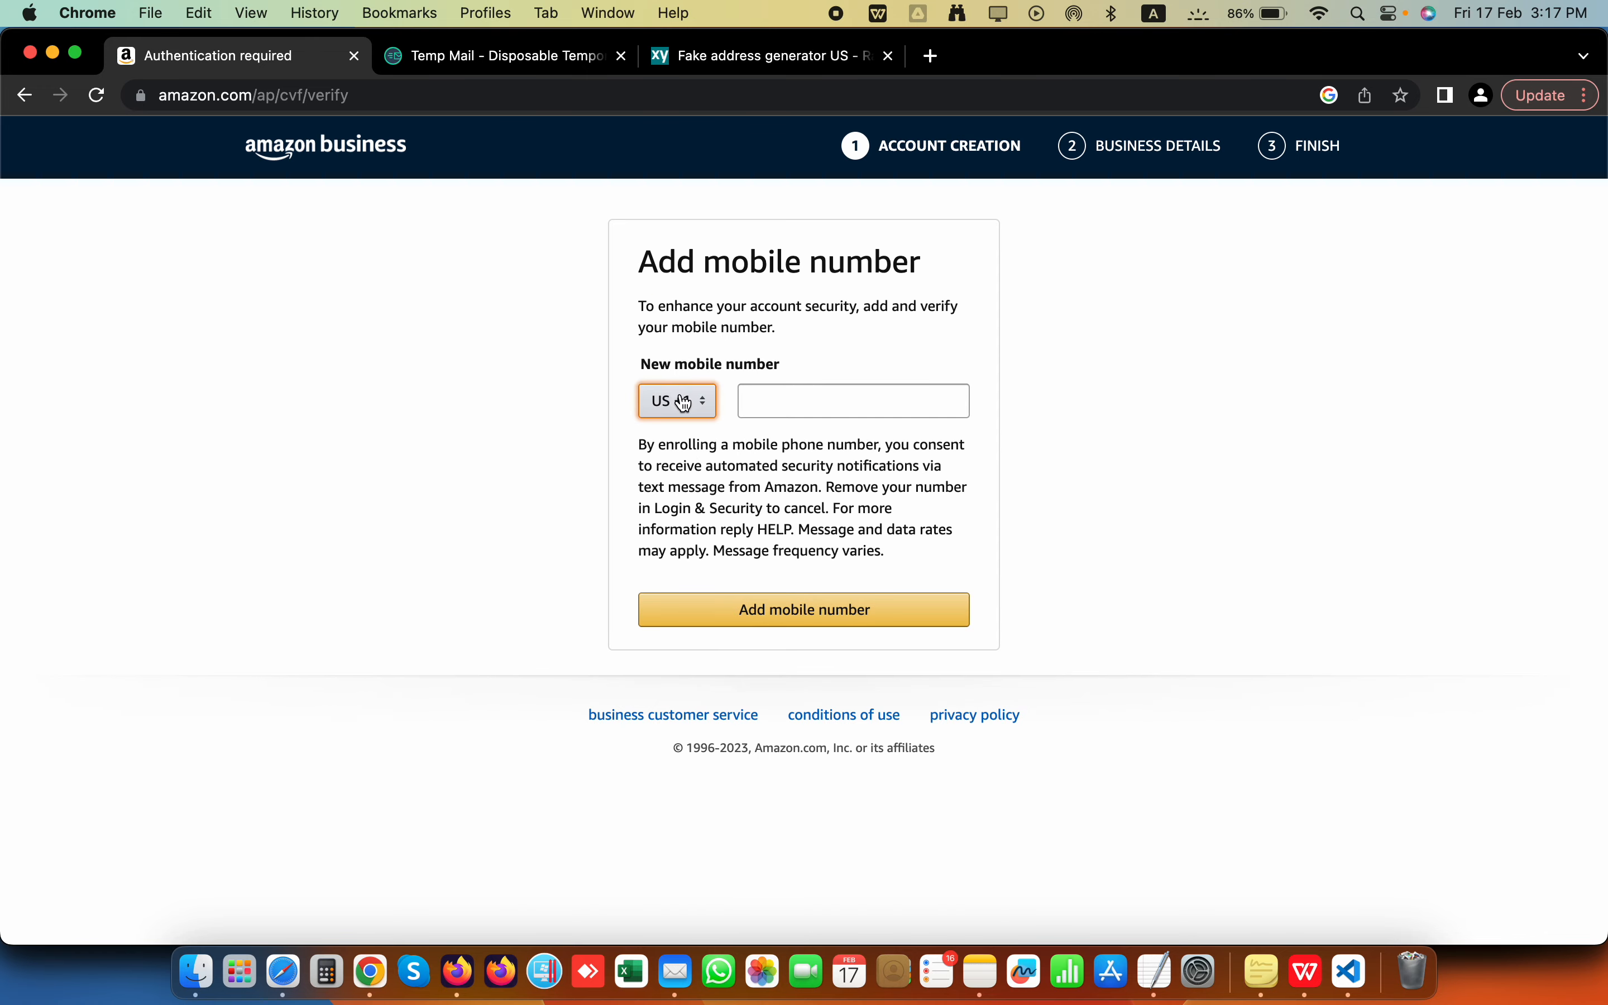
left_click(677, 401)
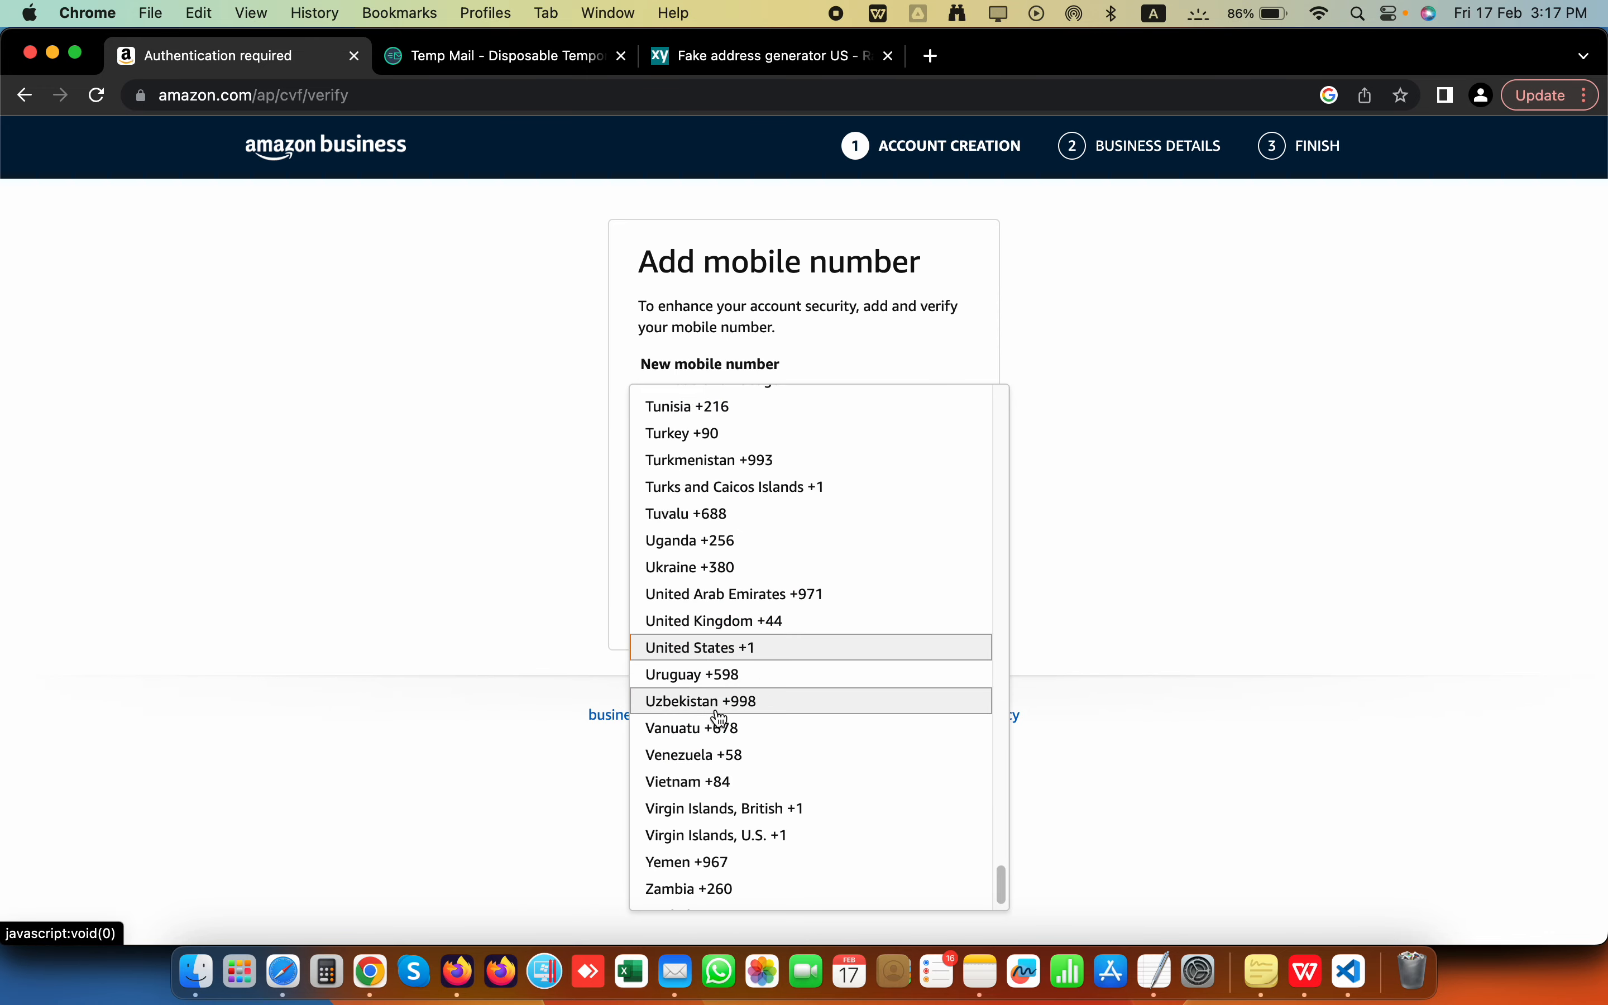
scroll("up", 3)
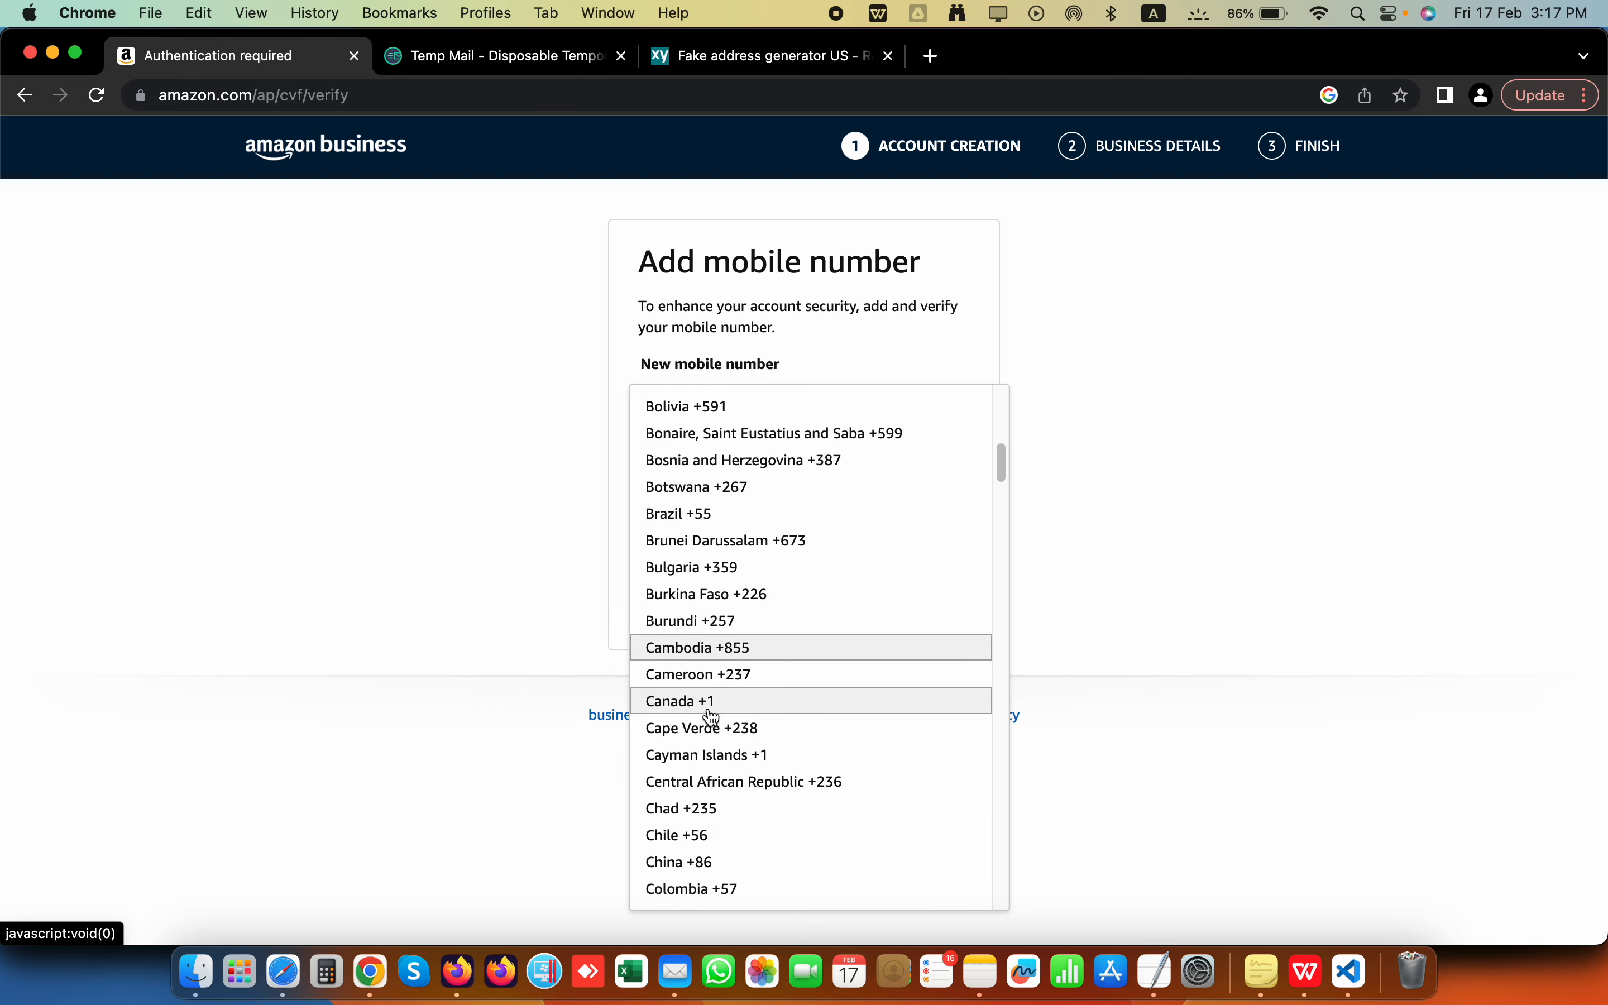
left_click(680, 700)
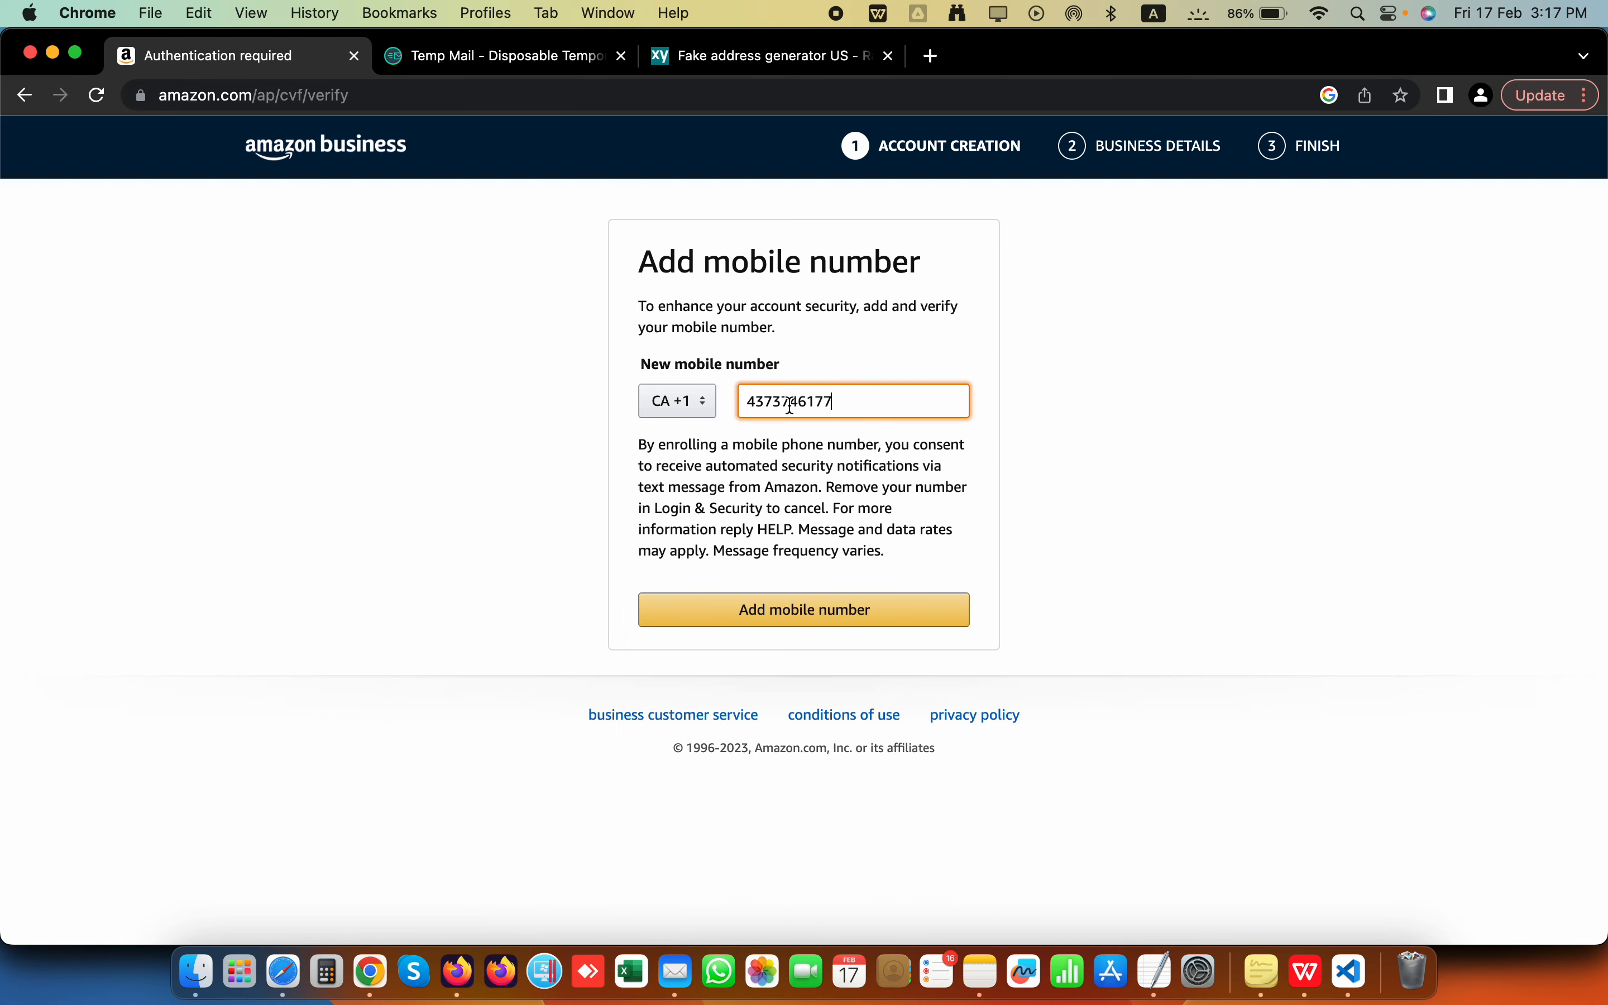
left_click(803, 609)
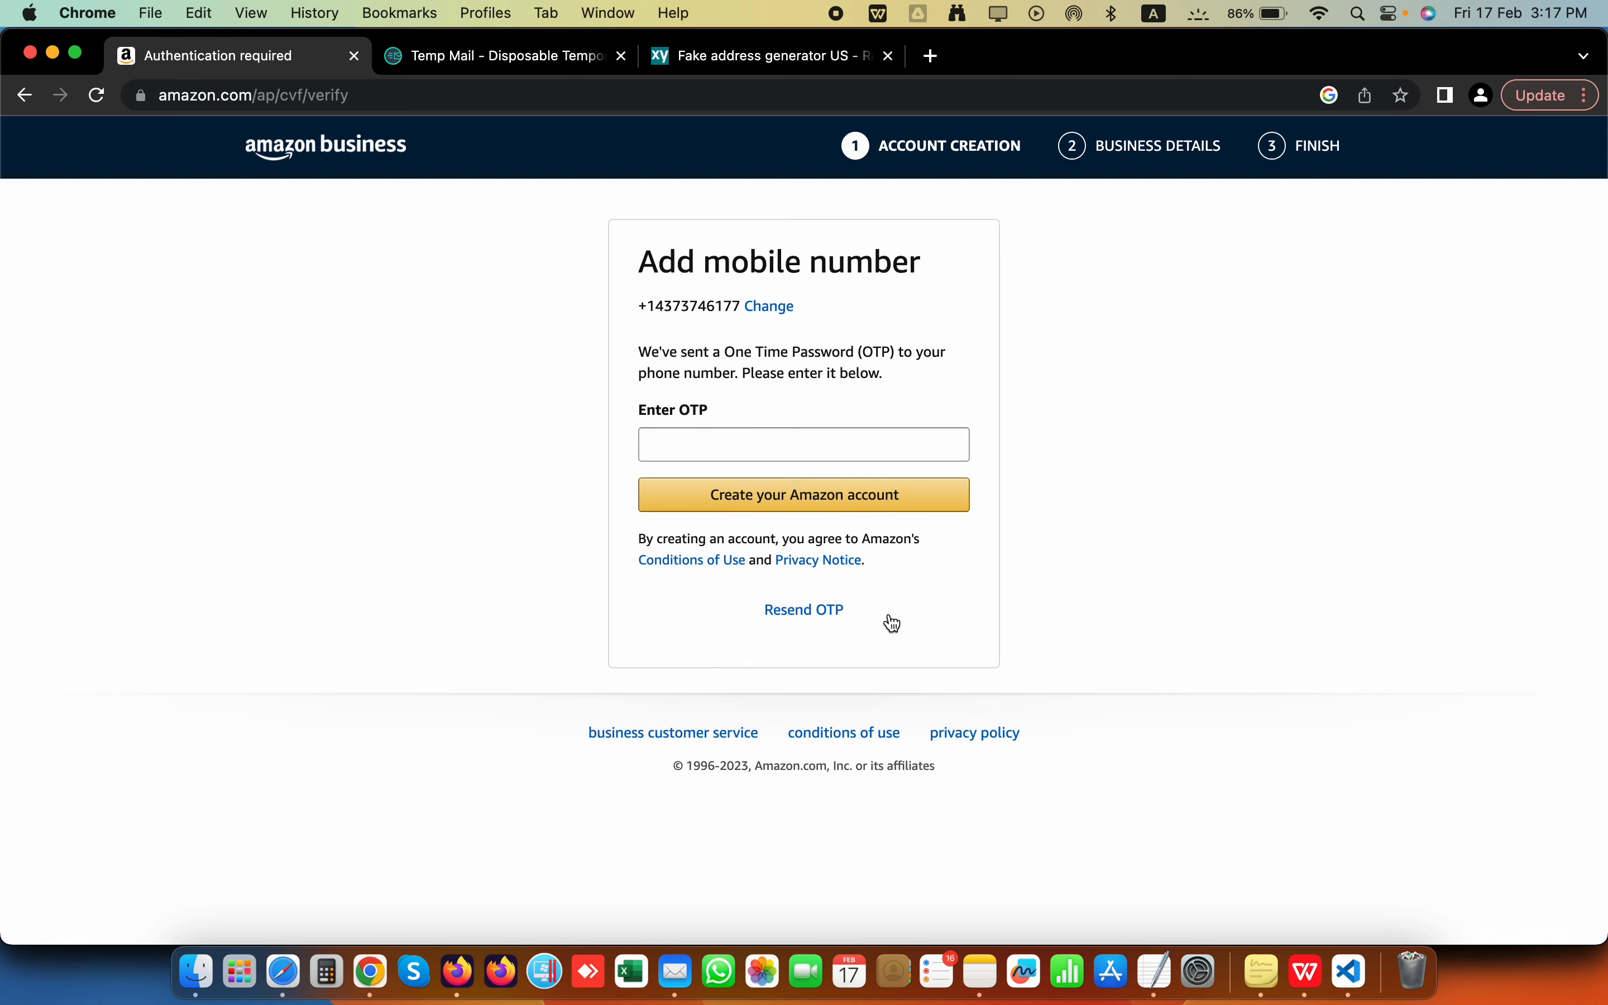
left_click(804, 609)
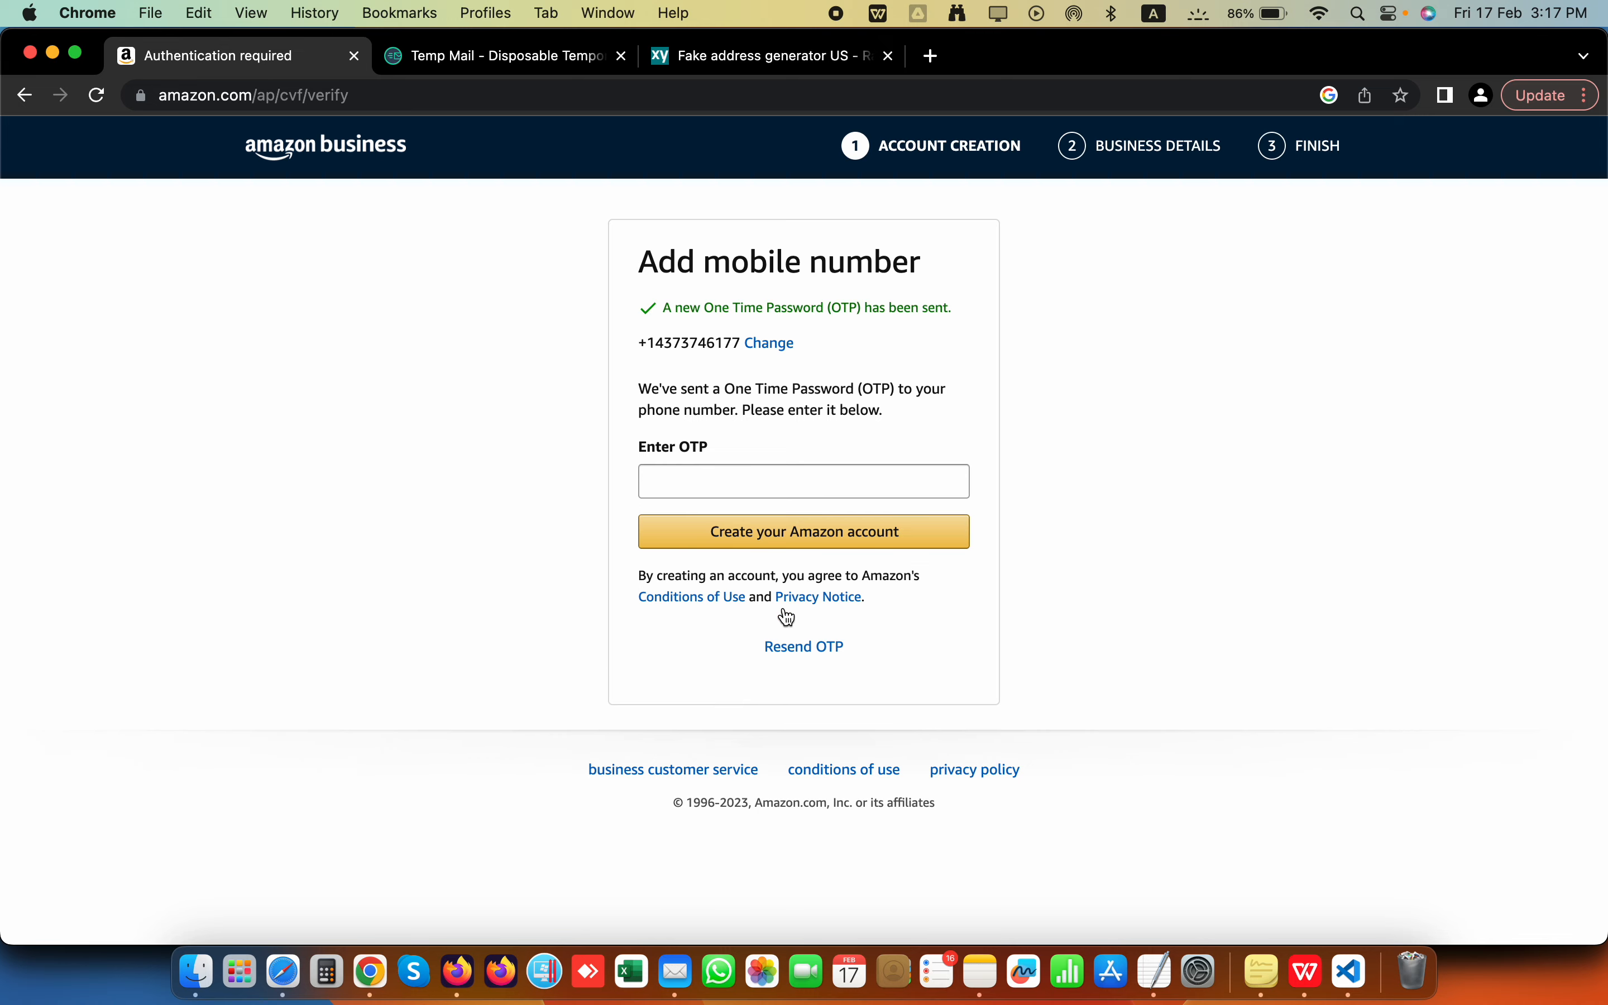
left_click(803, 481)
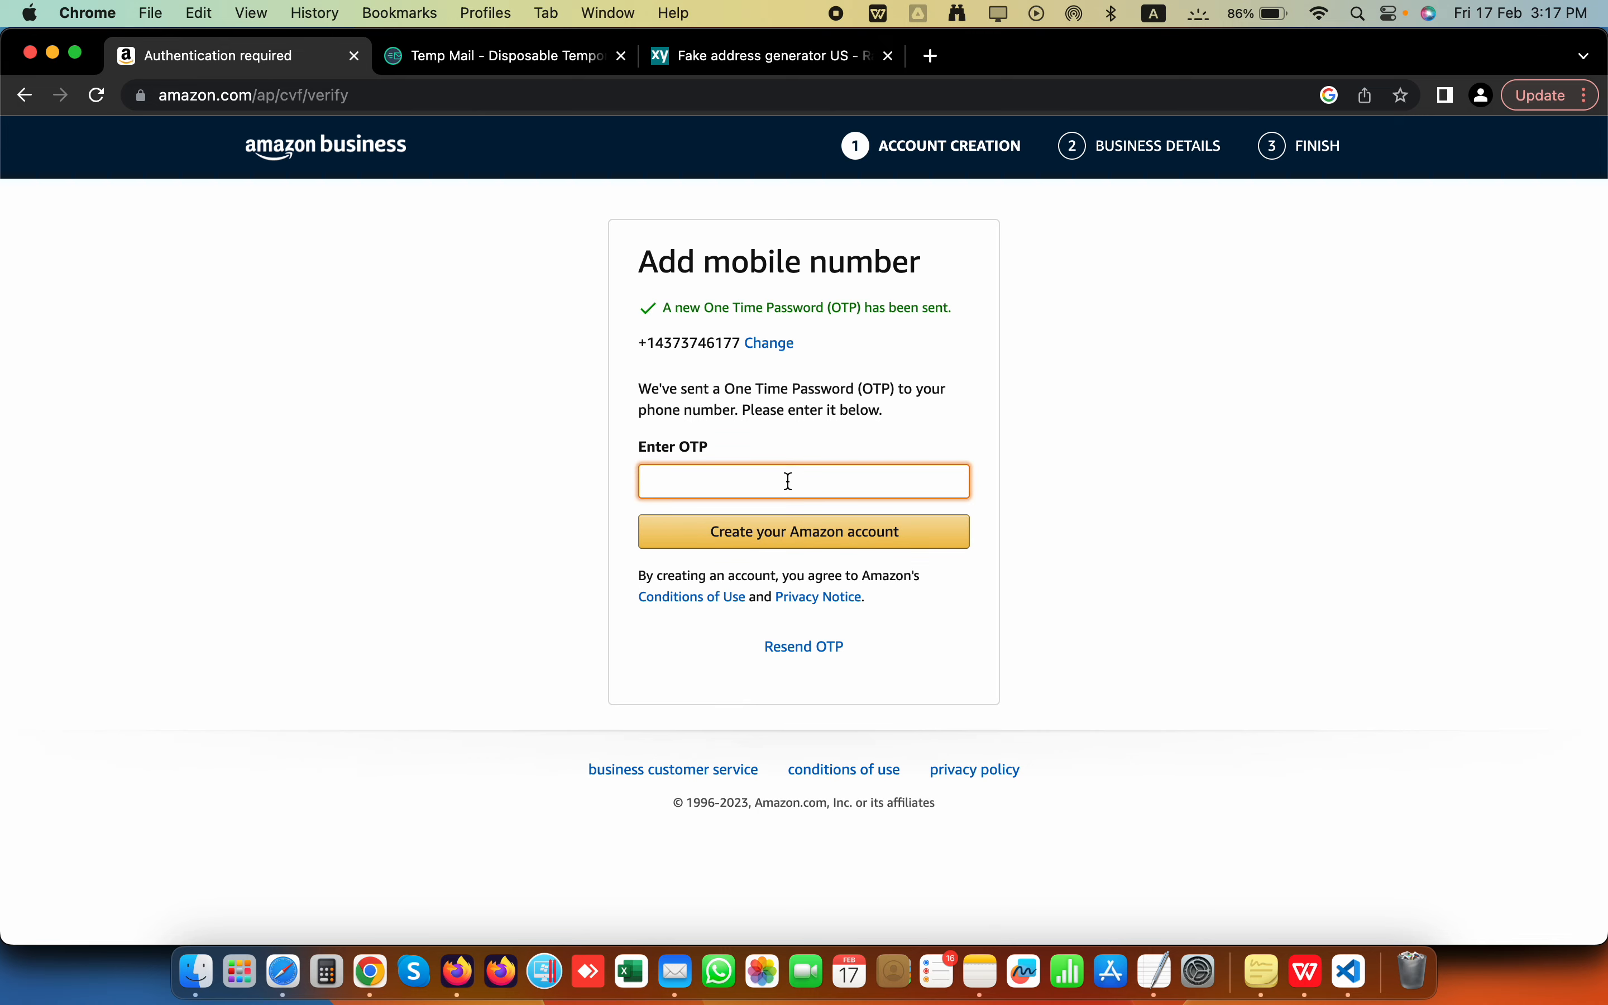
mouse_move(874, 716)
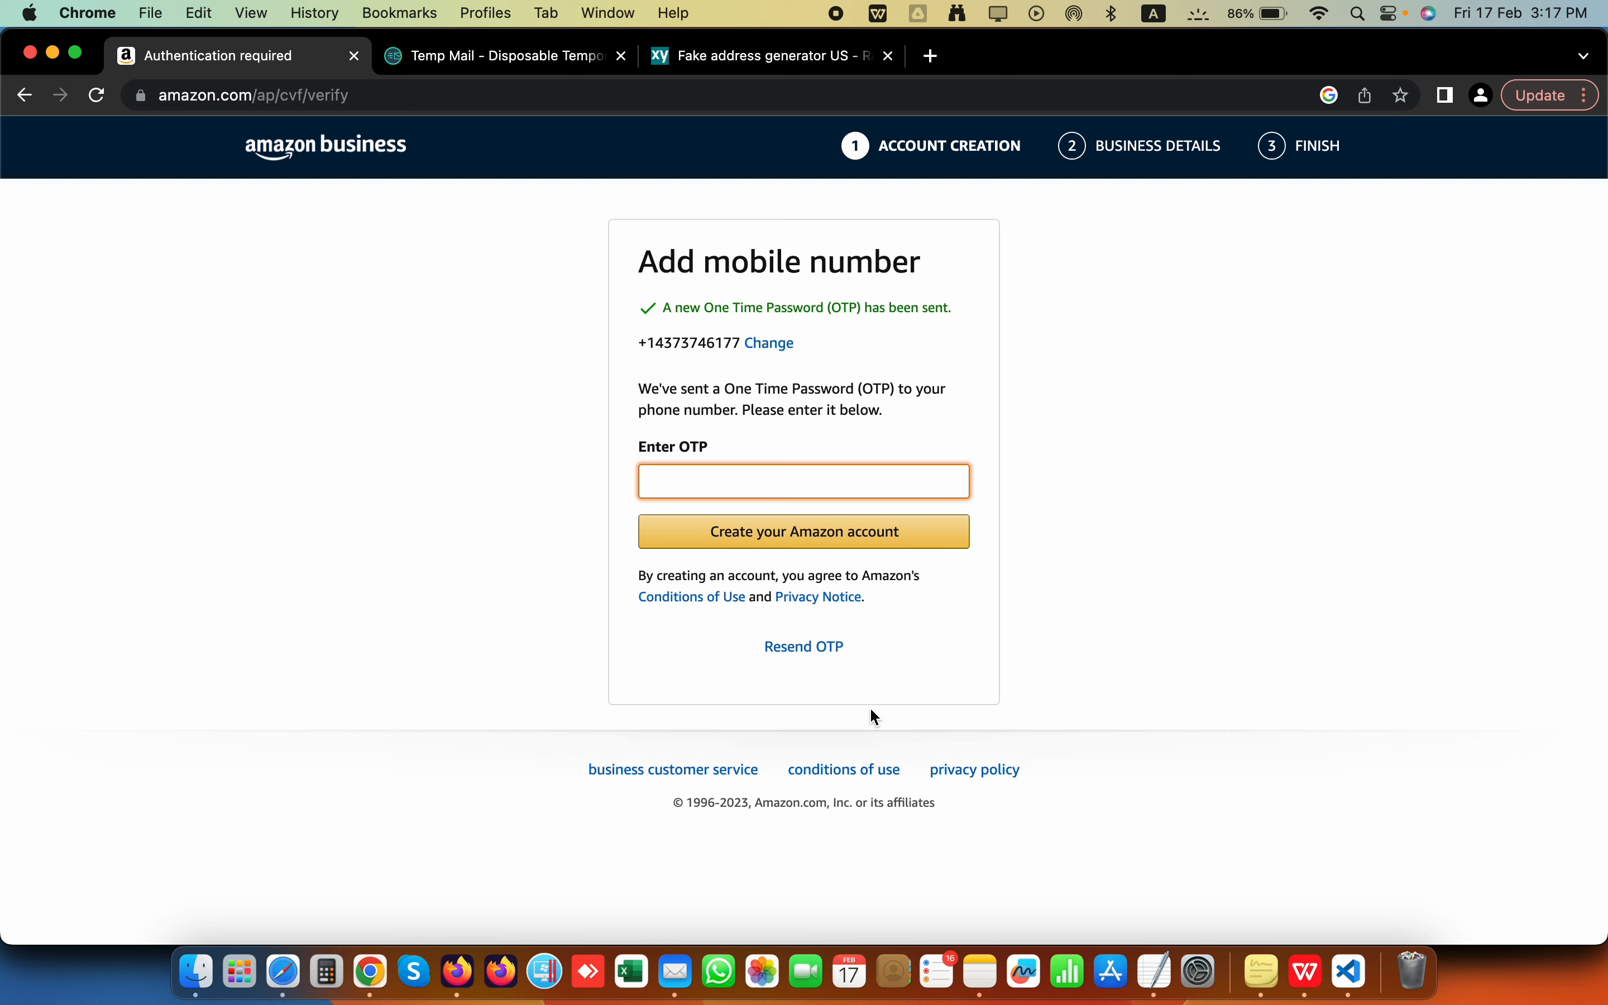
left_click(804, 646)
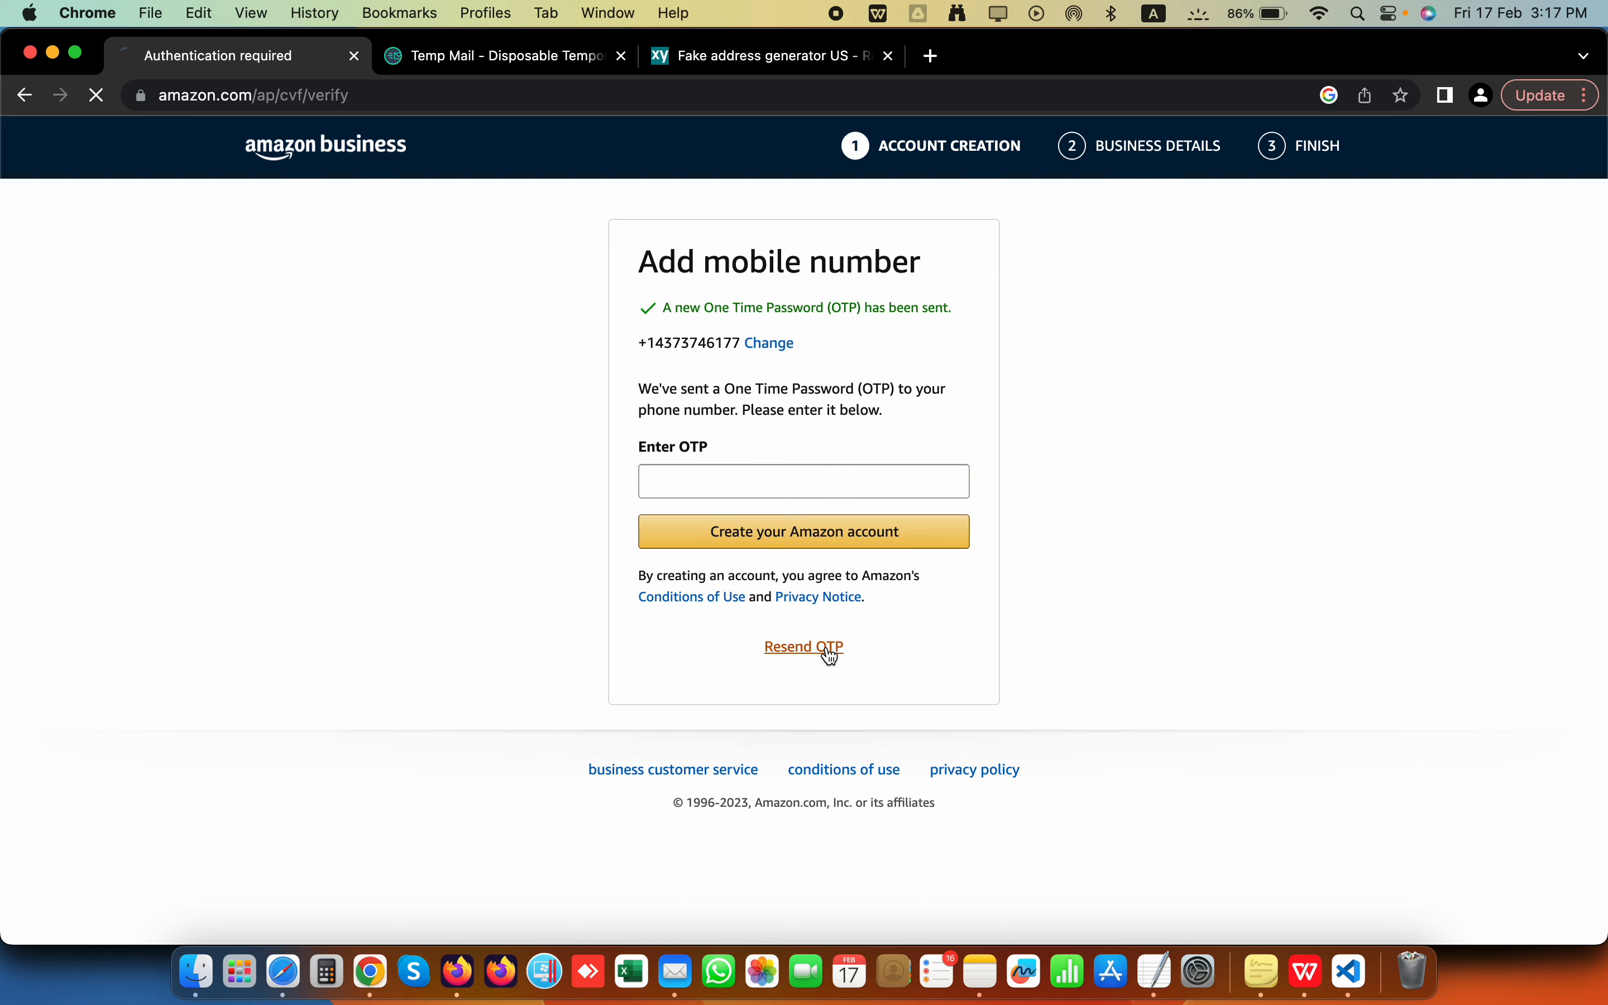
left_click(803, 646)
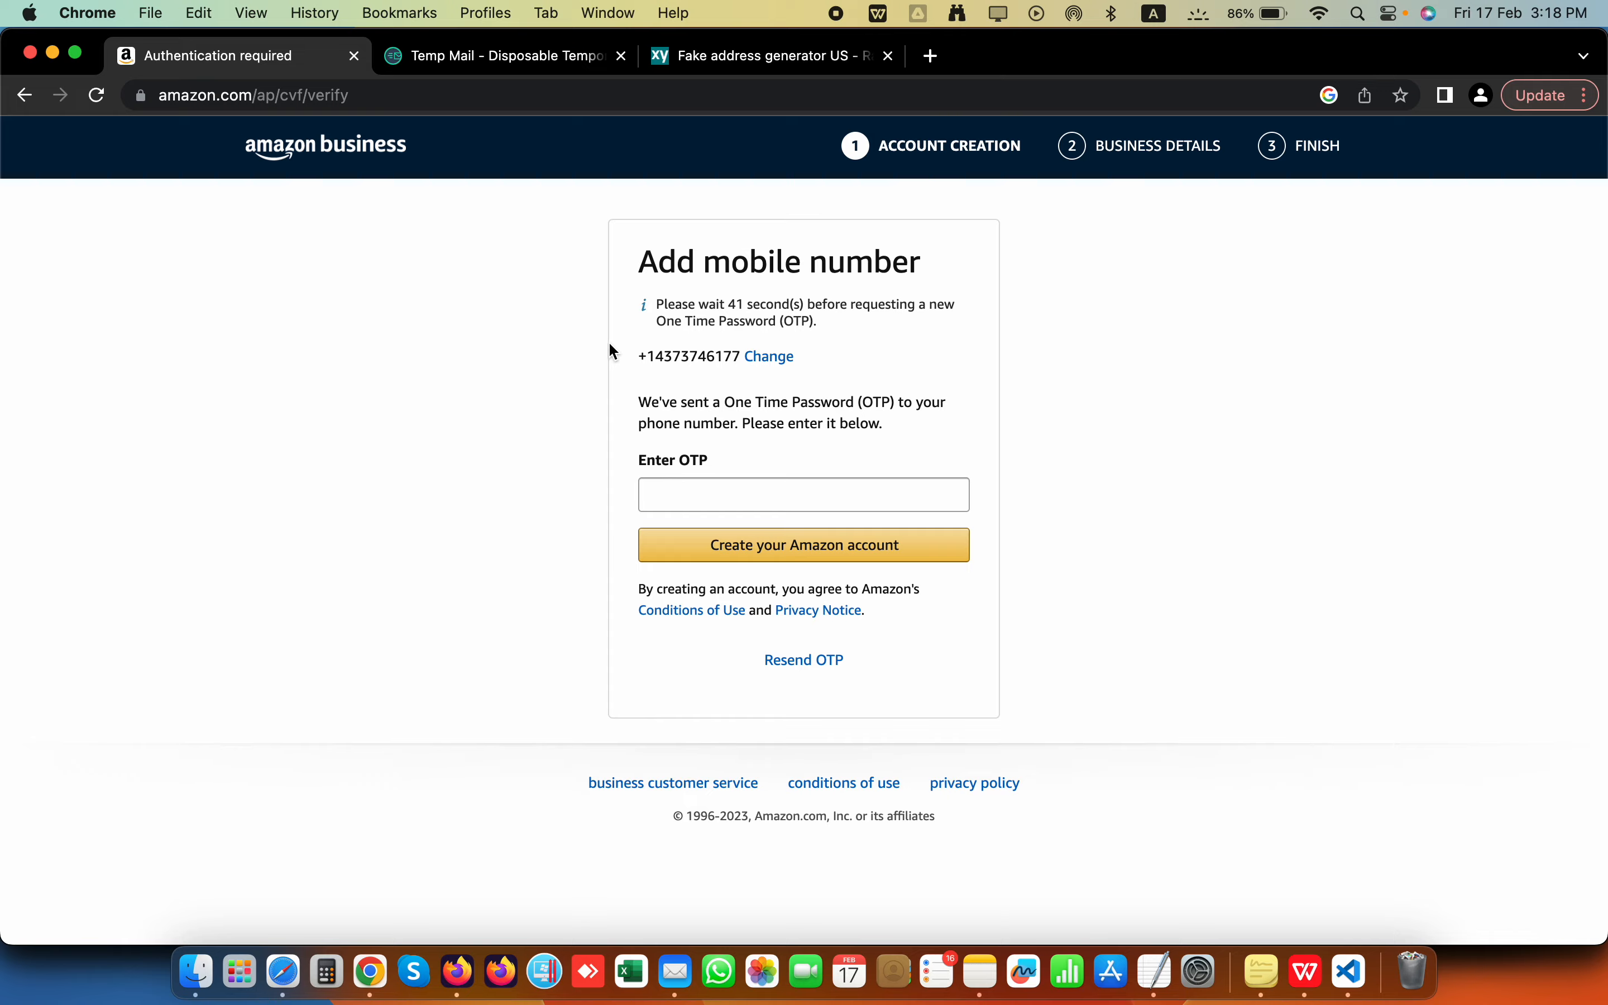
left_click(502, 55)
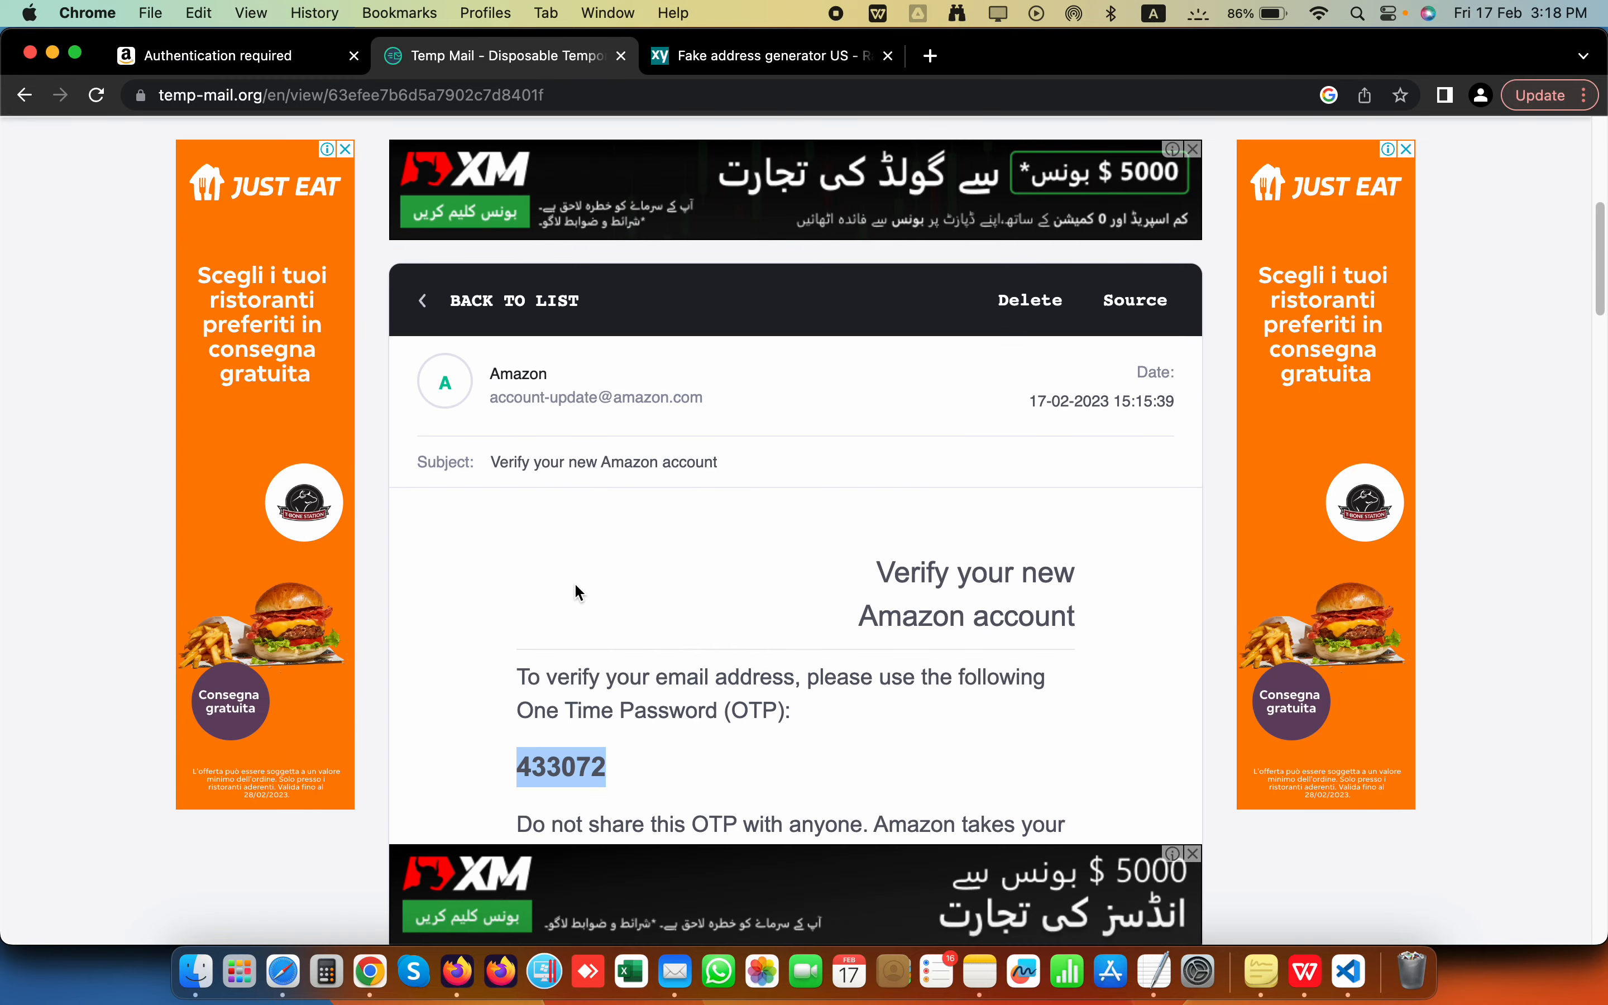
left_click(774, 56)
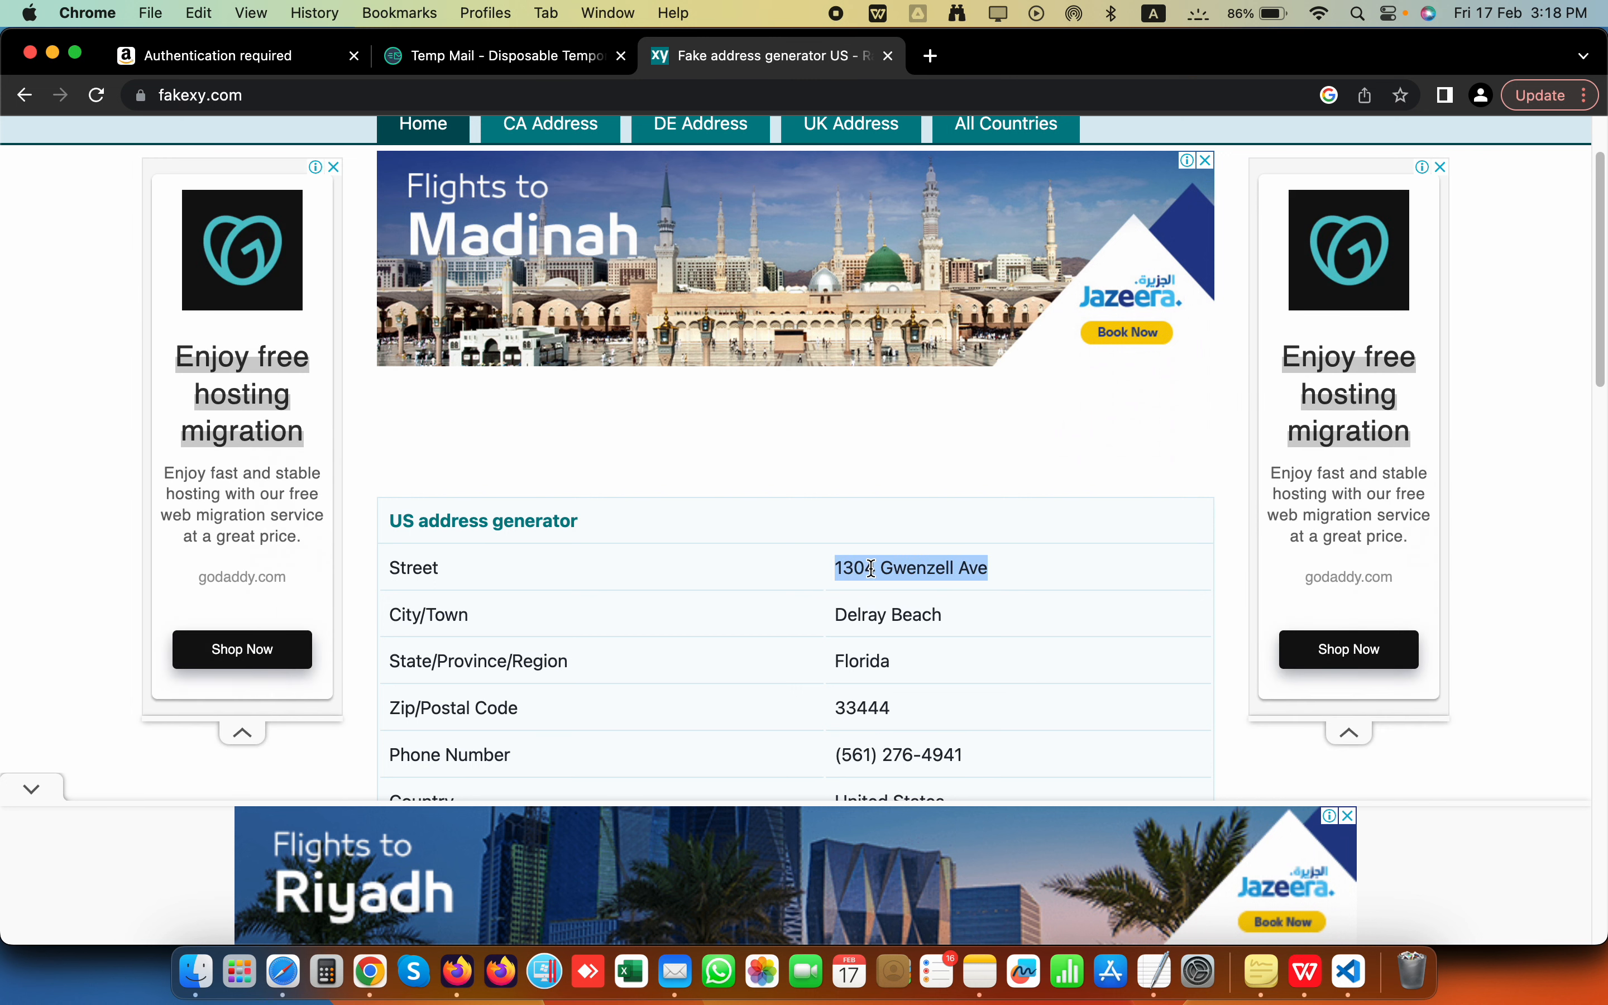
scroll("down", 3)
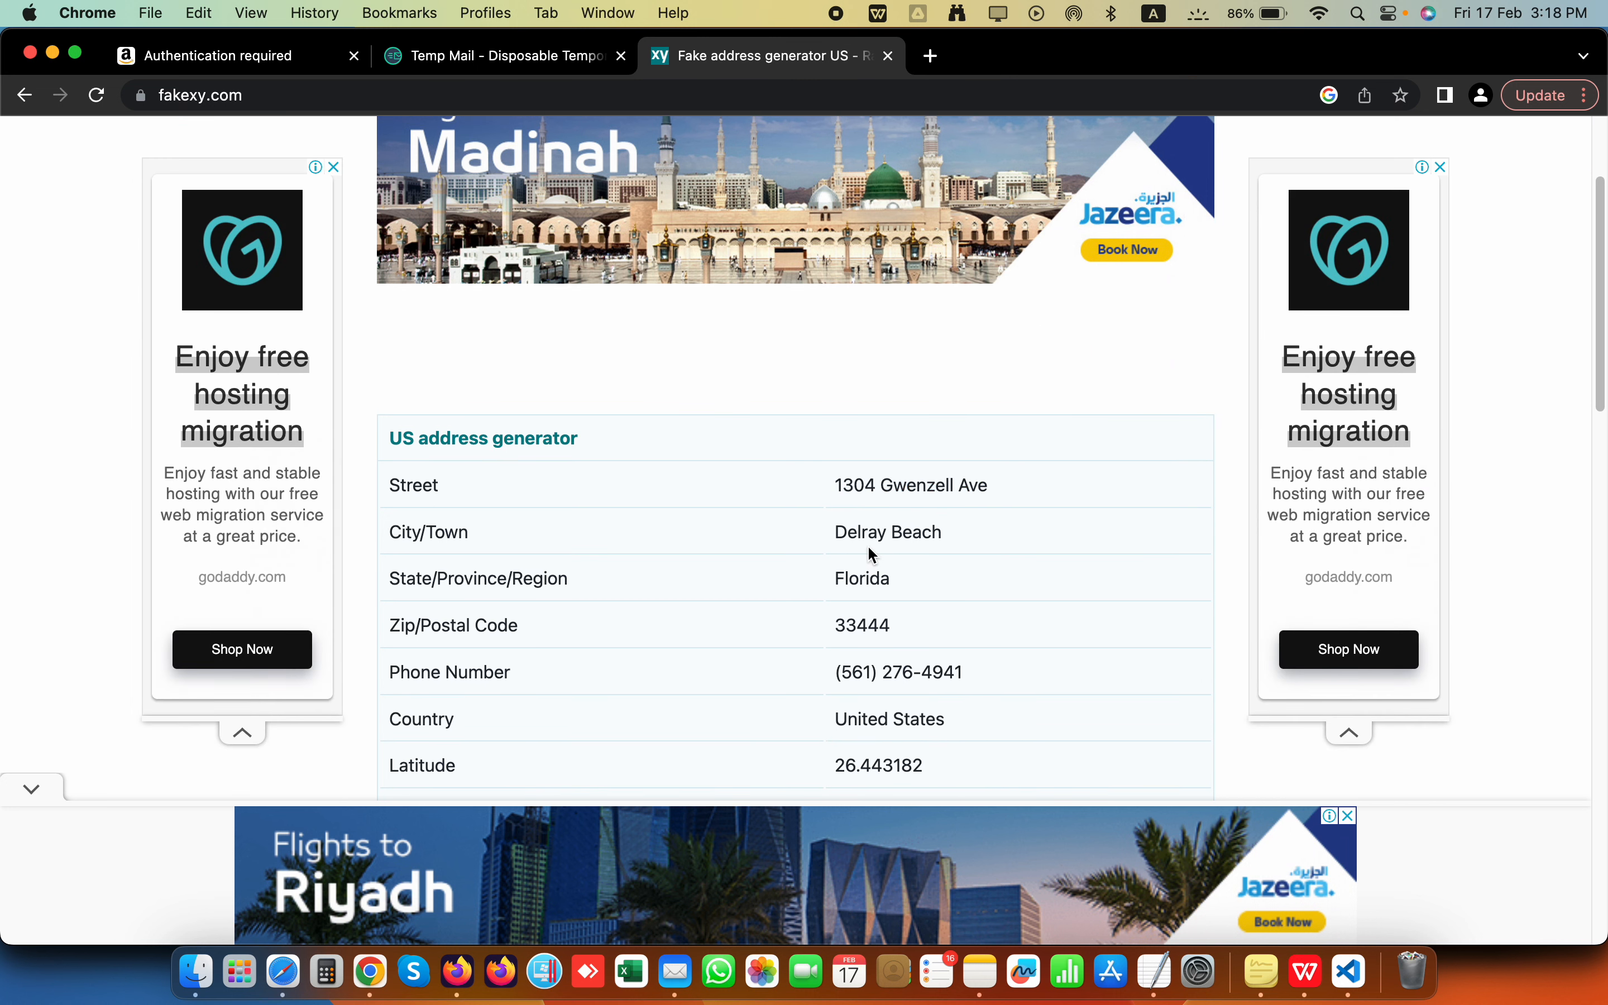
left_click(855, 625)
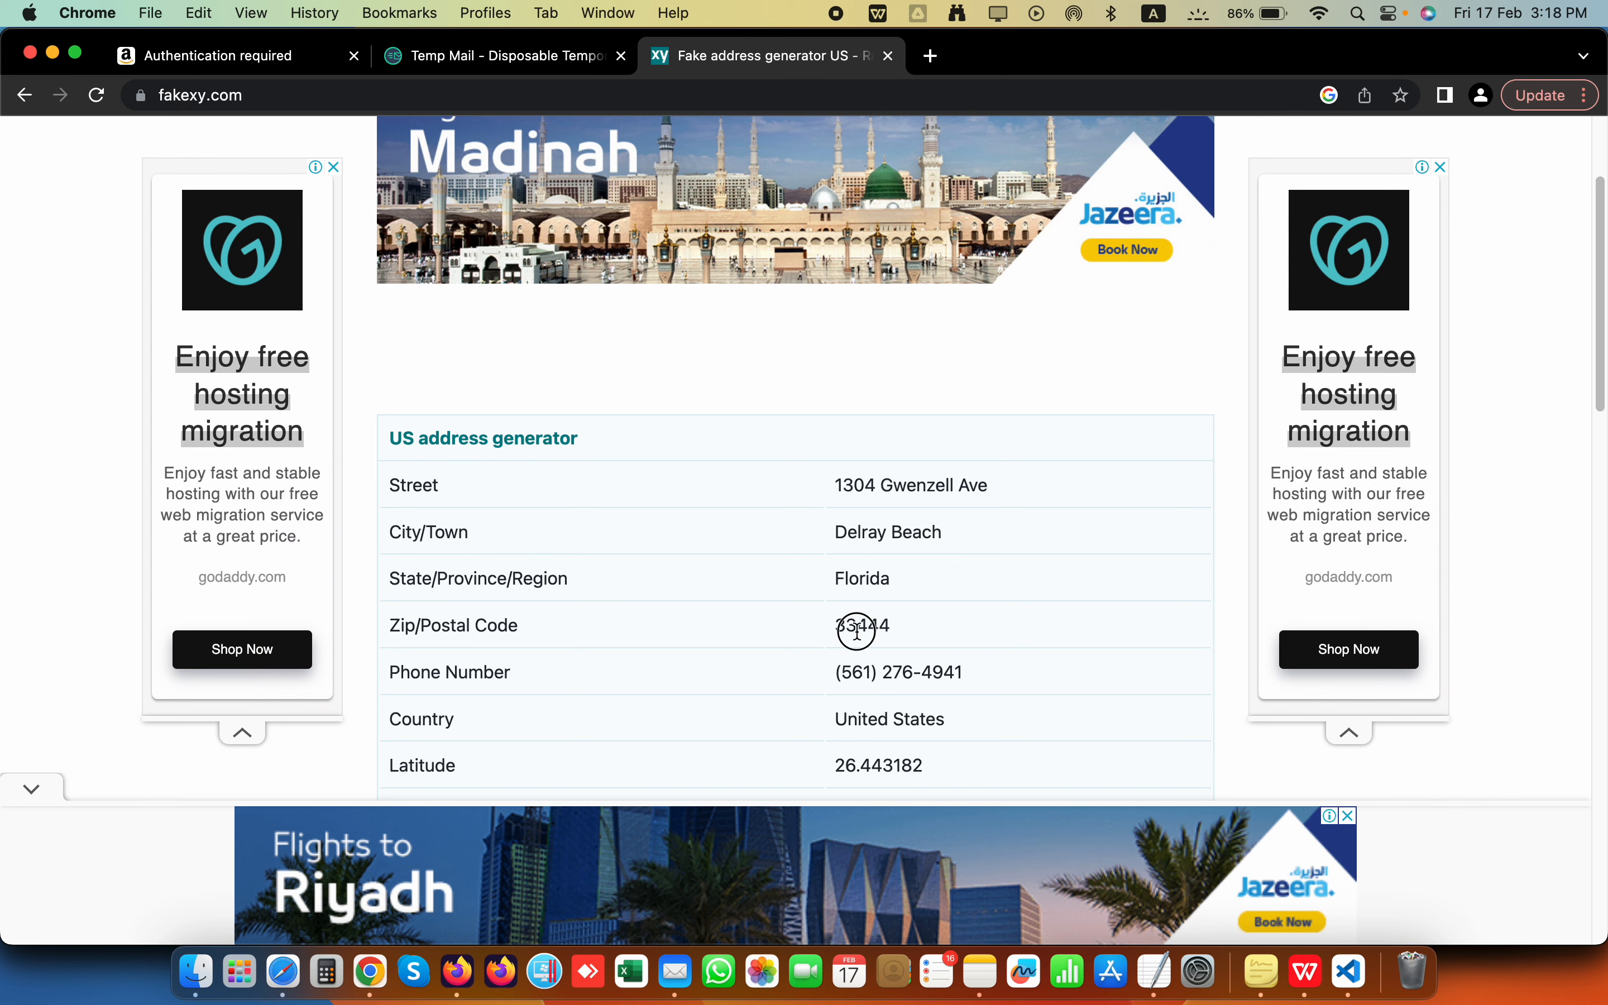
scroll("down", 3)
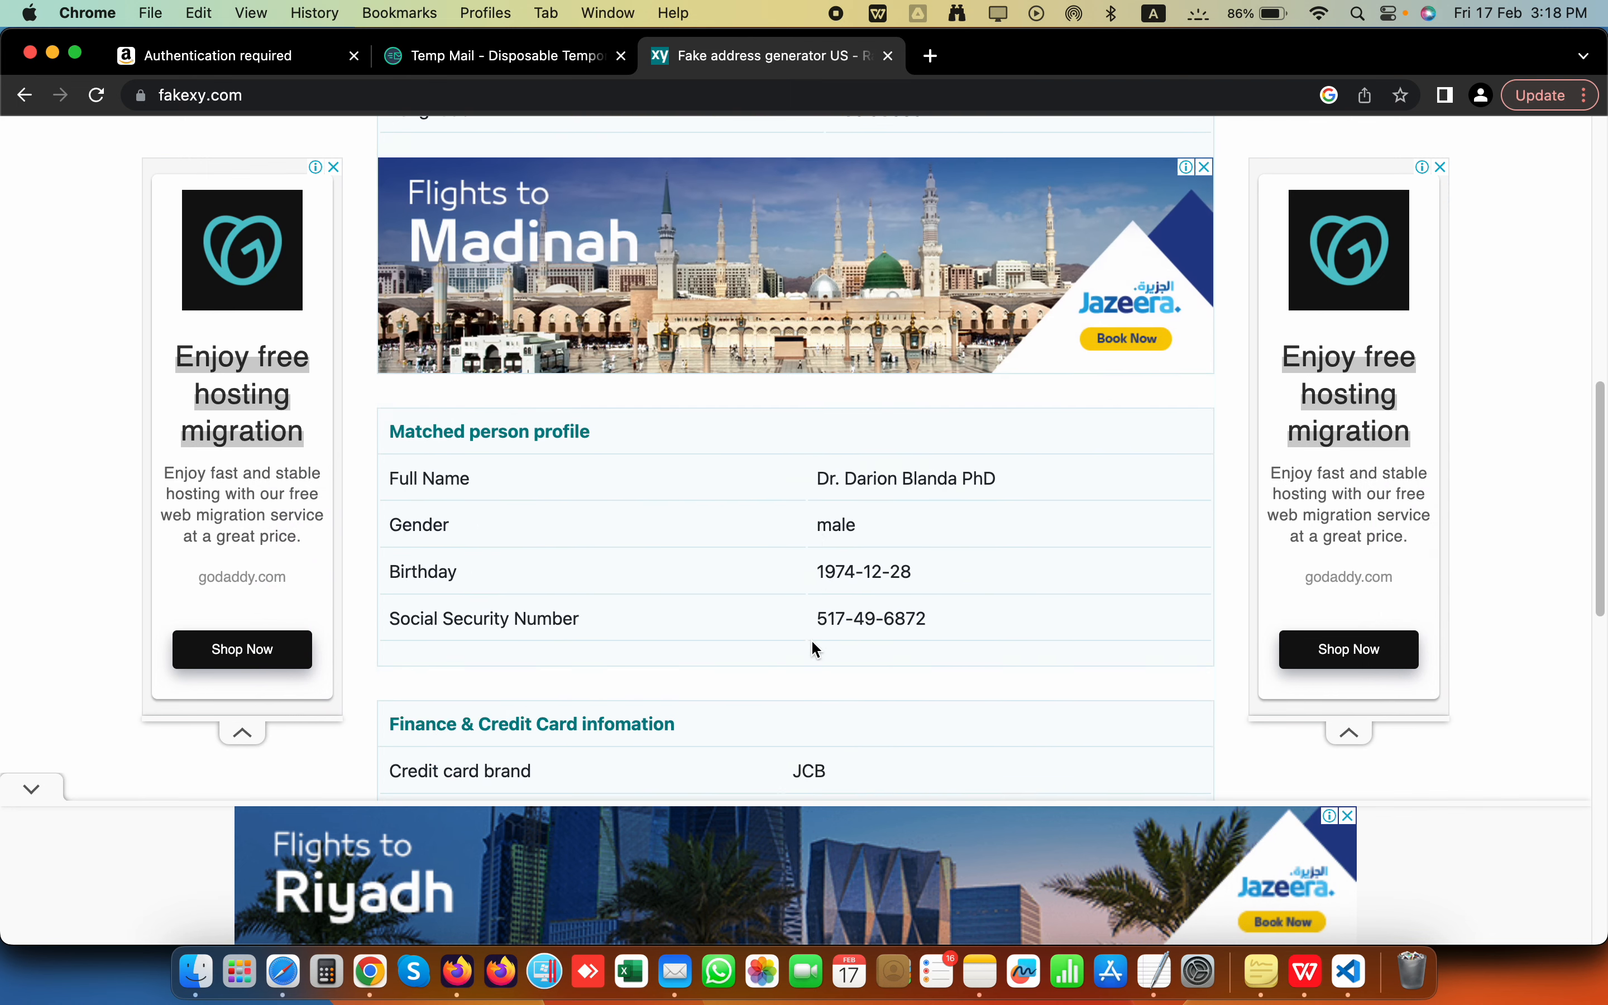
scroll("down", 3)
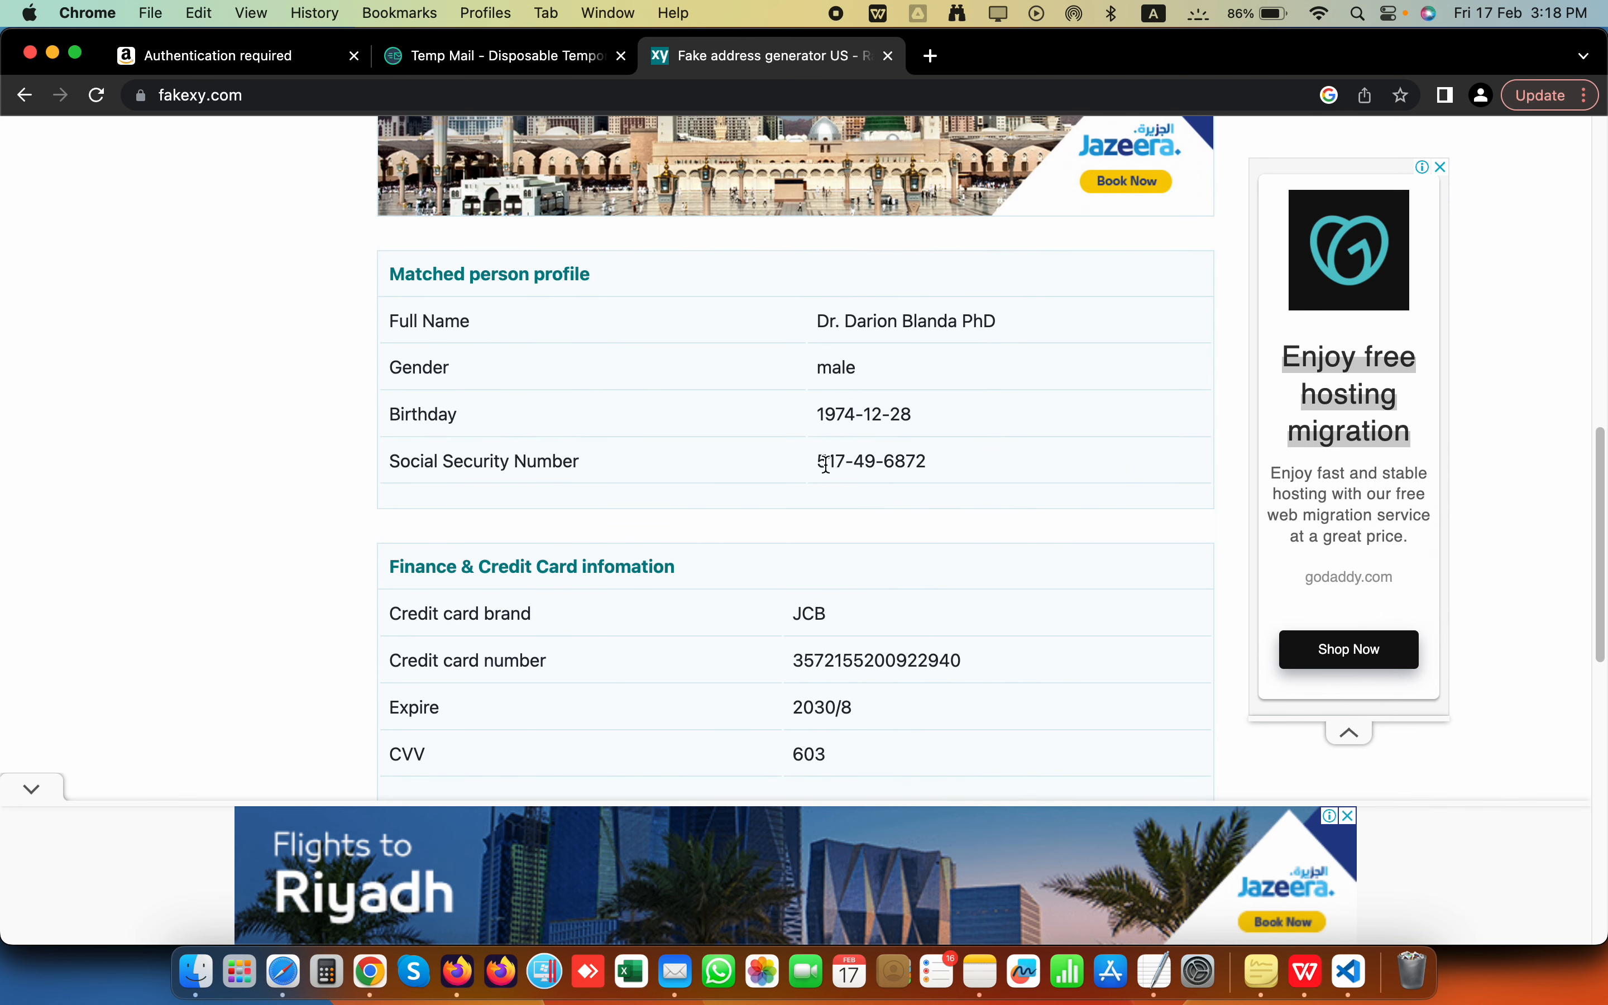
double_click(870, 460)
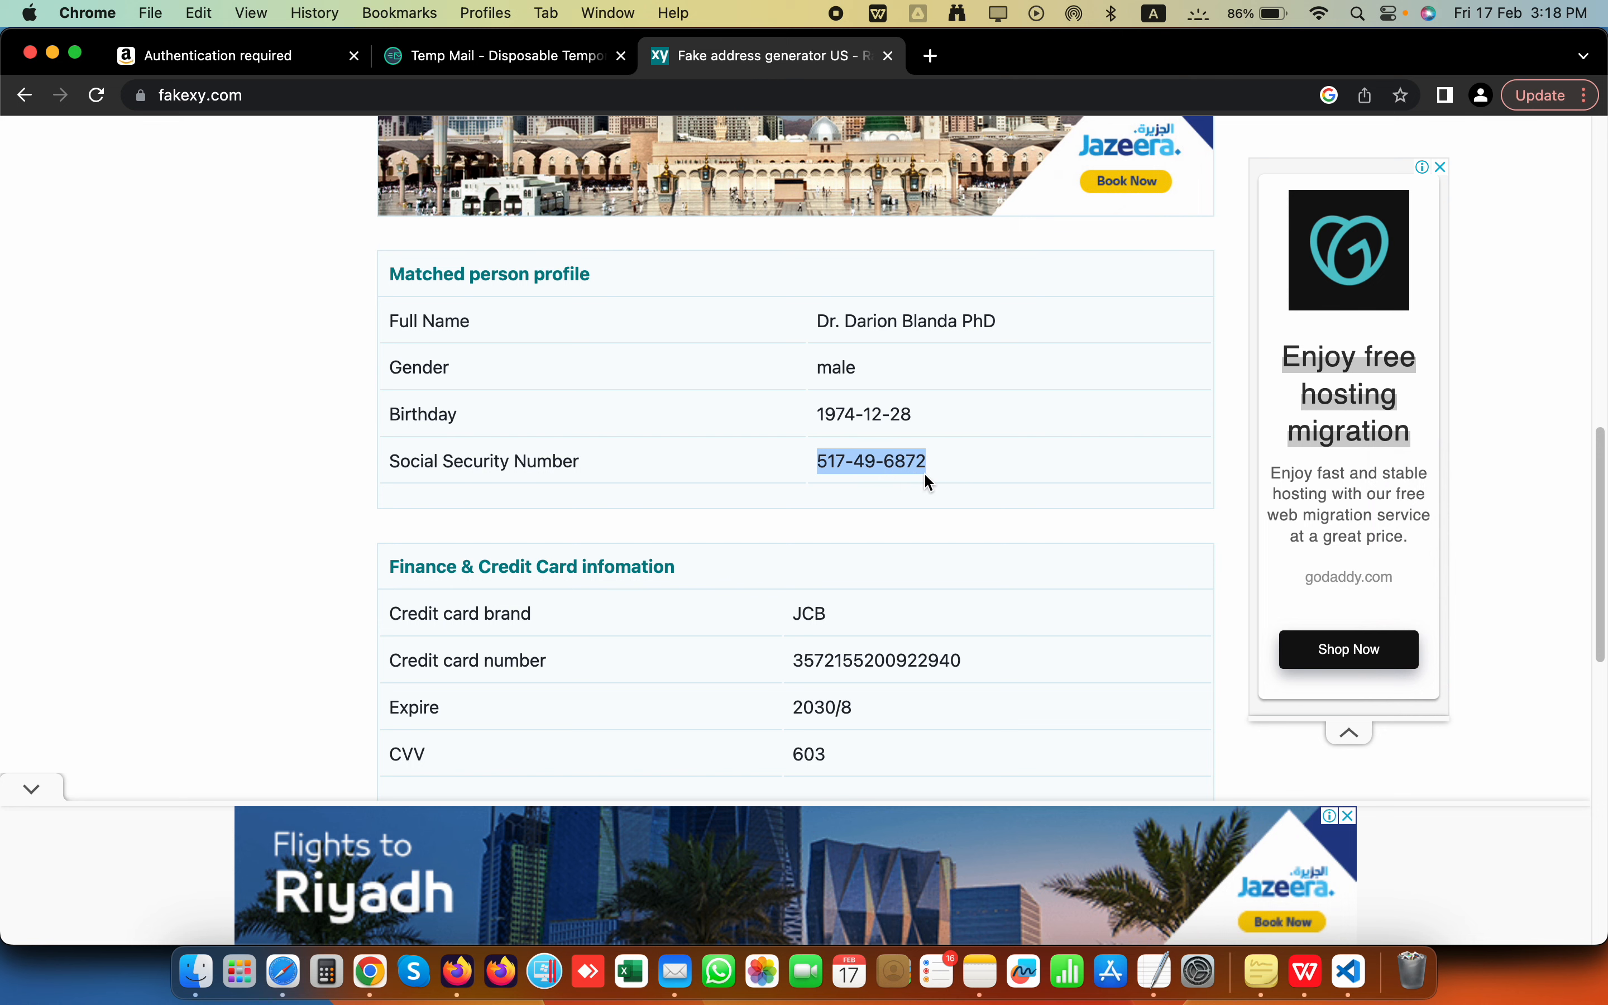
scroll("down", 3)
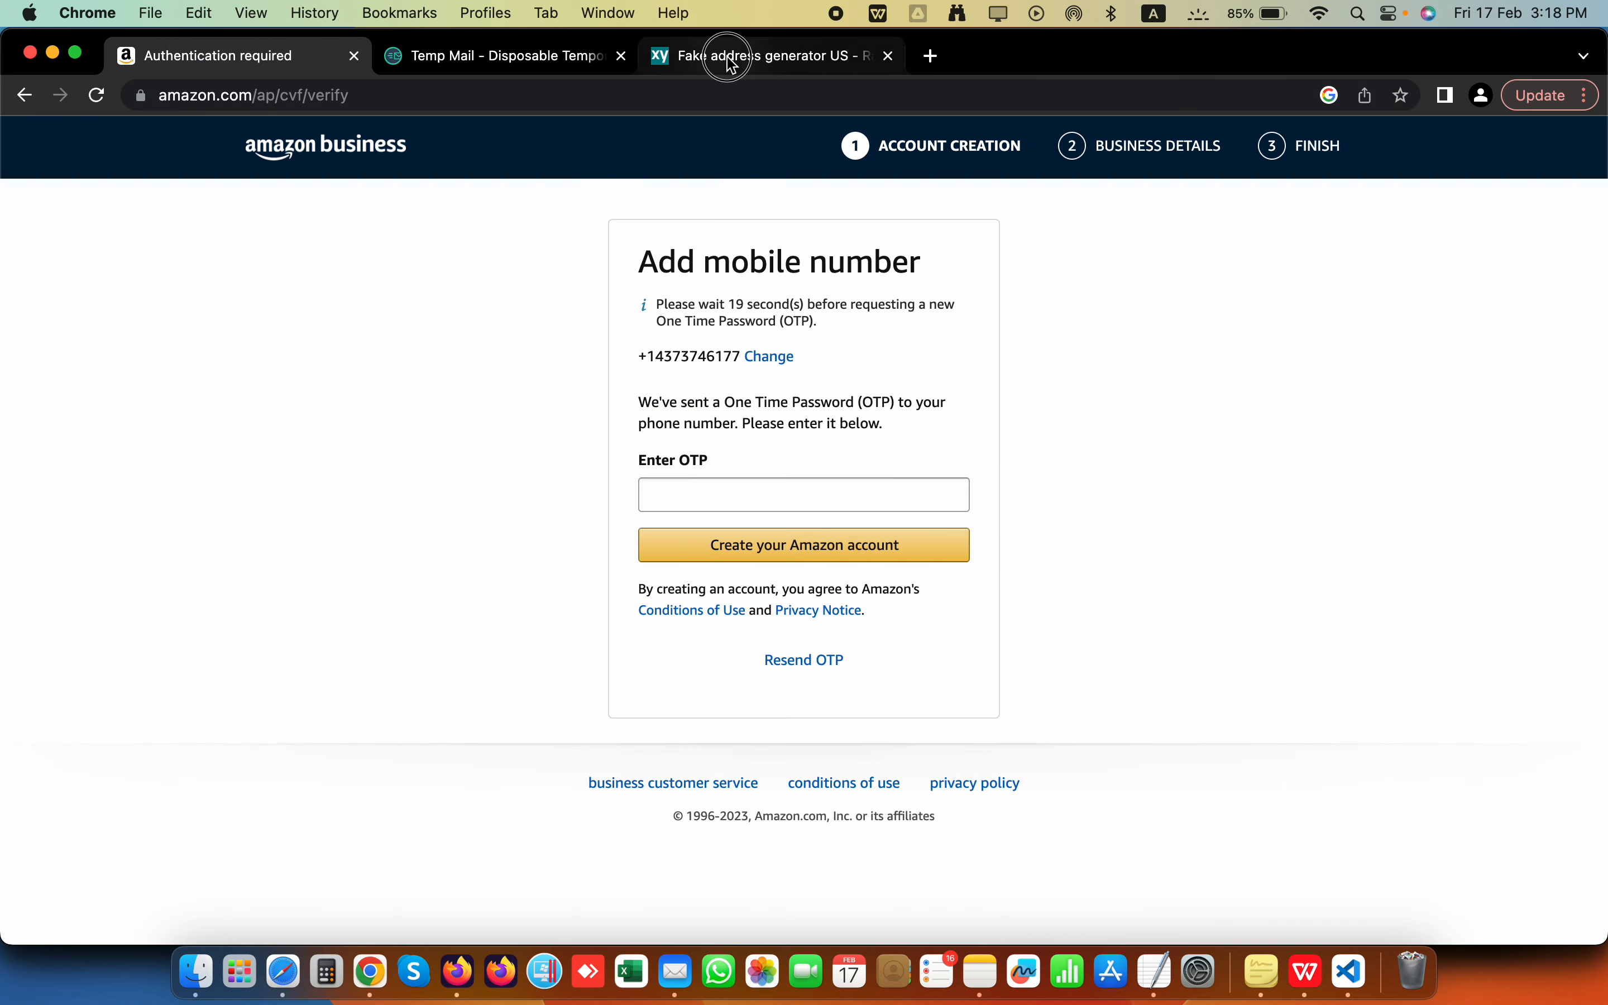
left_click(763, 56)
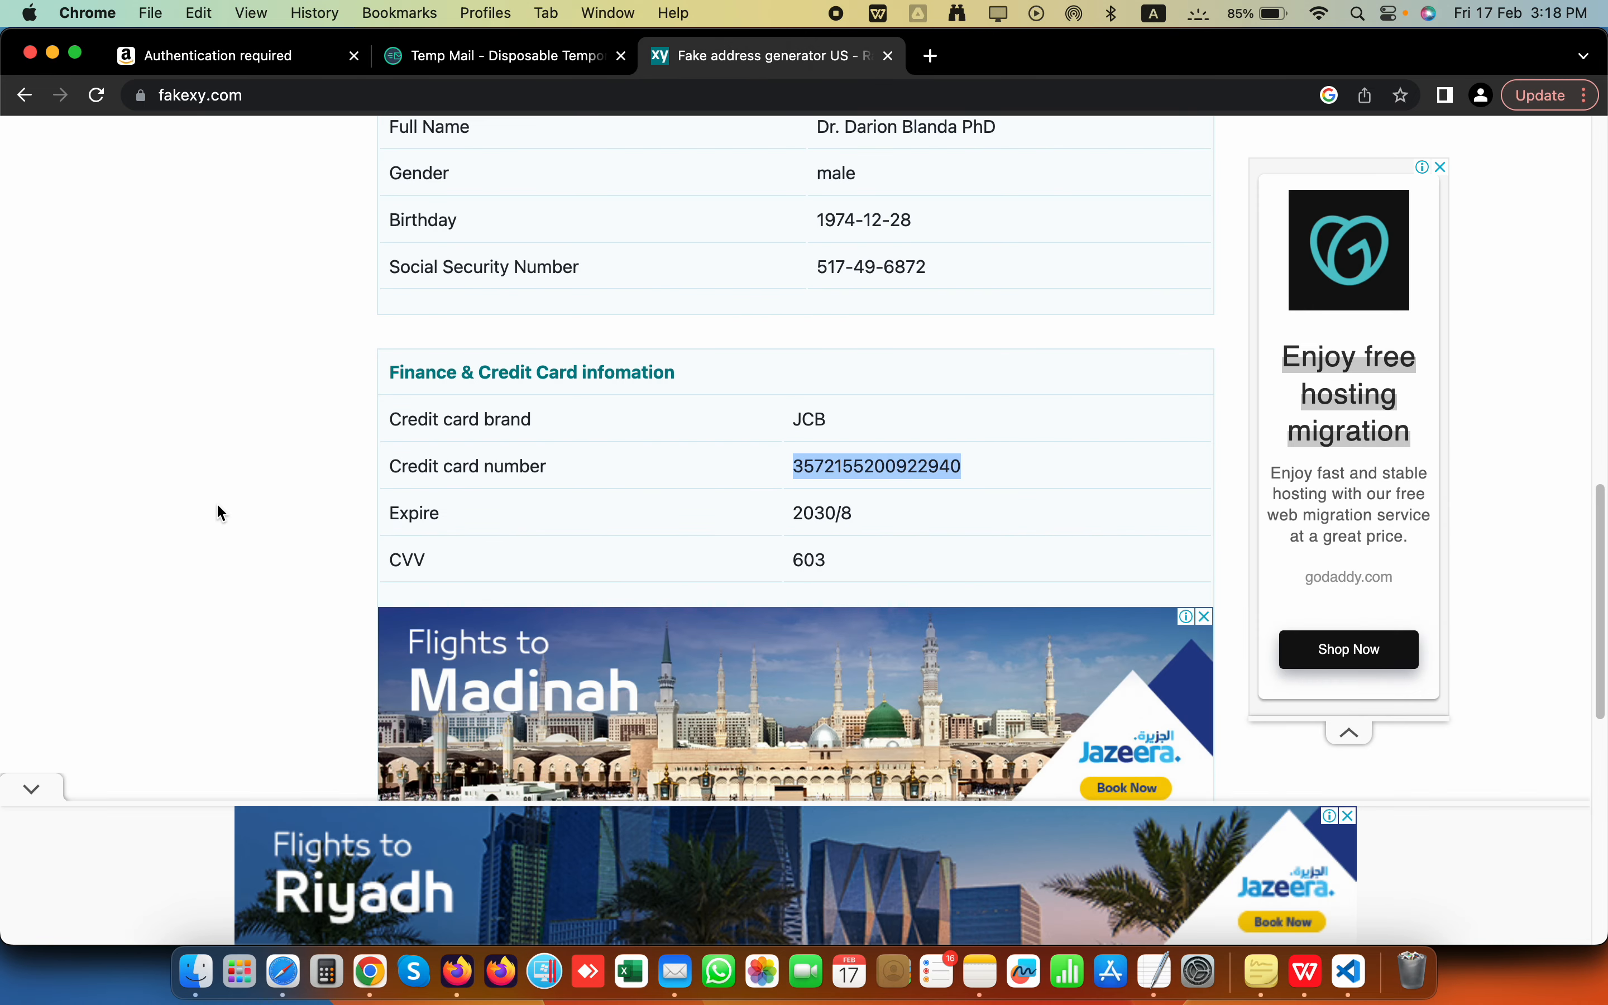
left_click(218, 502)
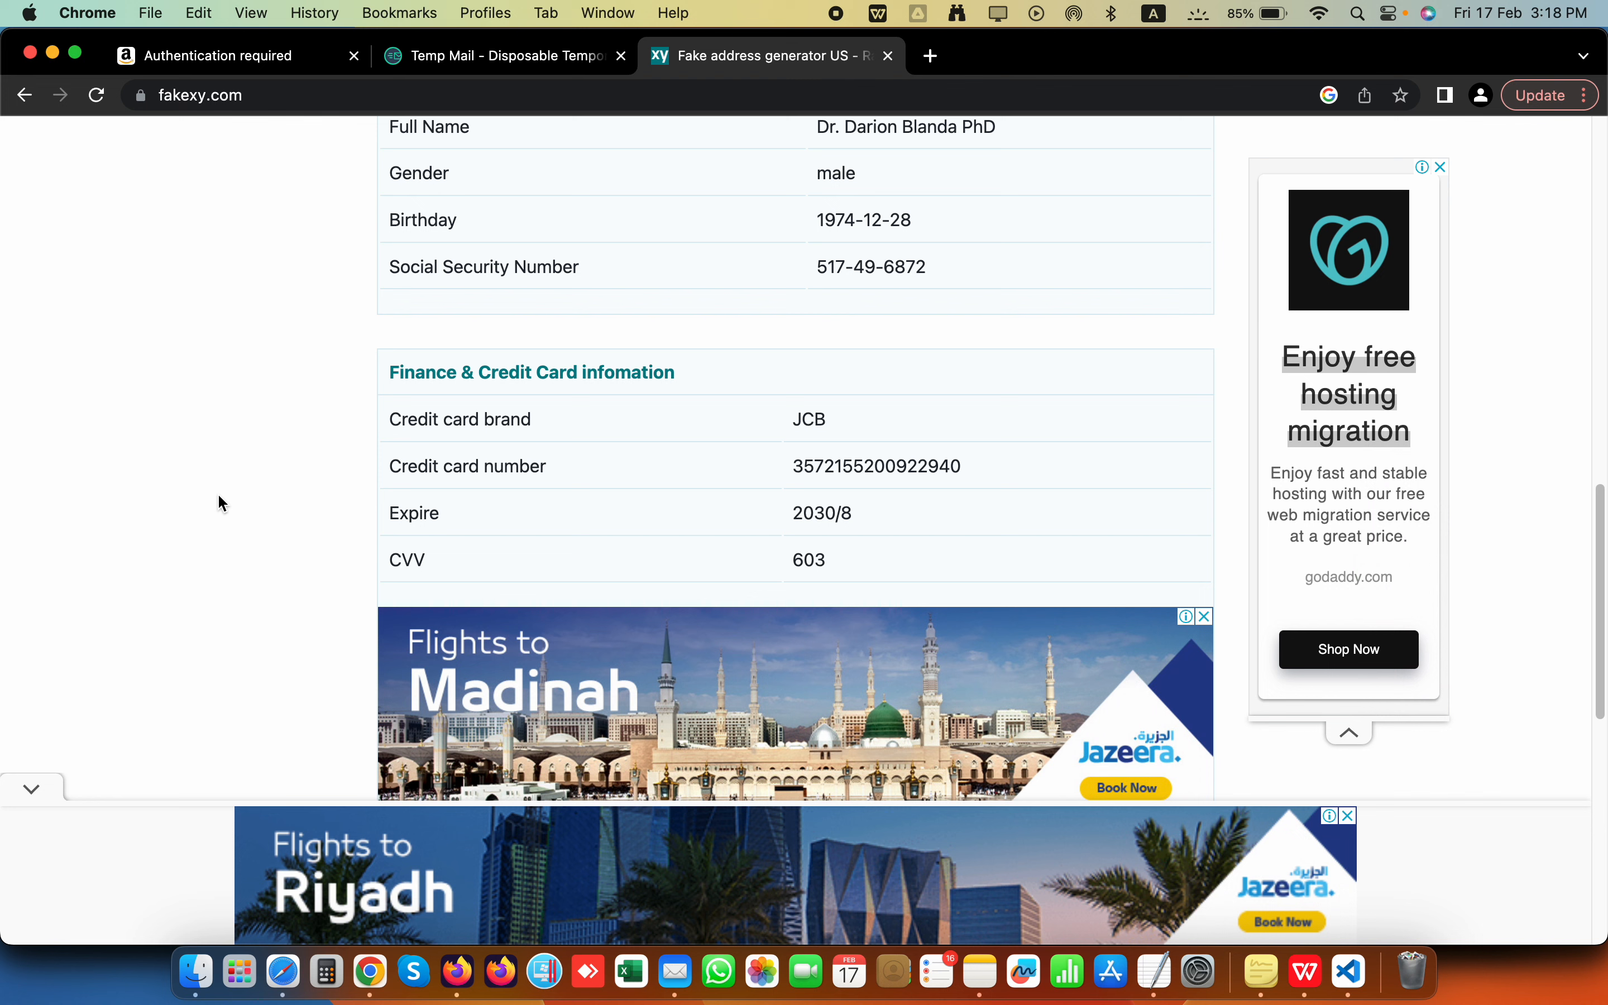
mouse_move(316, 227)
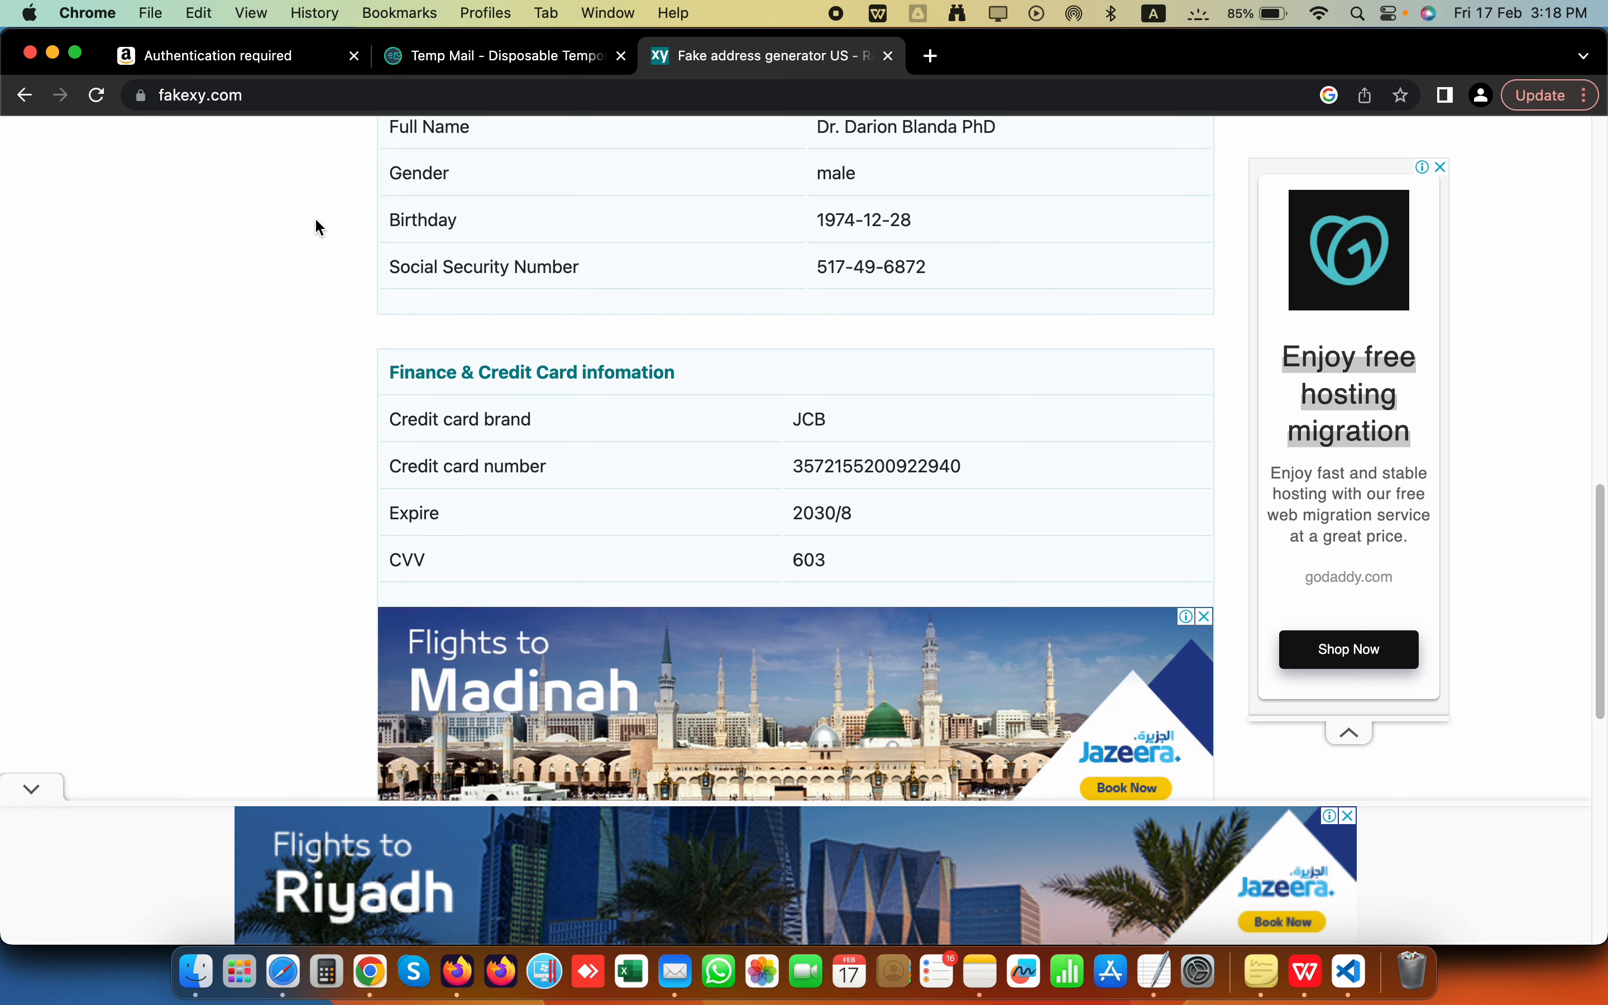
left_click(493, 56)
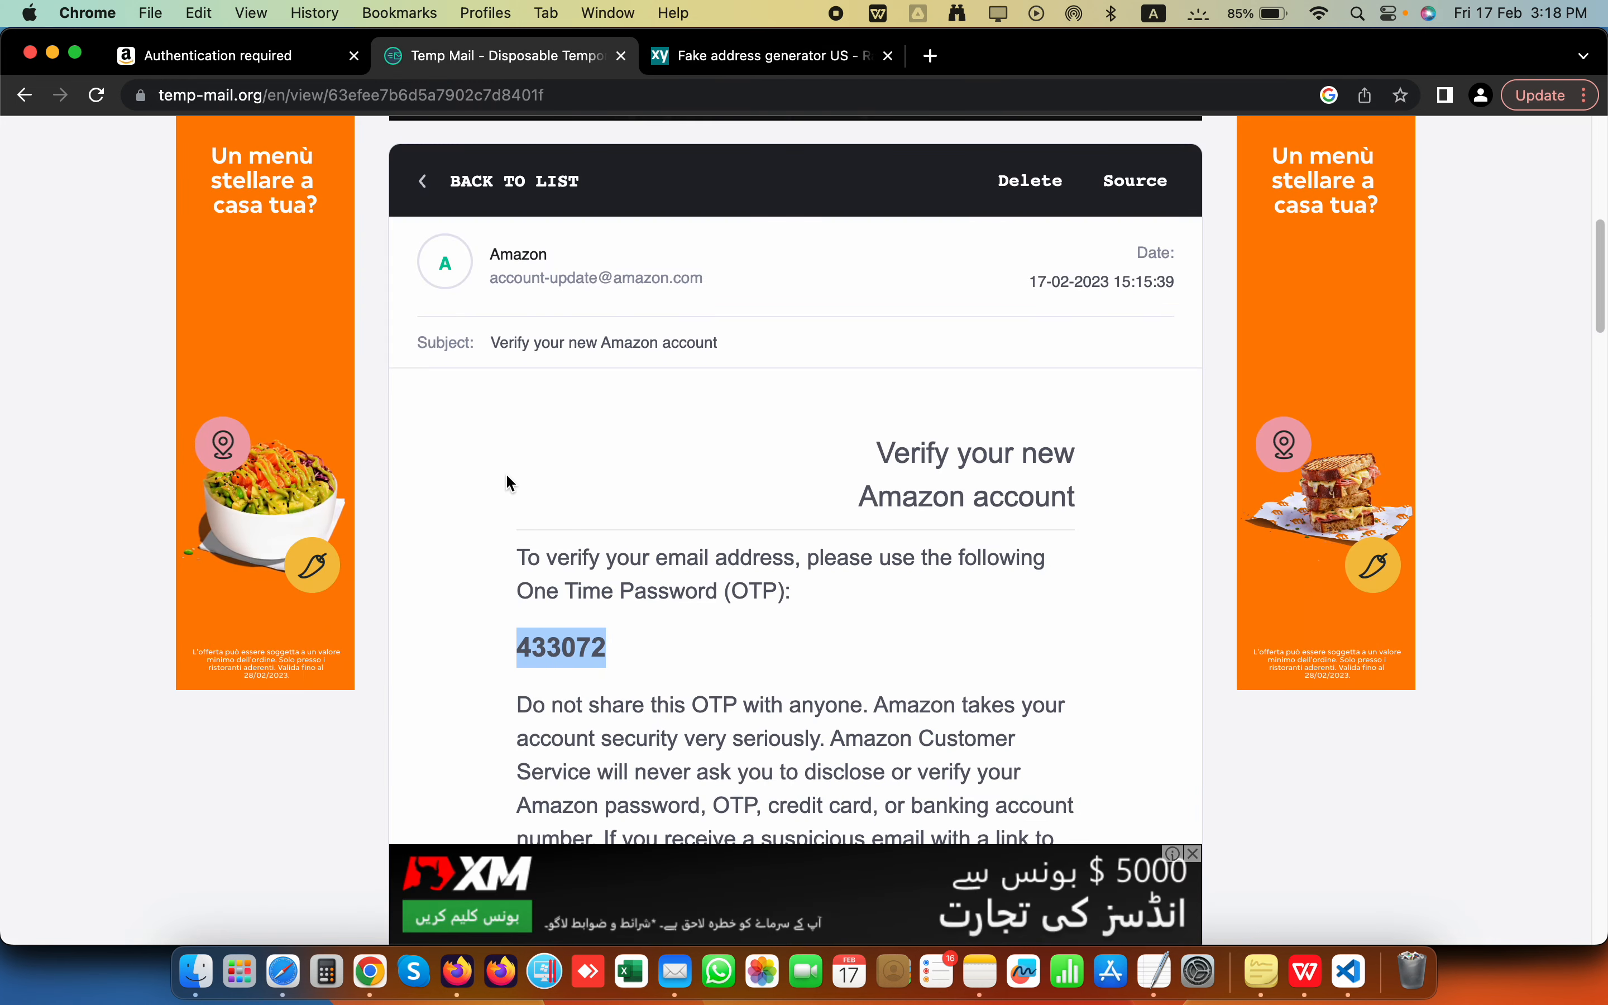
scroll("down", 3)
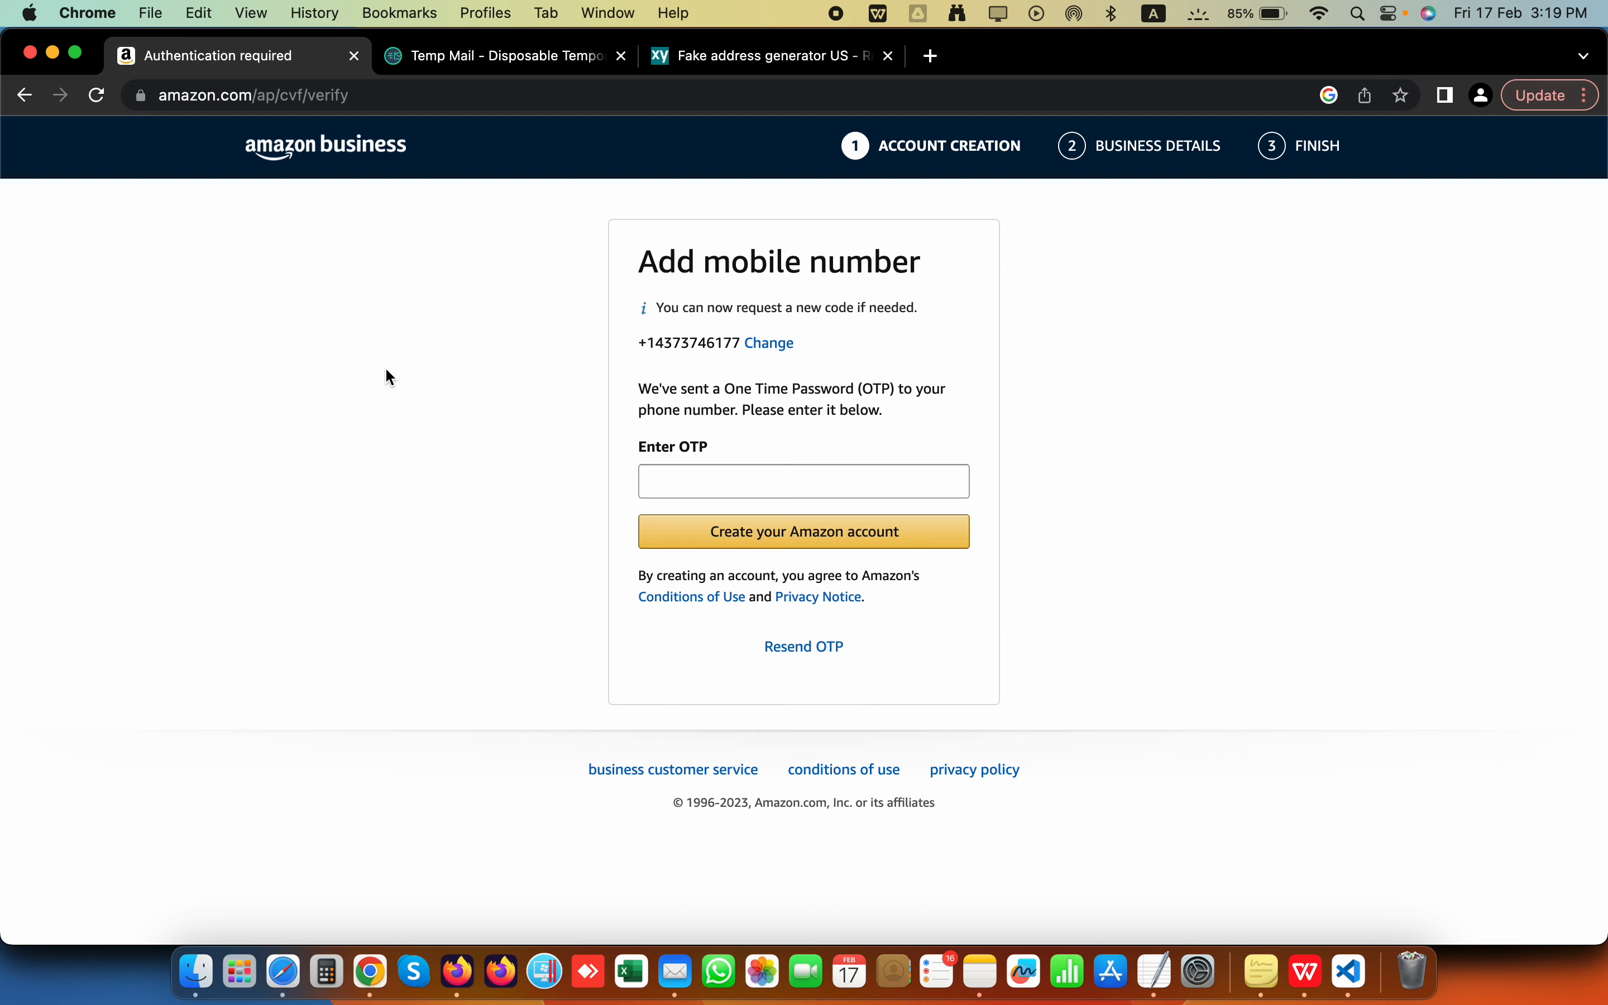
mouse_move(1102, 152)
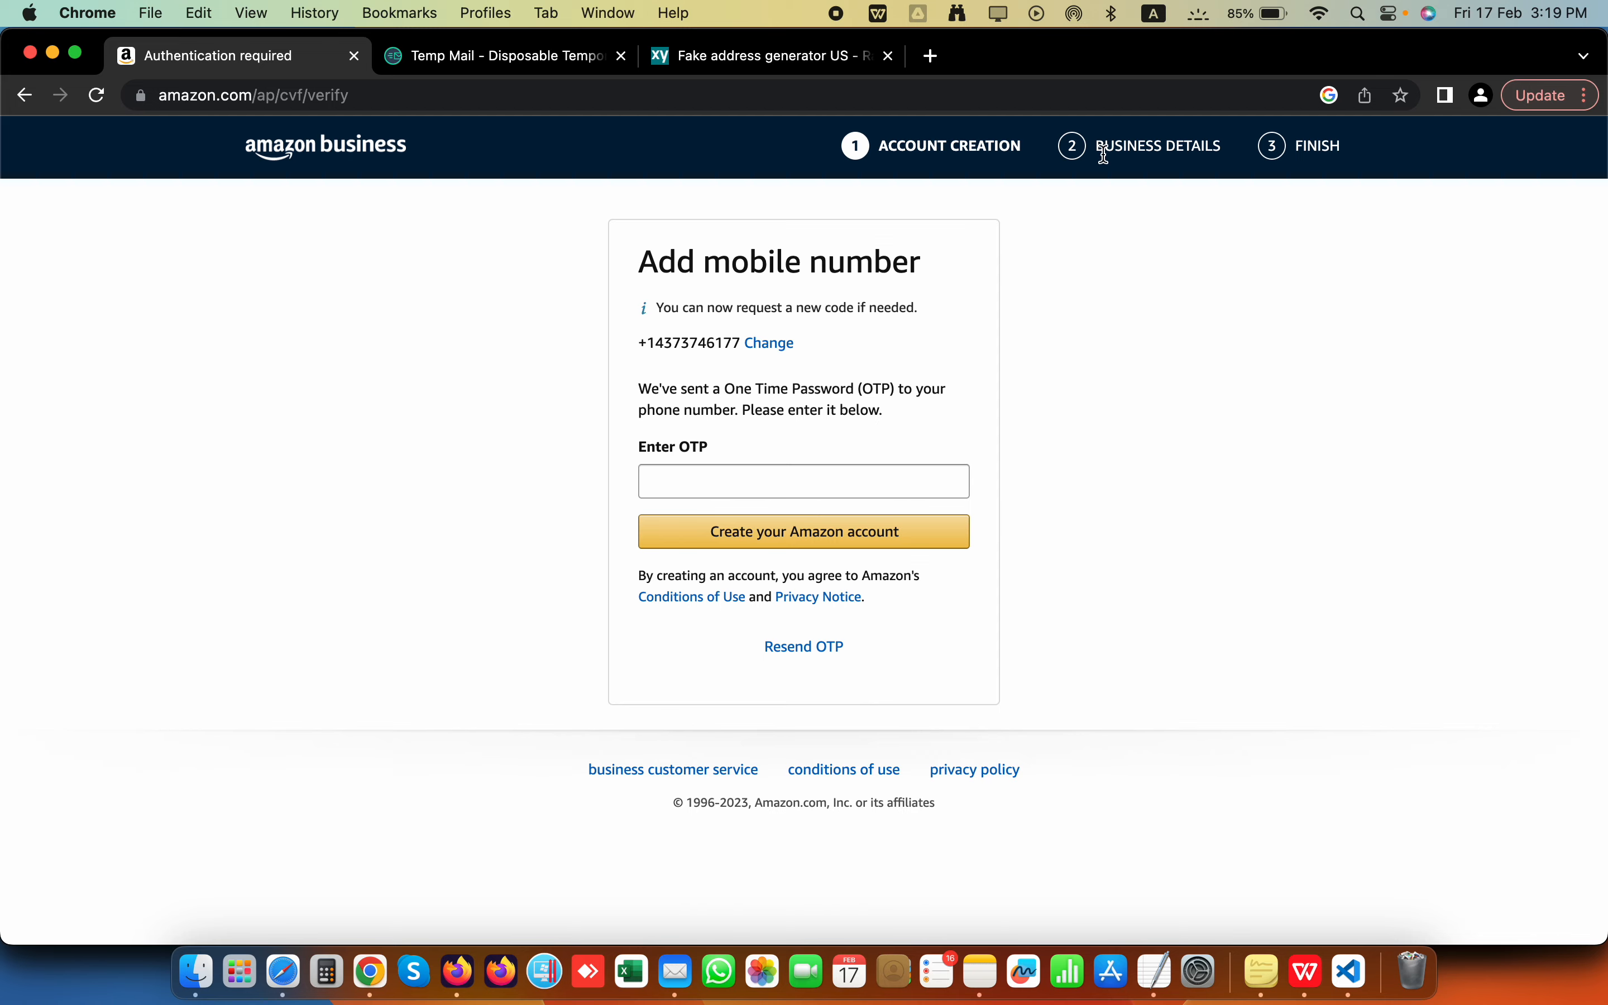
mouse_move(1095, 441)
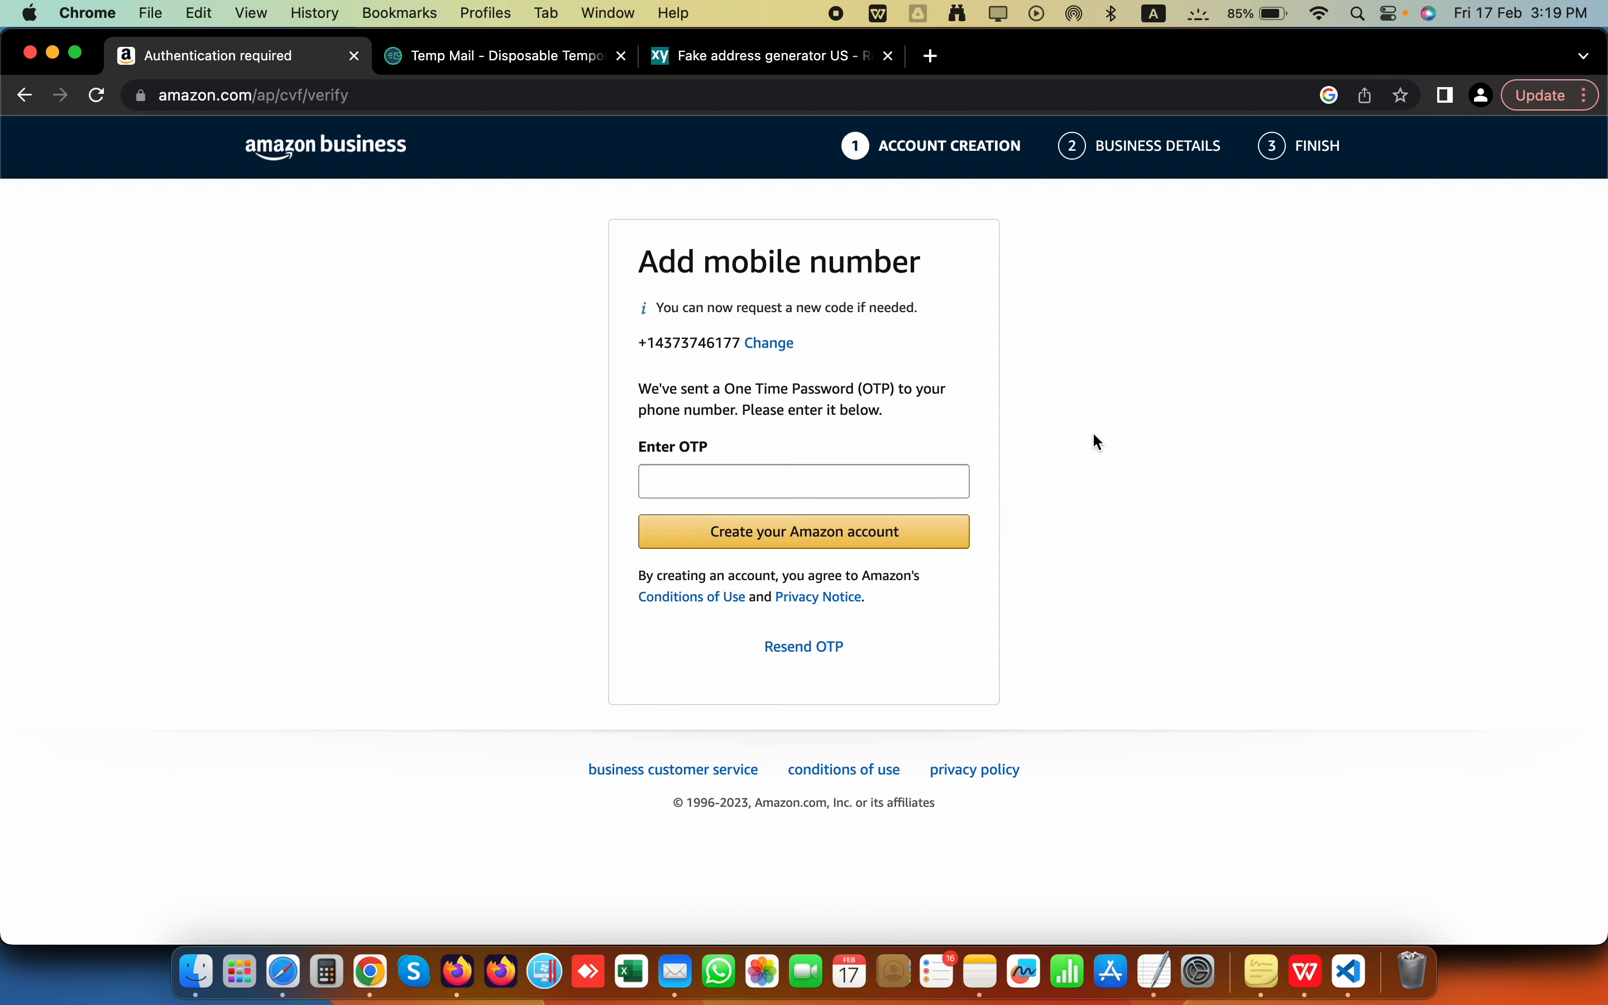